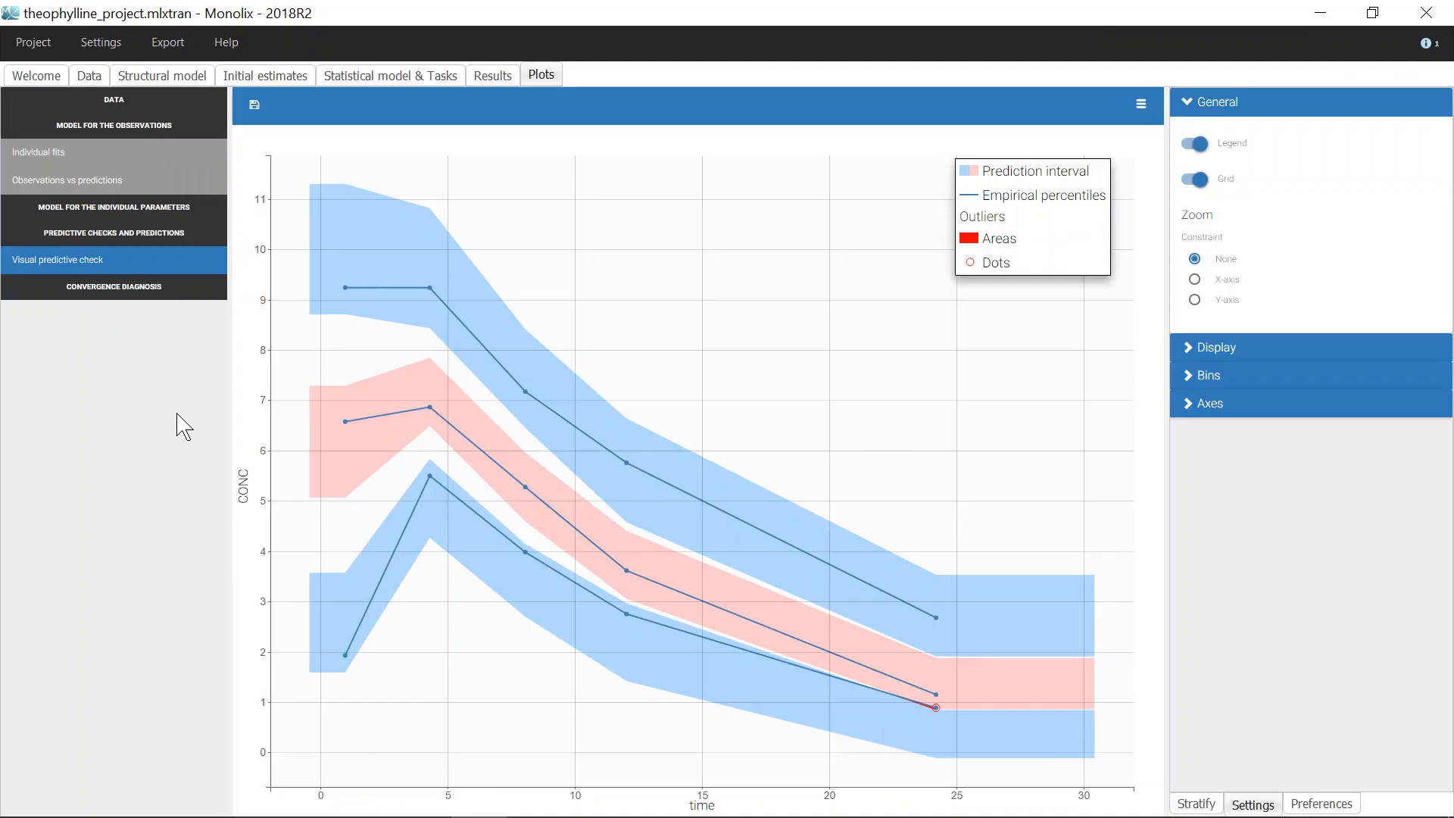
mouse_move(128, 268)
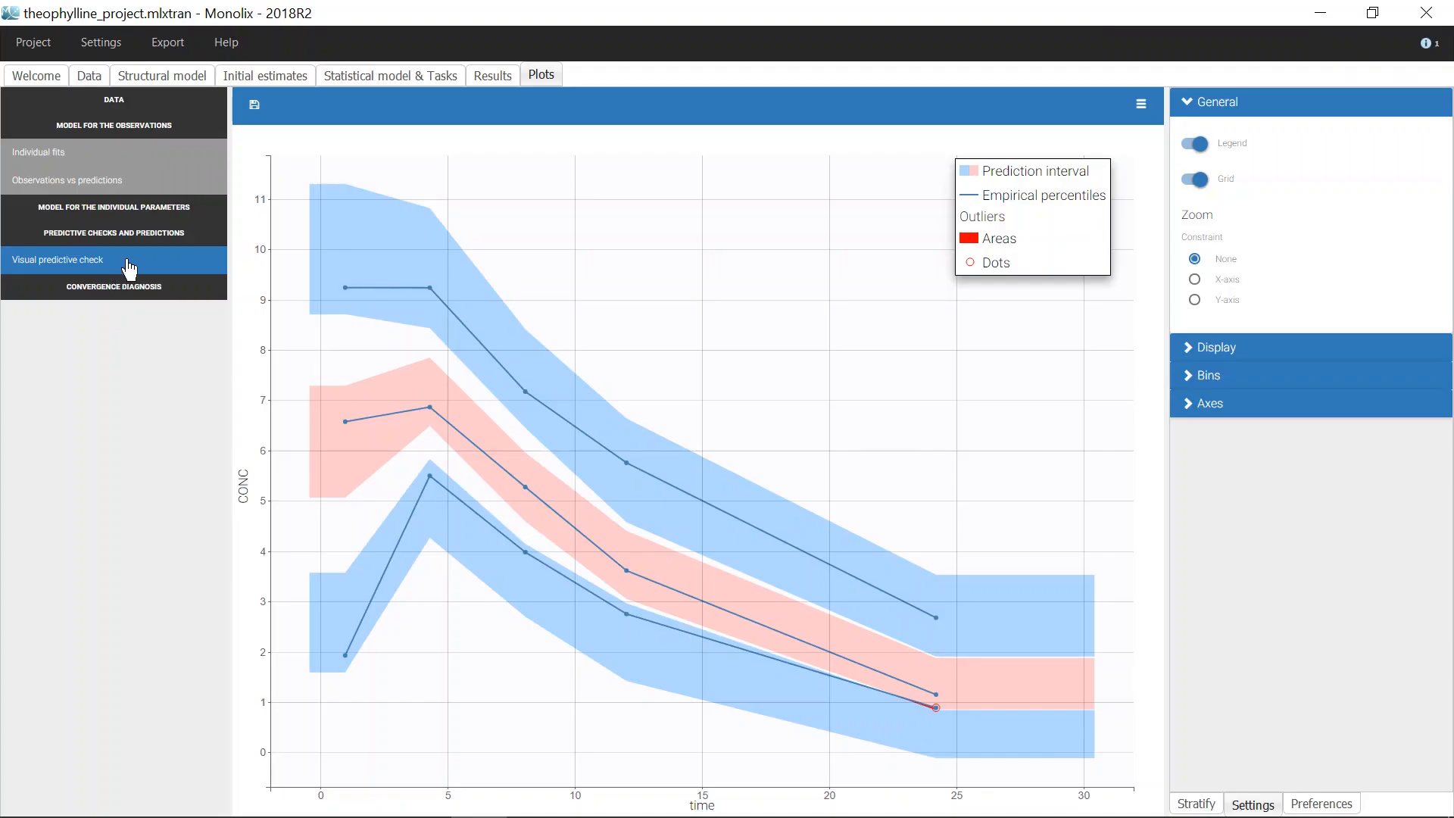
mouse_move(148, 422)
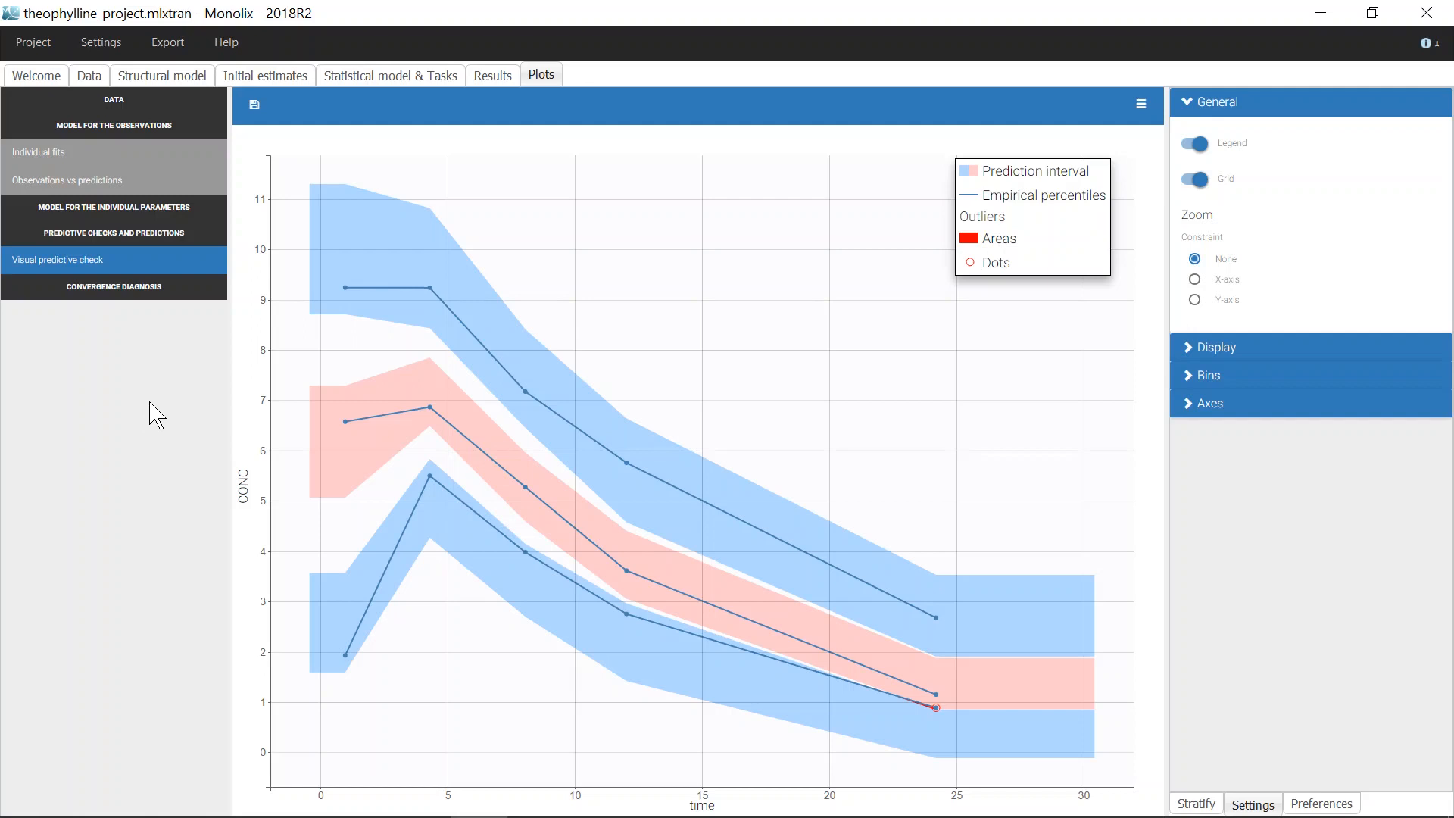
mouse_move(158, 419)
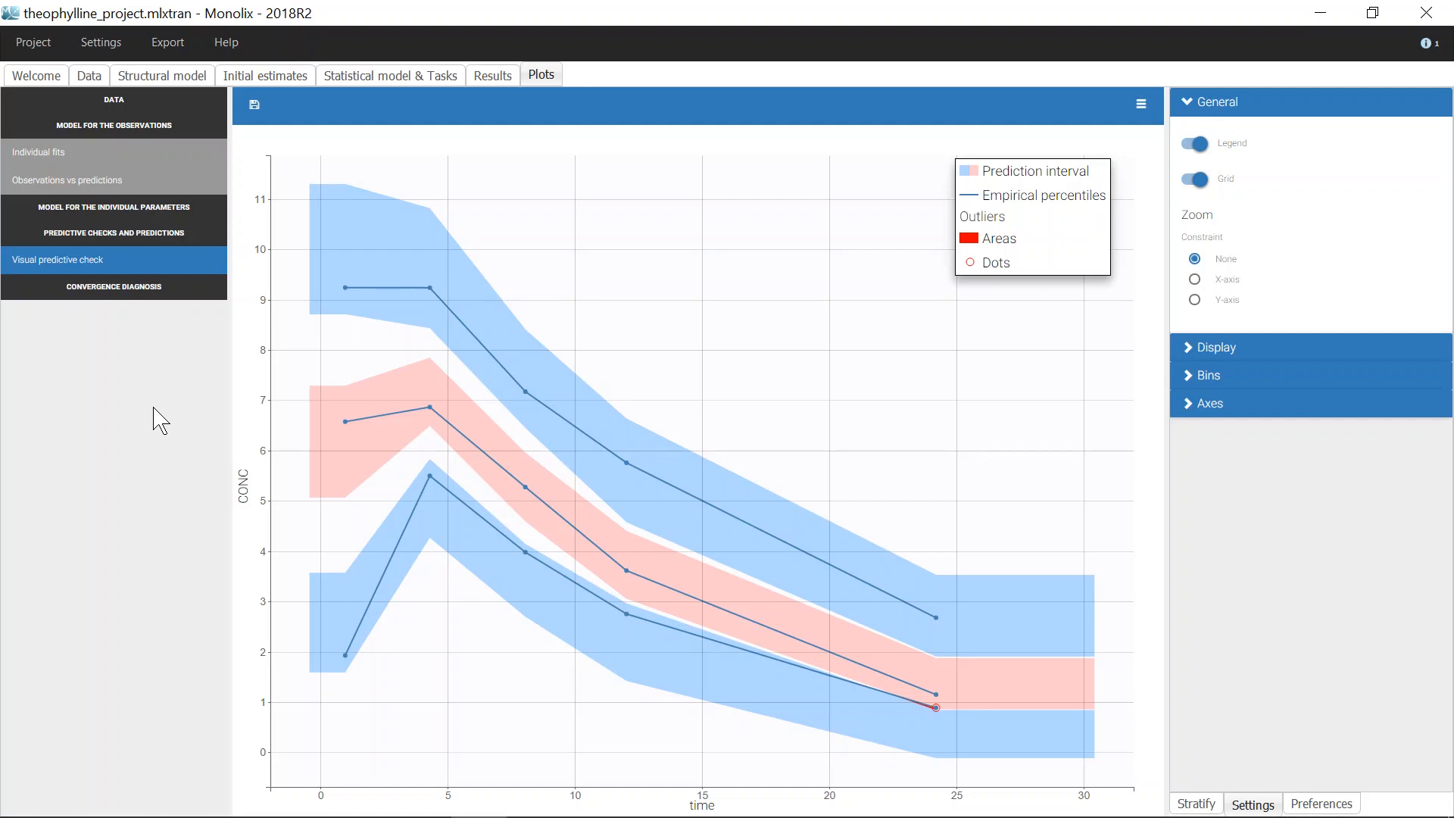
mouse_move(165, 436)
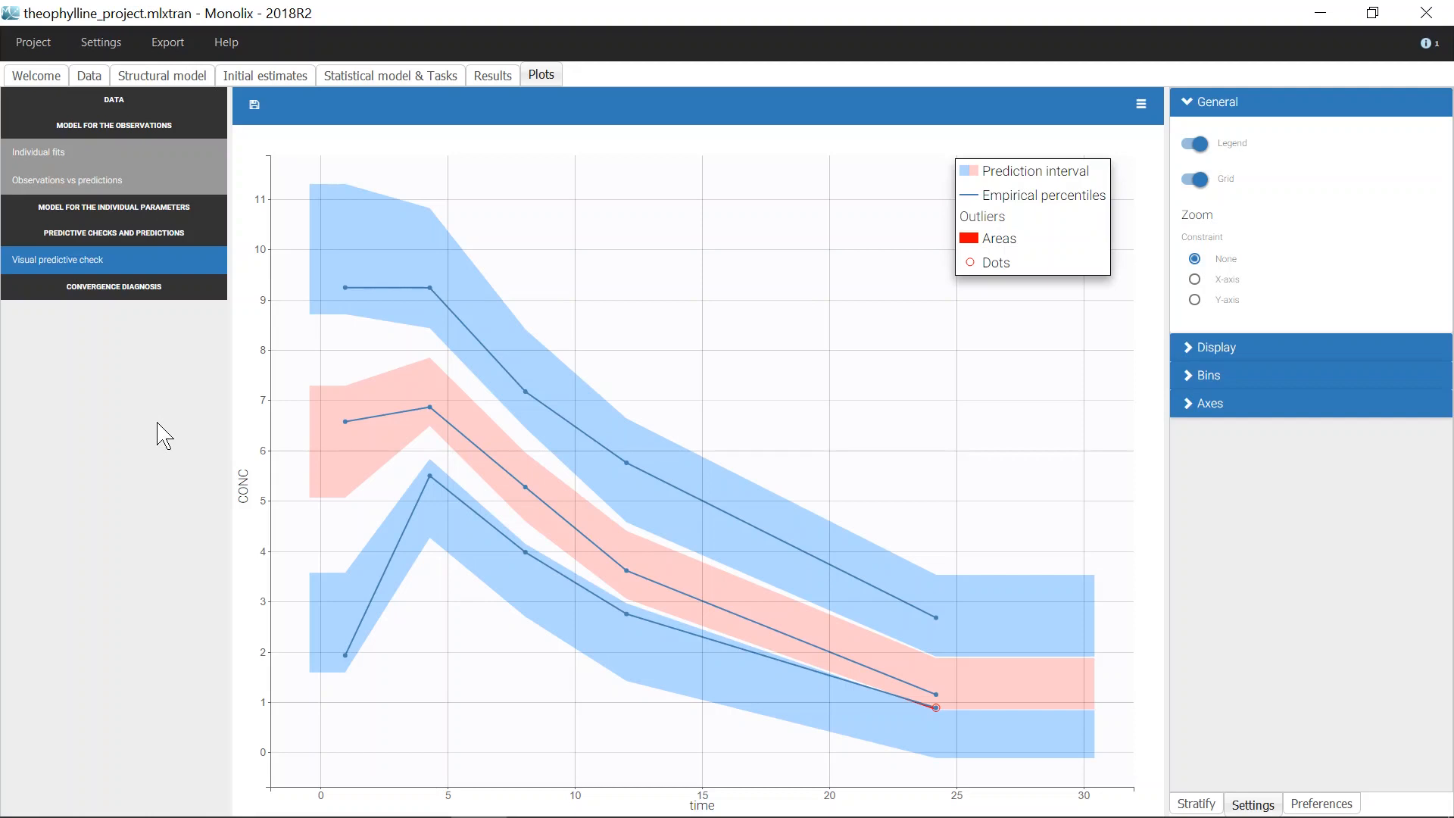
mouse_move(506, 302)
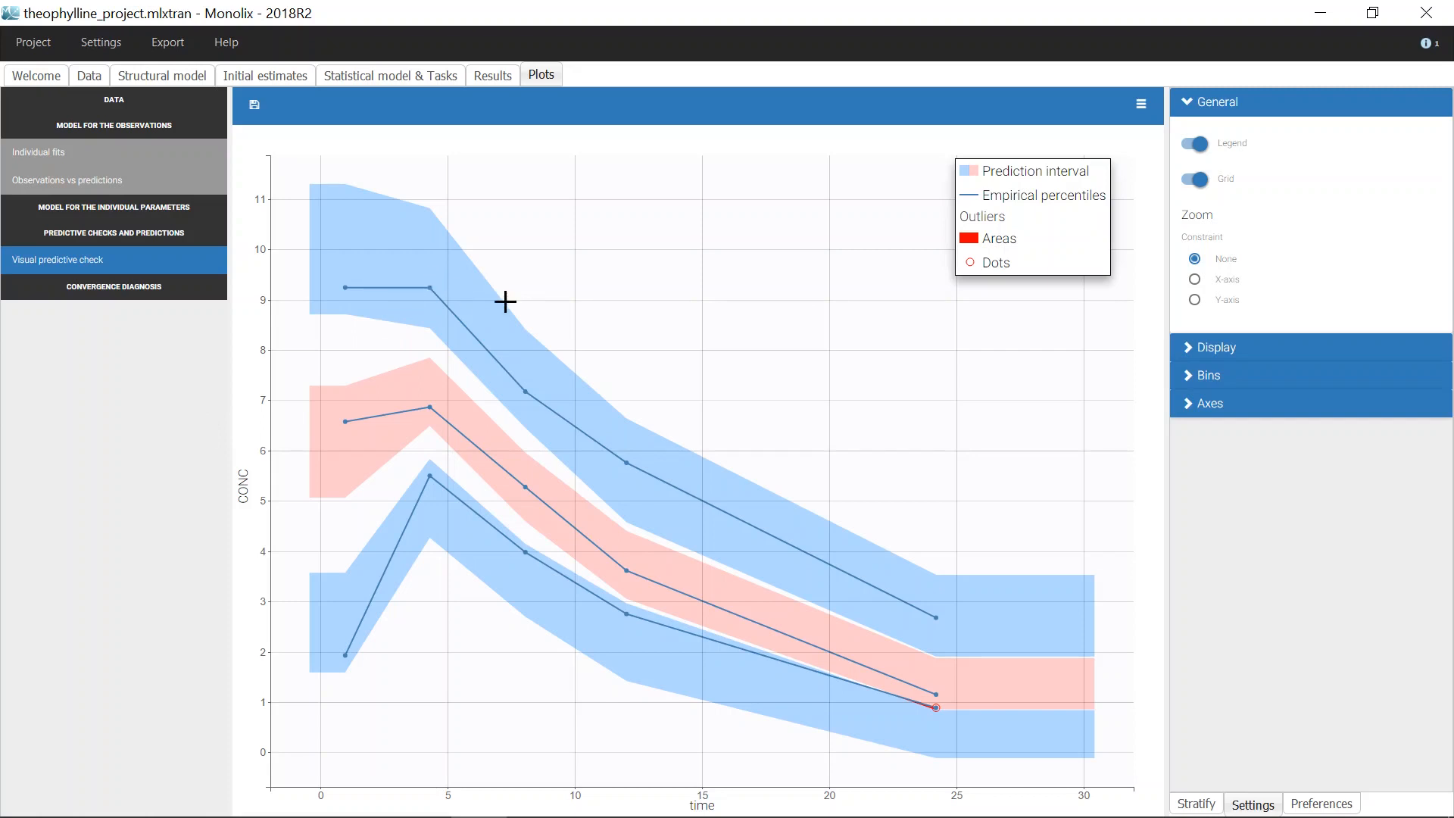
mouse_move(985, 534)
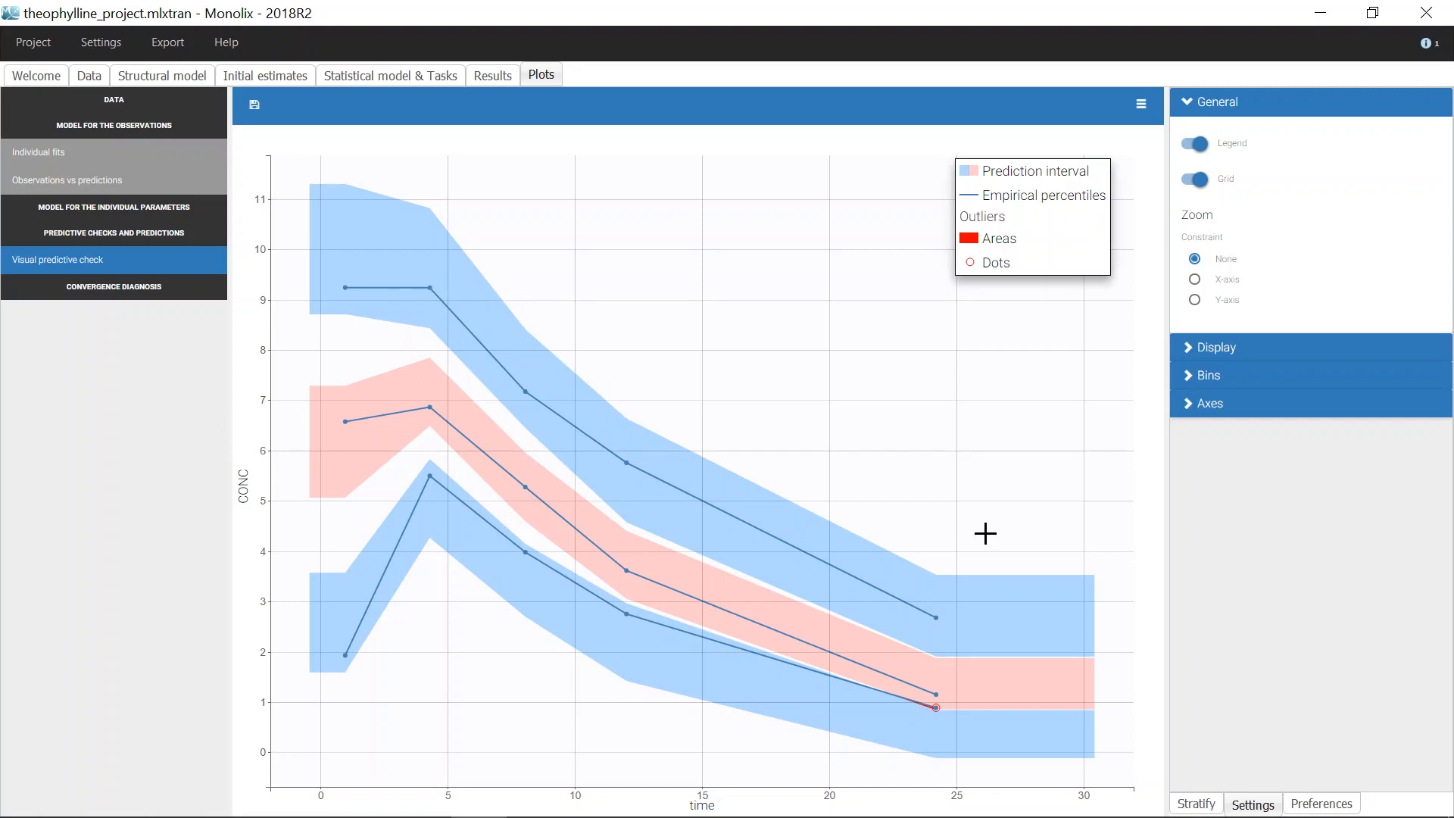
mouse_move(761, 488)
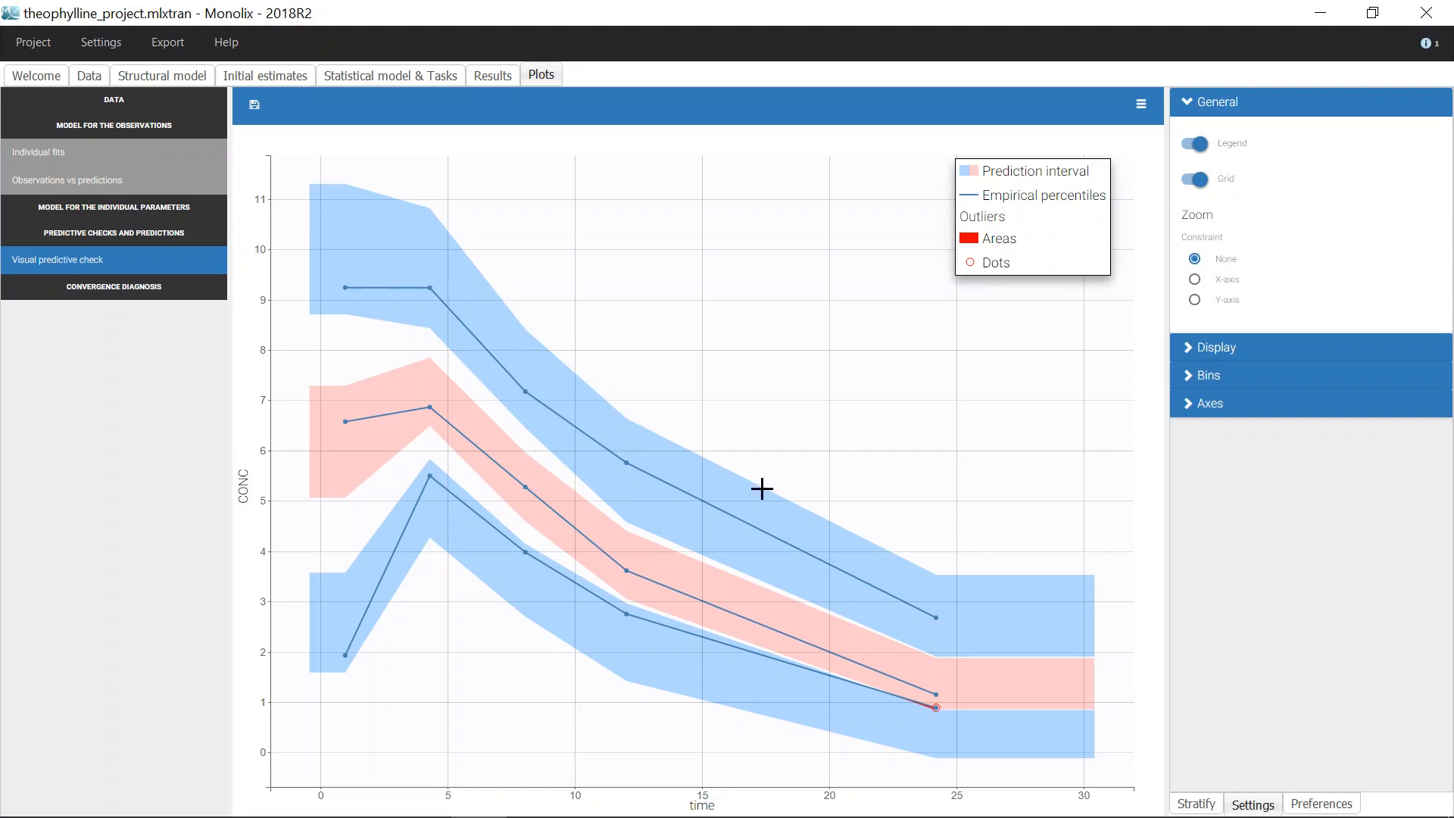
mouse_move(637, 586)
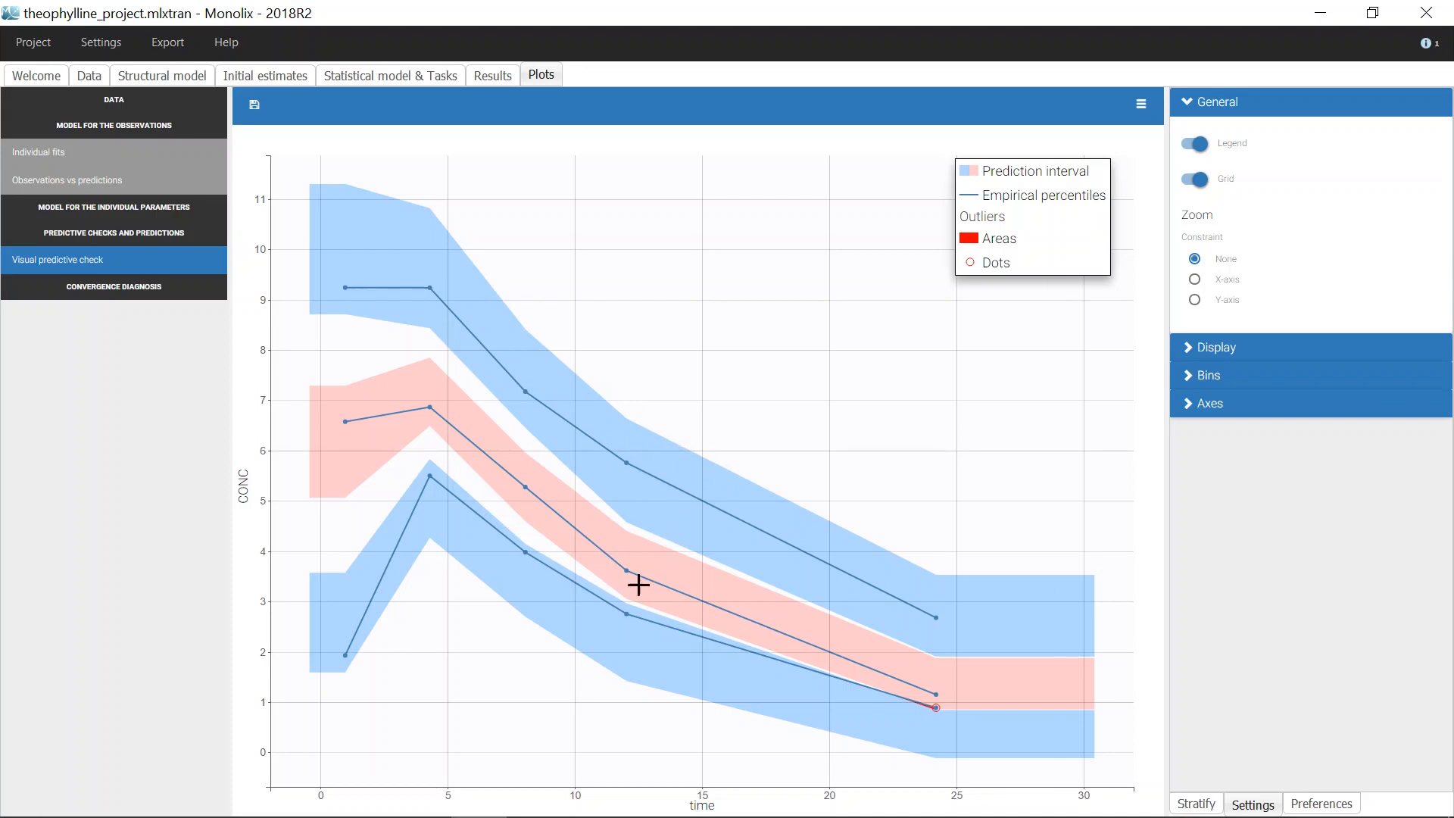
mouse_move(647, 714)
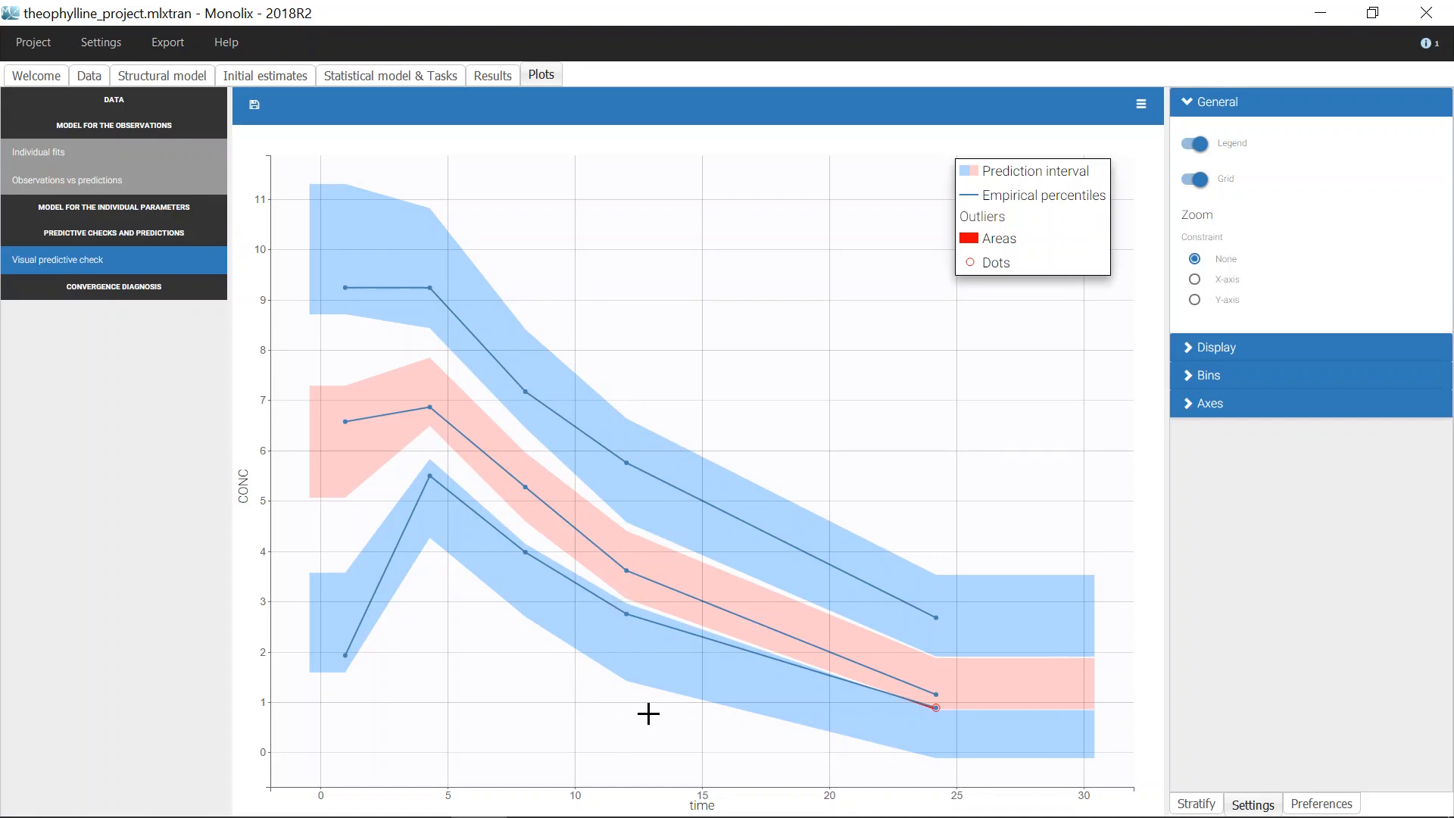
mouse_move(644, 598)
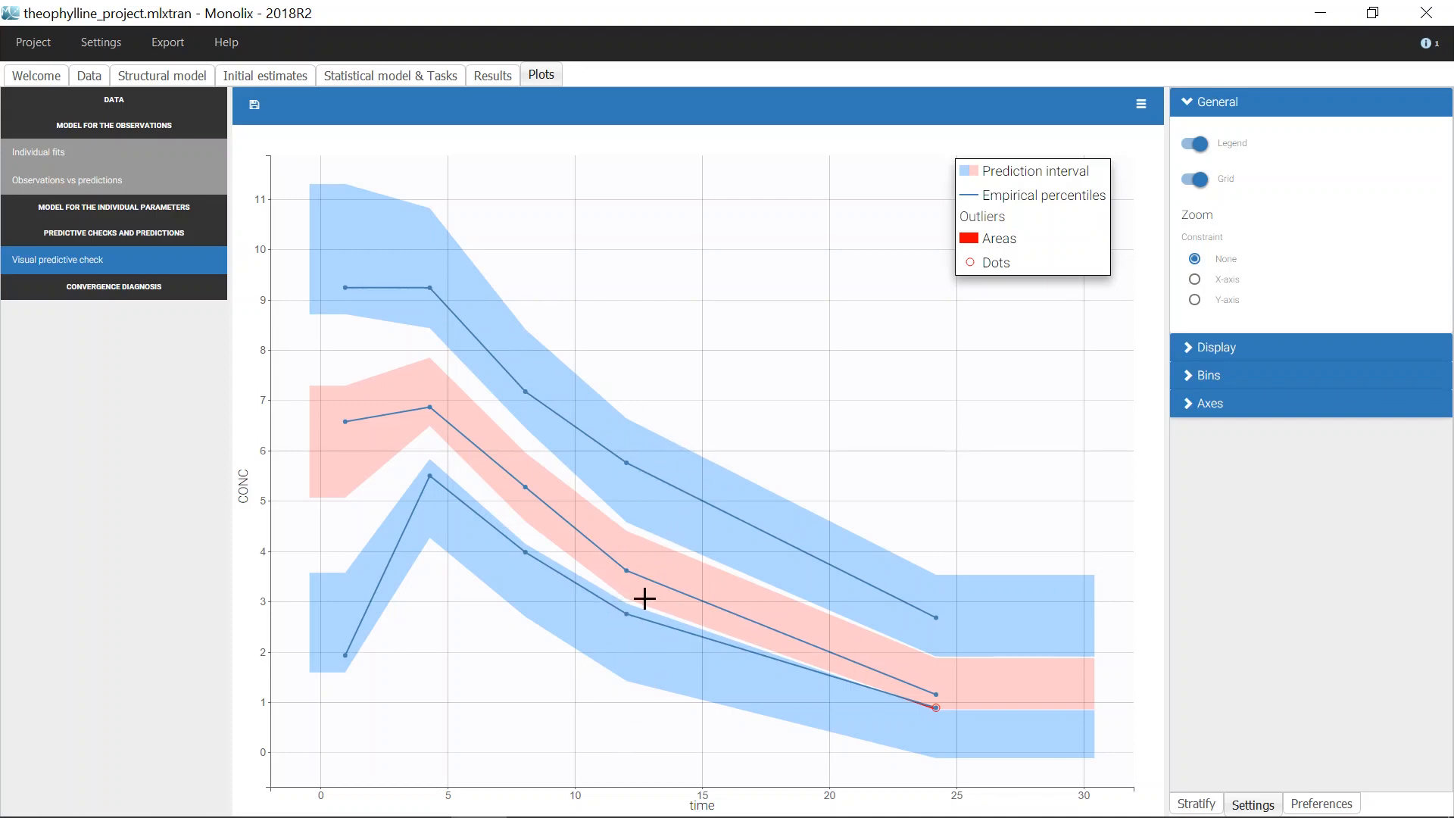
mouse_move(863, 508)
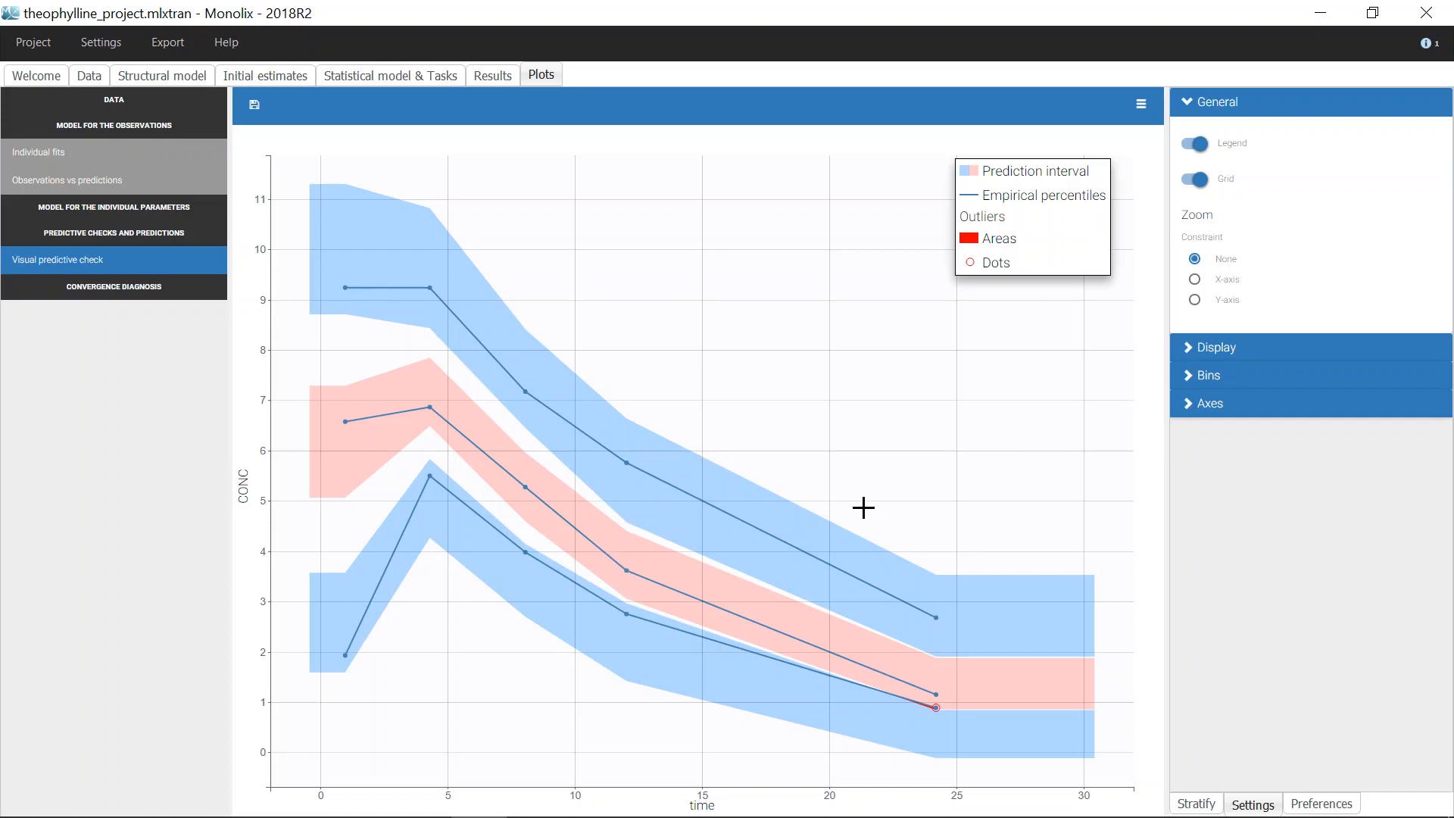
mouse_move(995, 690)
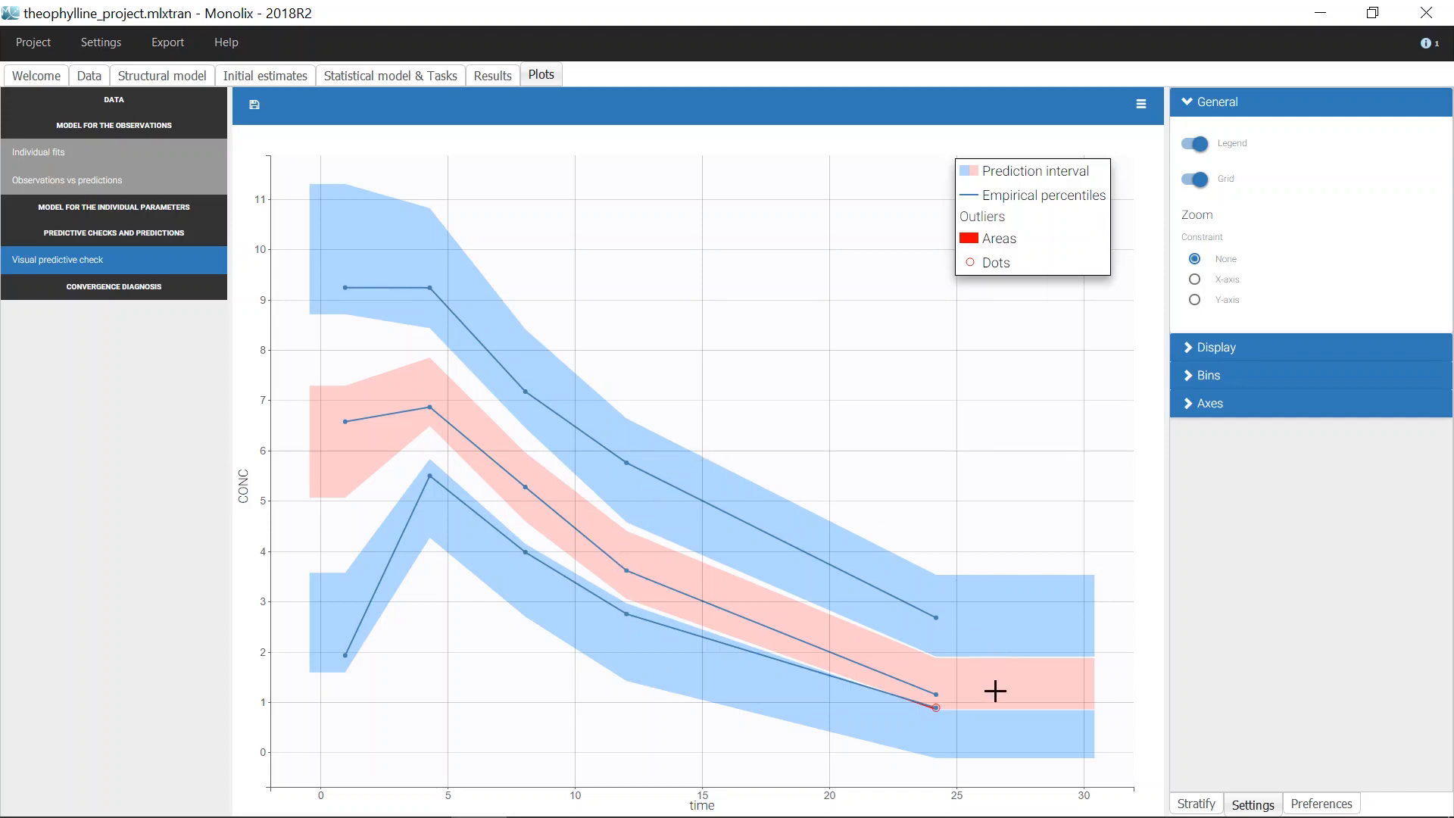
mouse_move(1003, 777)
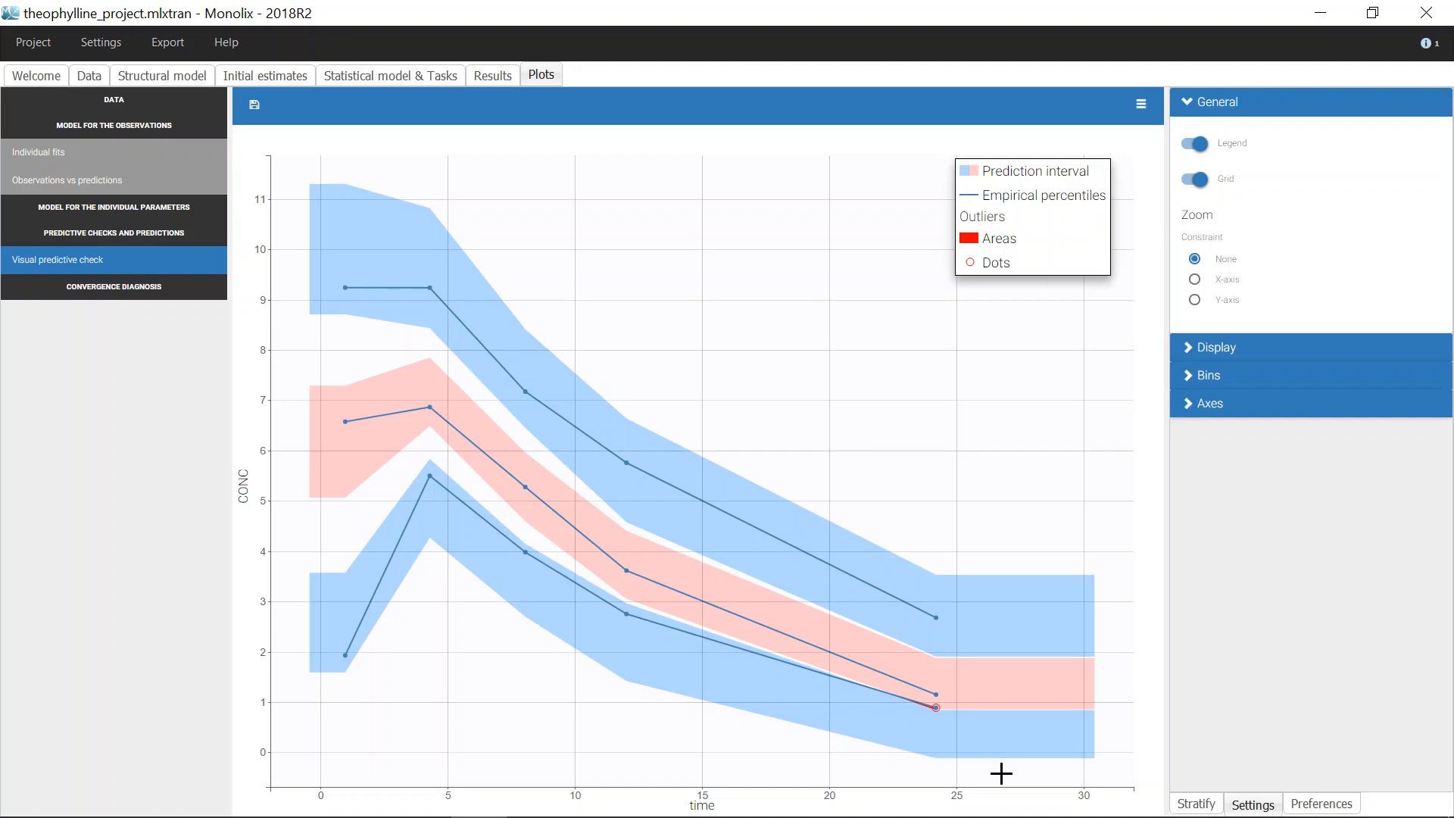
- In the VPC Display settings, turn off the prediction interval and turn on observed data points
left_click(1215, 347)
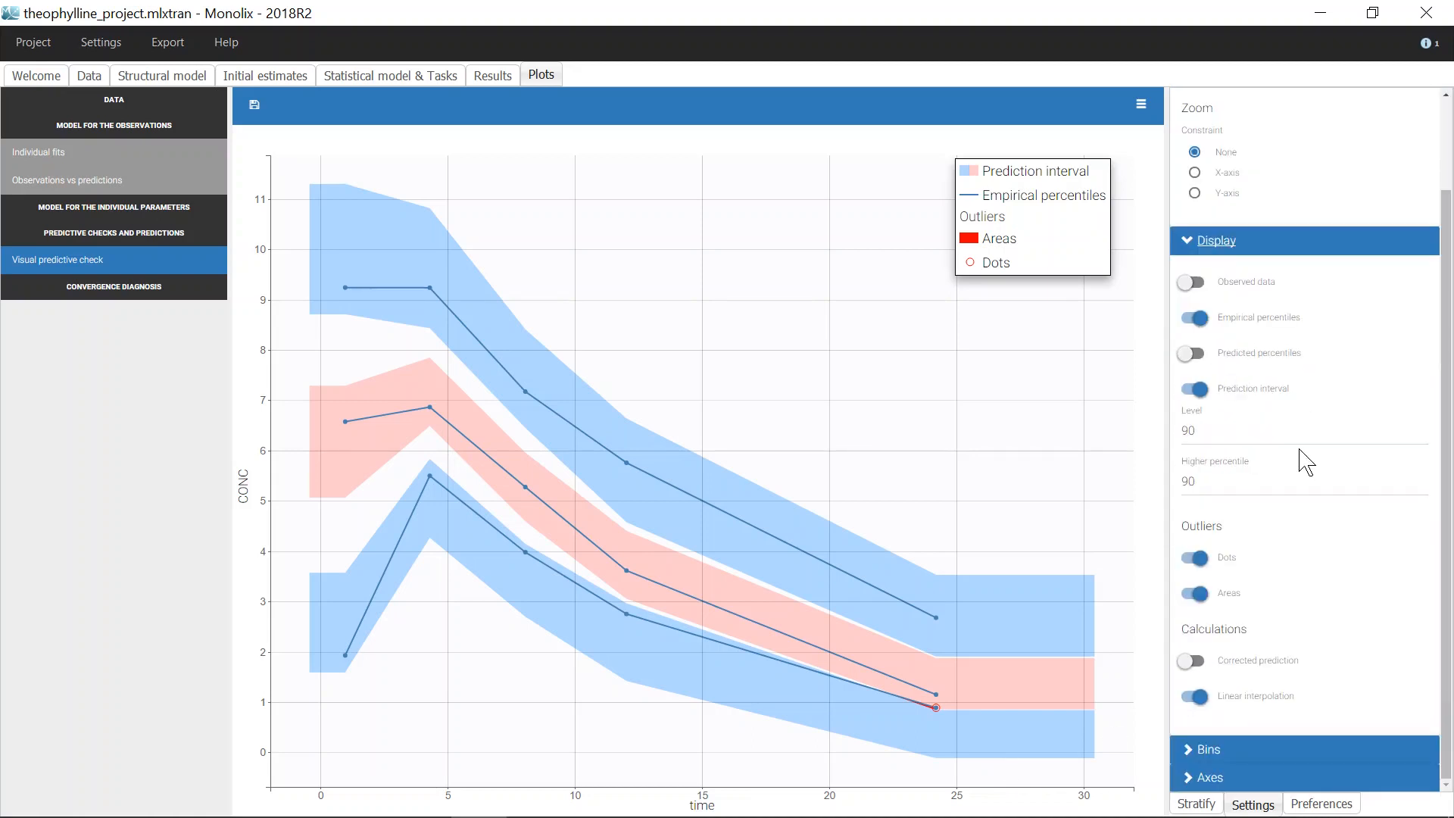
mouse_move(1314, 463)
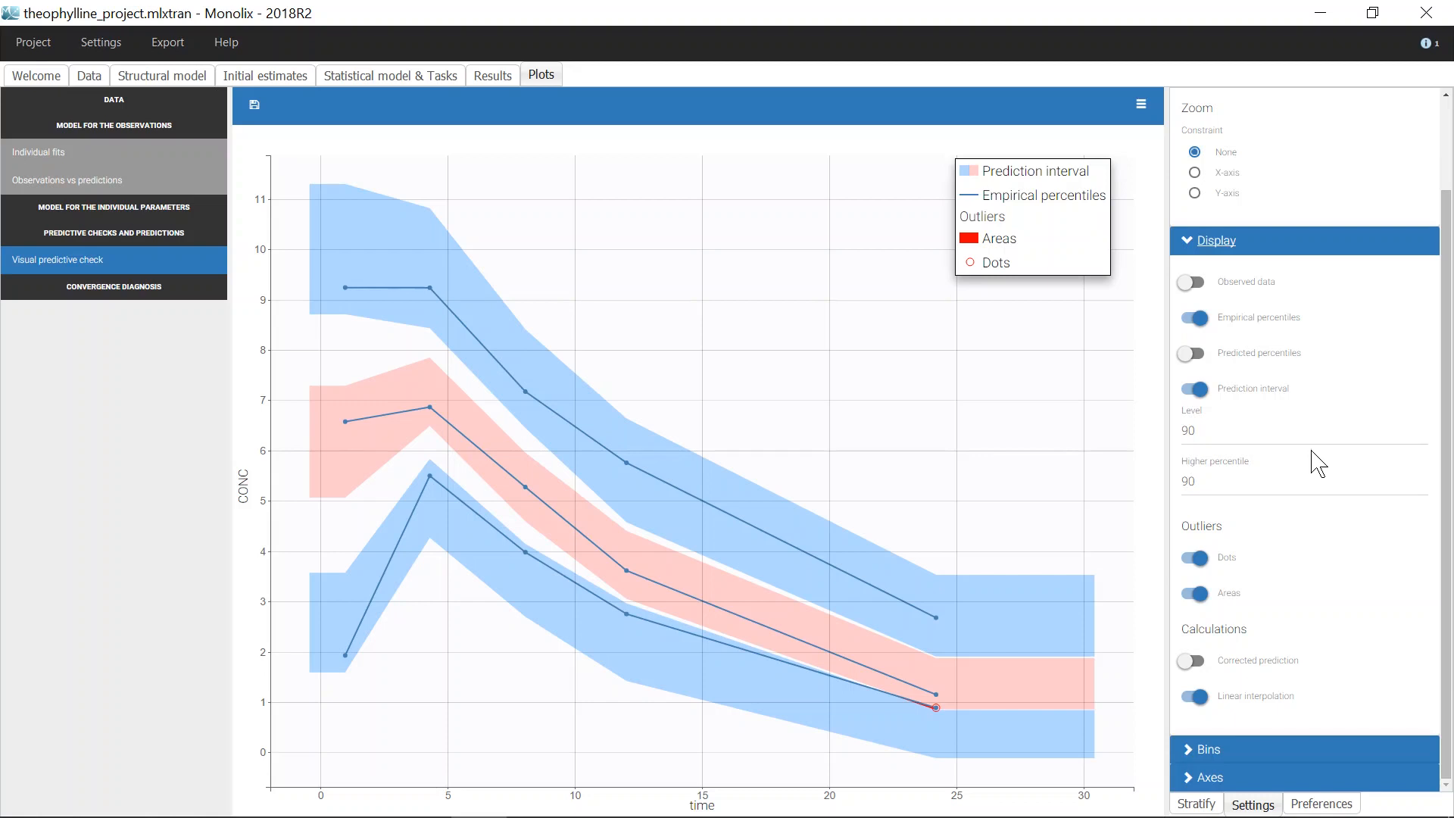
left_click(1191, 388)
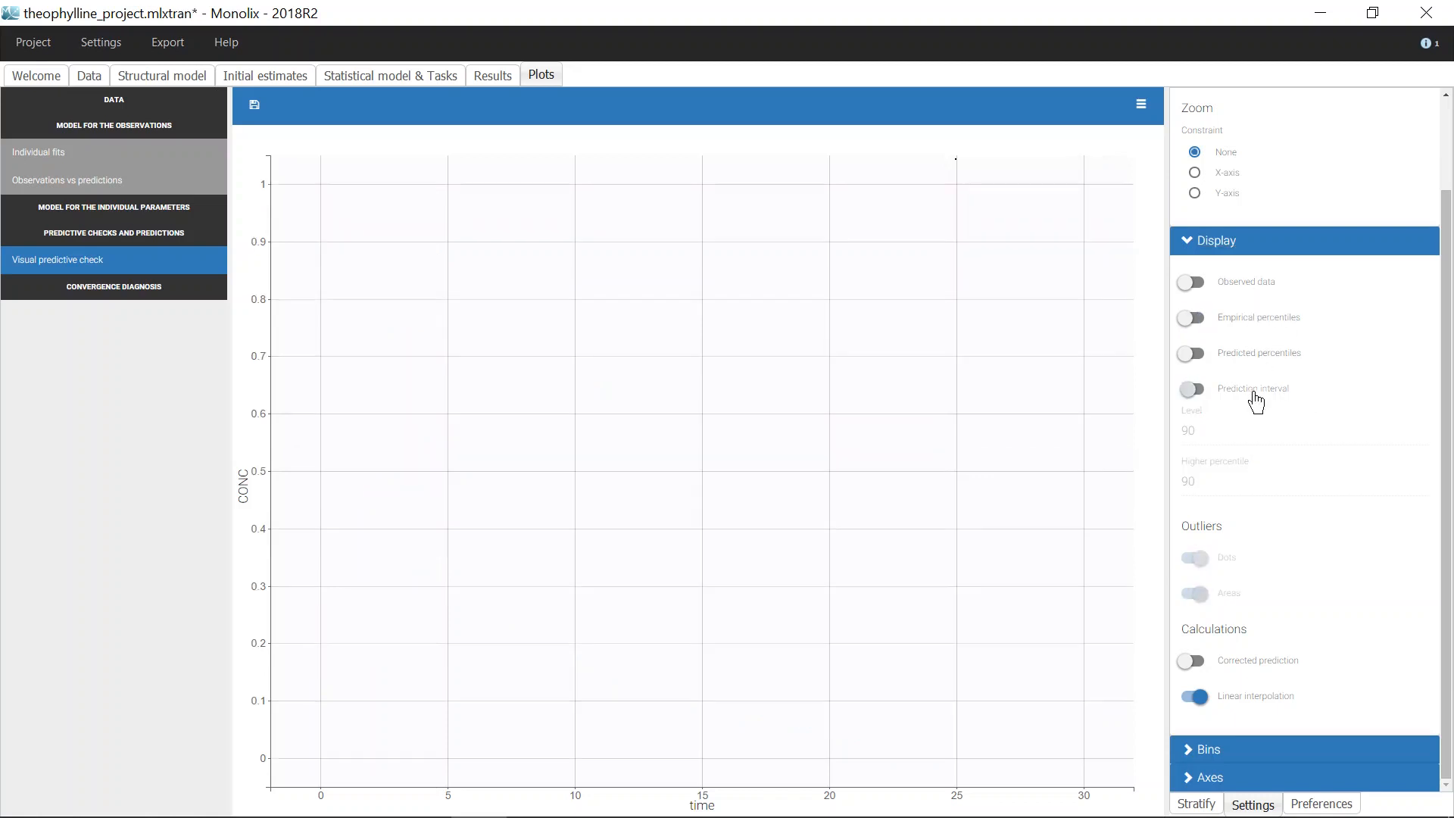
left_click(1191, 282)
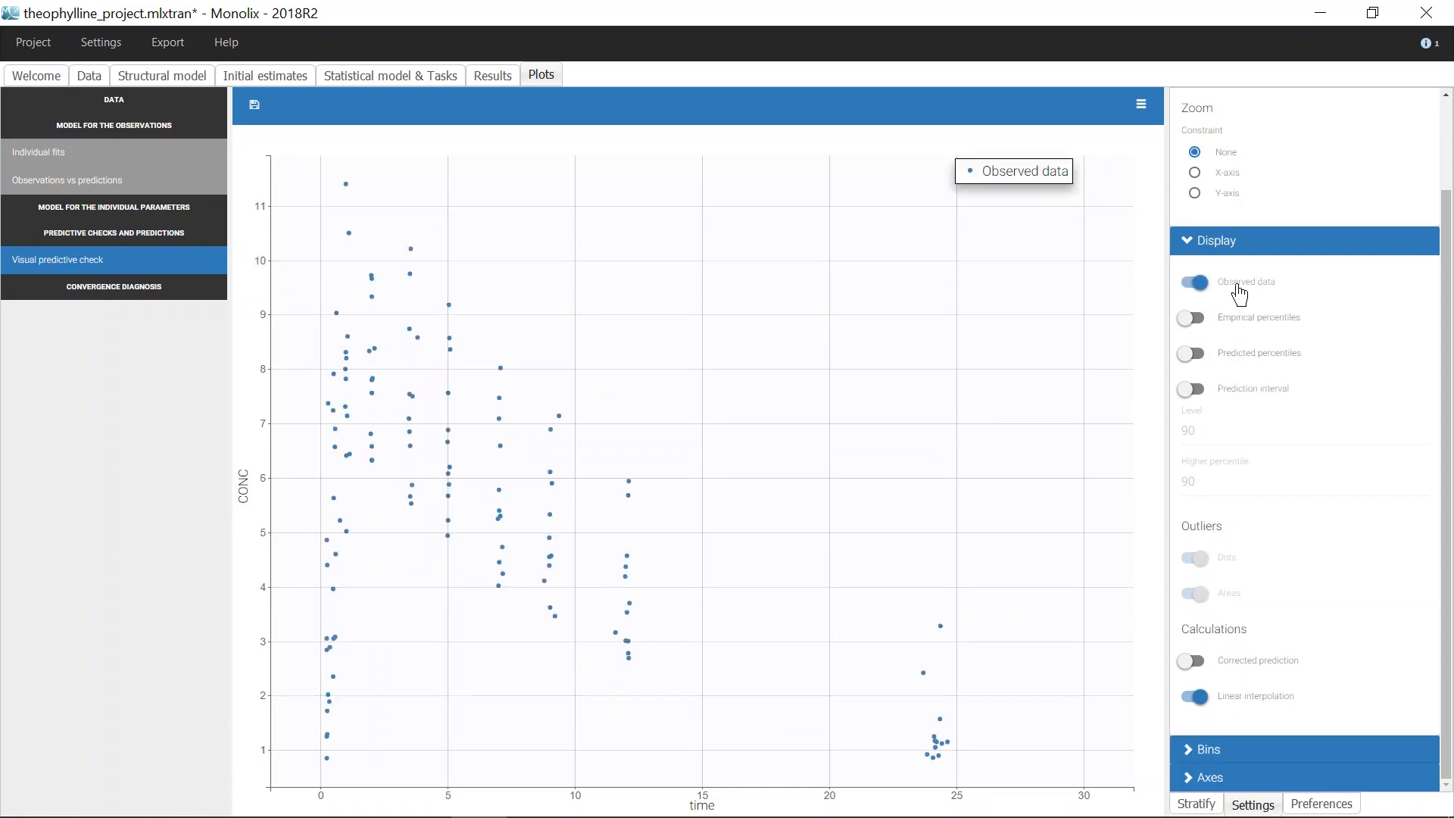
mouse_move(695, 520)
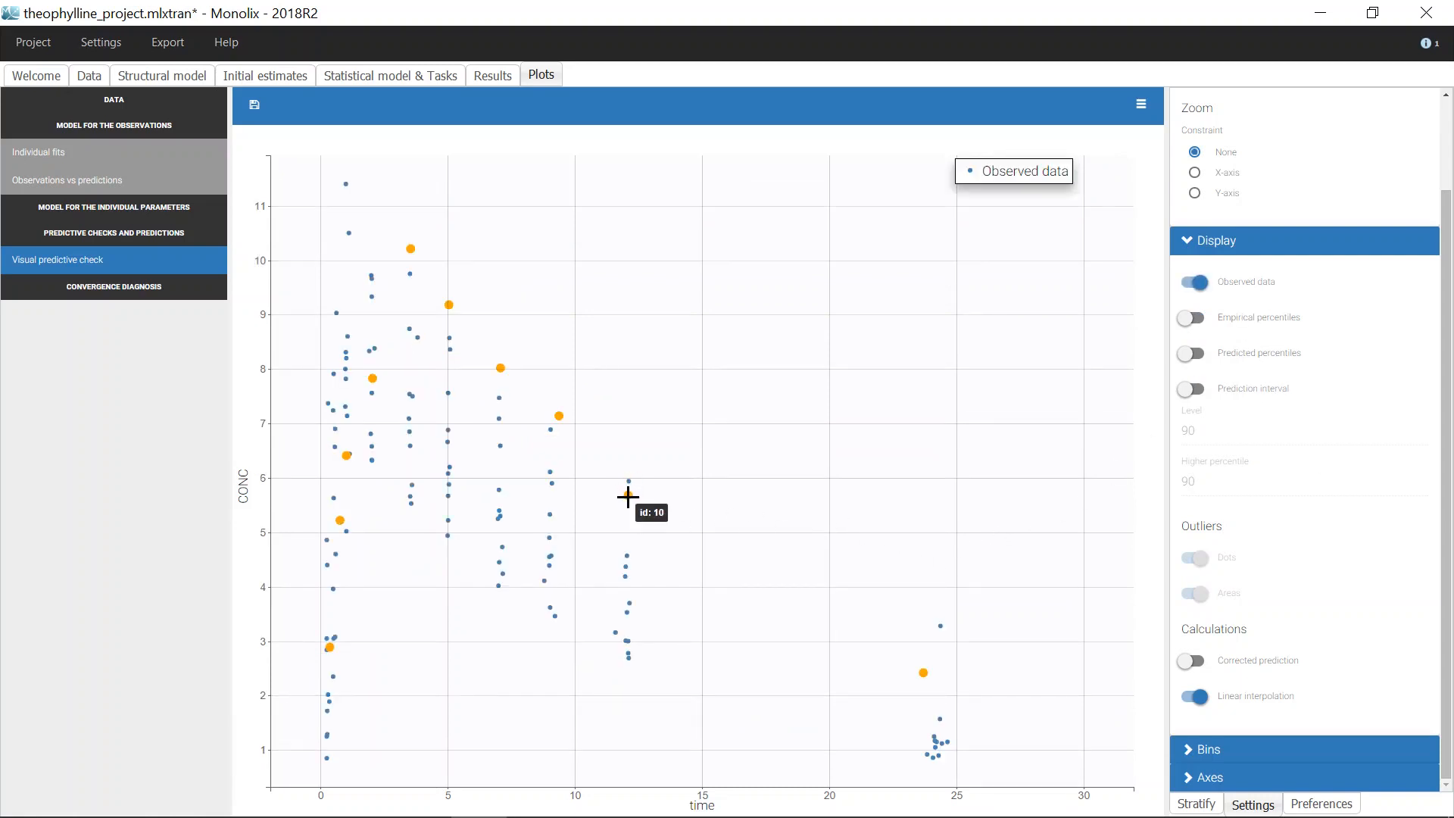
mouse_move(627, 557)
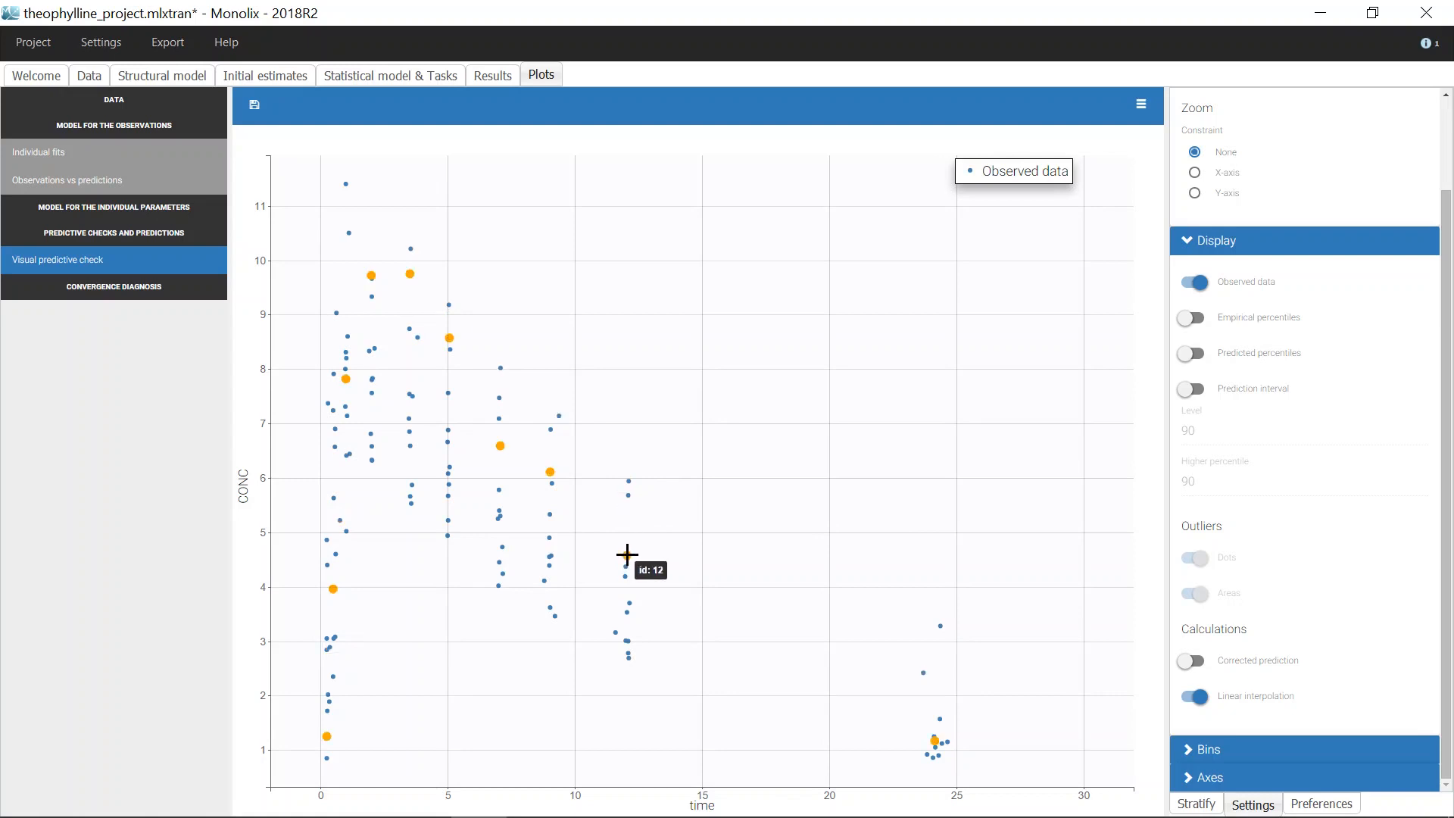
mouse_move(748, 592)
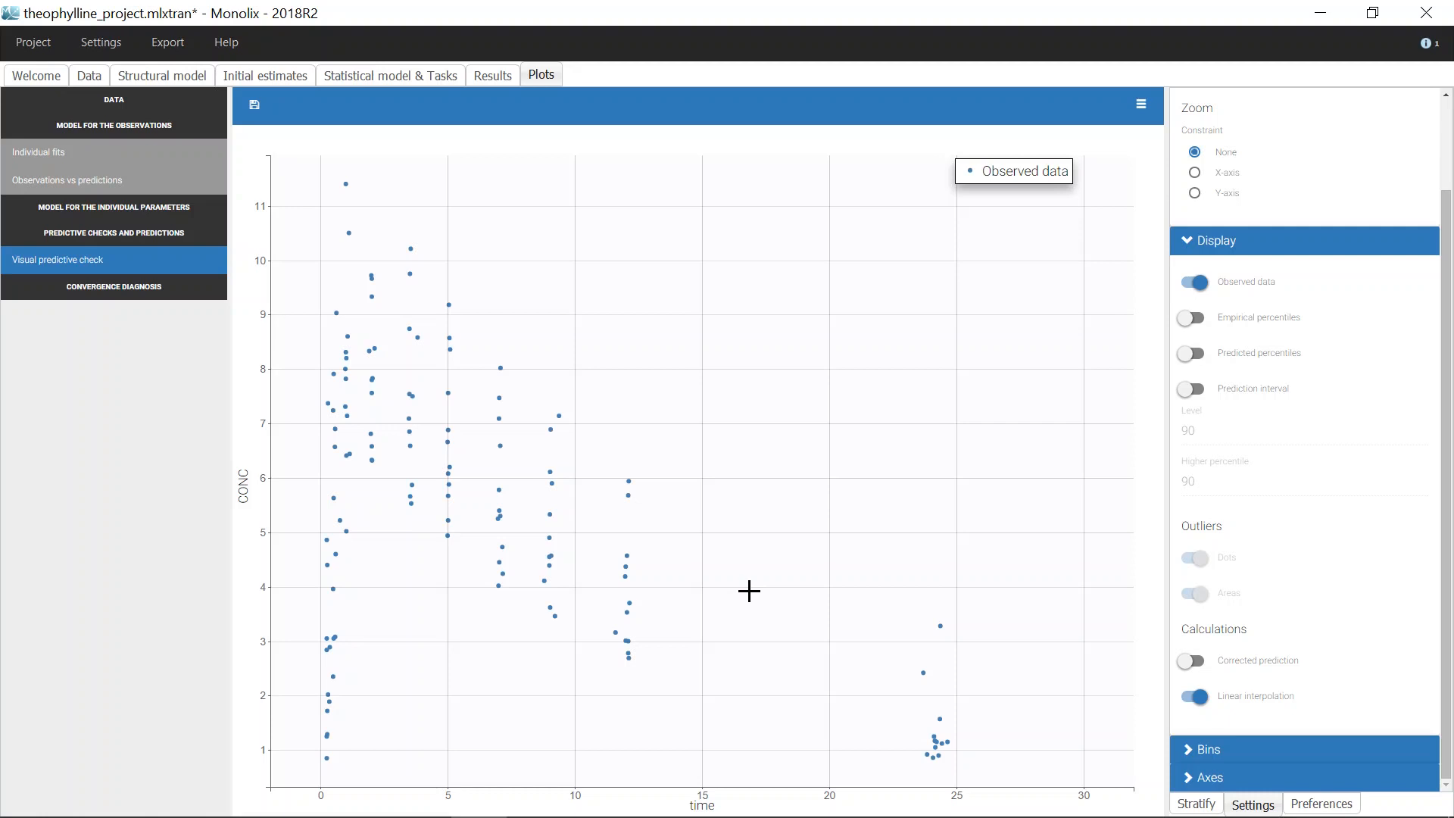
mouse_move(718, 751)
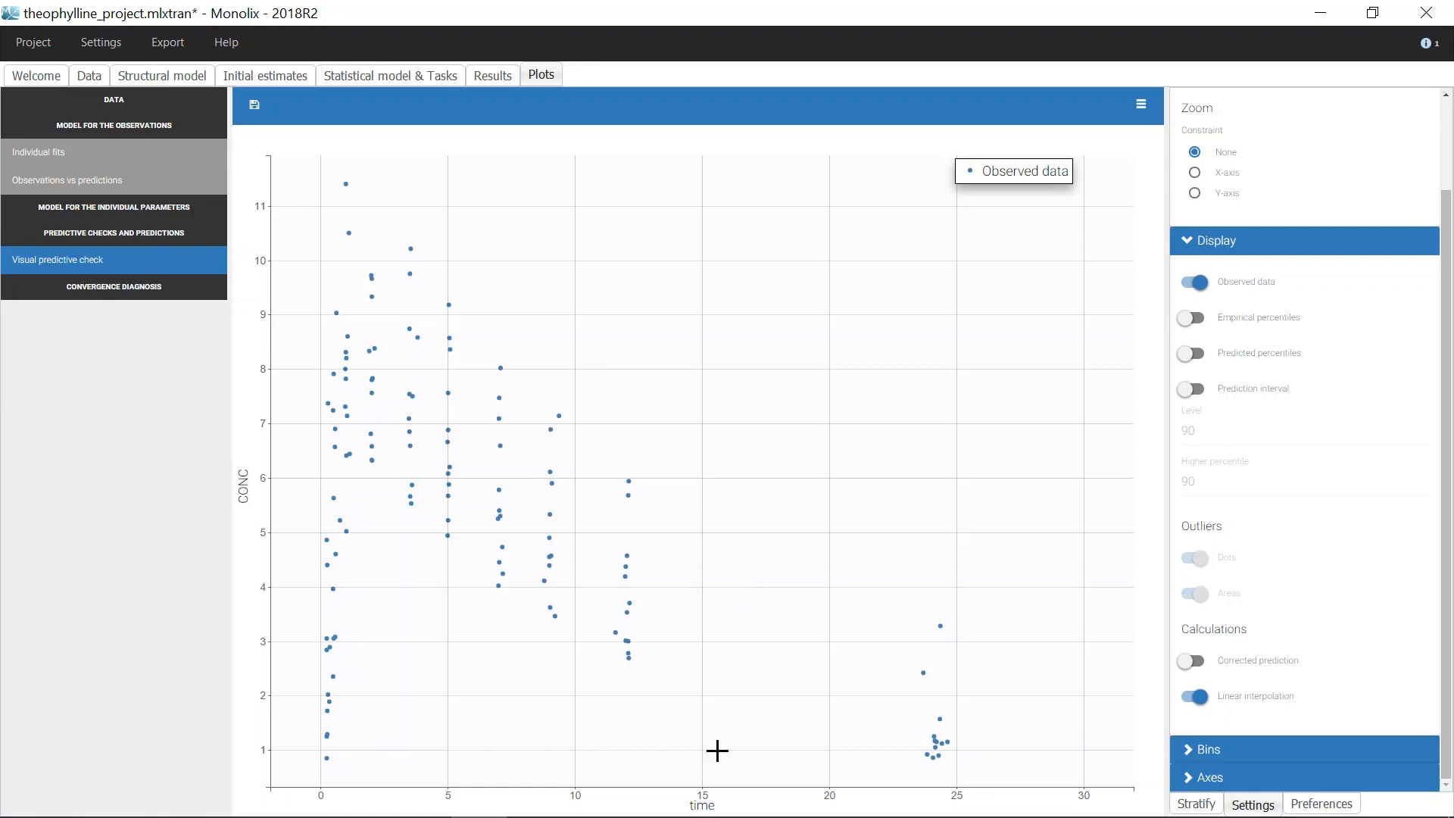
mouse_move(1062, 756)
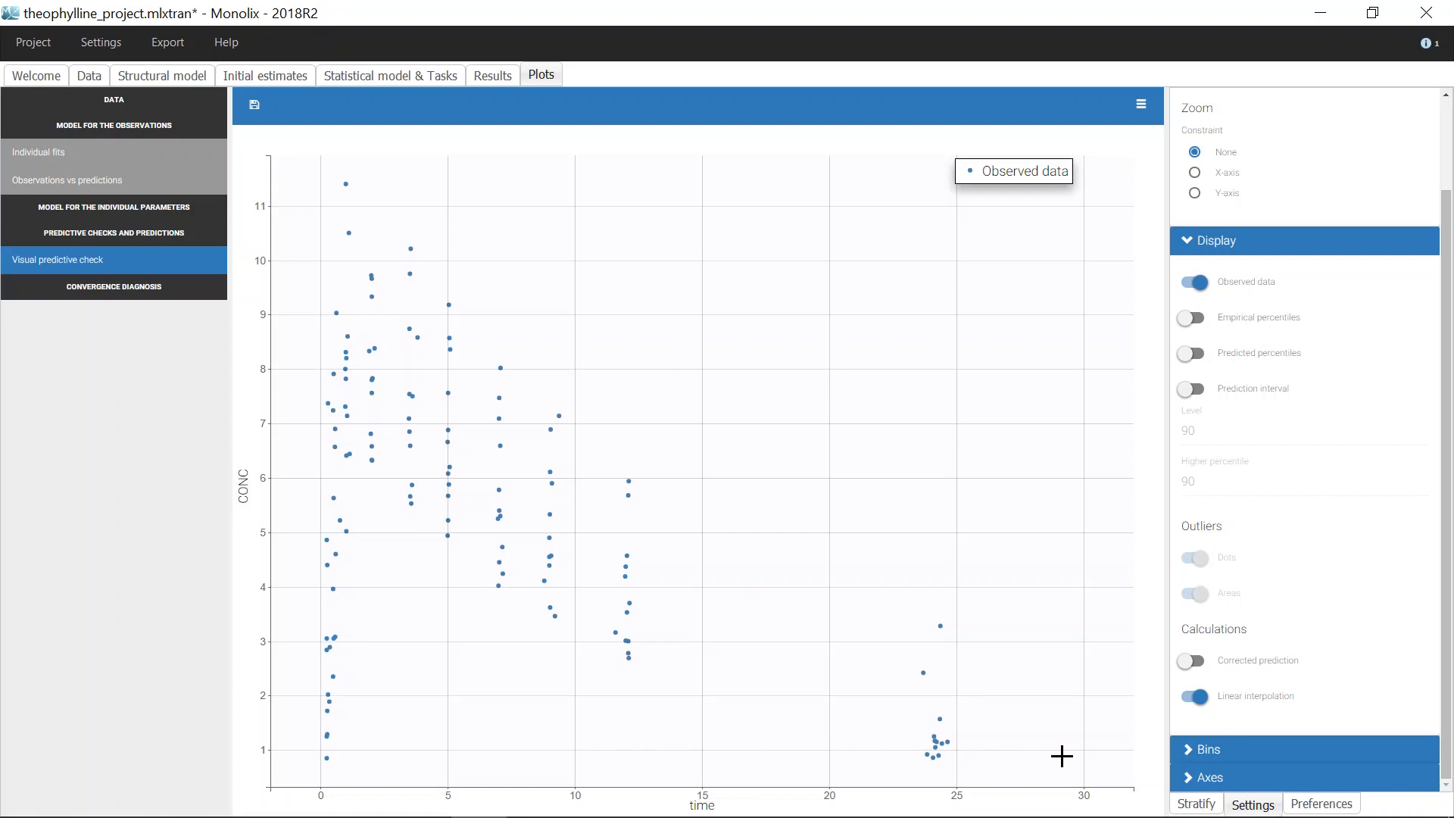
- Turn on Bin limits to draw five time-bin boundaries over the observed data
left_click(1207, 750)
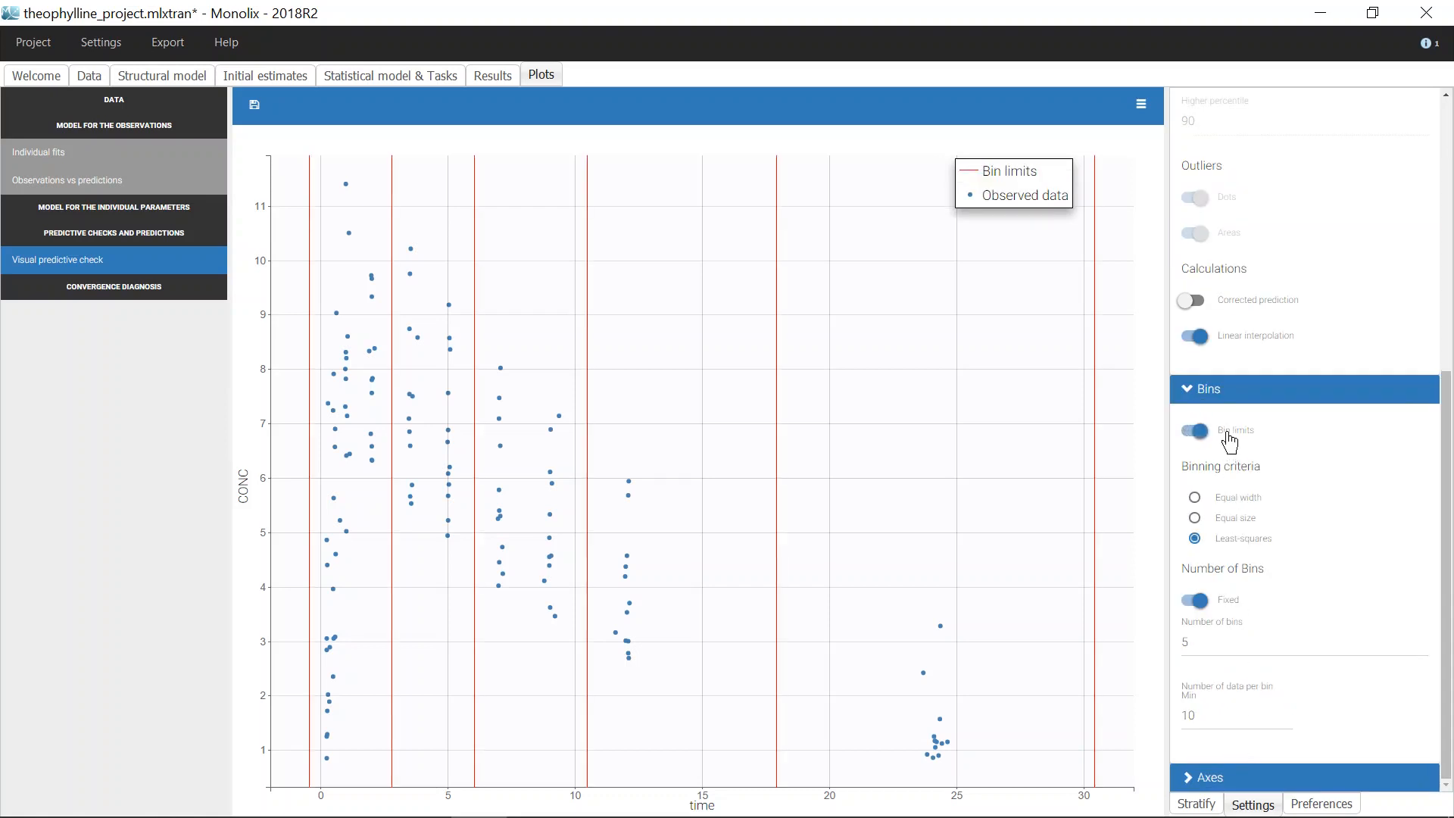
mouse_move(972, 577)
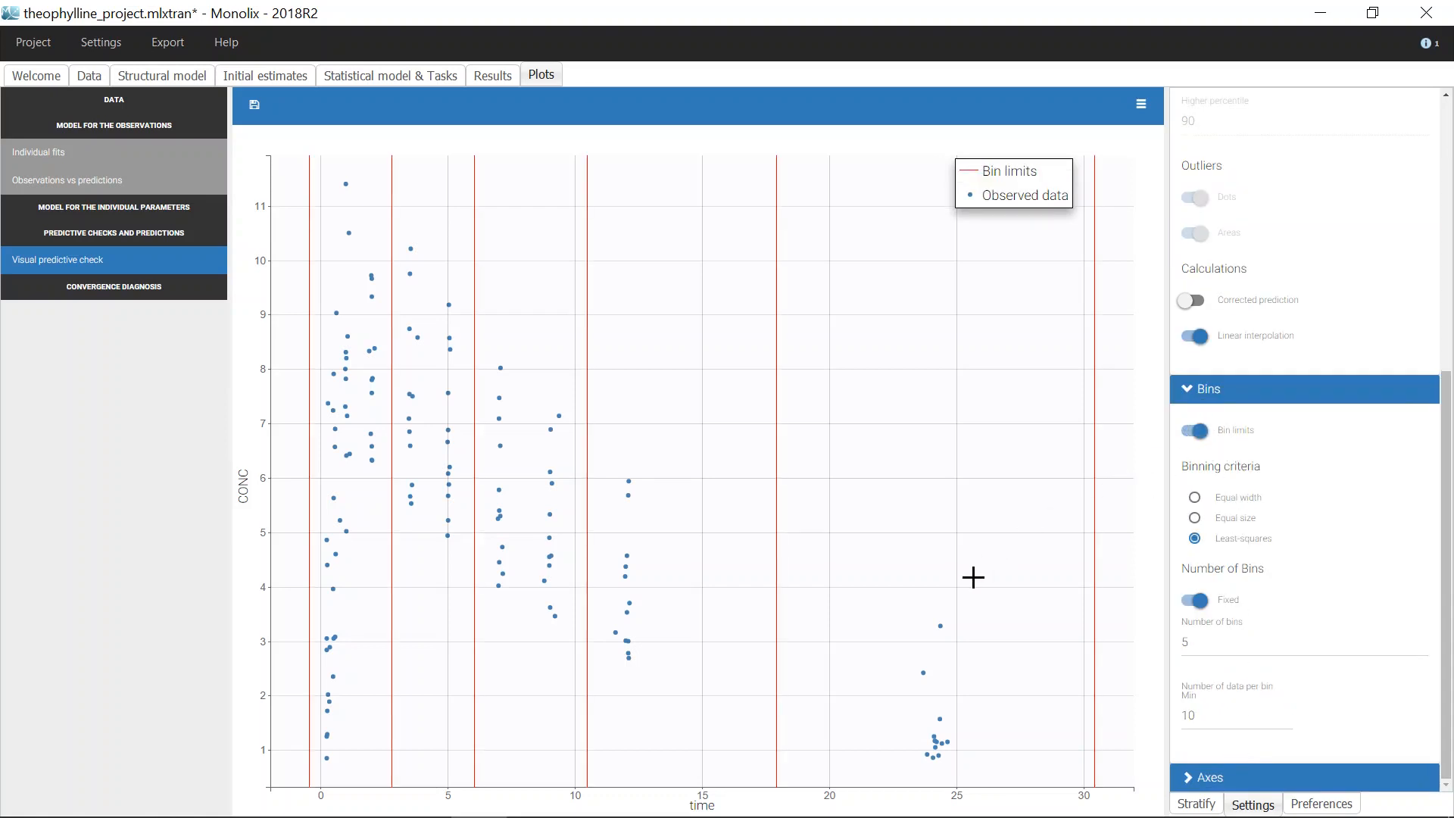
mouse_move(997, 609)
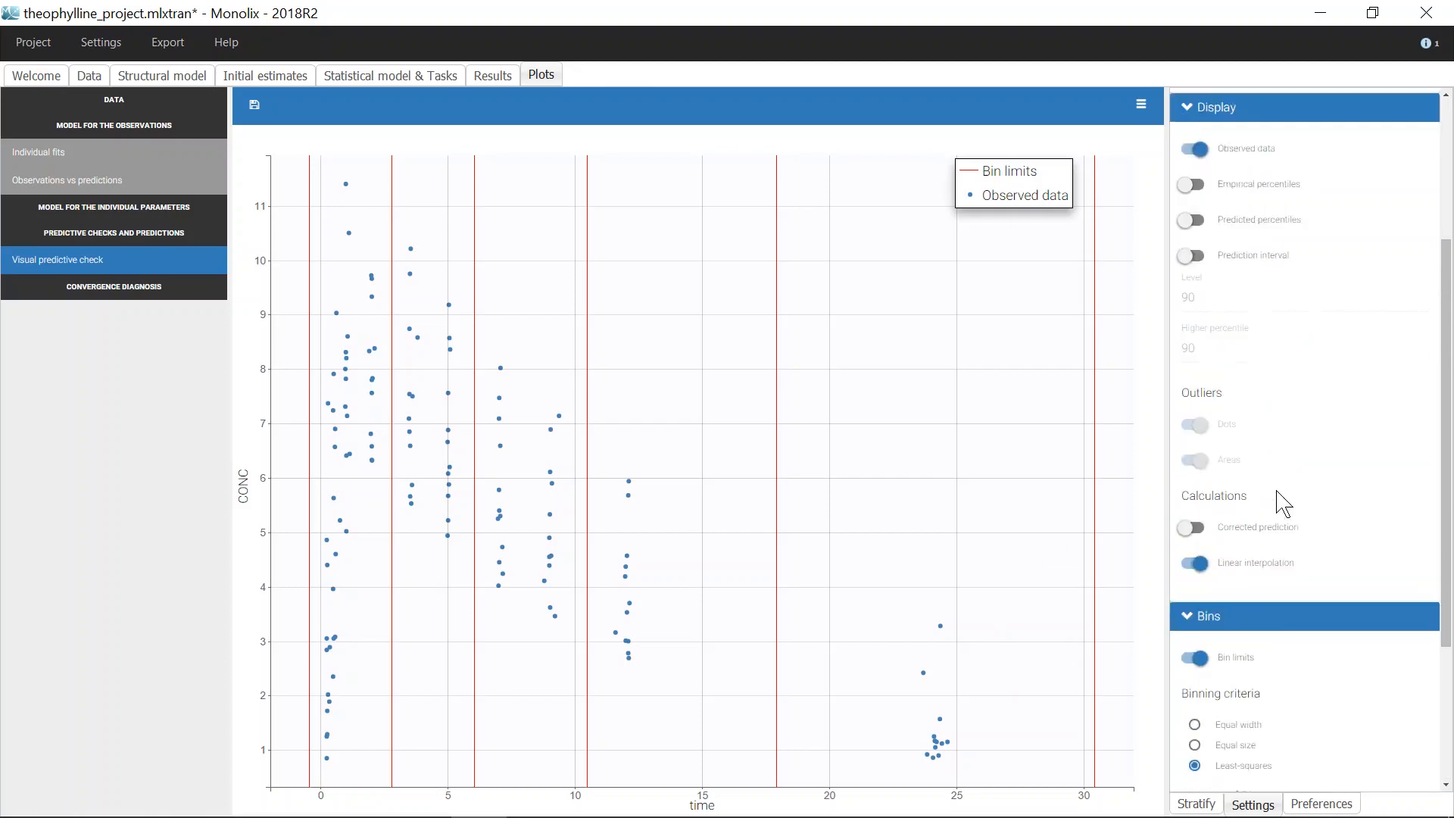
left_click(1192, 183)
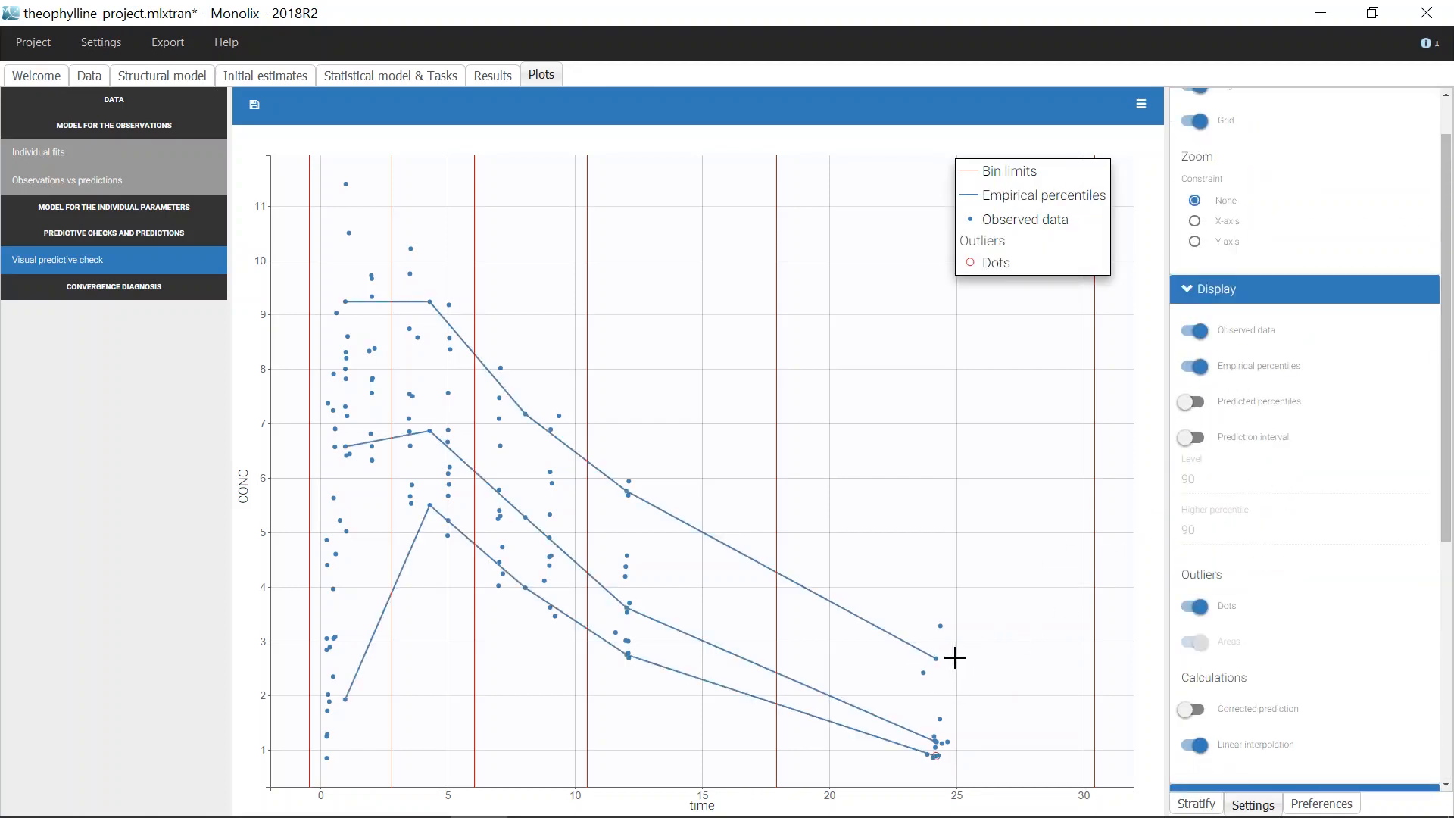
mouse_move(639, 487)
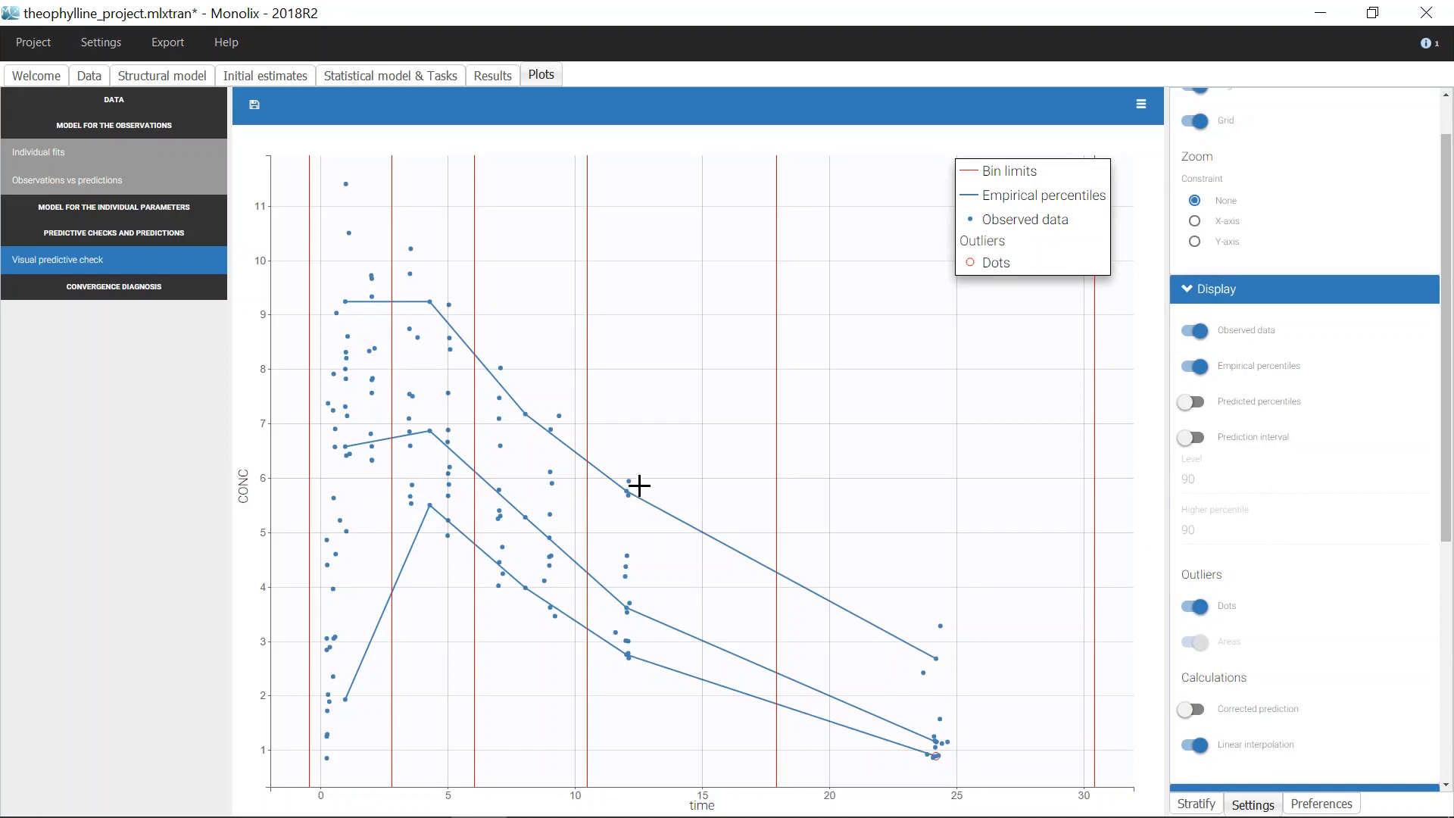
mouse_move(708, 516)
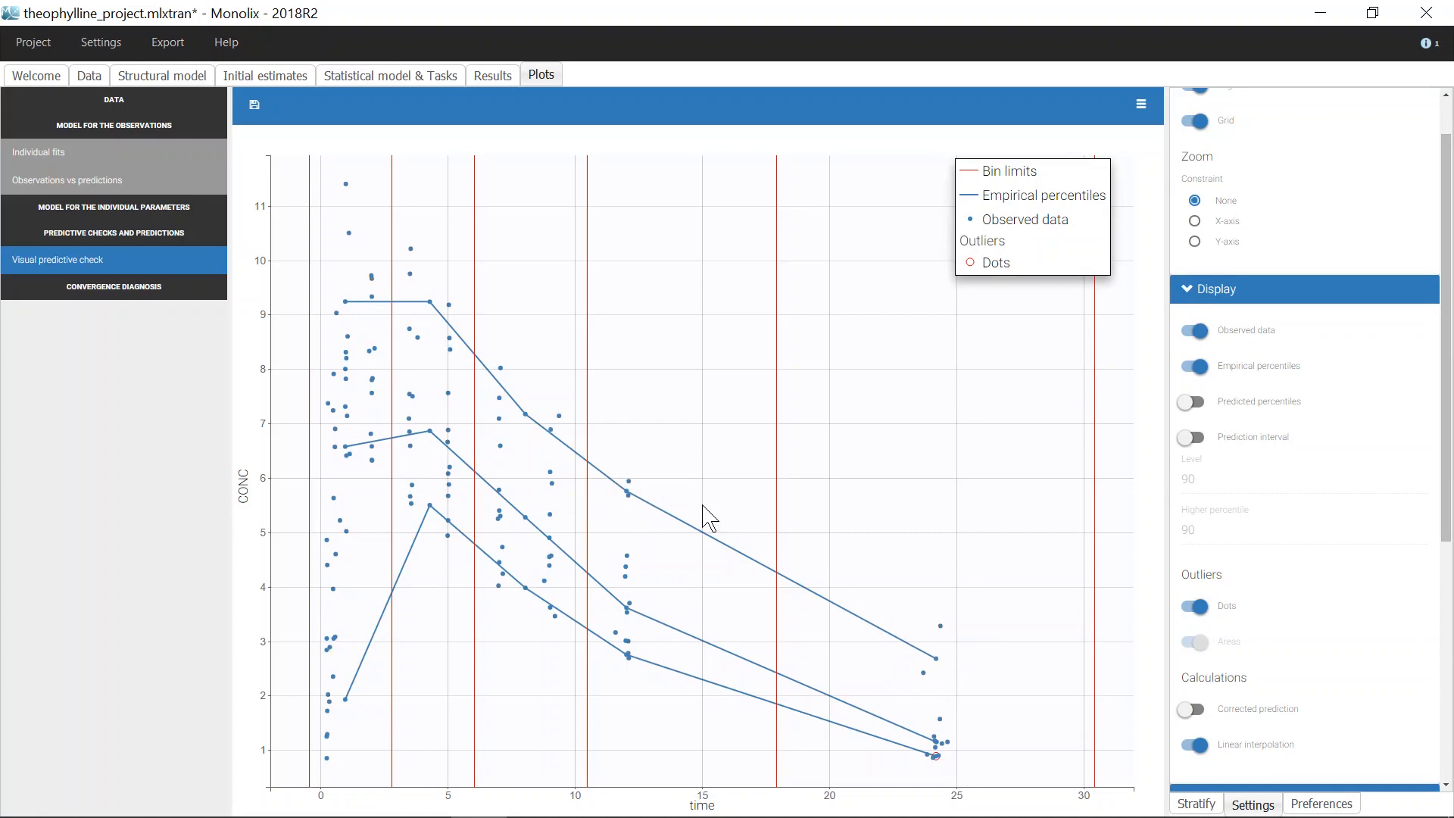
mouse_move(347, 726)
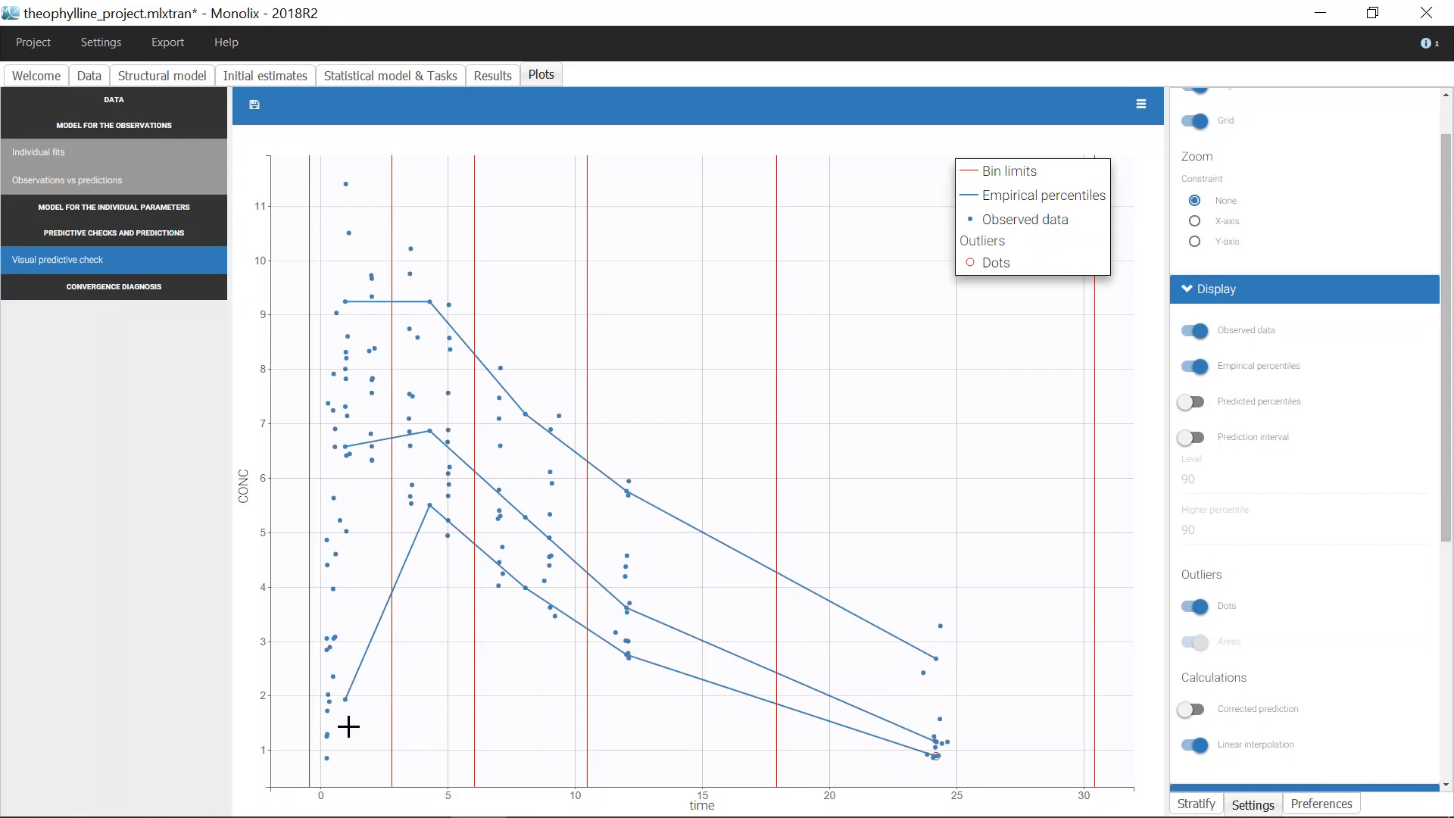
mouse_move(363, 702)
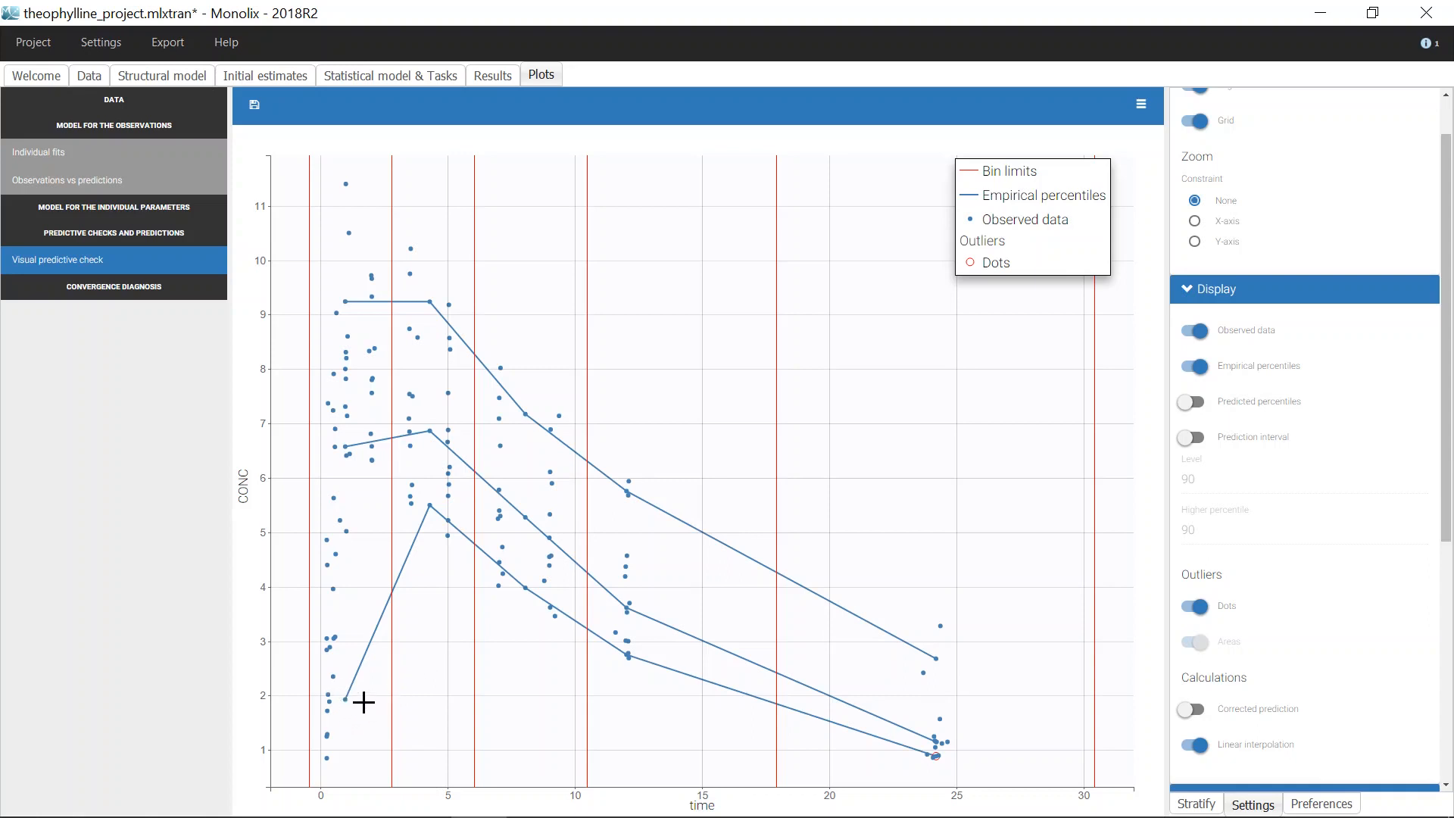
mouse_move(351, 772)
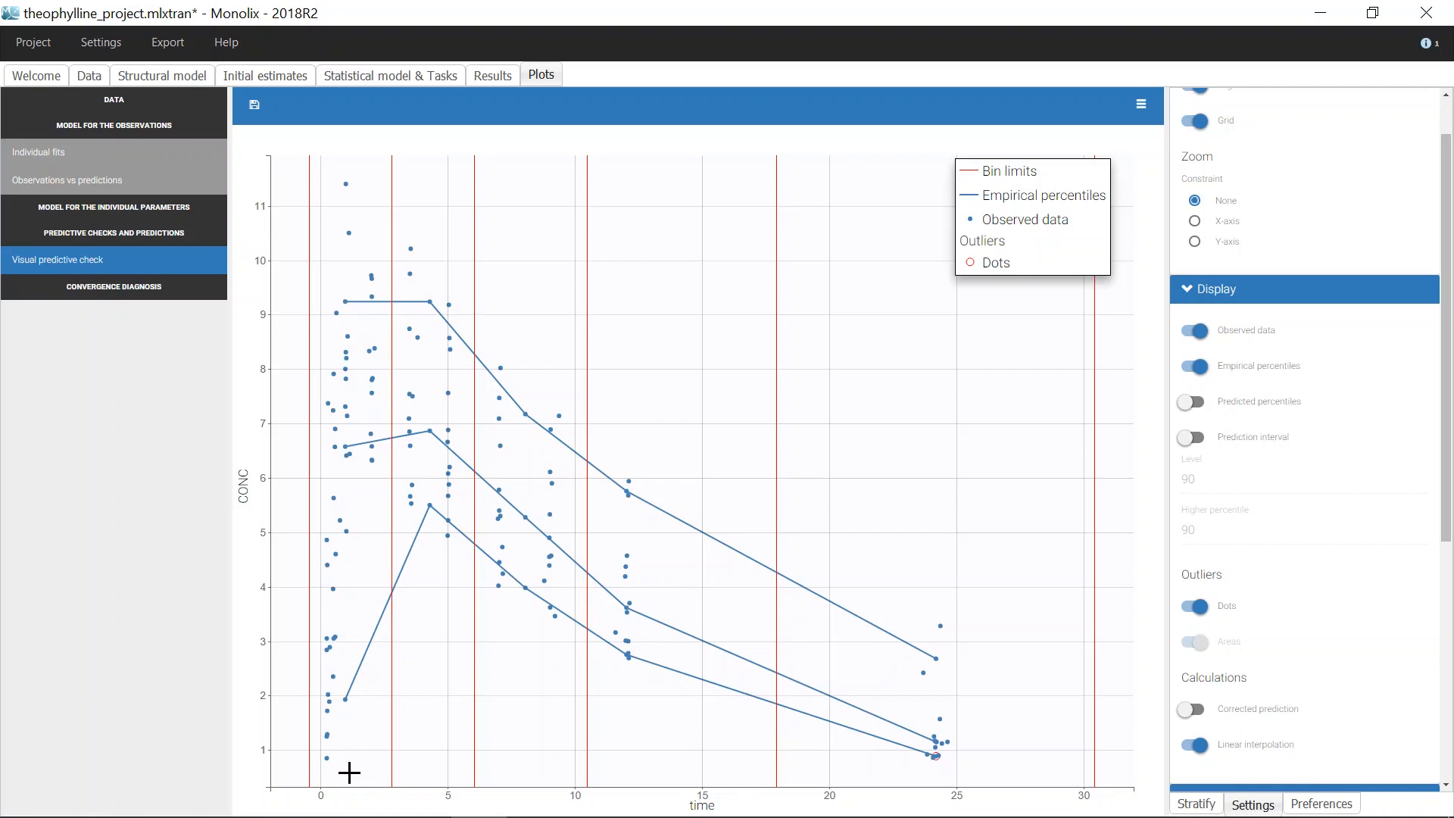
mouse_move(356, 467)
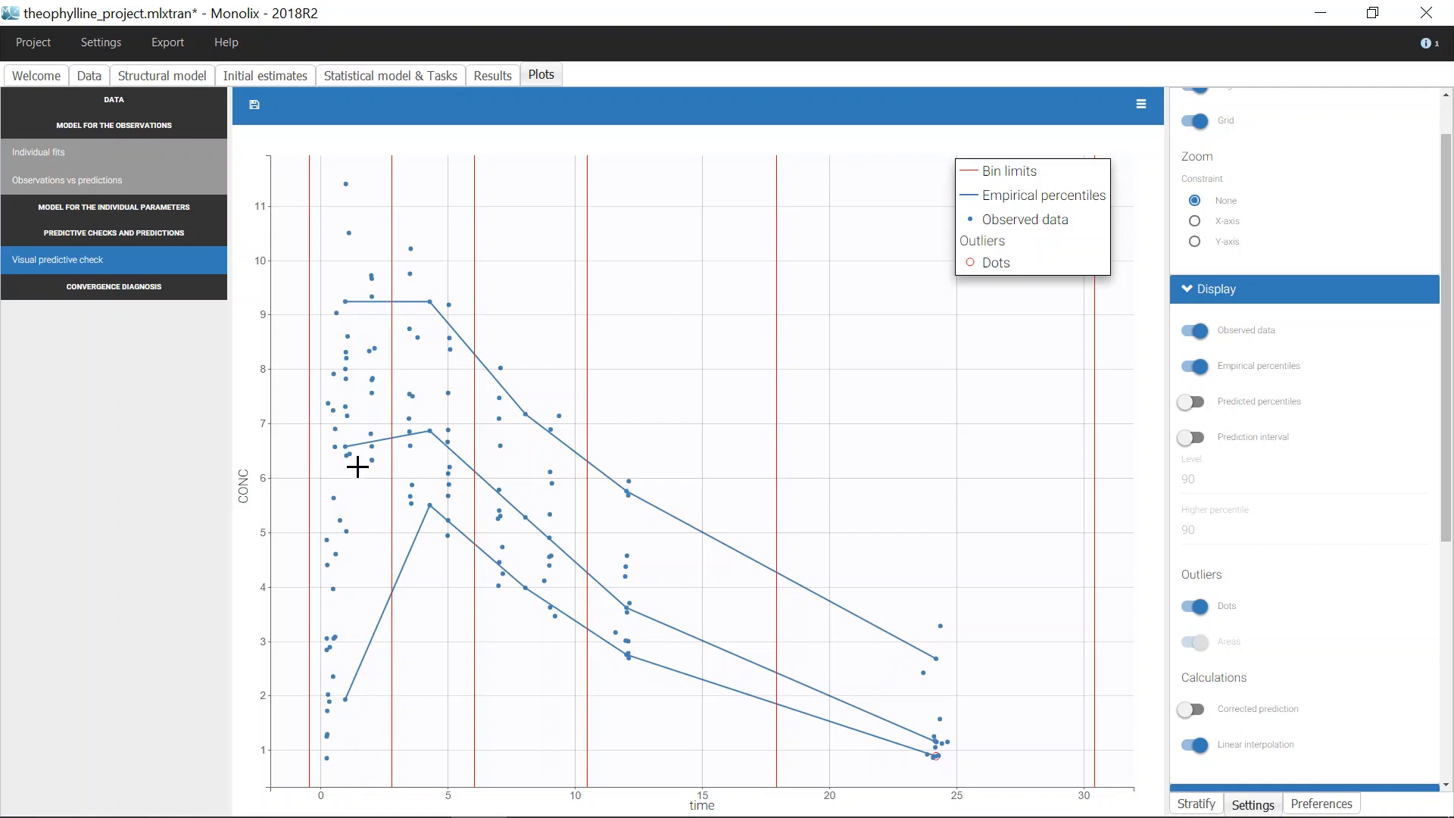
mouse_move(368, 481)
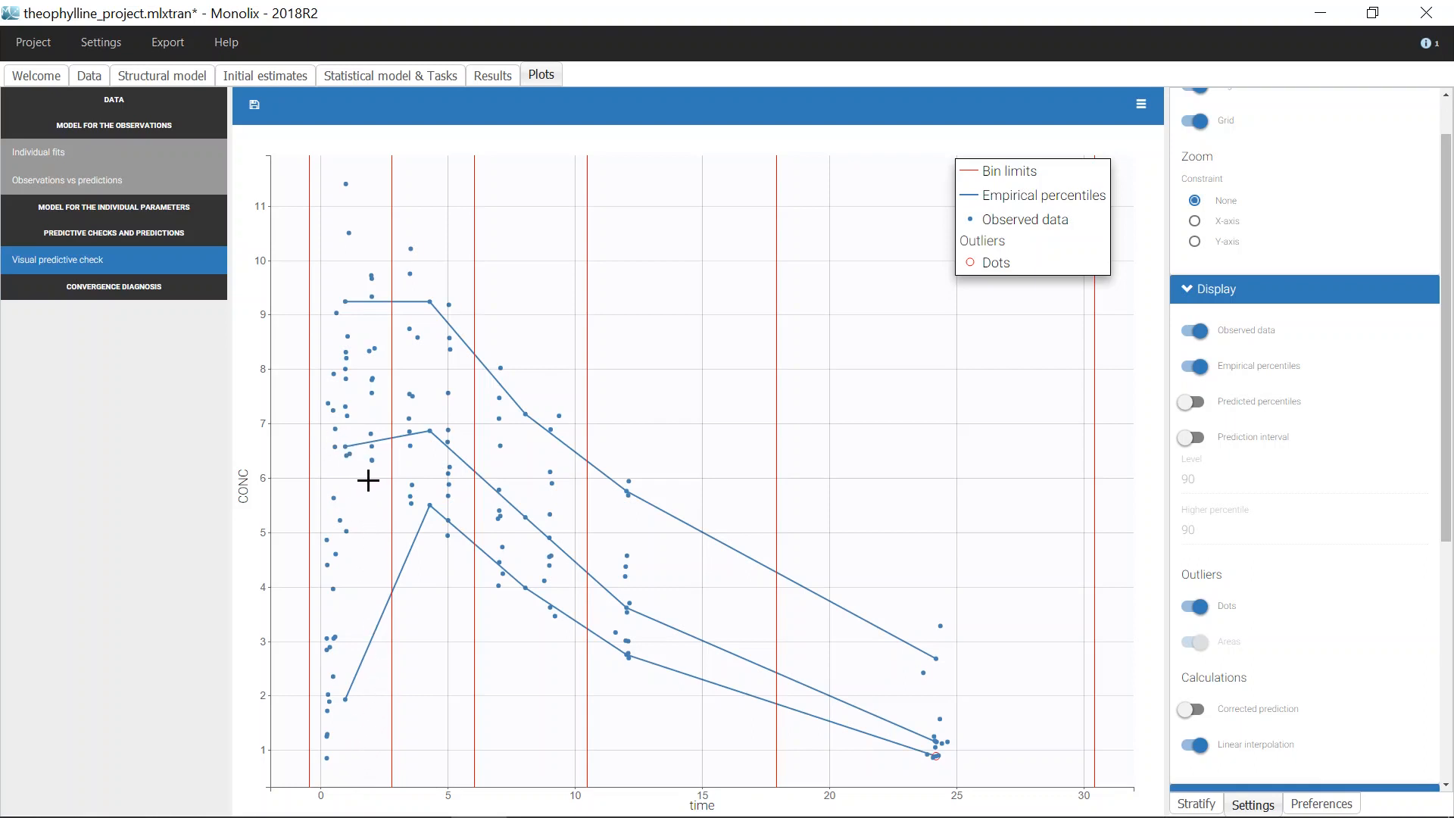
mouse_move(372, 571)
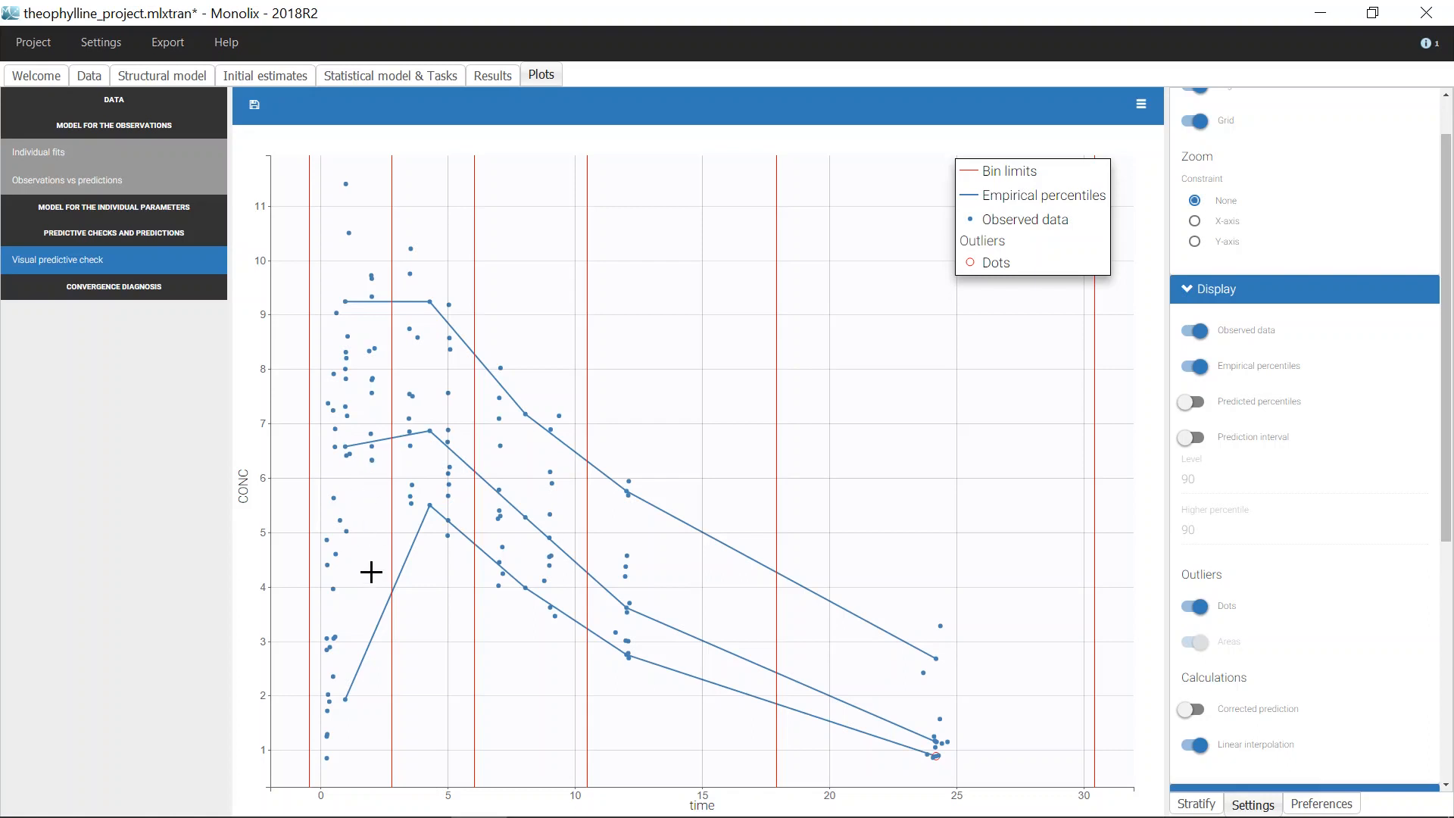
mouse_move(360, 756)
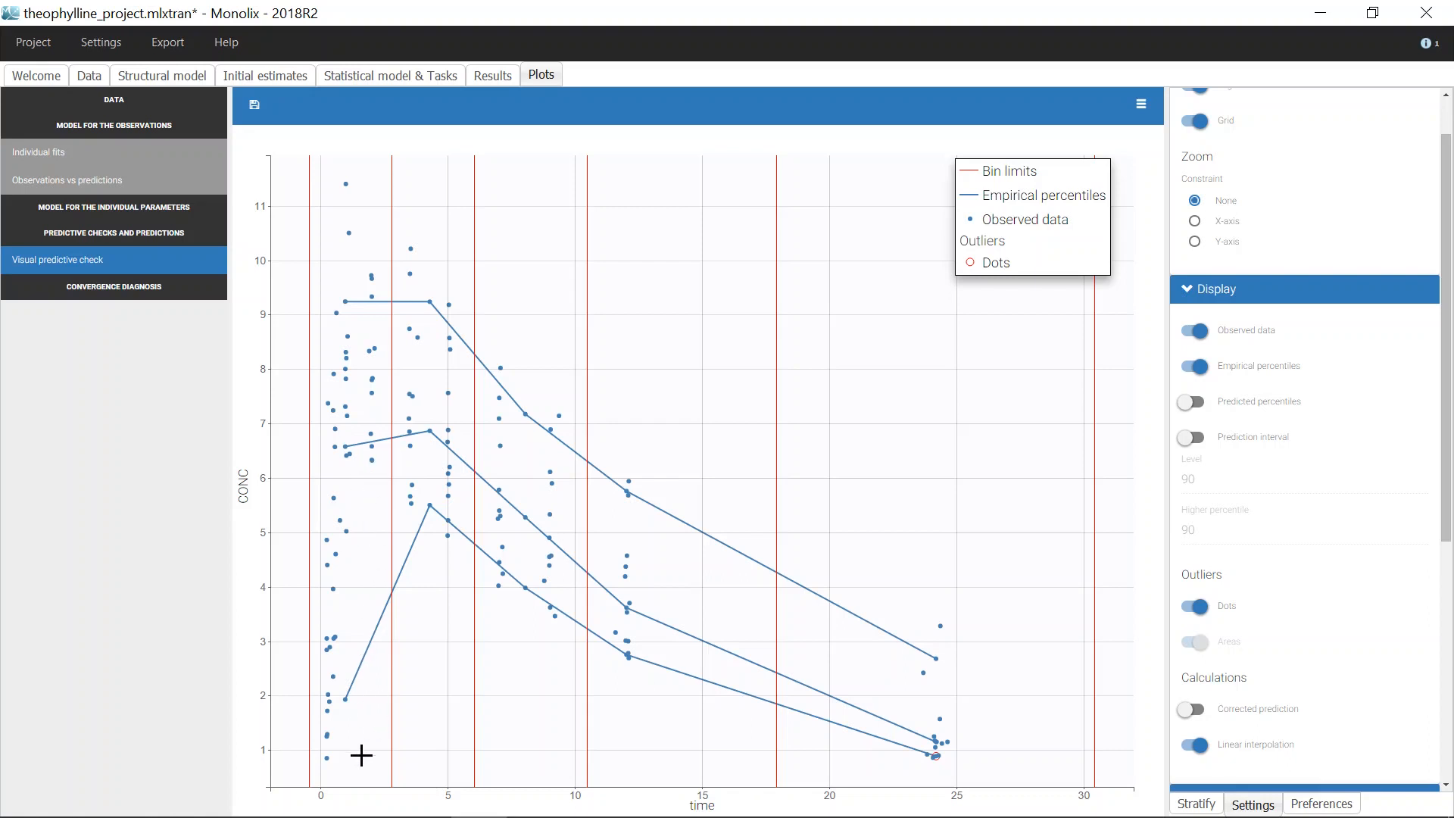
mouse_move(350, 314)
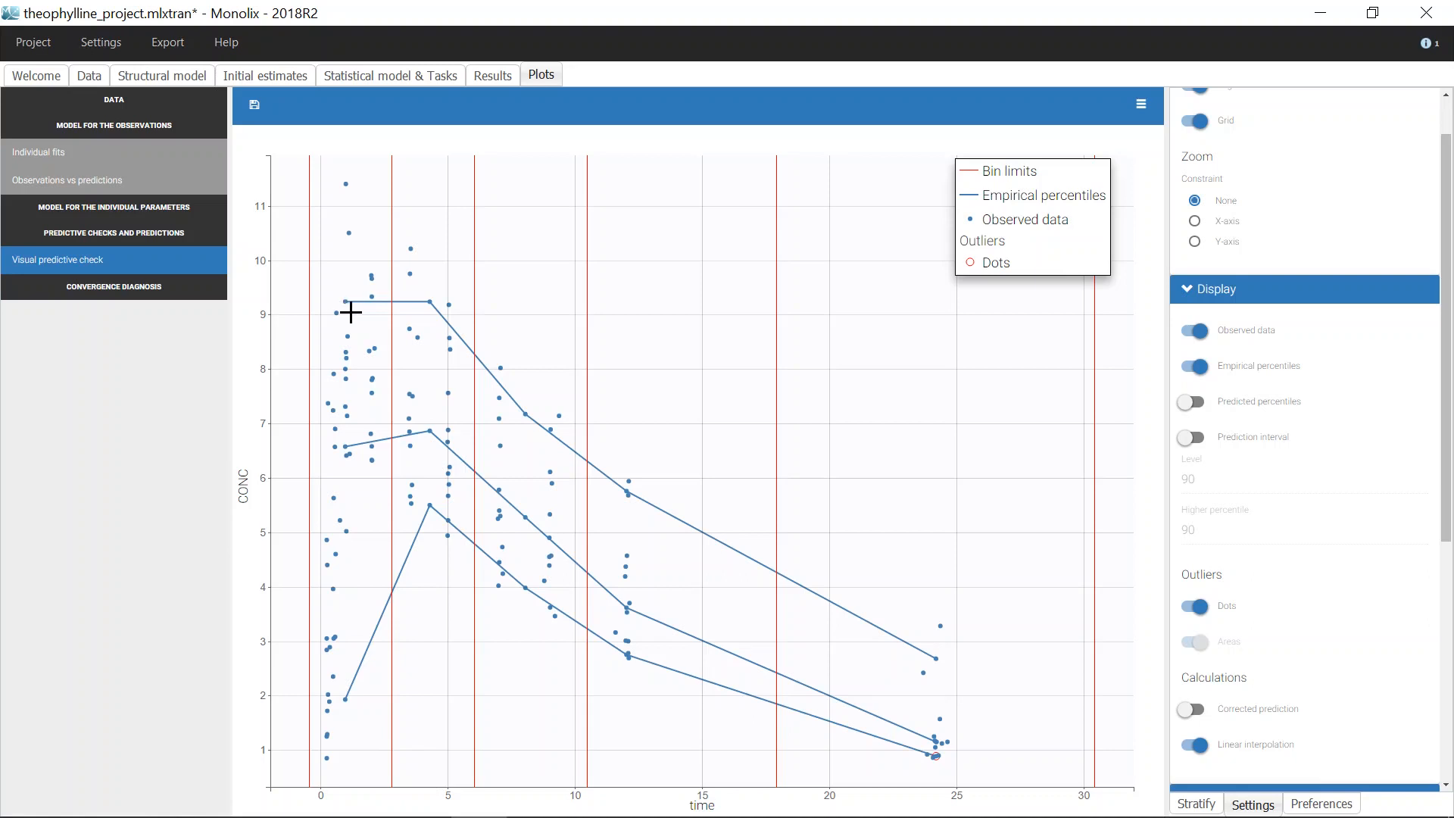
mouse_move(362, 310)
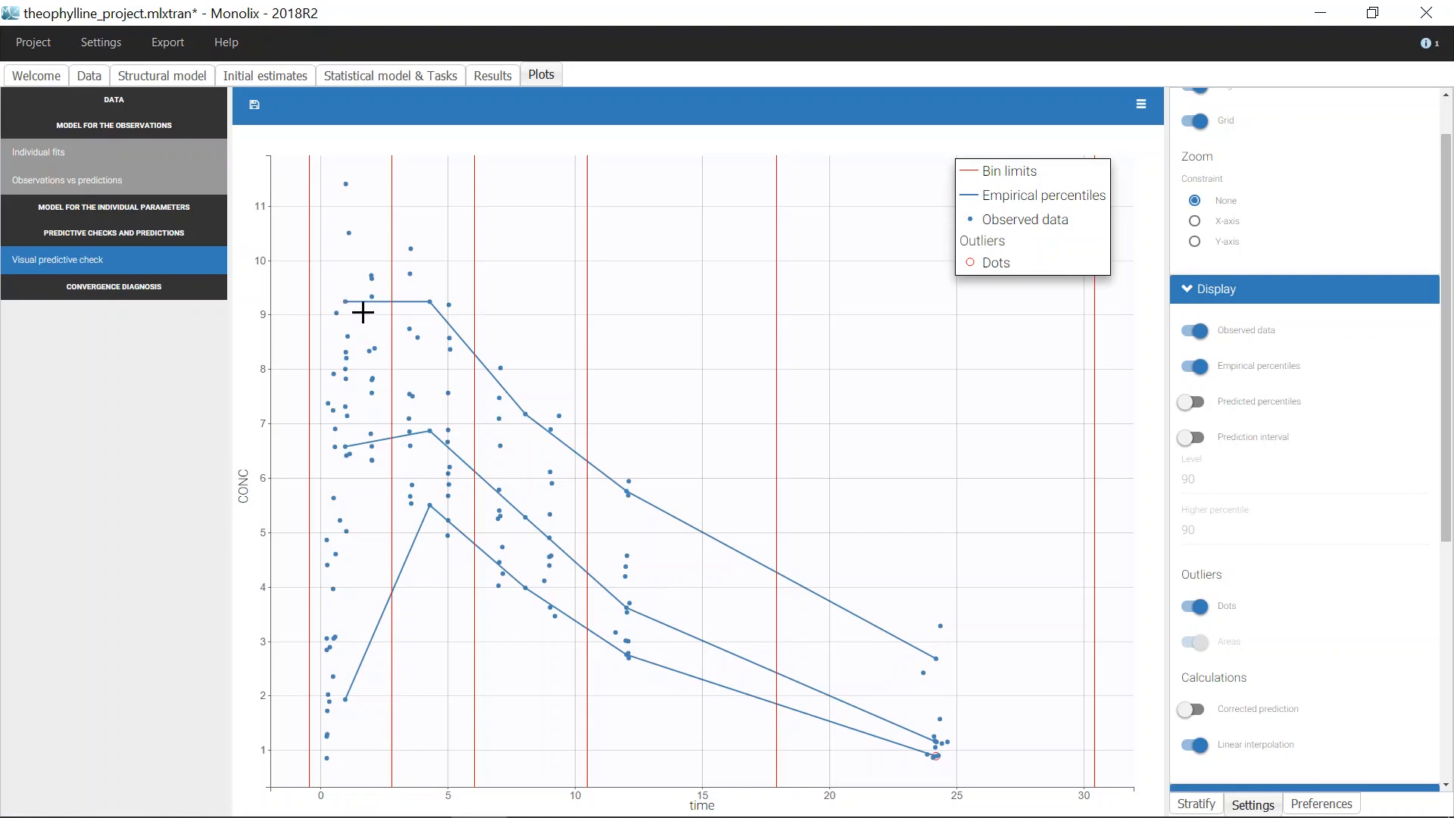
mouse_move(418, 331)
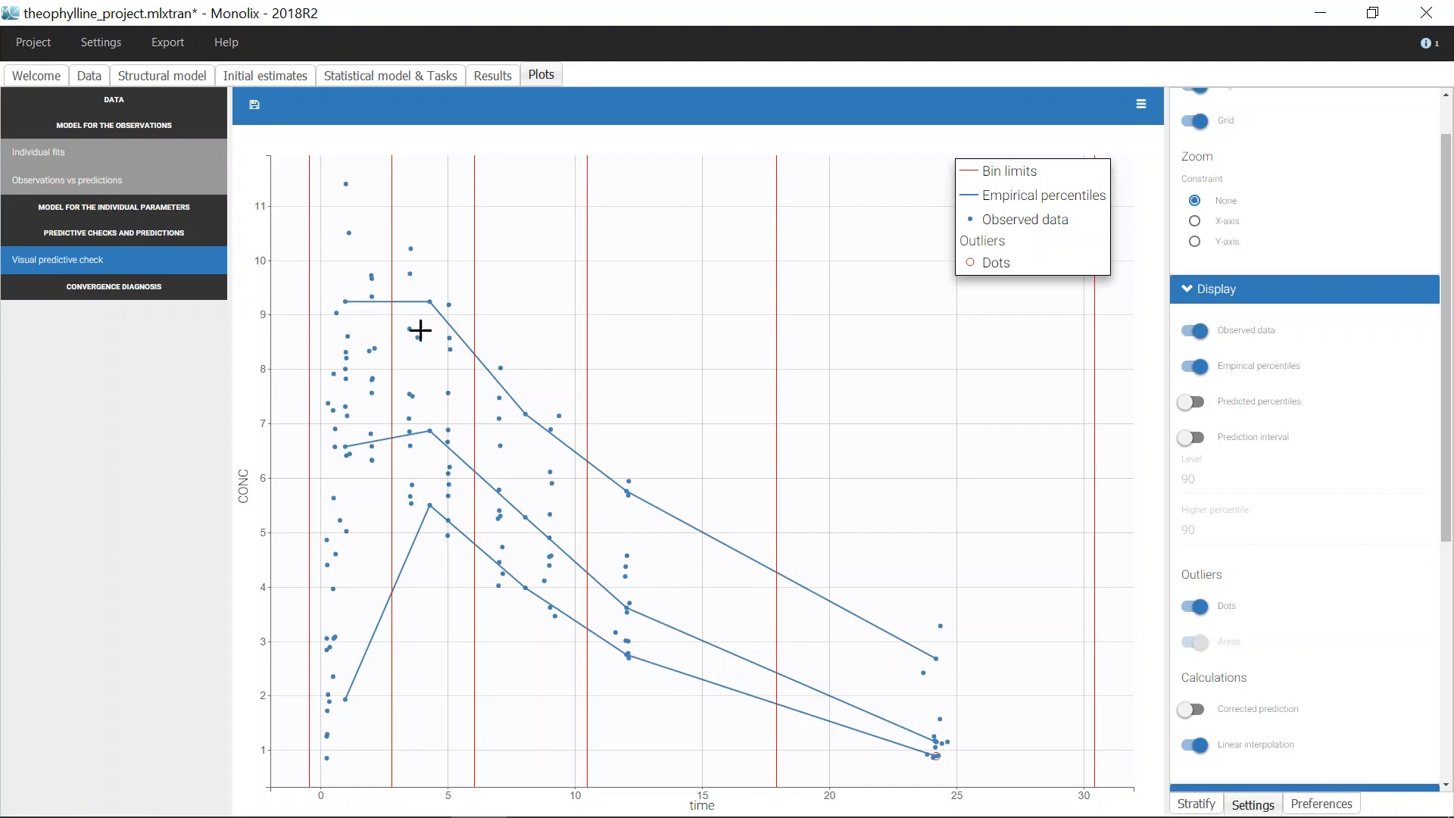
- Turn off Observed data and turn on Prediction interval bands around the empirical percentiles
left_click(1193, 330)
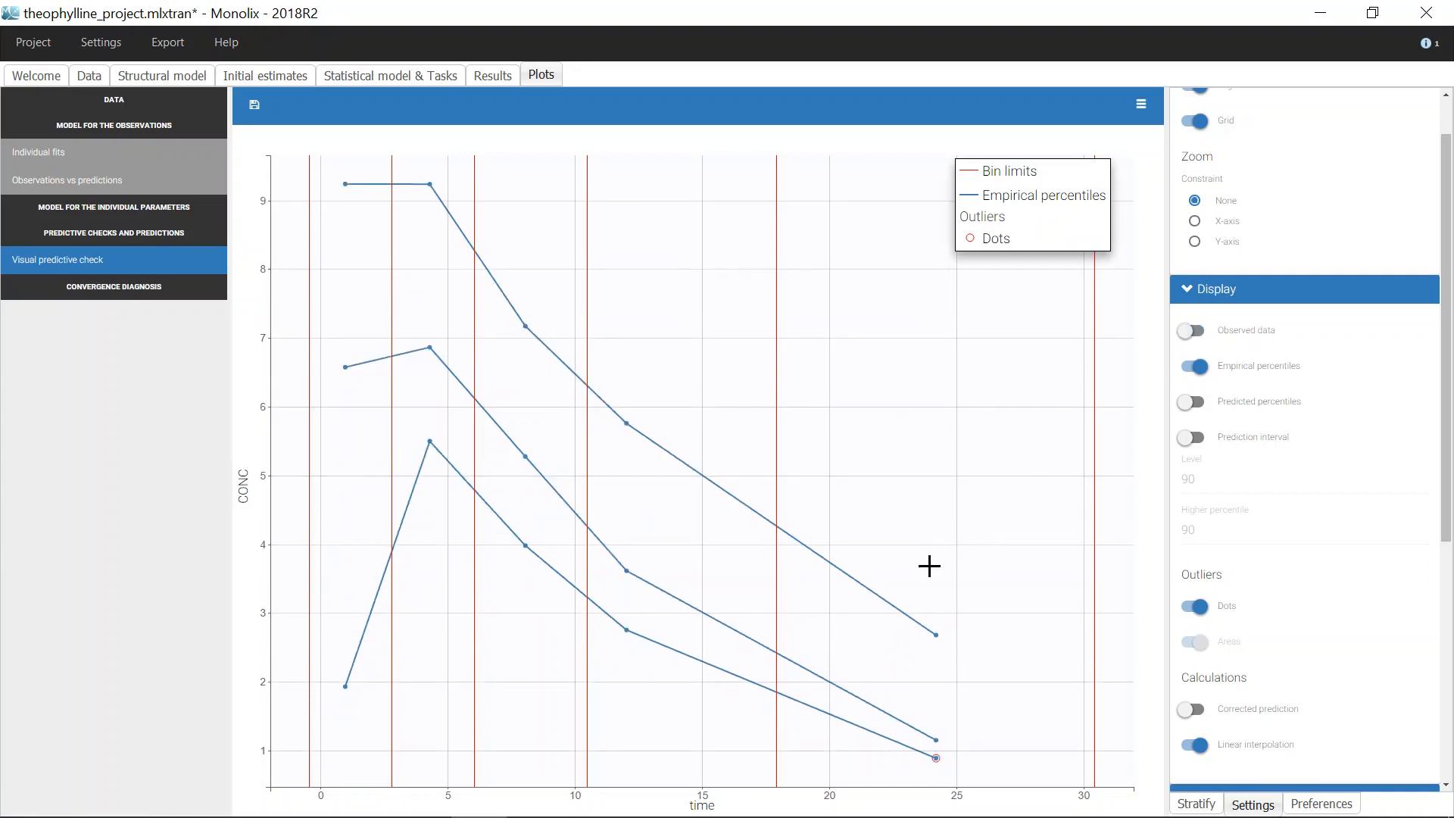
mouse_move(944, 550)
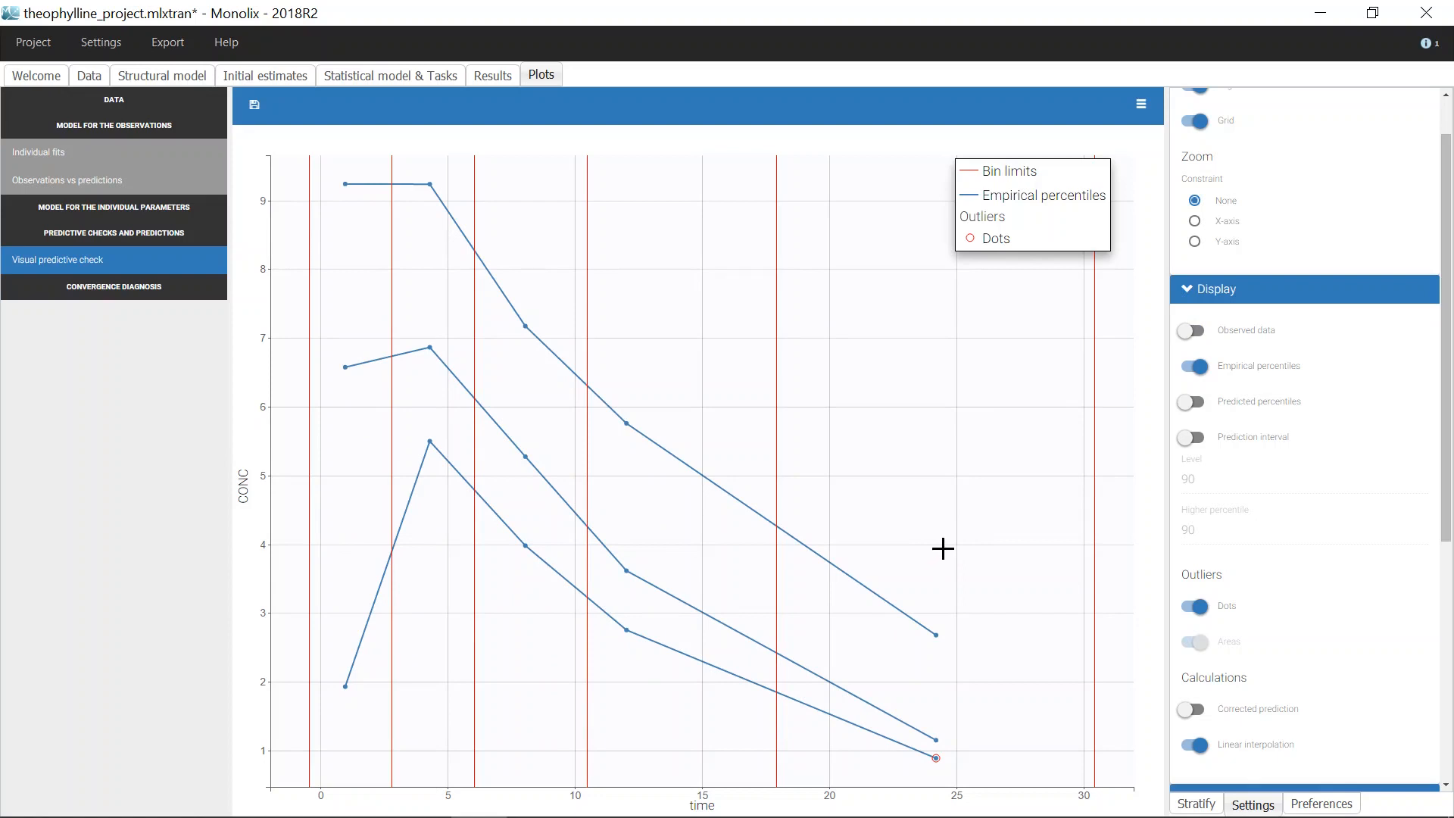
mouse_move(962, 557)
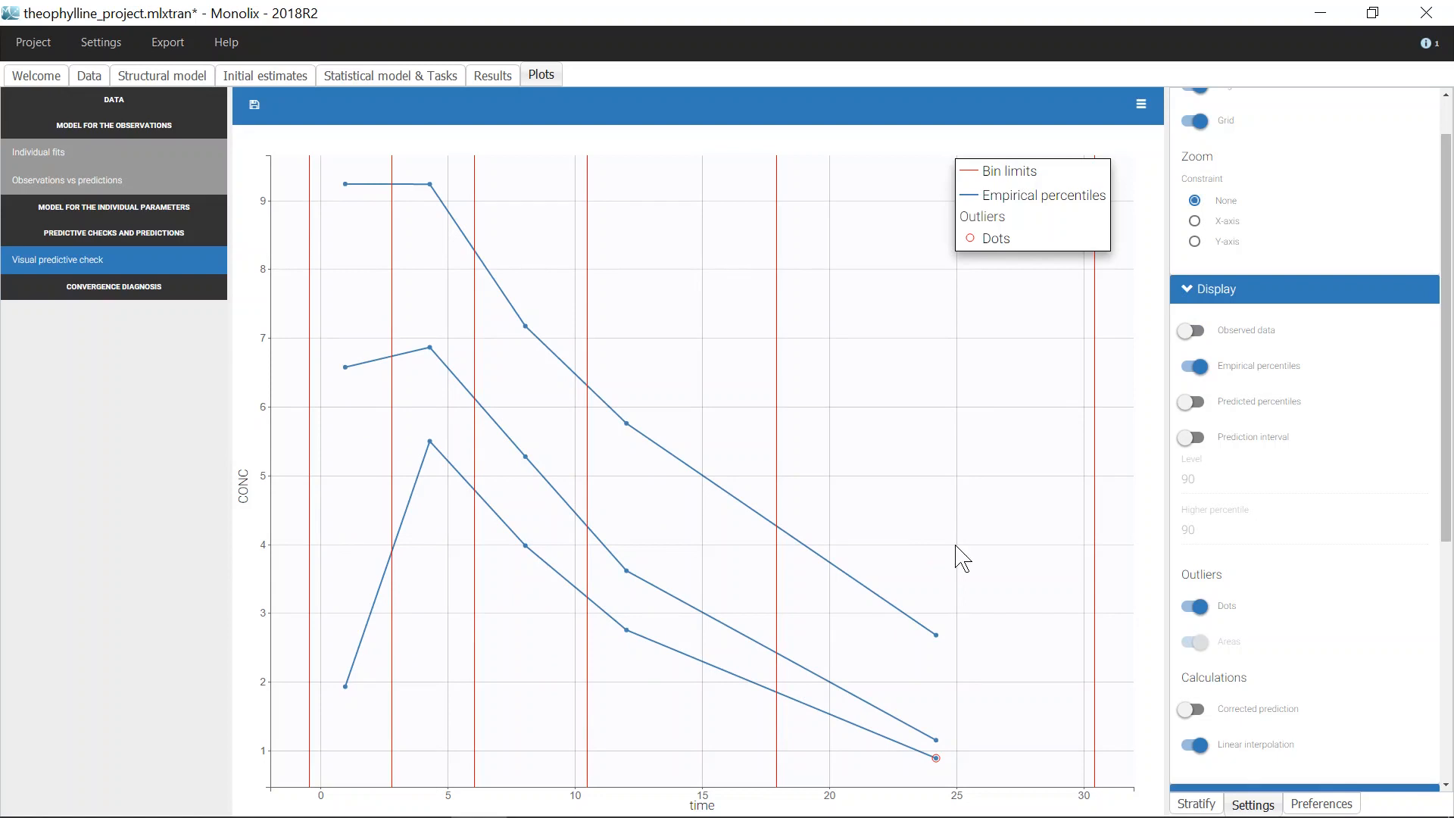
mouse_move(902, 530)
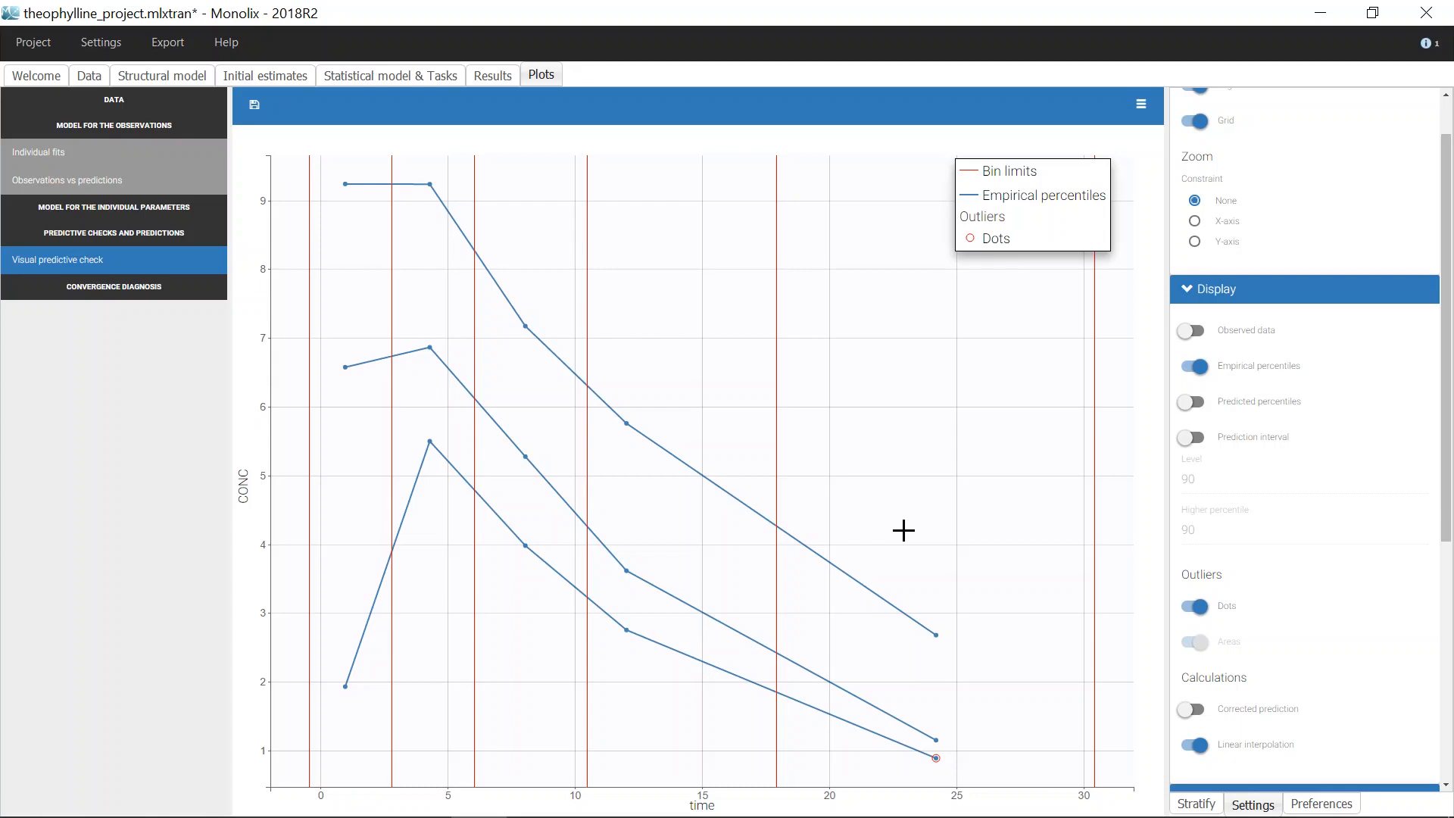
mouse_move(816, 487)
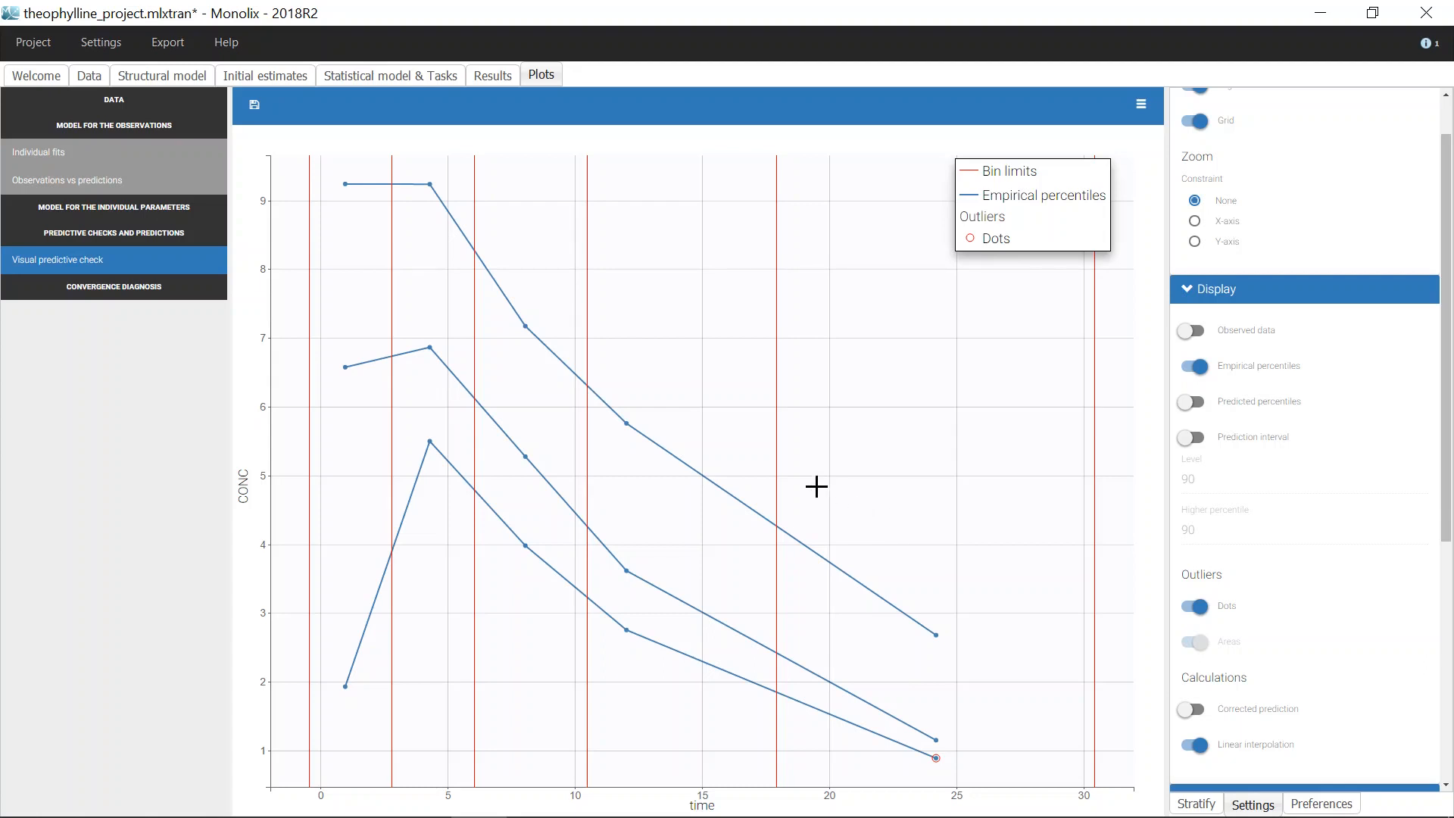
mouse_move(995, 744)
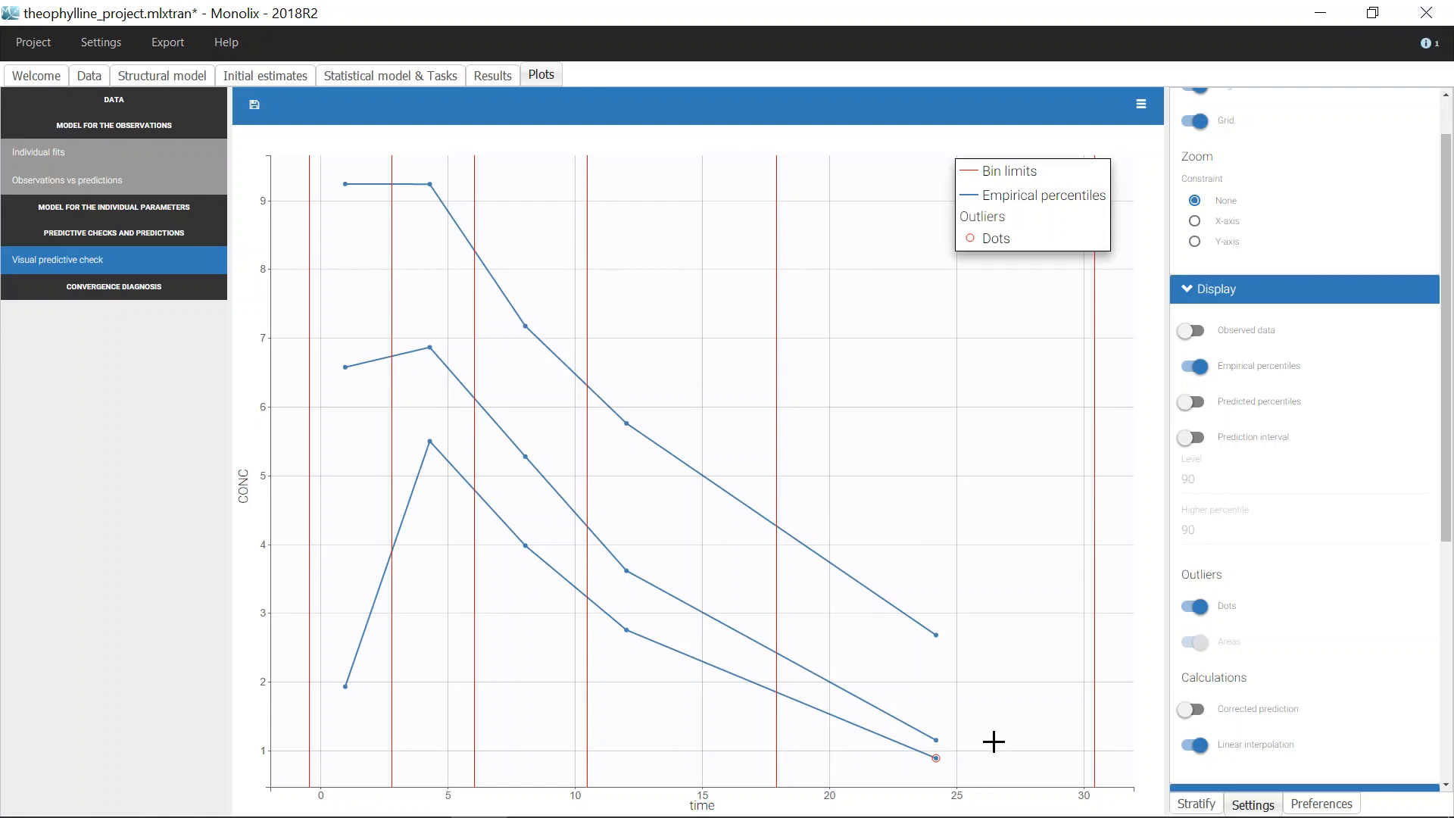
mouse_move(1044, 644)
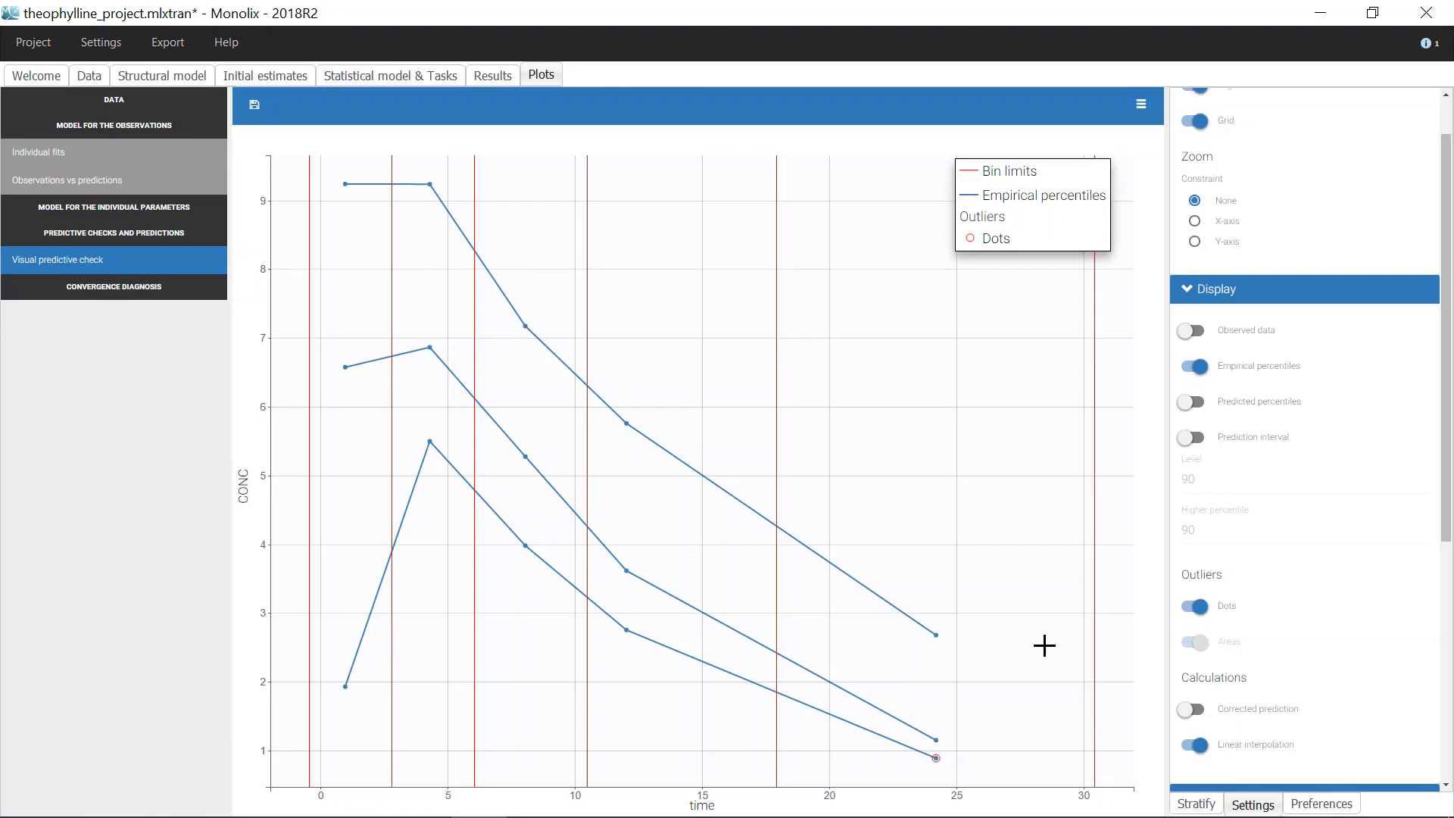
mouse_move(1252, 441)
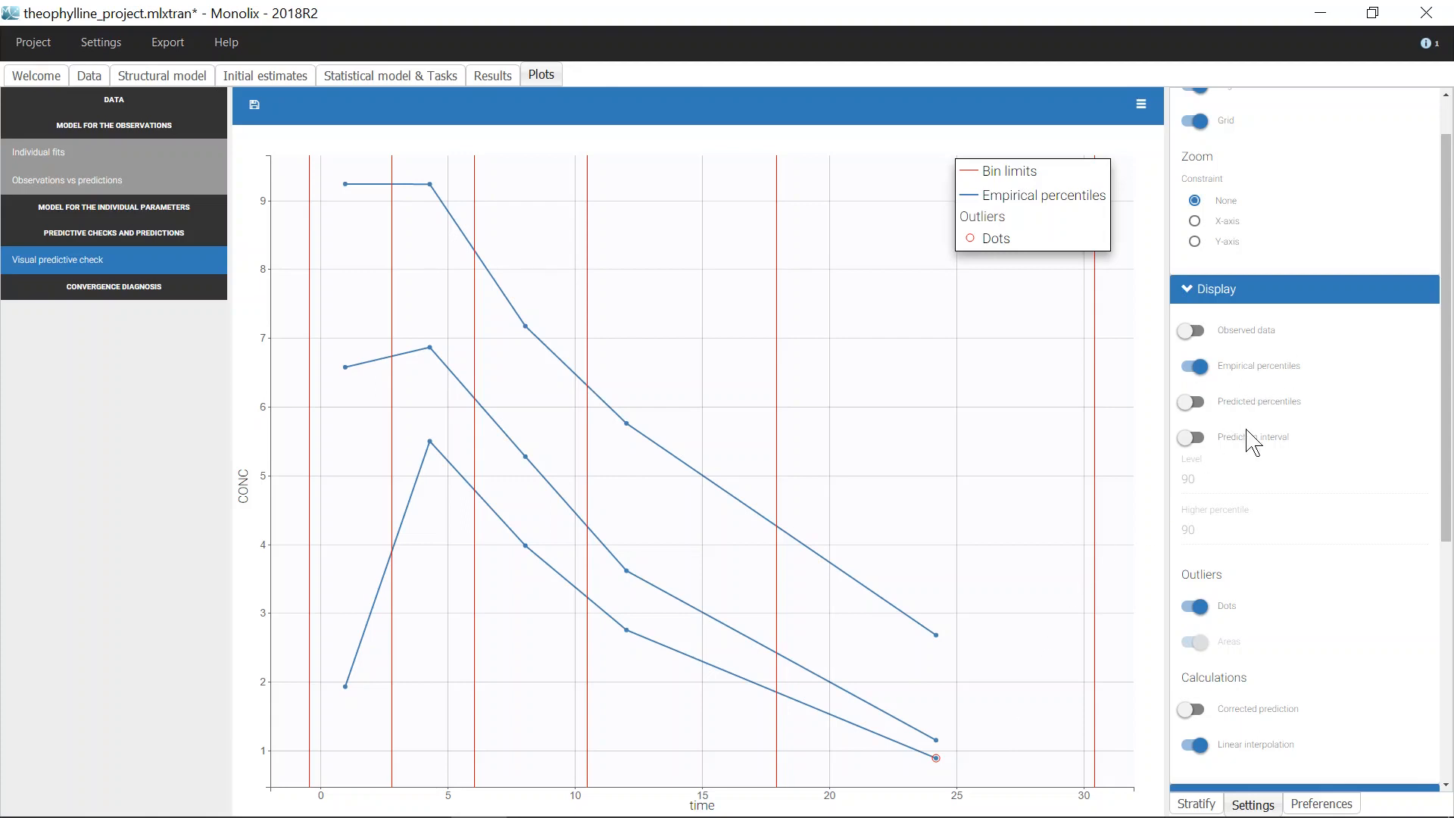
left_click(1193, 437)
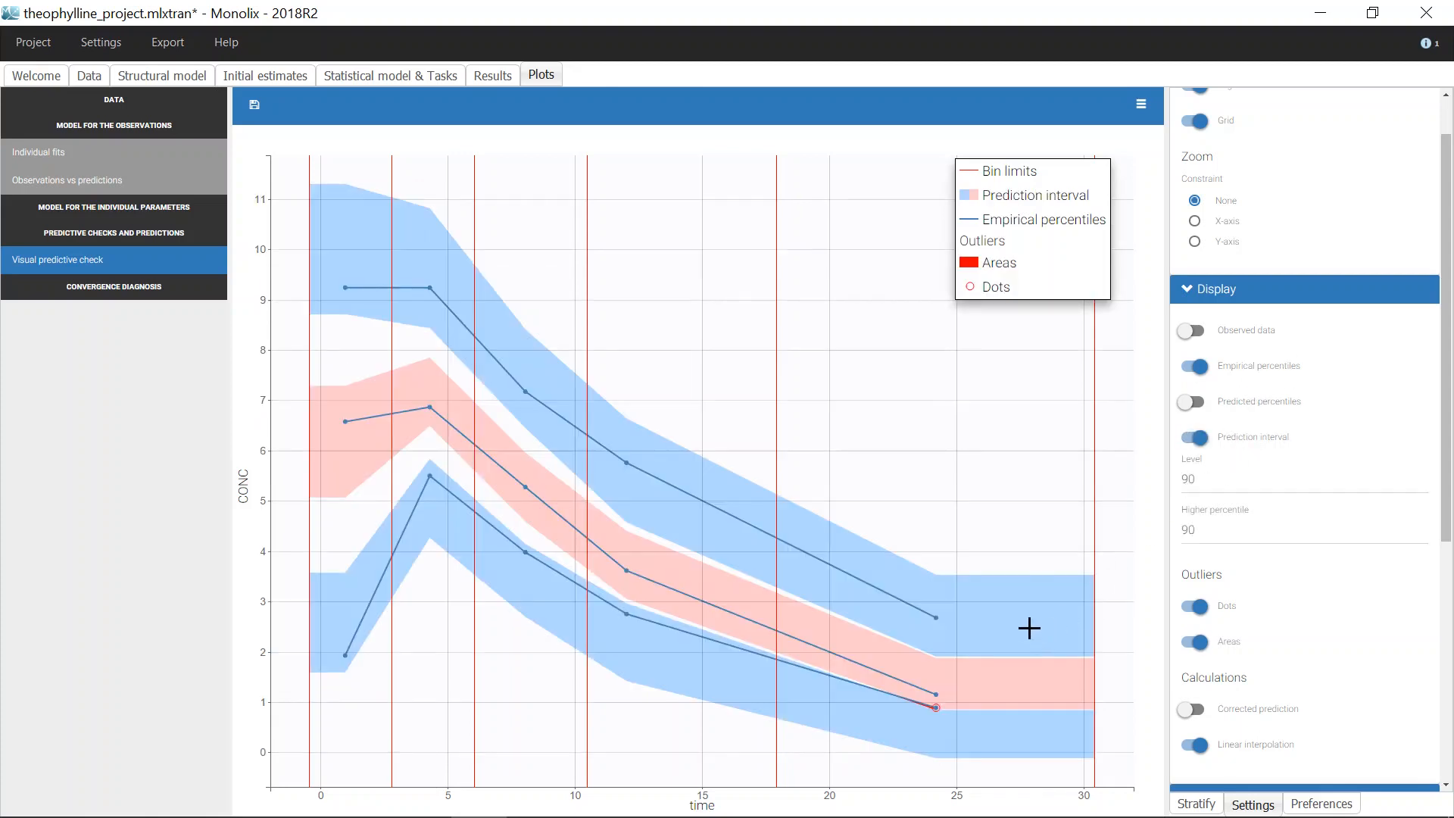
mouse_move(1169, 716)
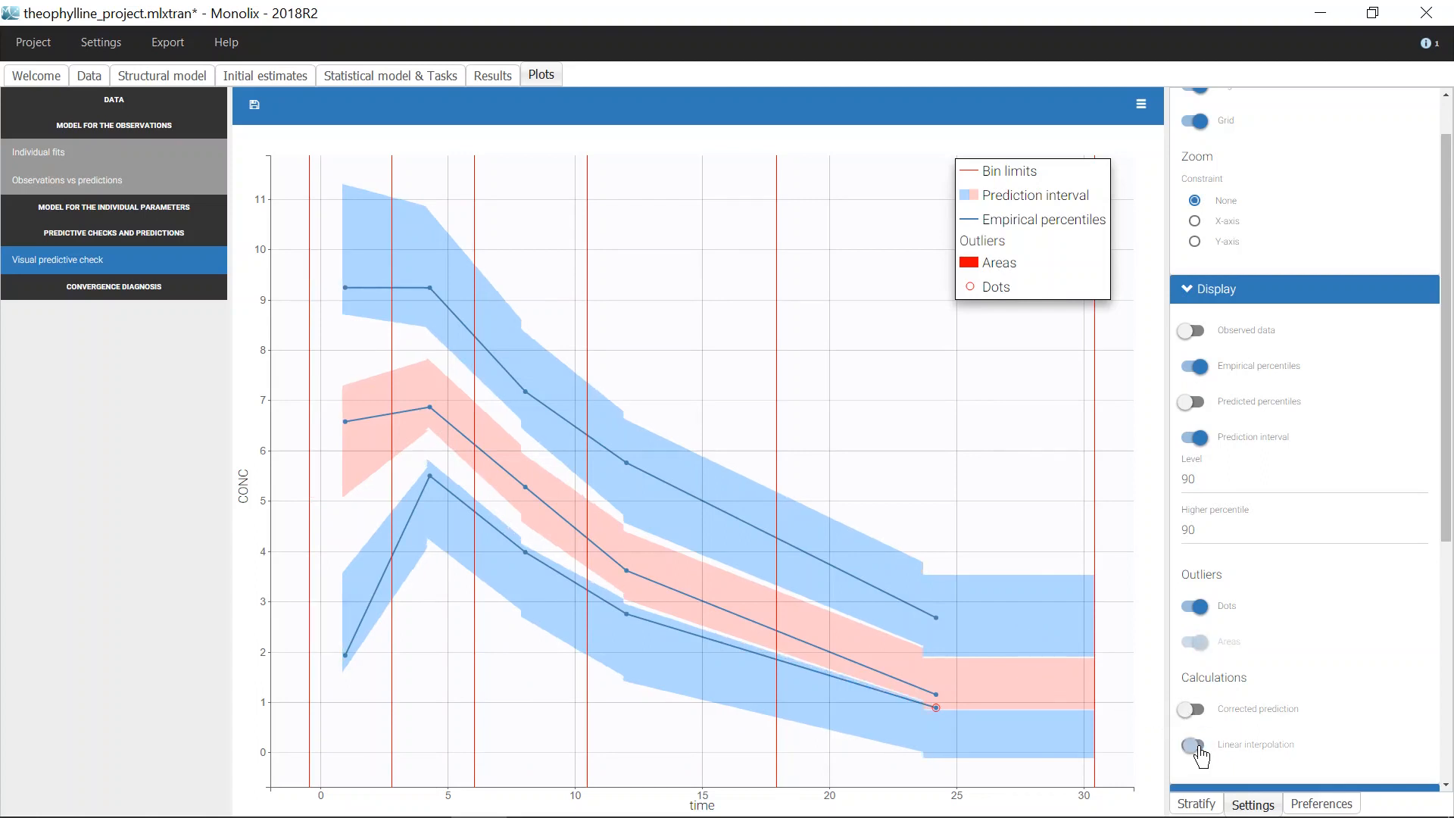
- Turn off Linear interpolation so prediction intervals render as flat per-bin blocks
left_click(1193, 745)
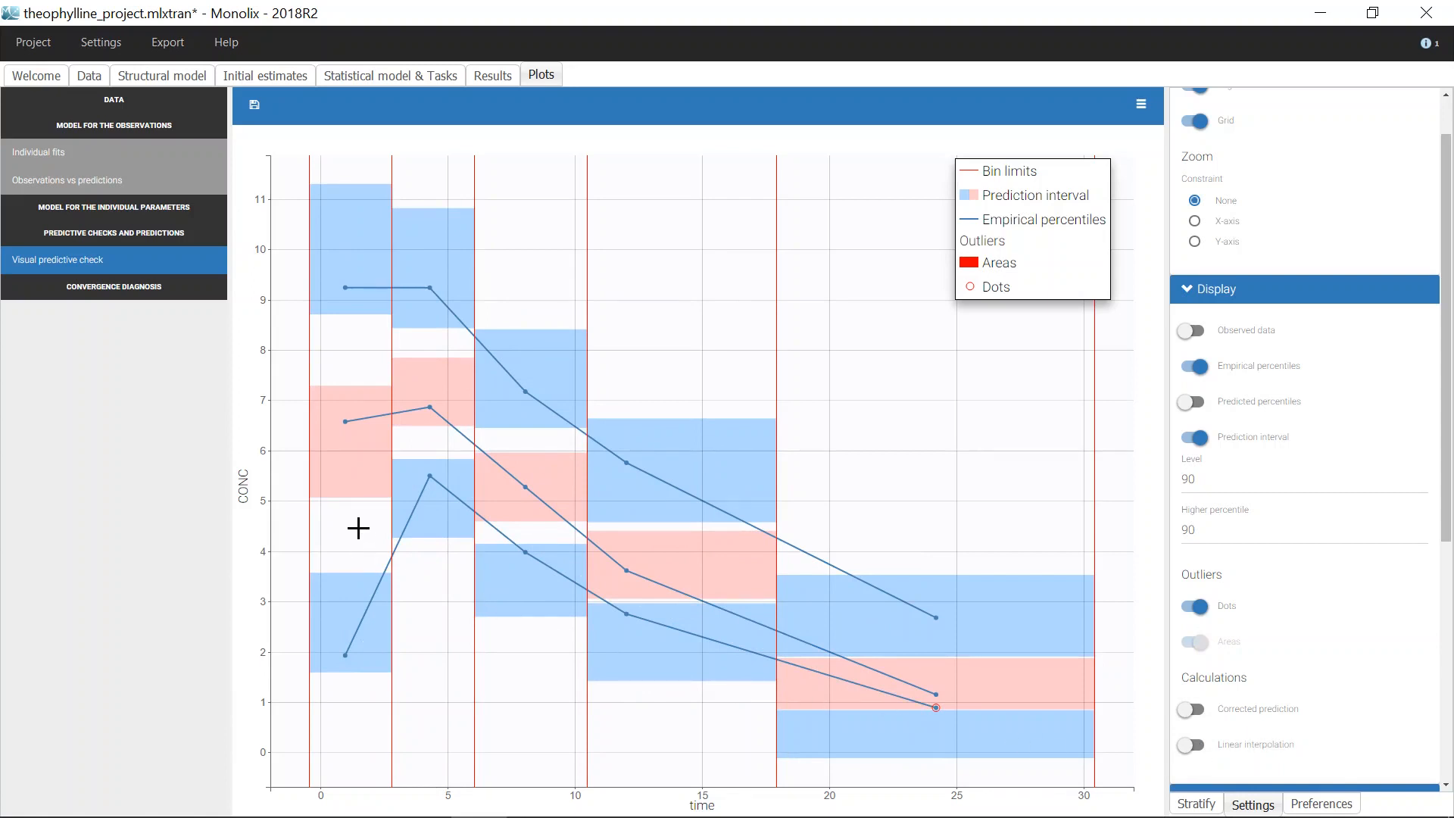
mouse_move(317, 448)
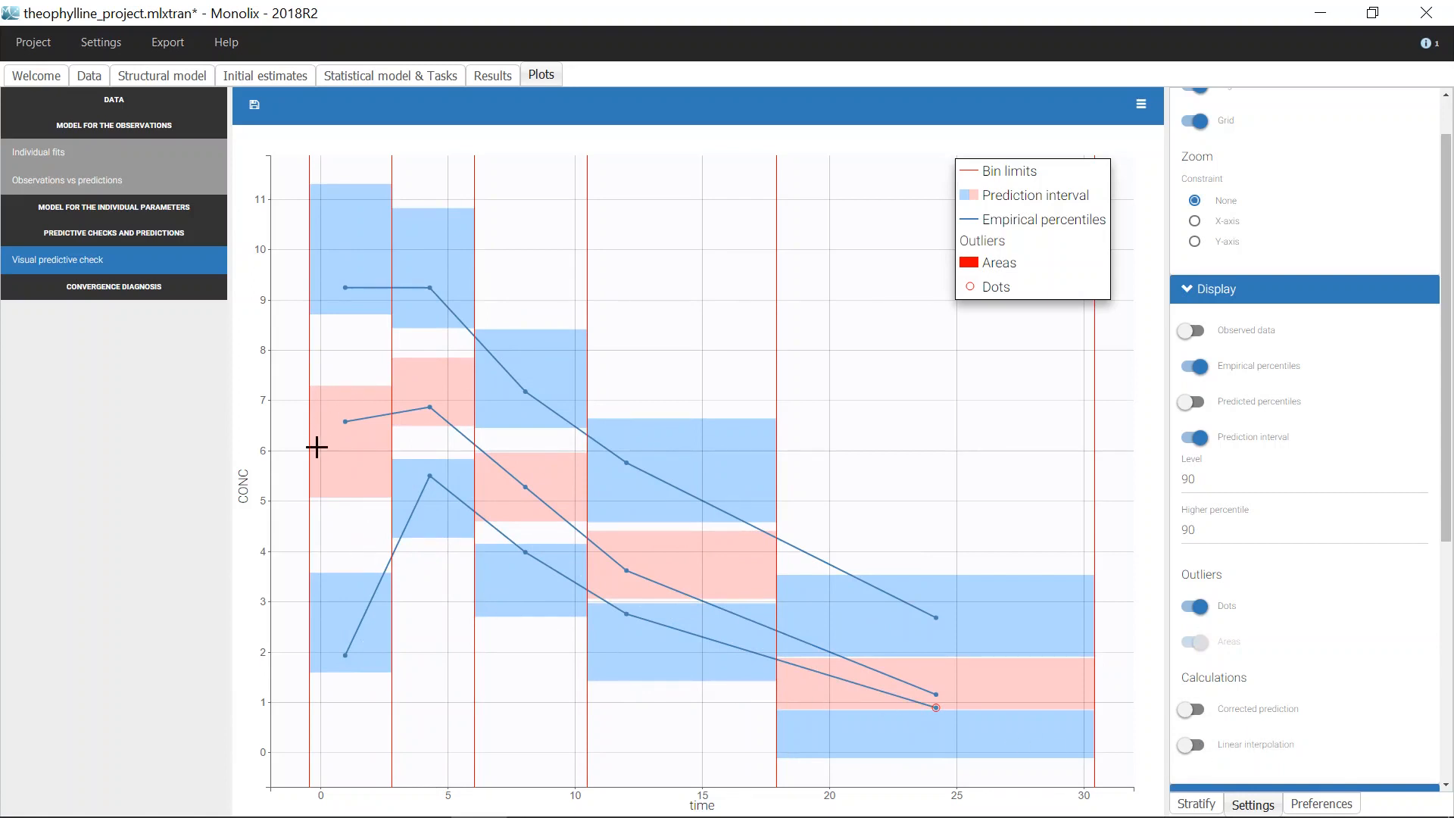
mouse_move(397, 463)
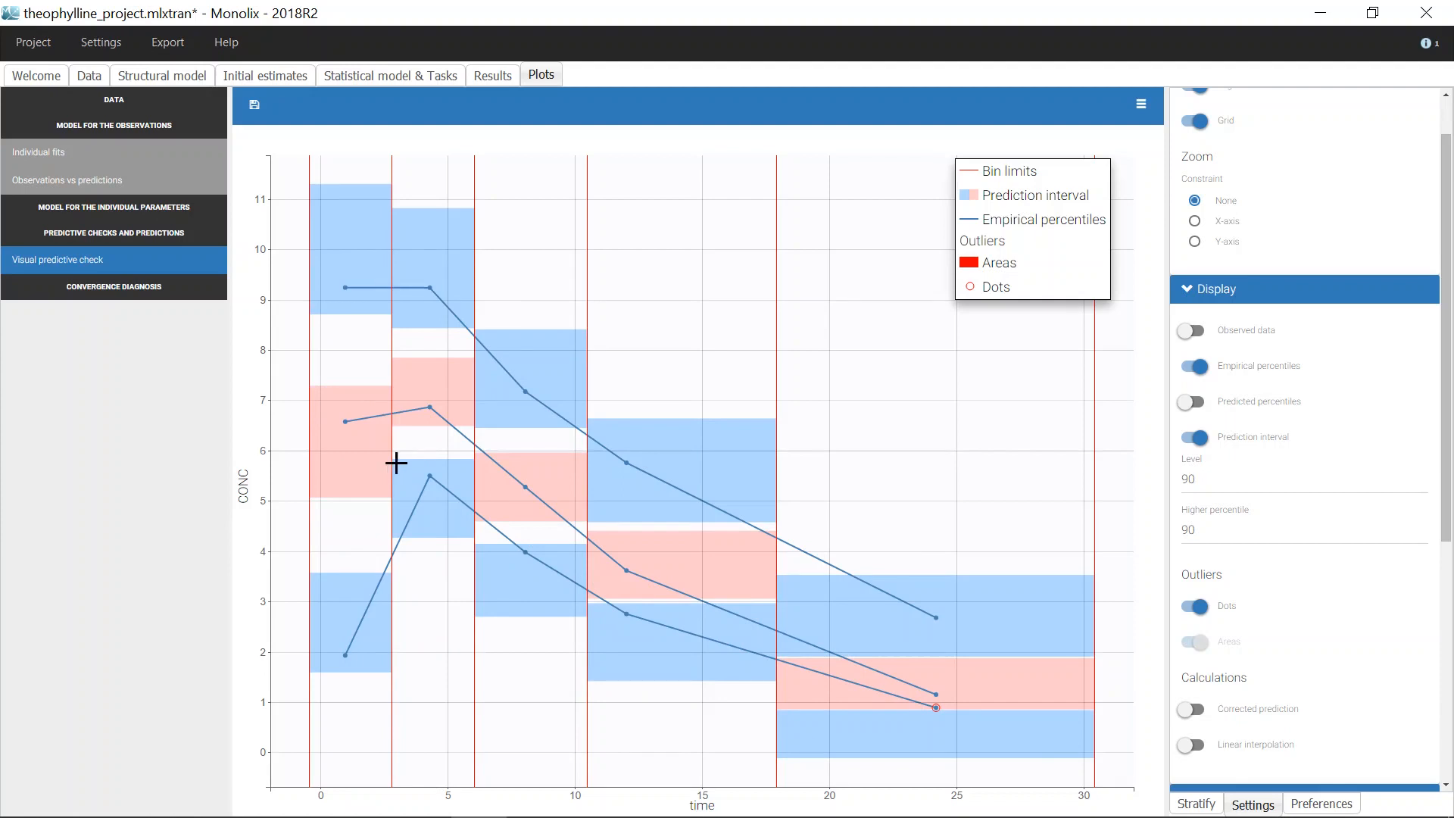
mouse_move(361, 458)
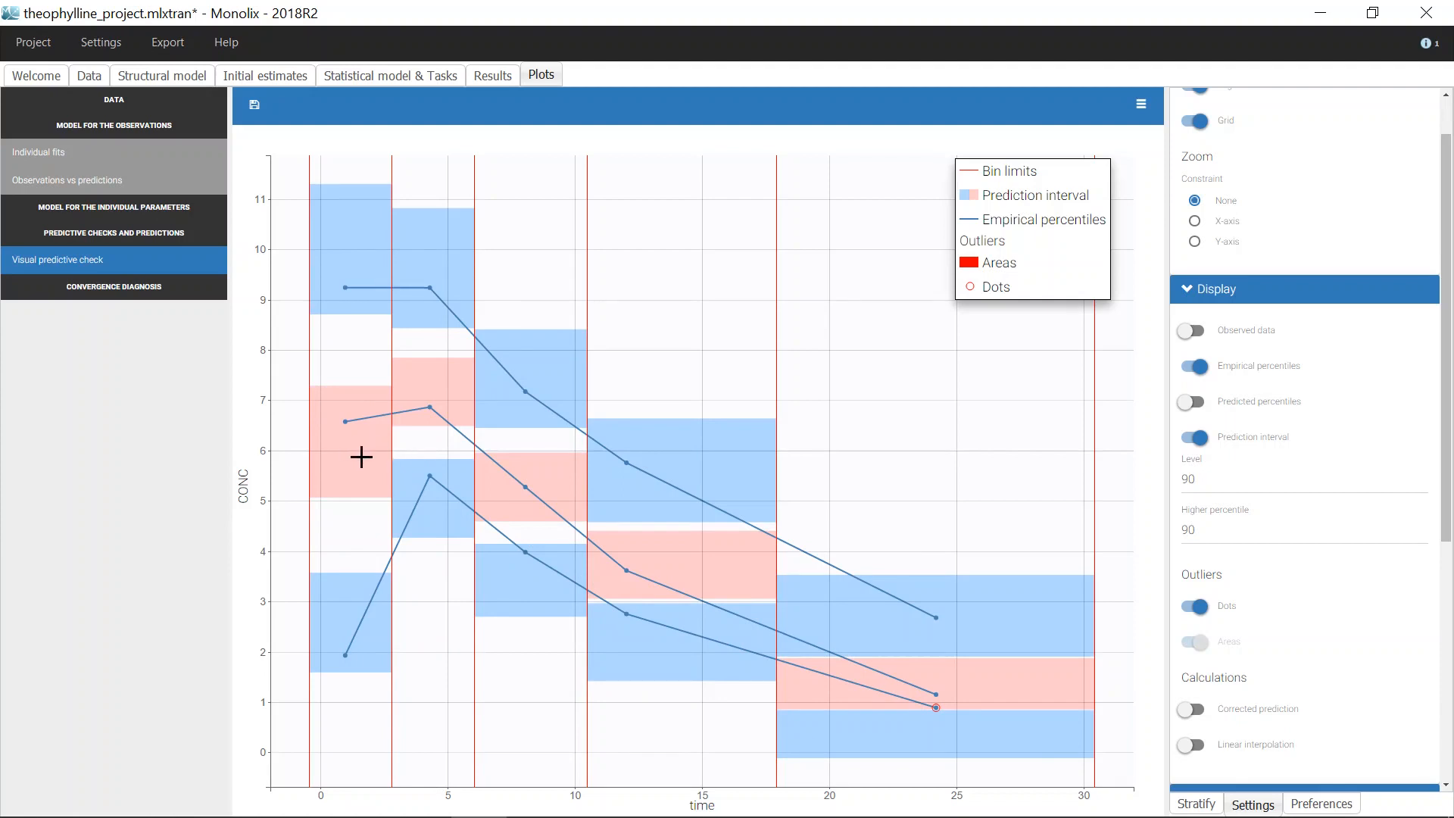
mouse_move(372, 431)
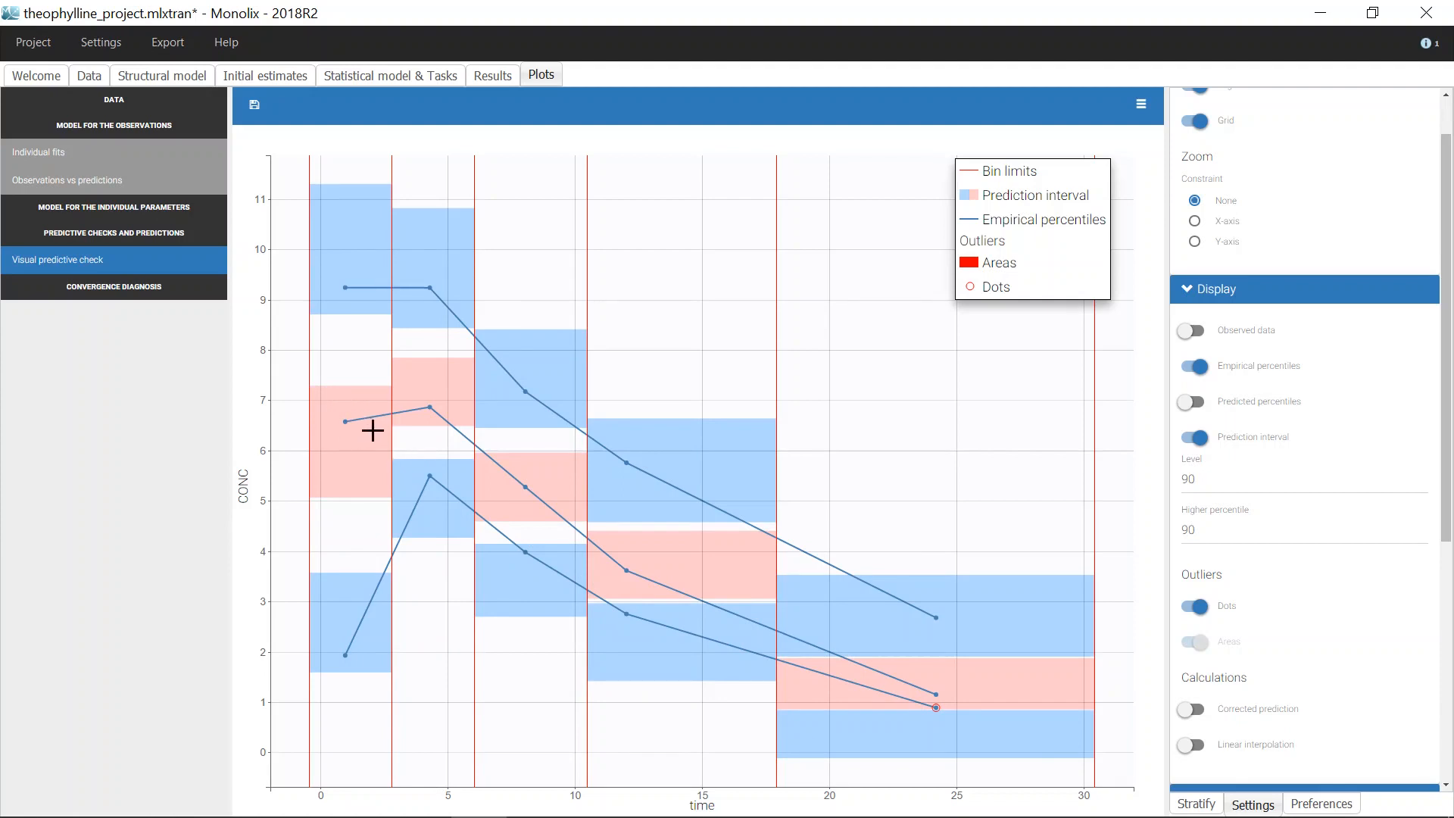
mouse_move(372, 494)
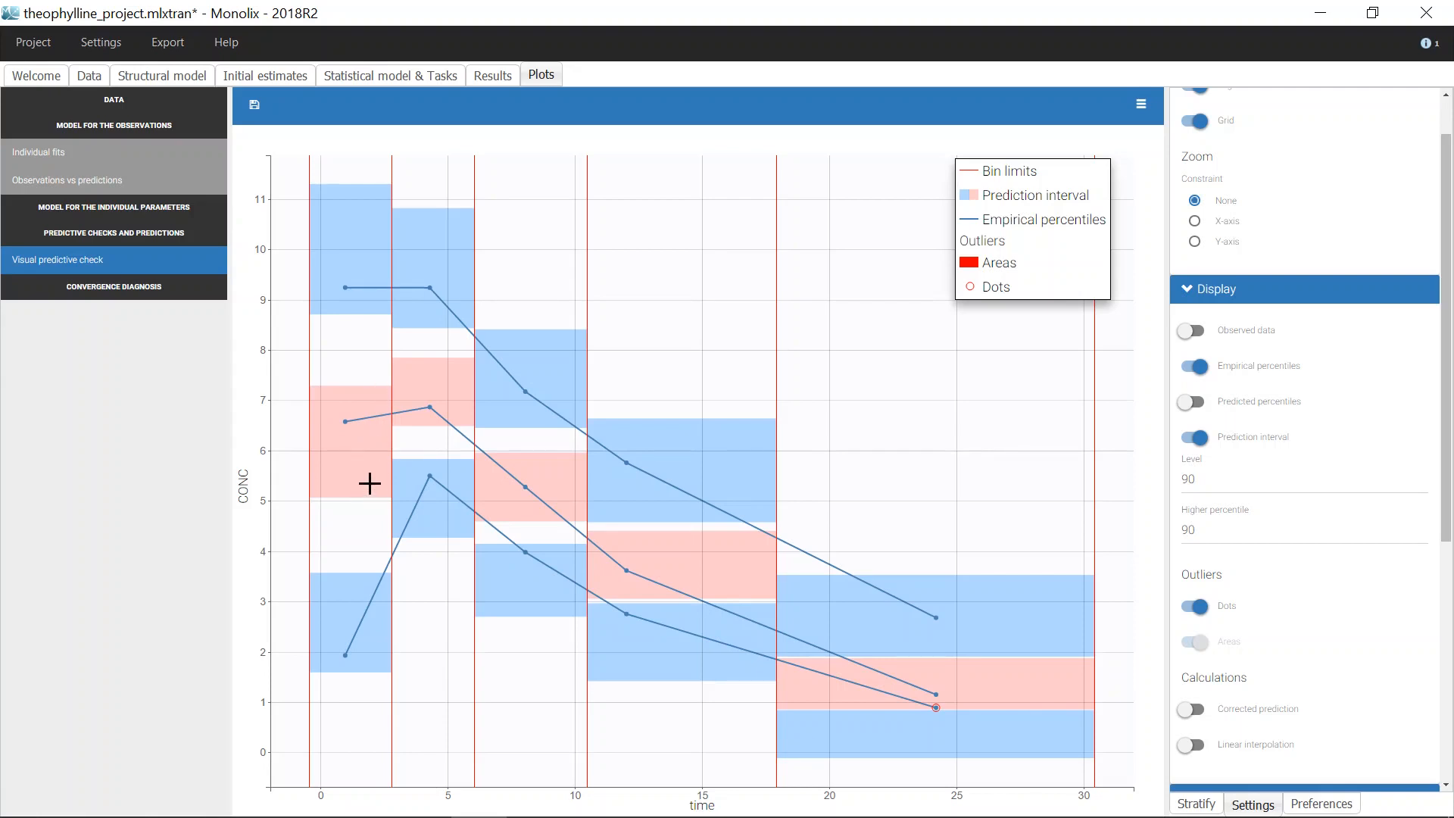
mouse_move(376, 404)
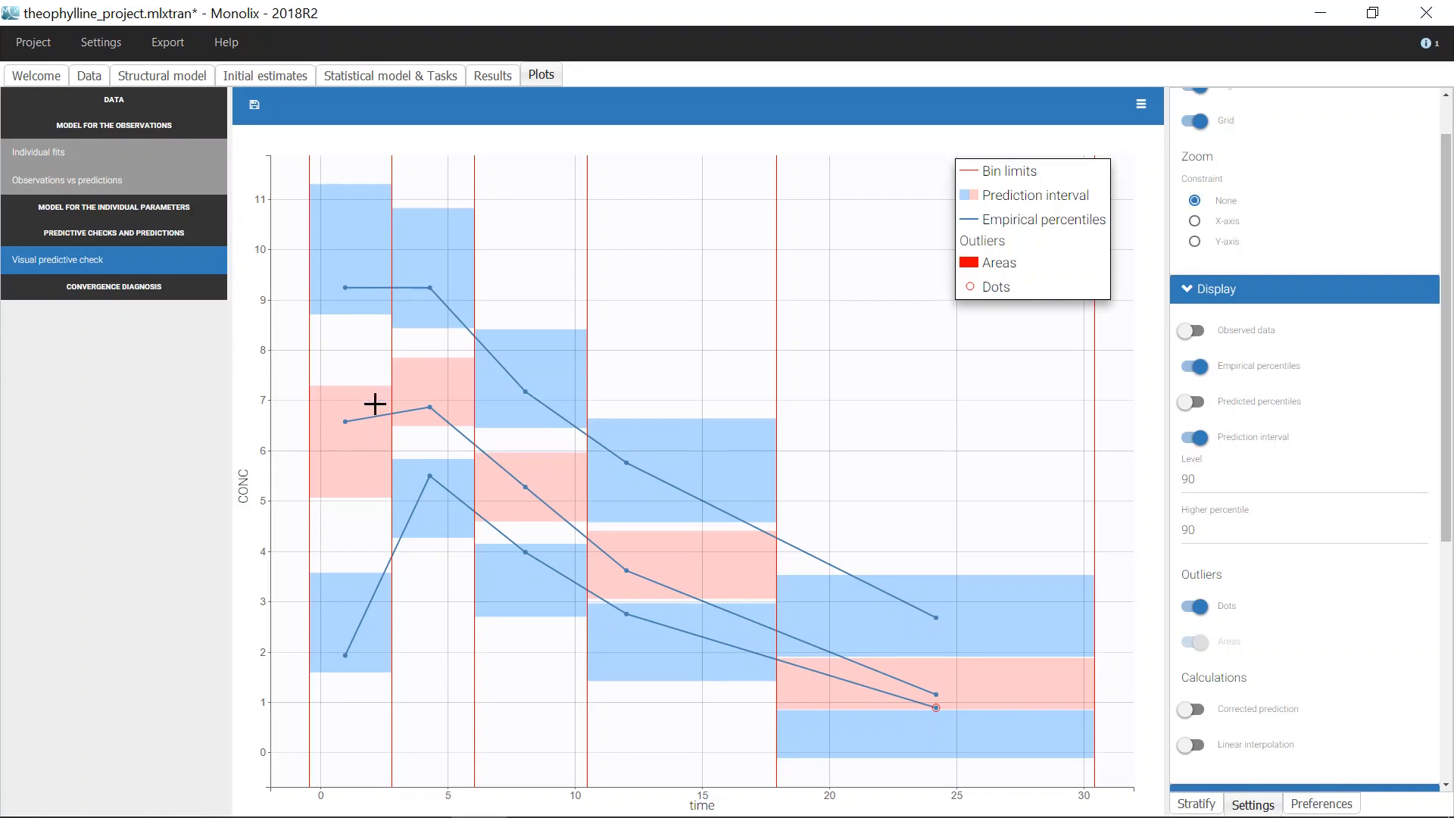
mouse_move(344, 587)
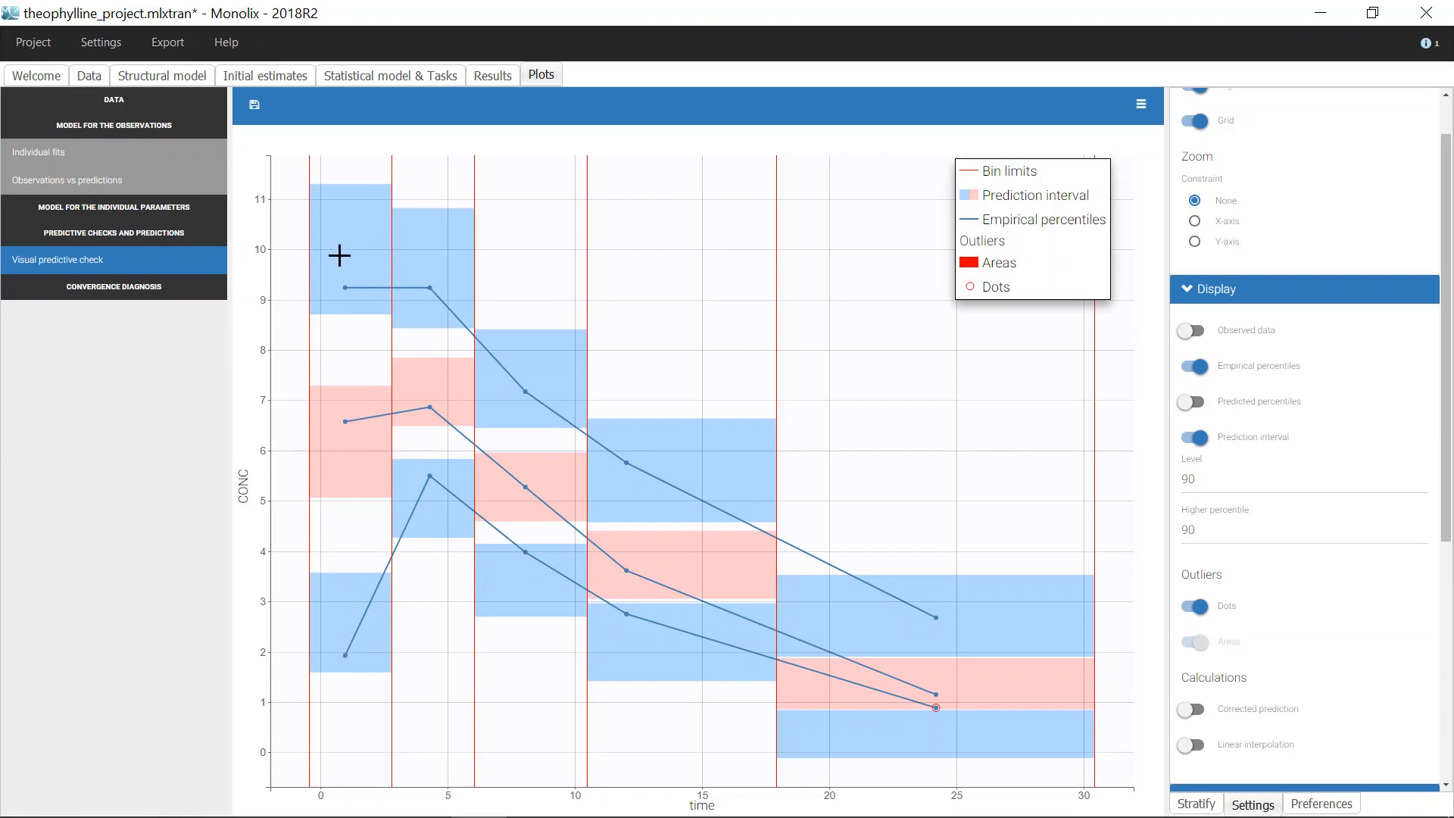
mouse_move(367, 336)
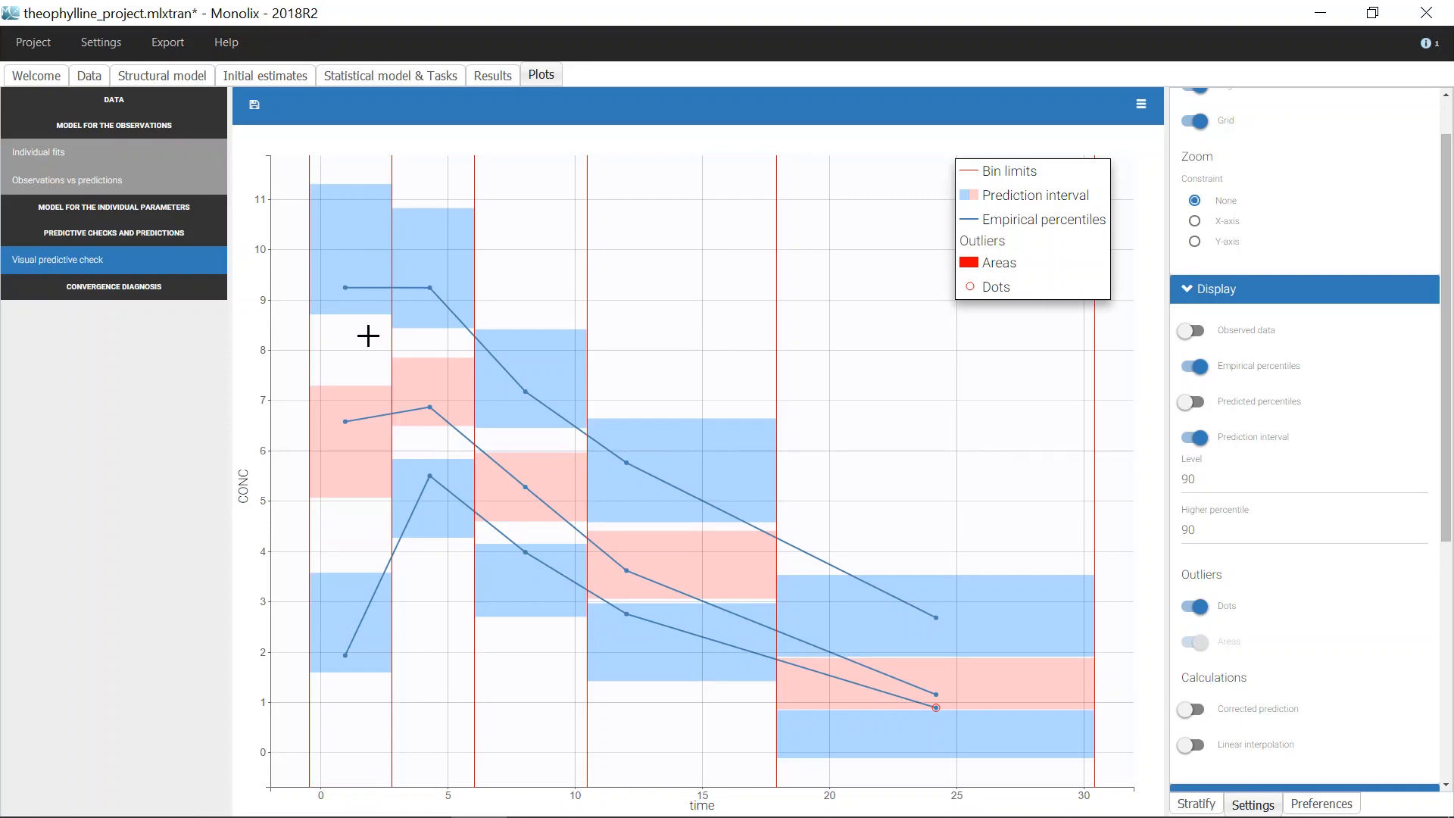
mouse_move(293, 288)
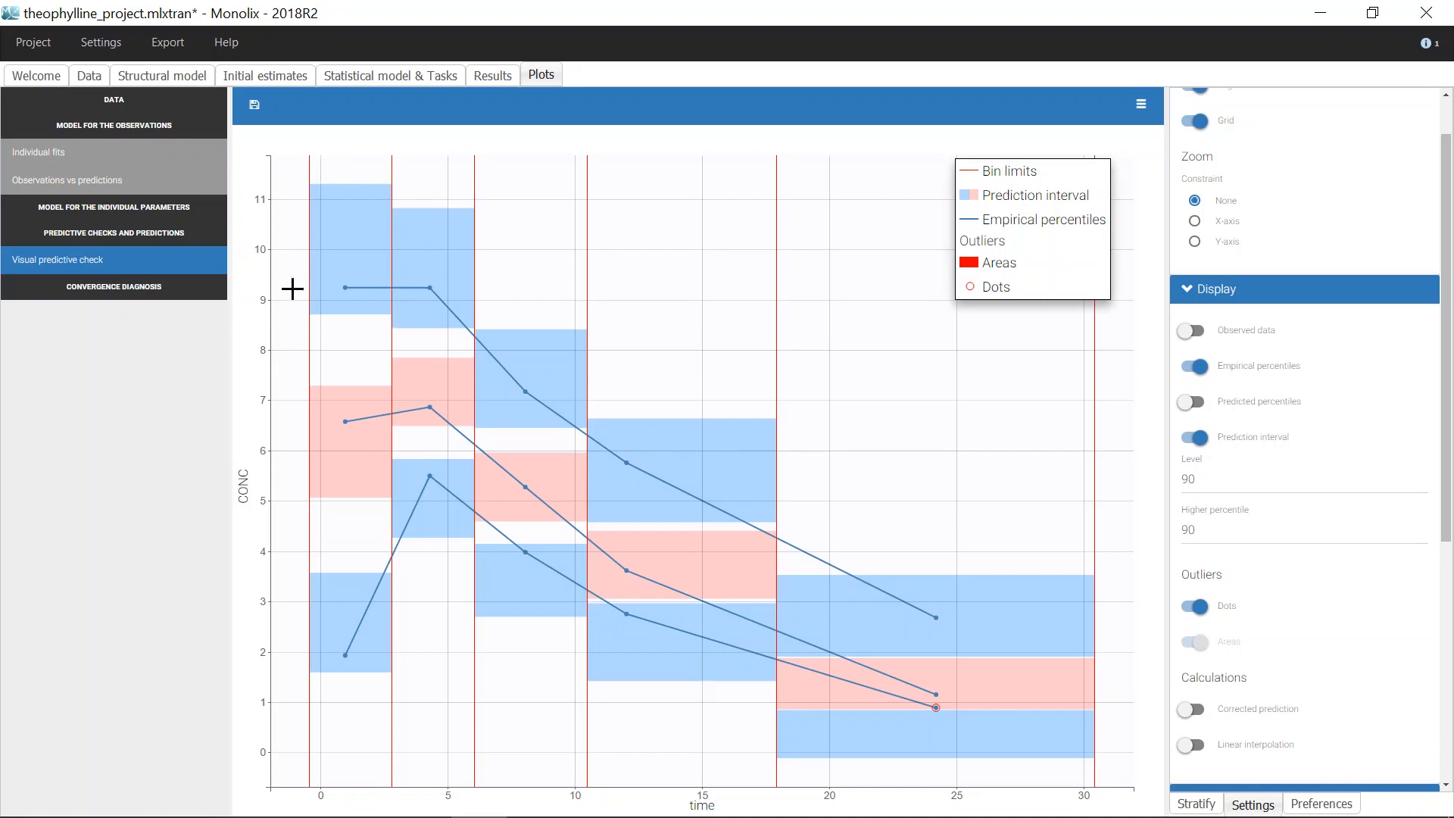
mouse_move(445, 228)
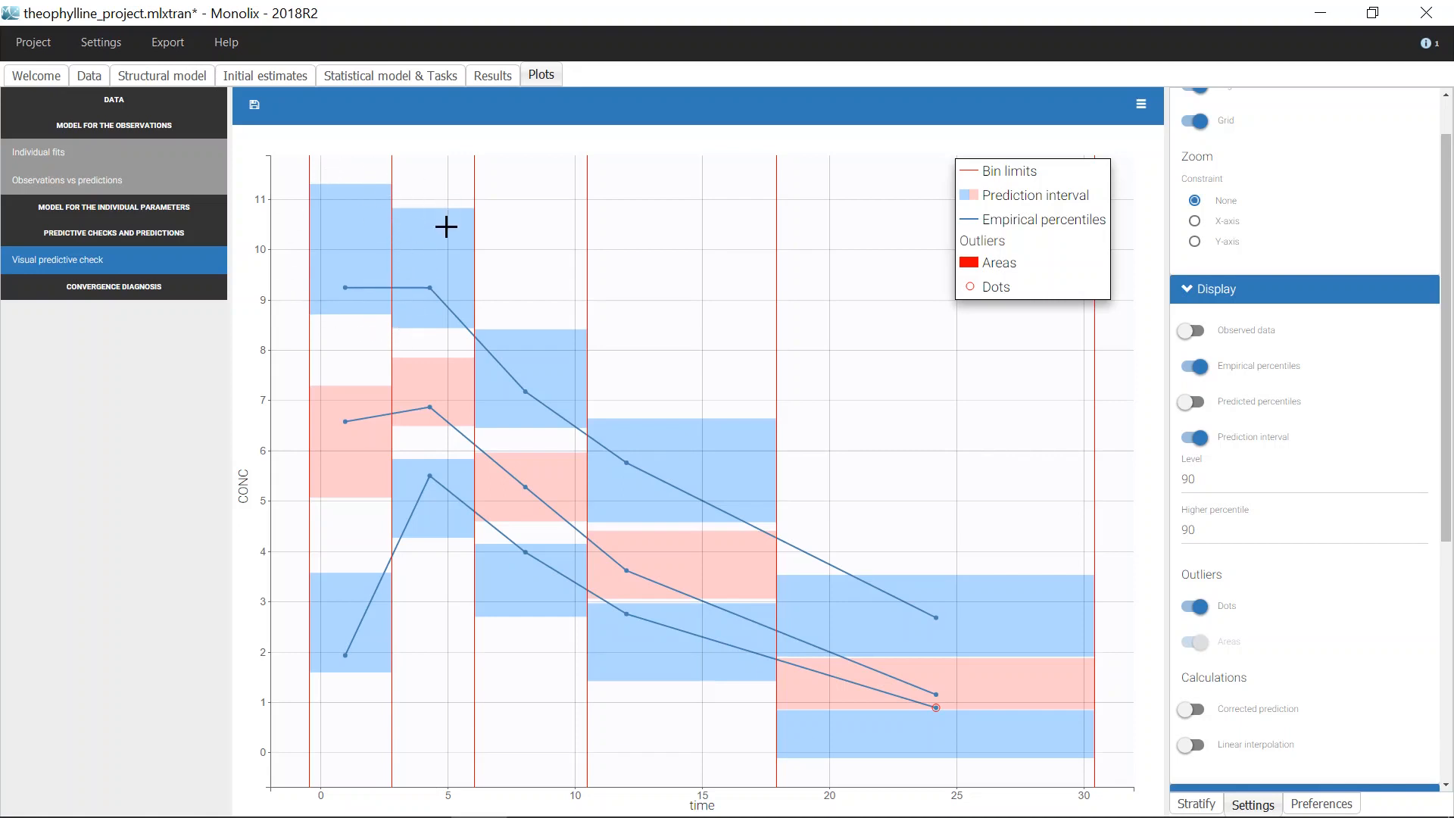
mouse_move(530, 354)
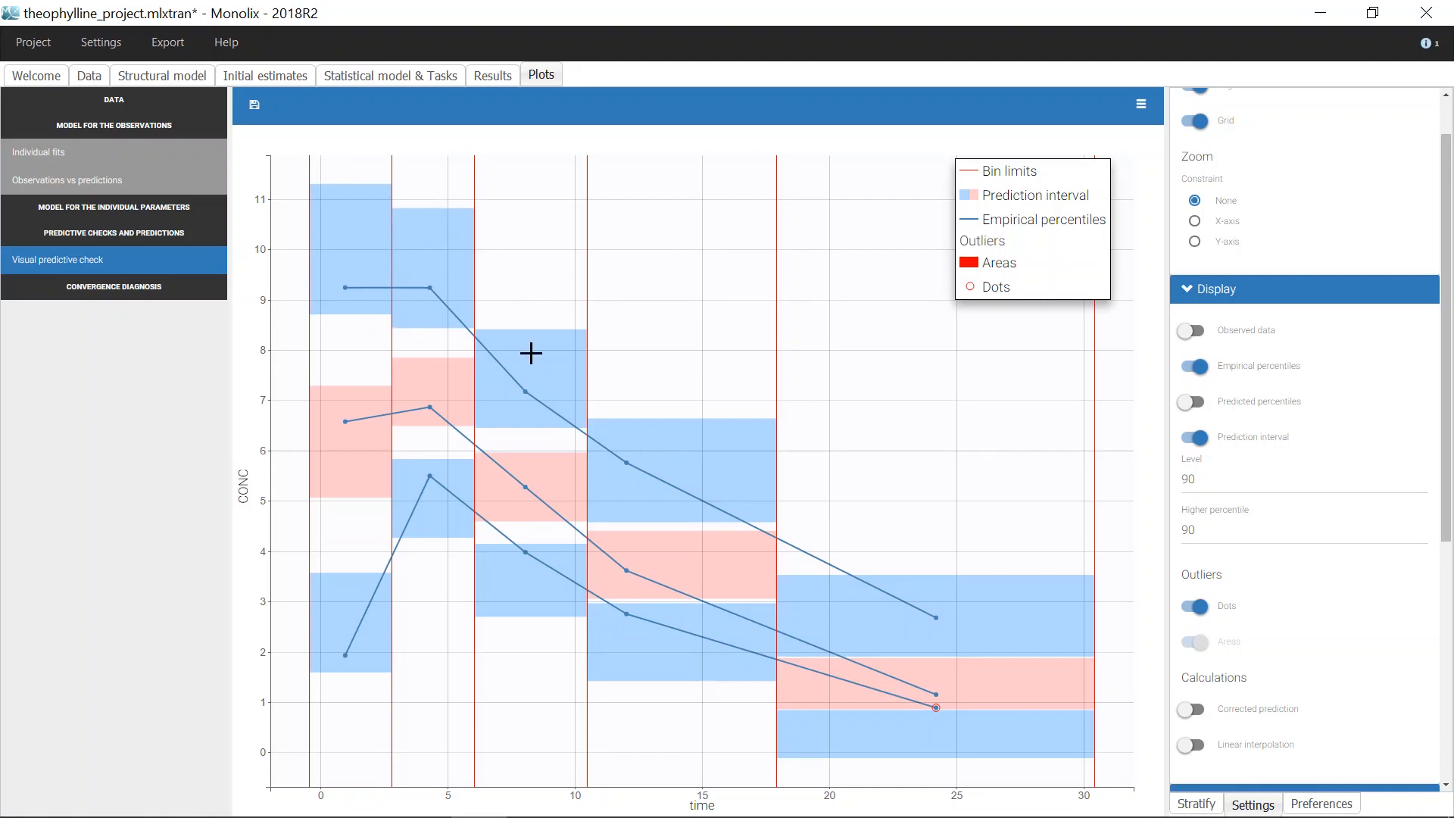
mouse_move(1241, 737)
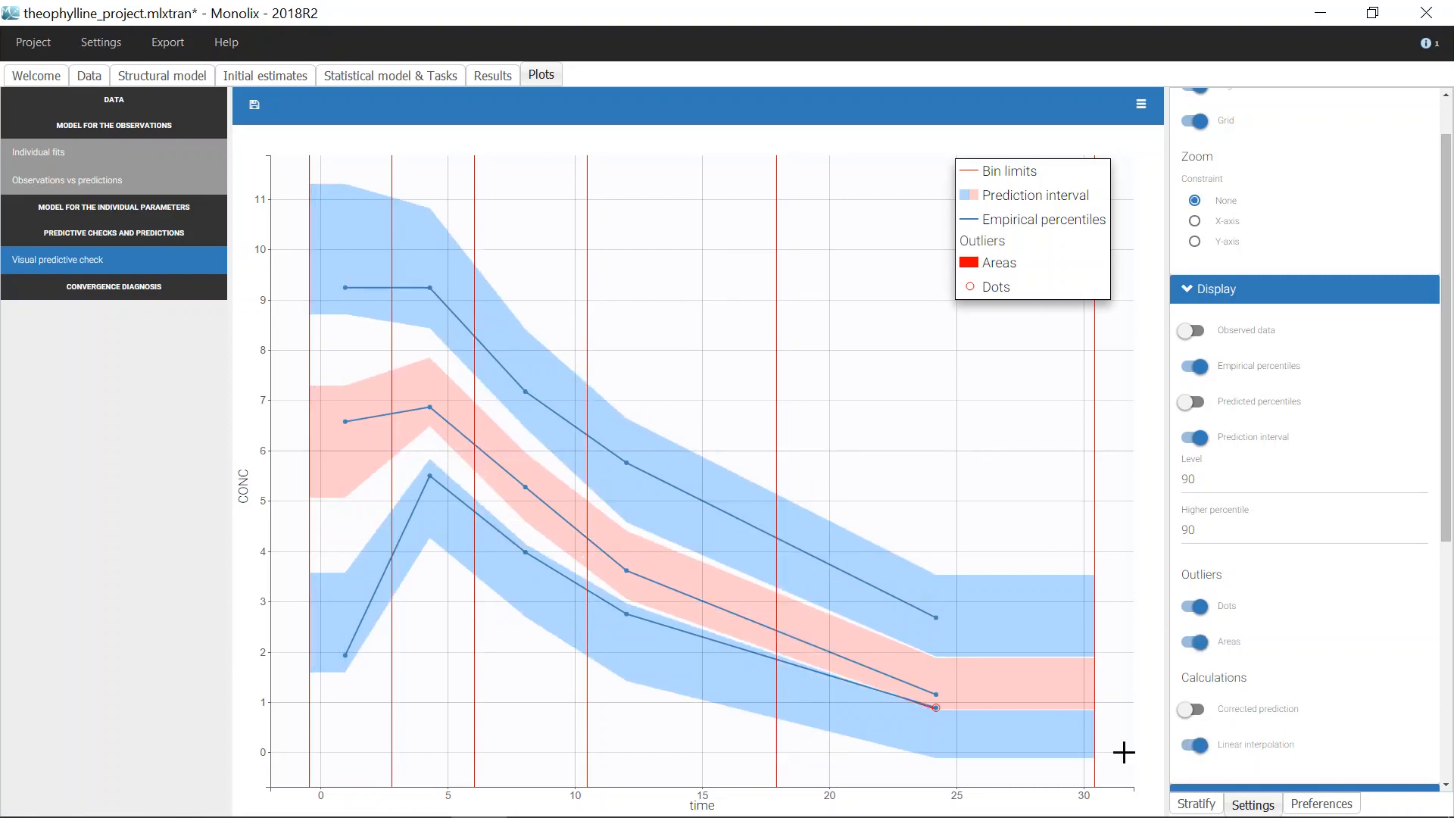
mouse_move(668, 450)
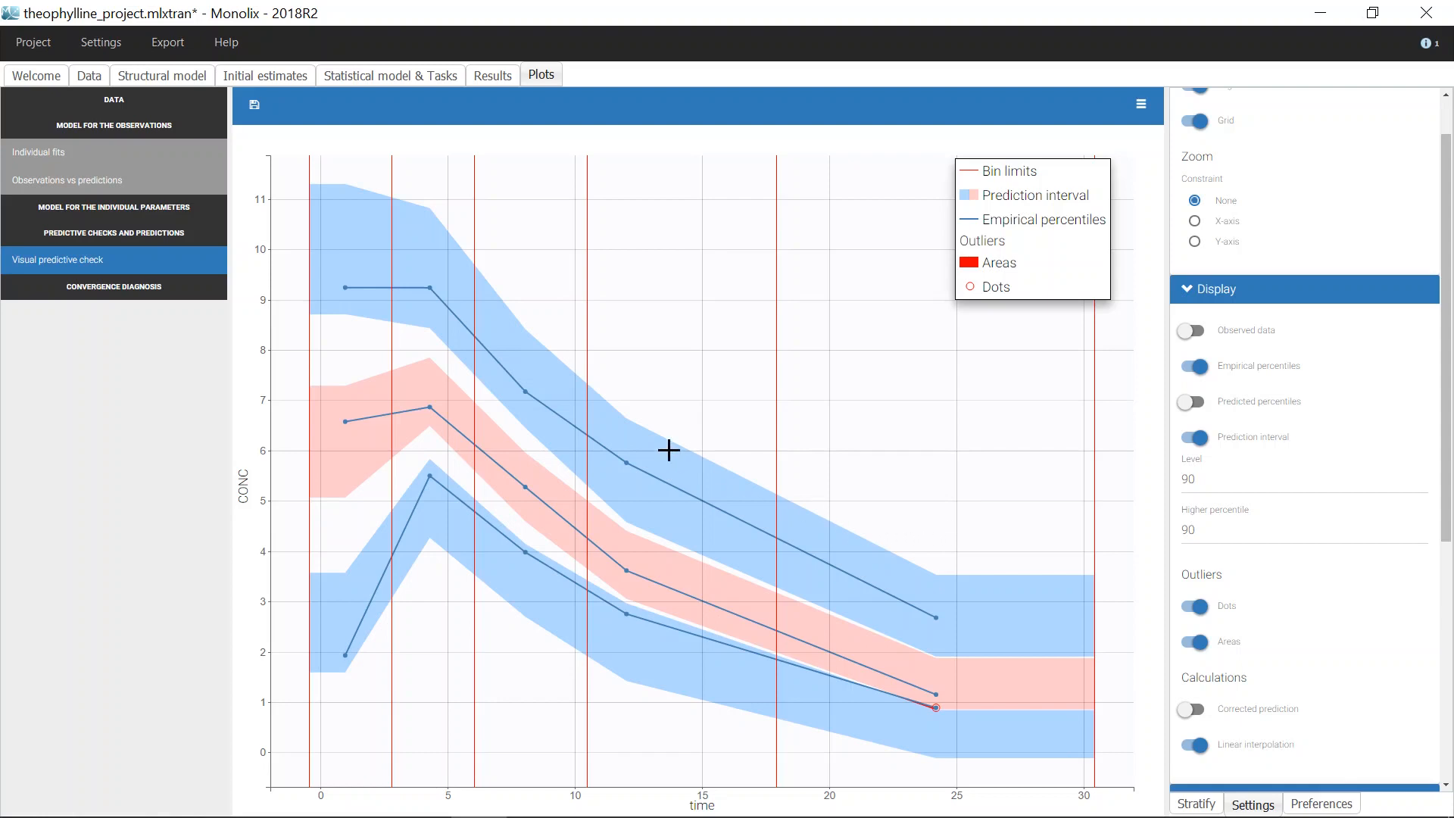
mouse_move(726, 492)
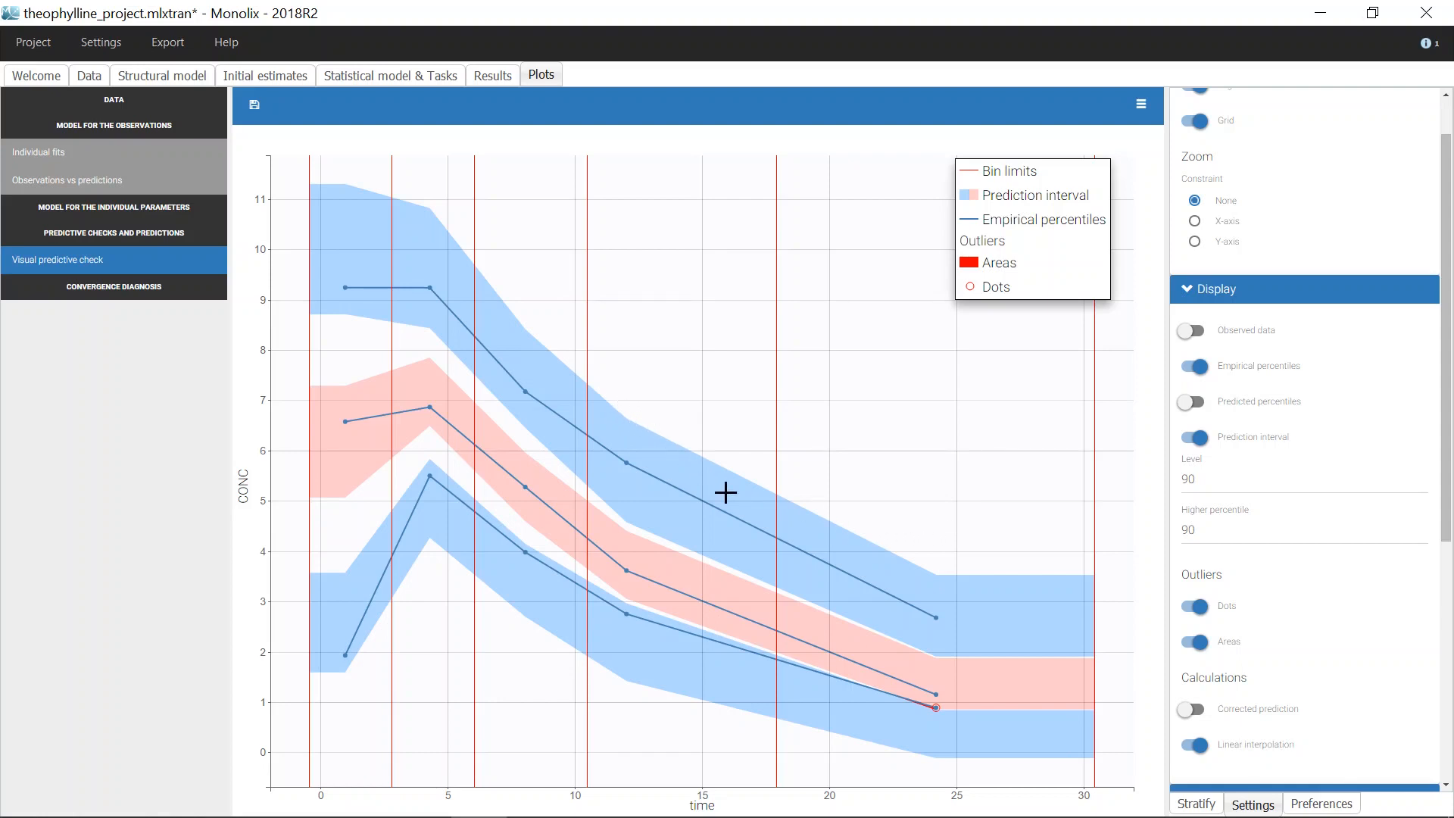
- Turn off the Bin limits toggle in the Bins settings
scroll("down", 3)
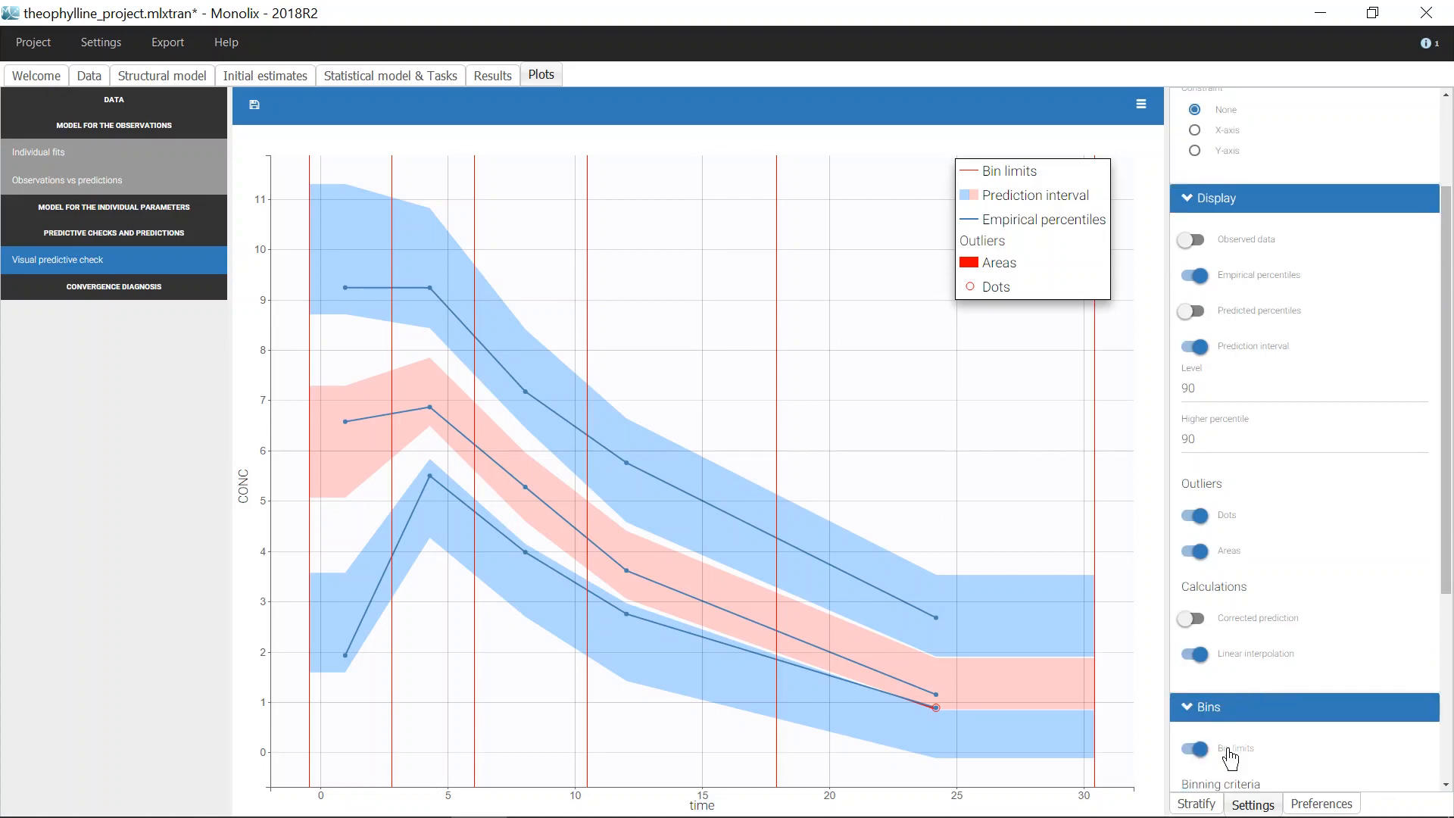
left_click(1193, 748)
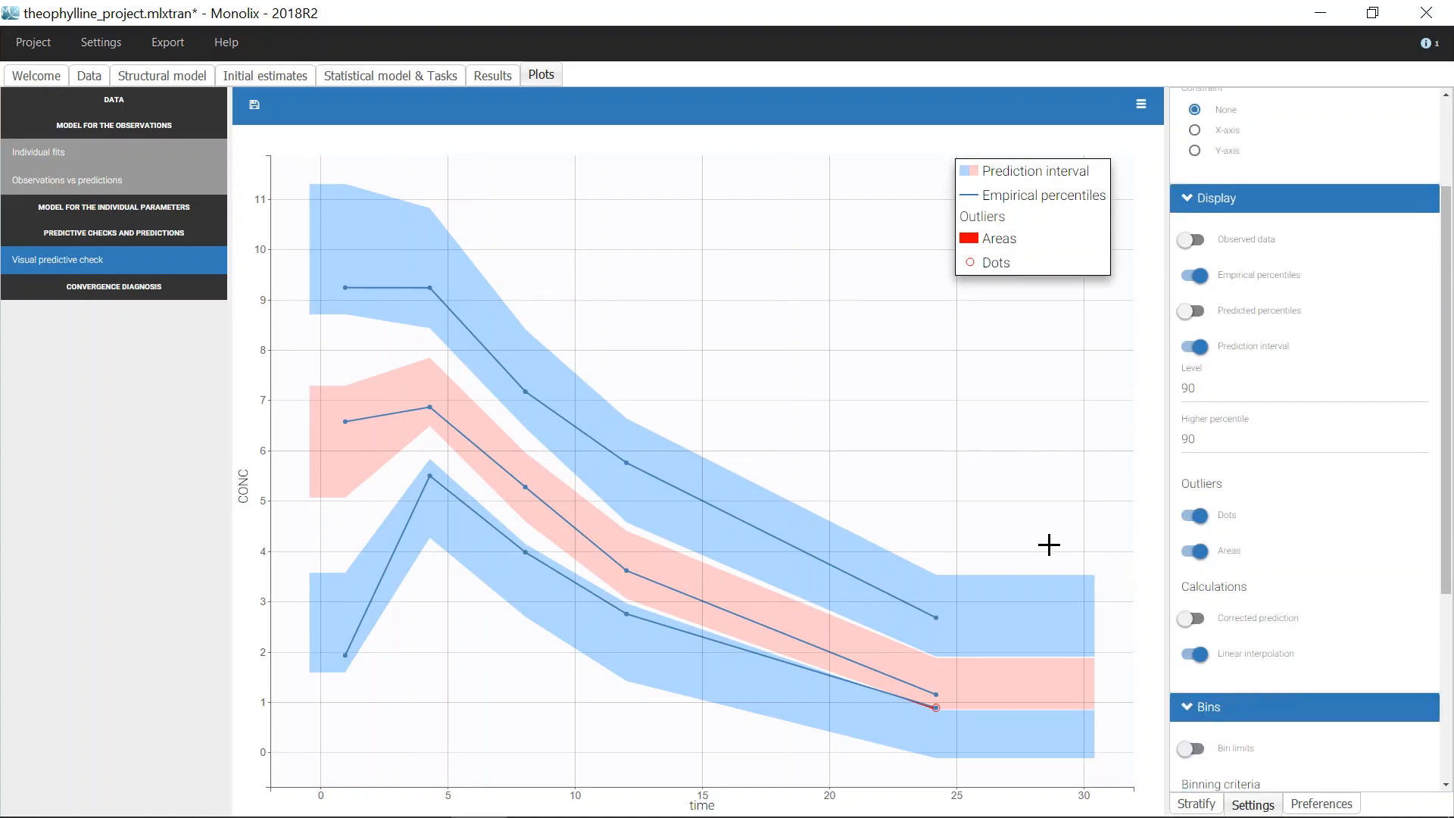
mouse_move(1002, 542)
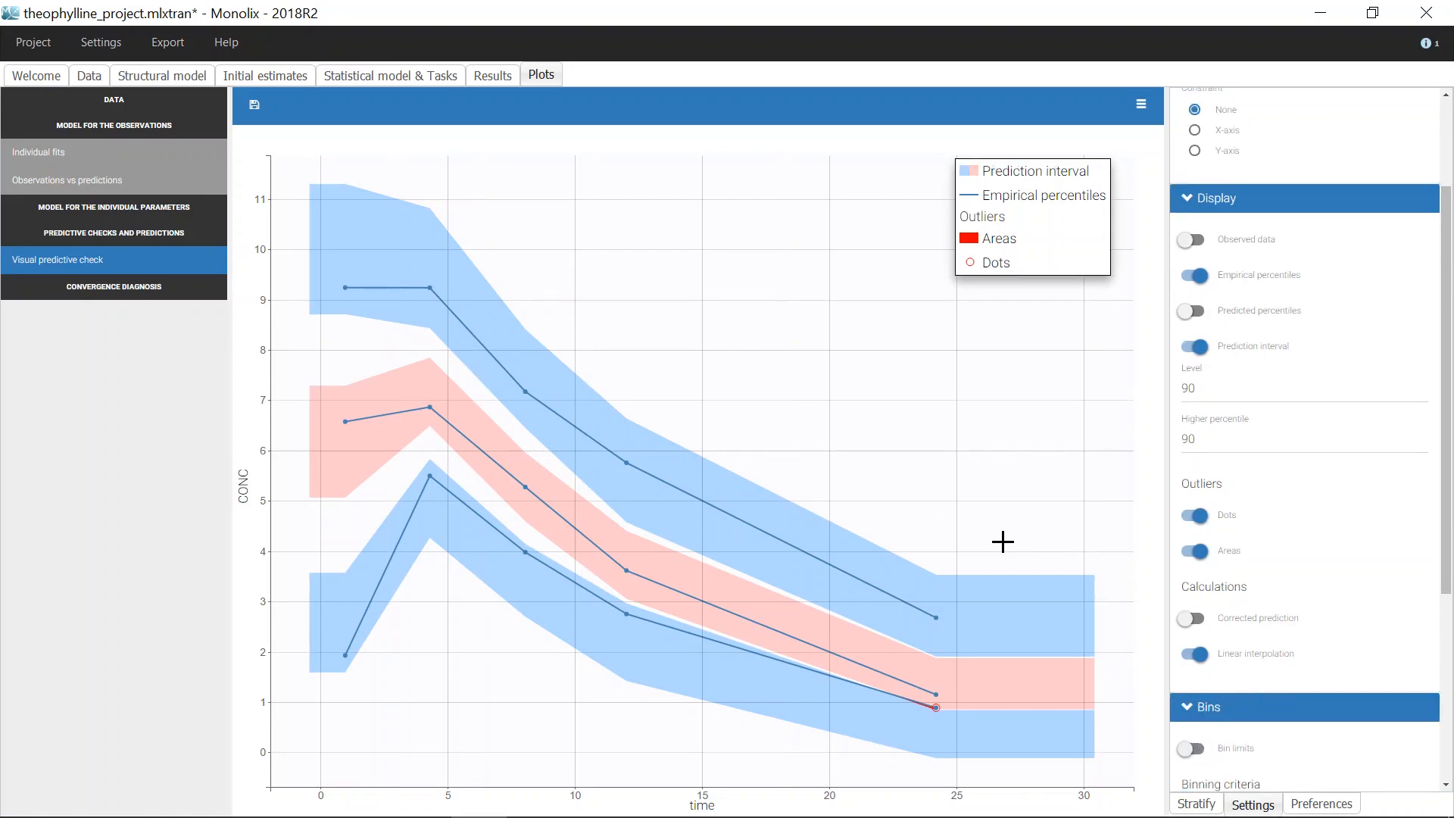
mouse_move(756, 633)
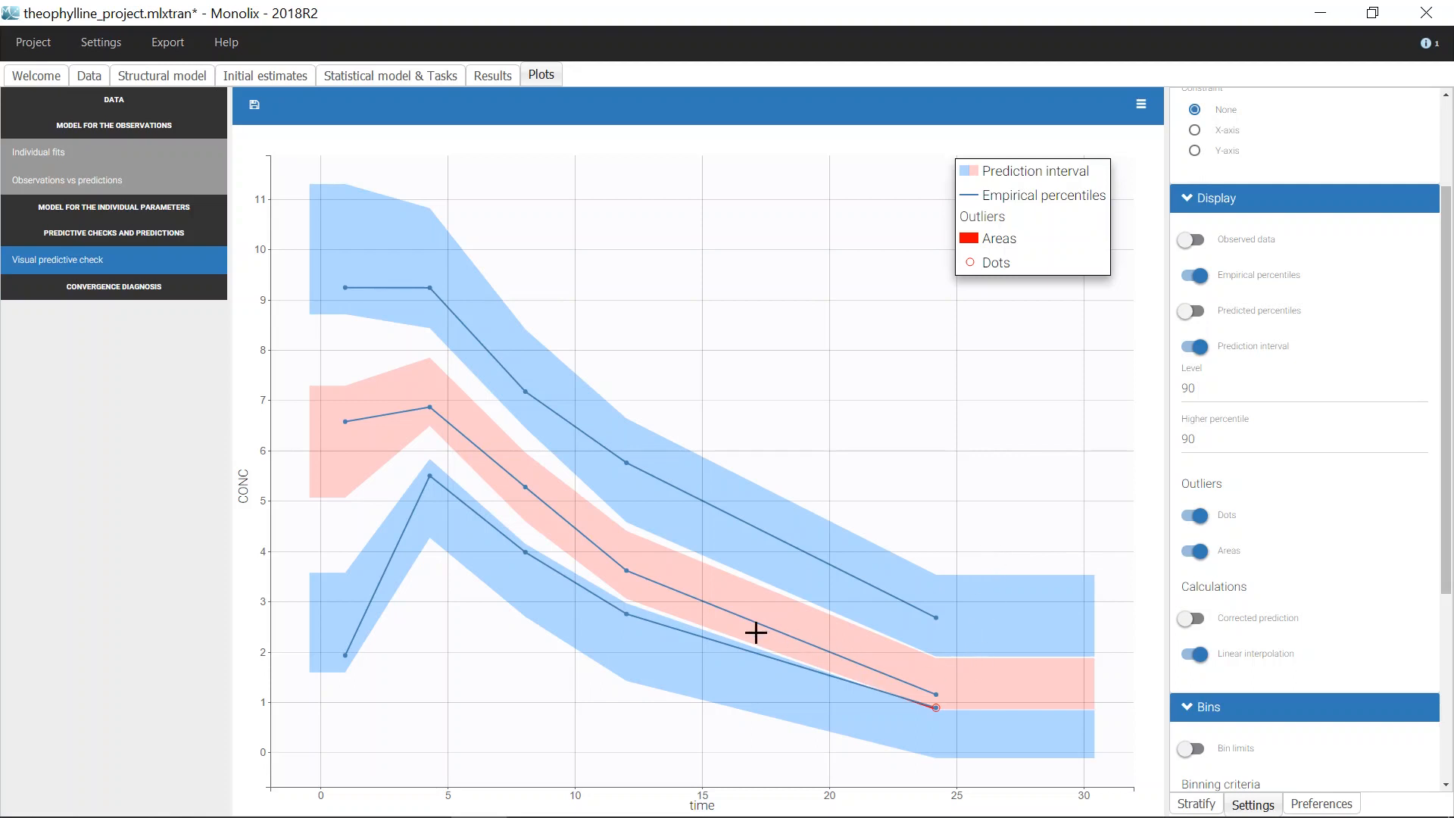
mouse_move(350, 455)
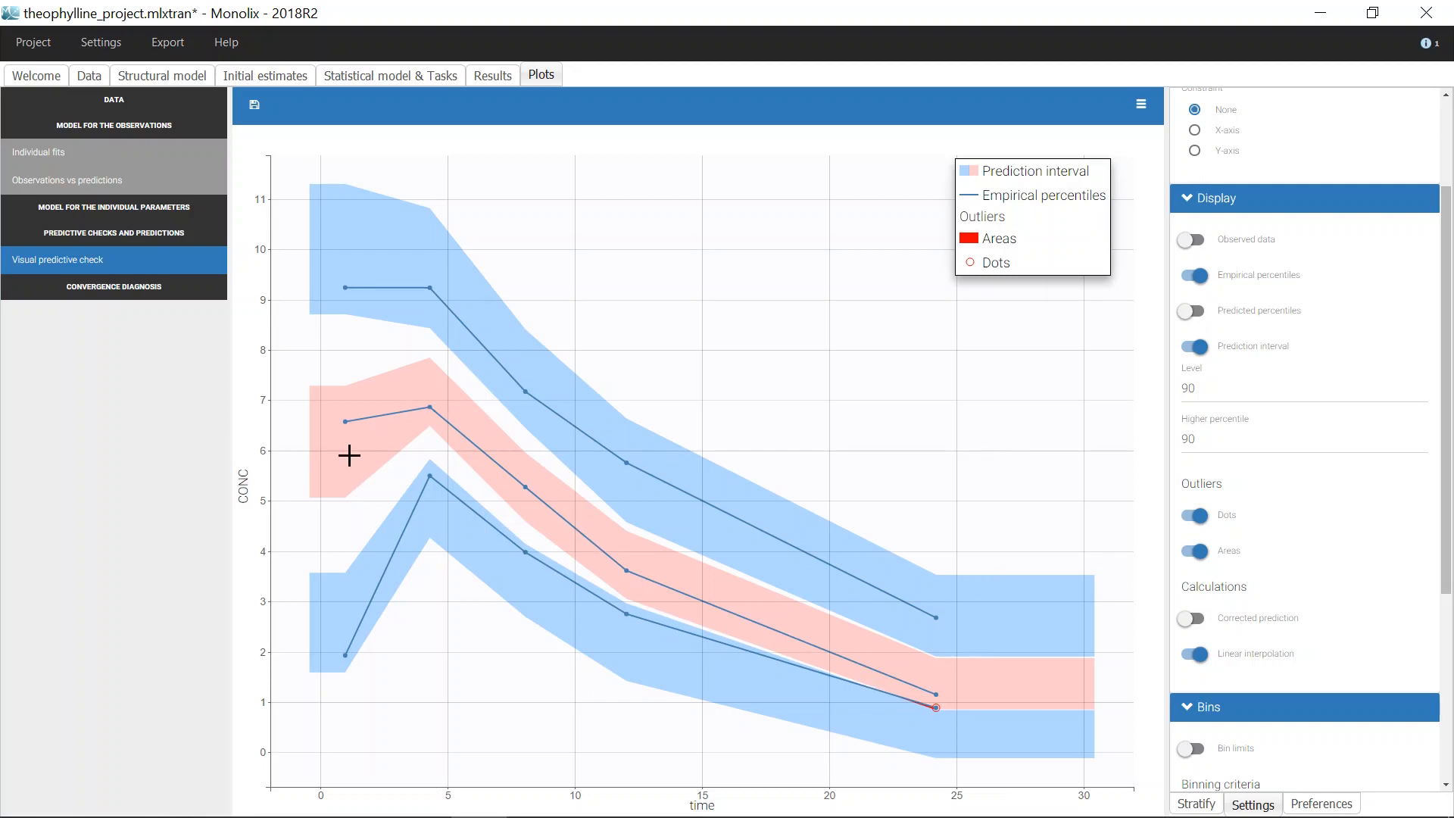
mouse_move(412, 270)
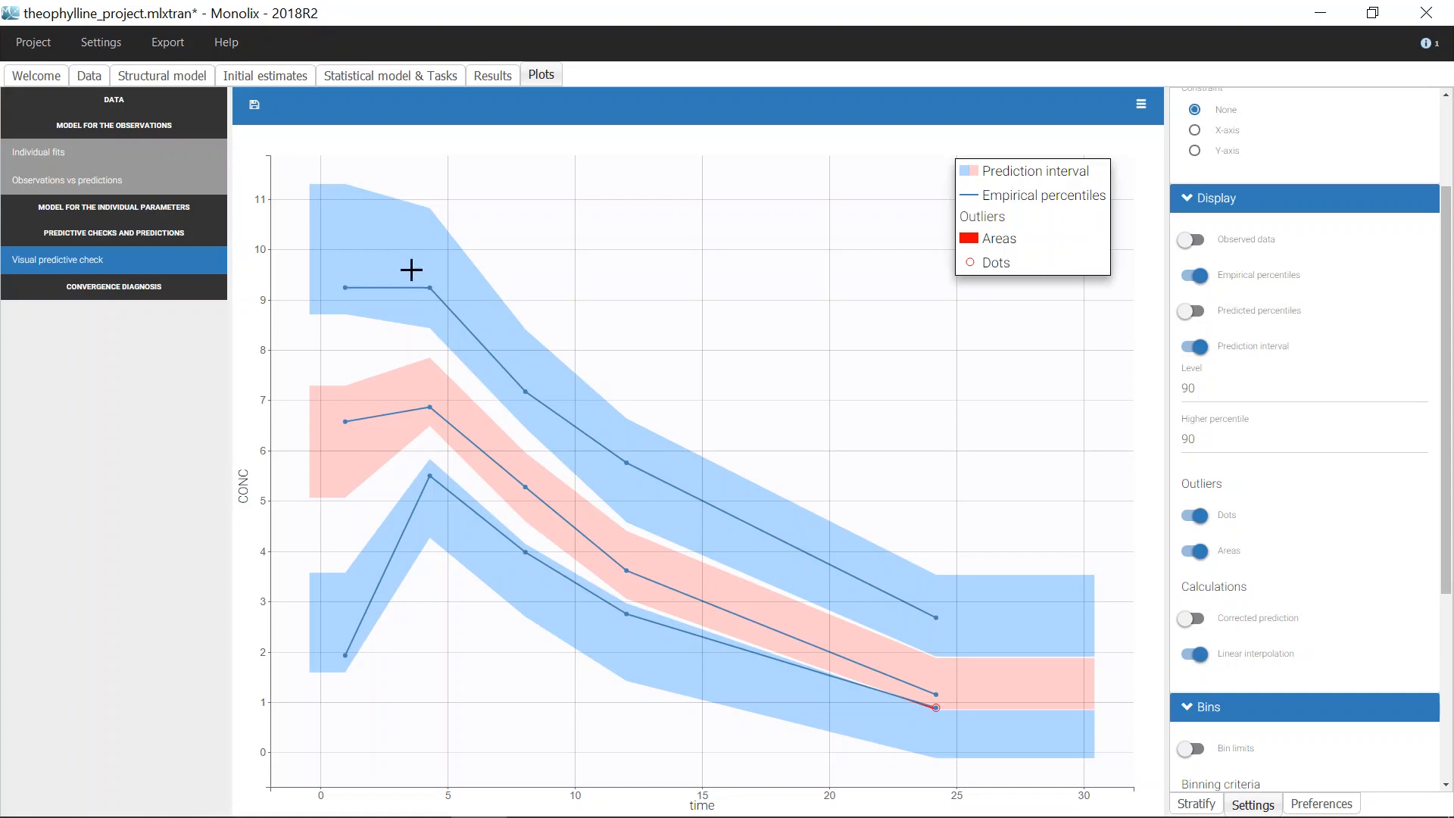
mouse_move(718, 457)
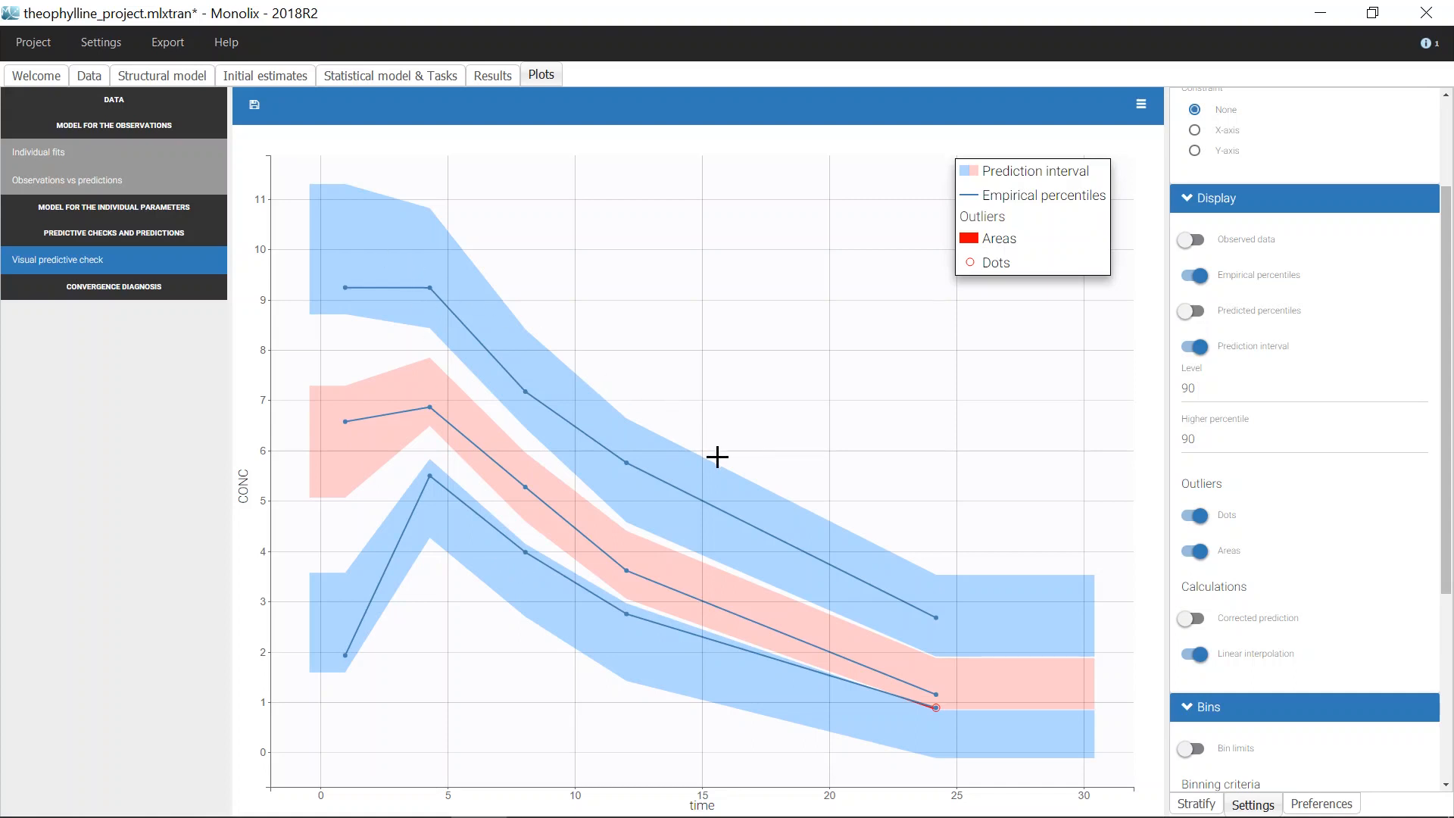
mouse_move(721, 463)
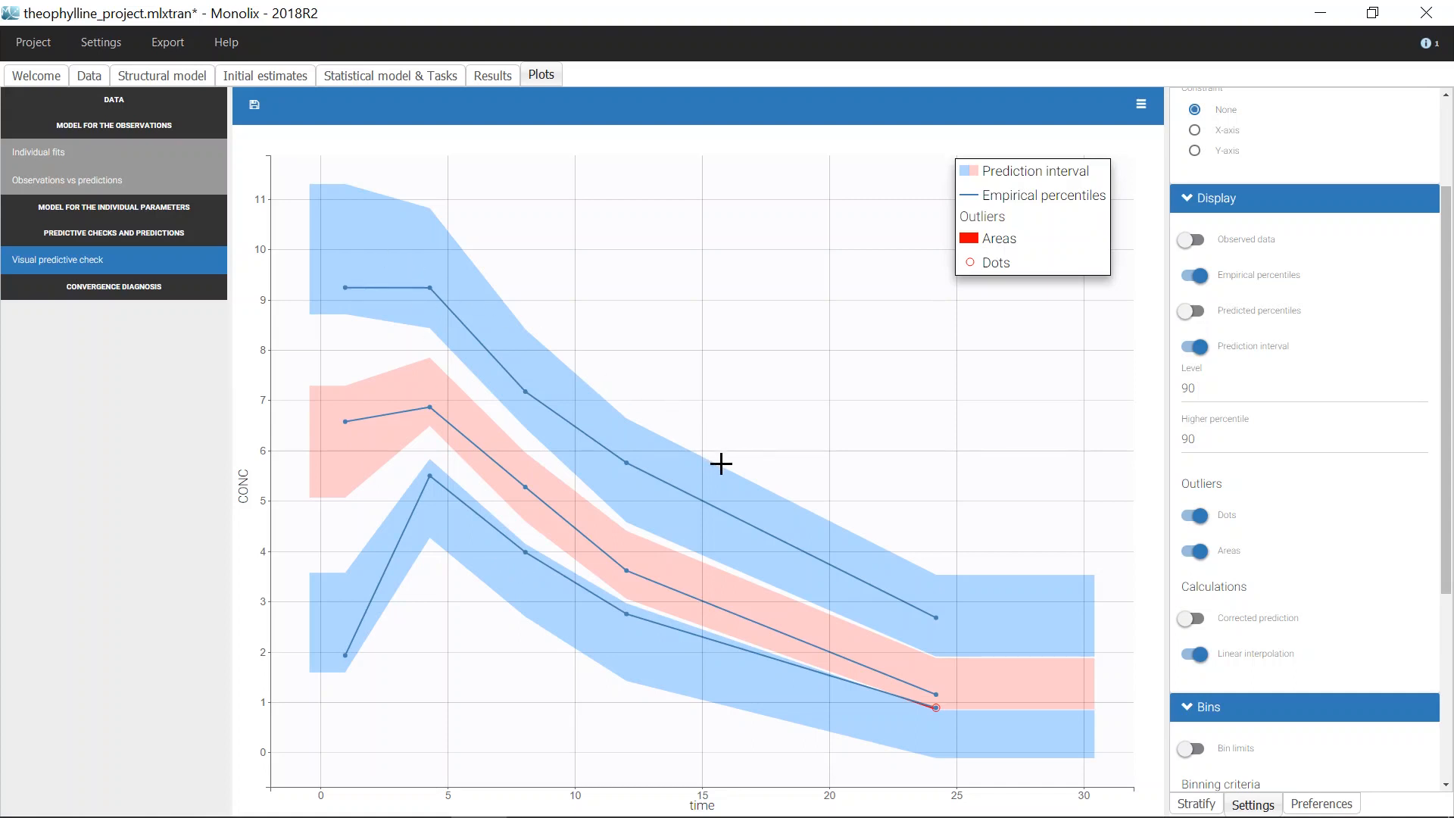
mouse_move(893, 500)
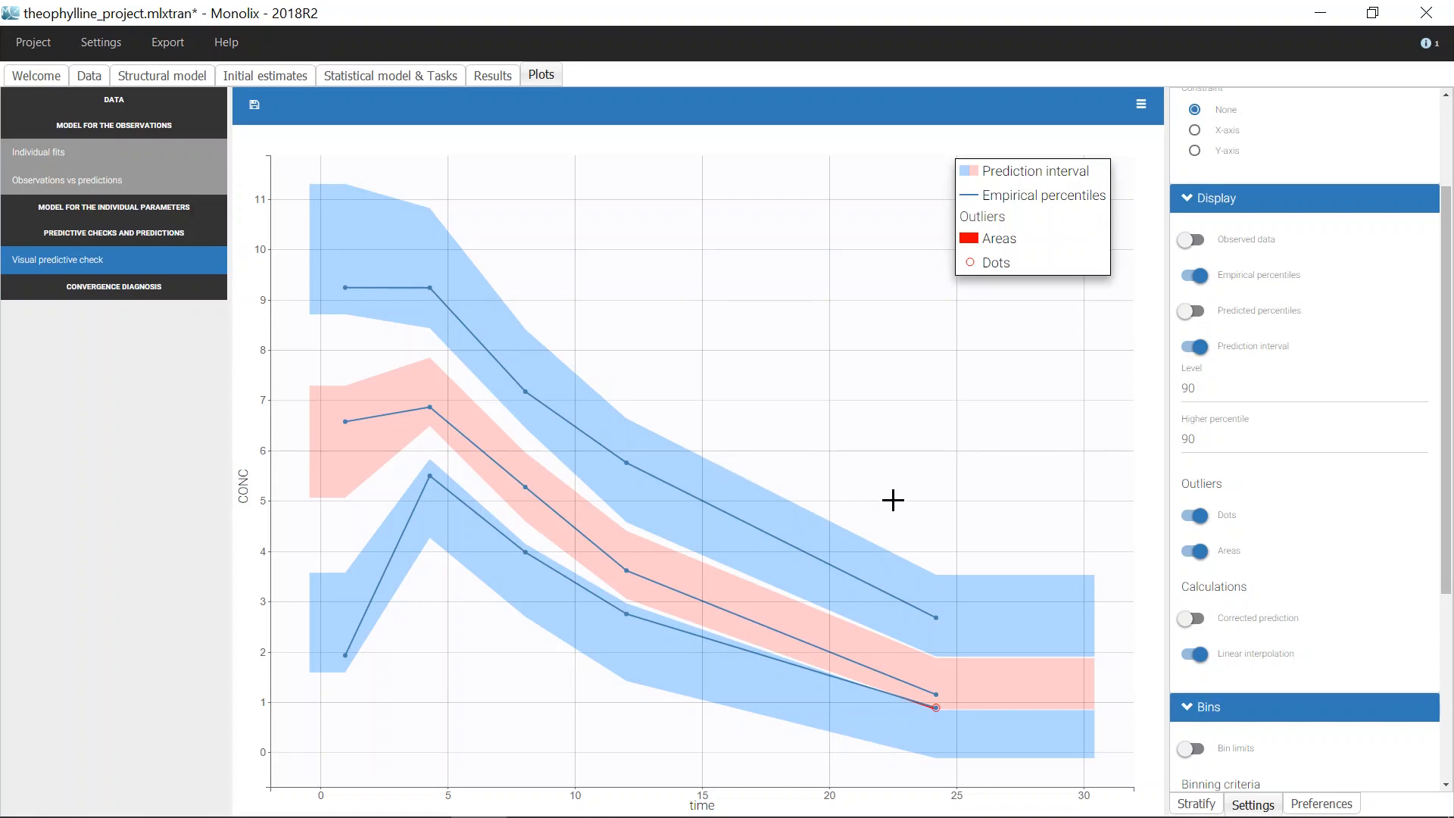
mouse_move(905, 516)
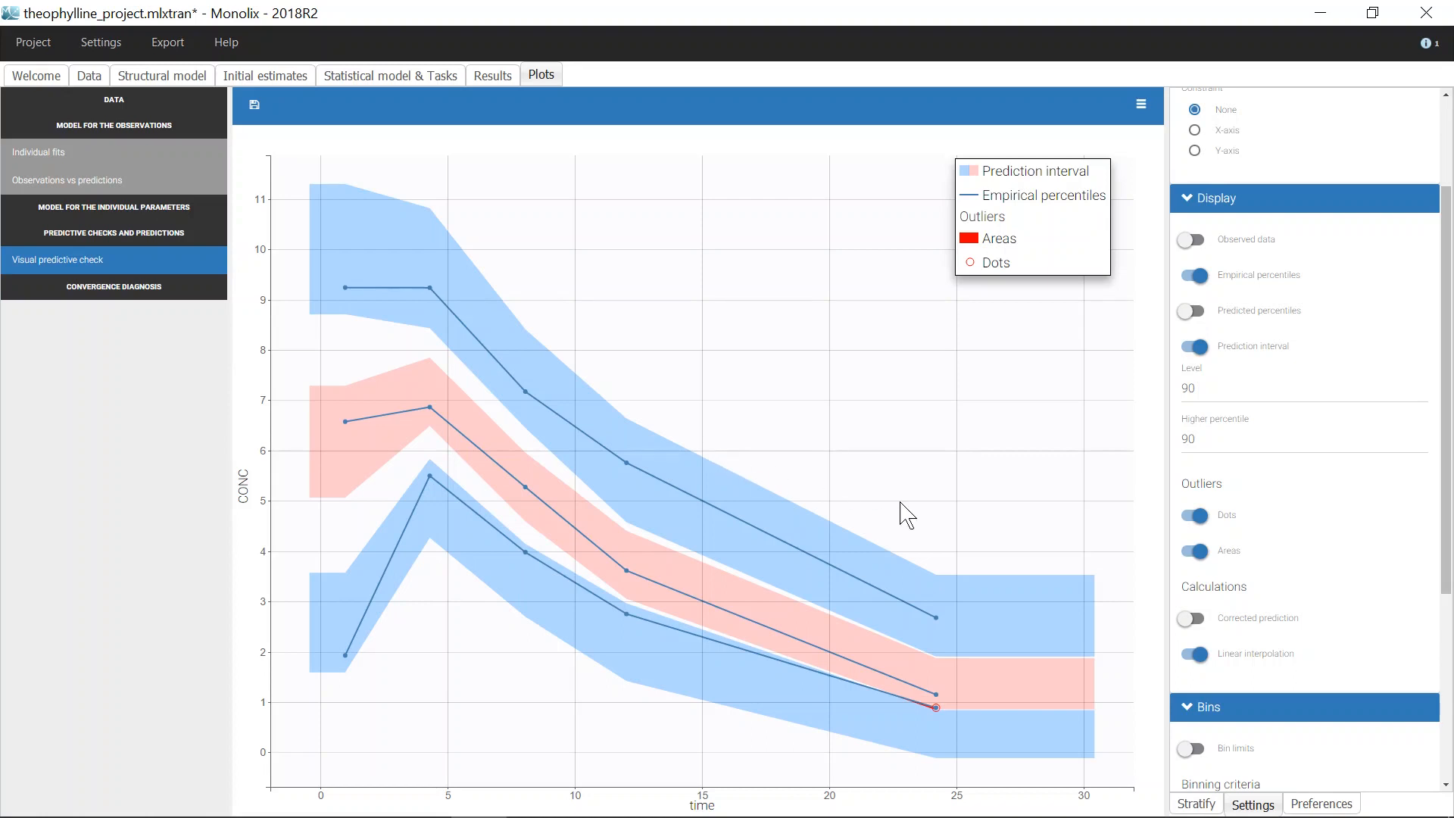
mouse_move(979, 674)
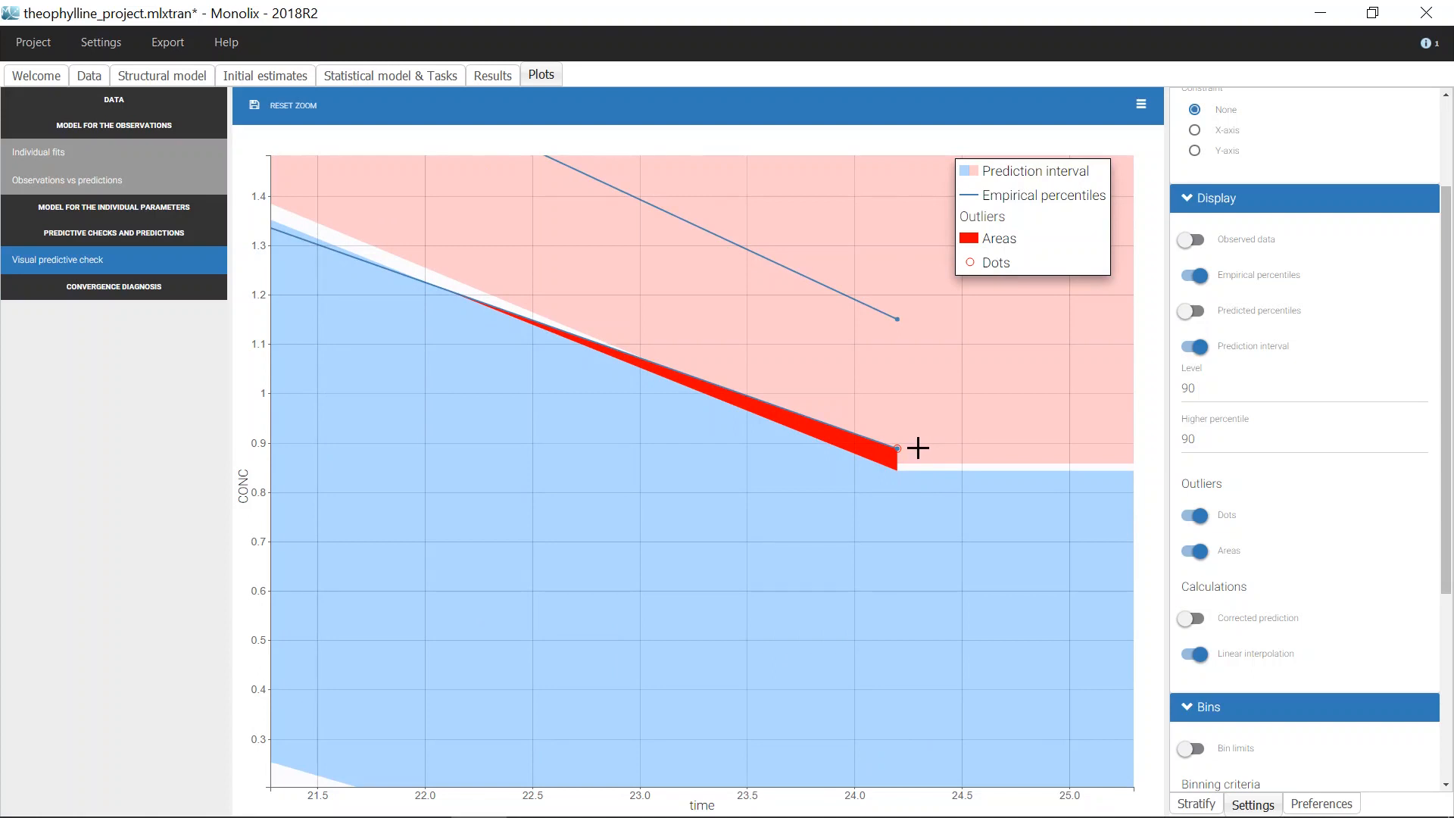
mouse_move(925, 637)
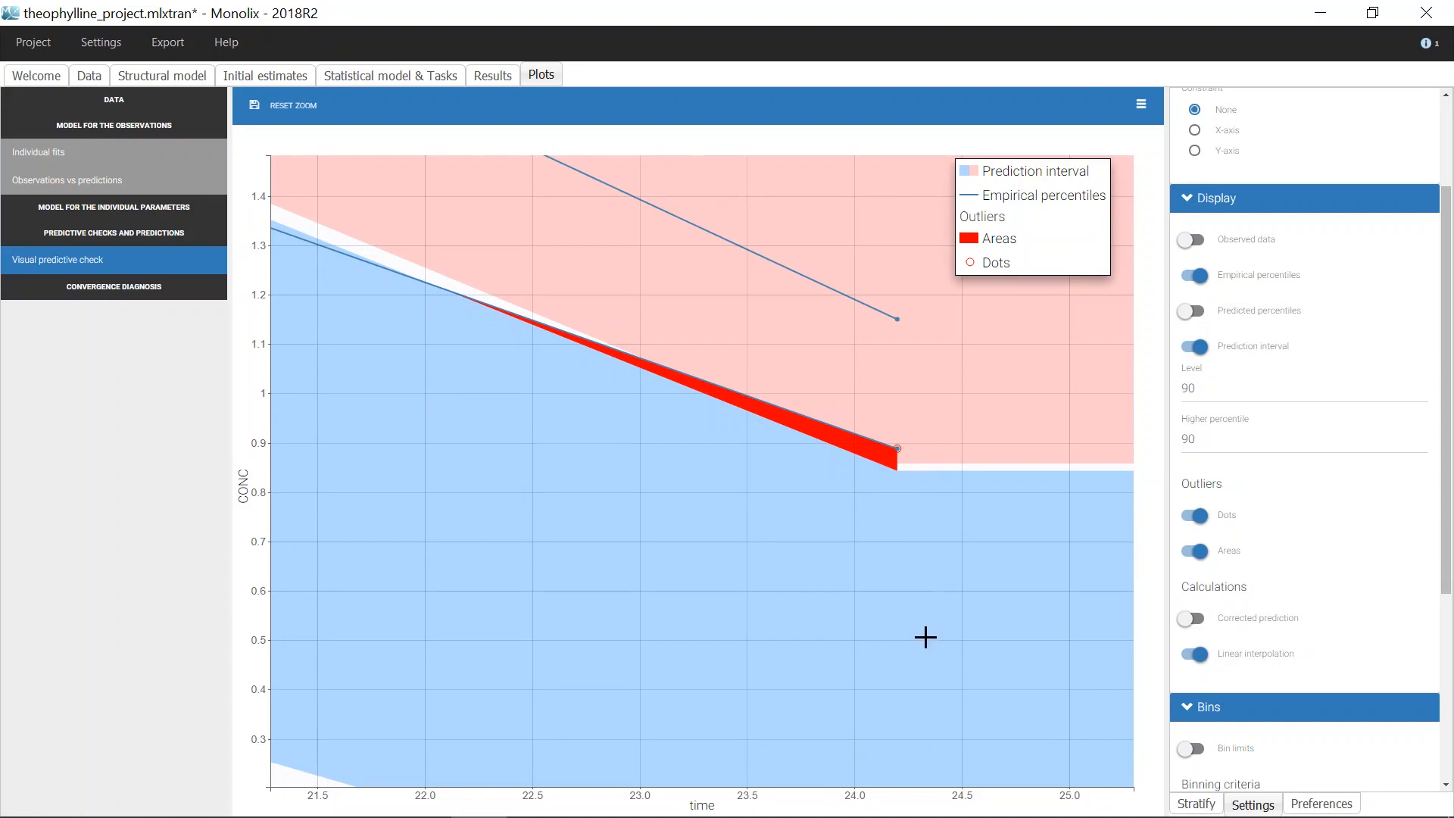
mouse_move(925, 665)
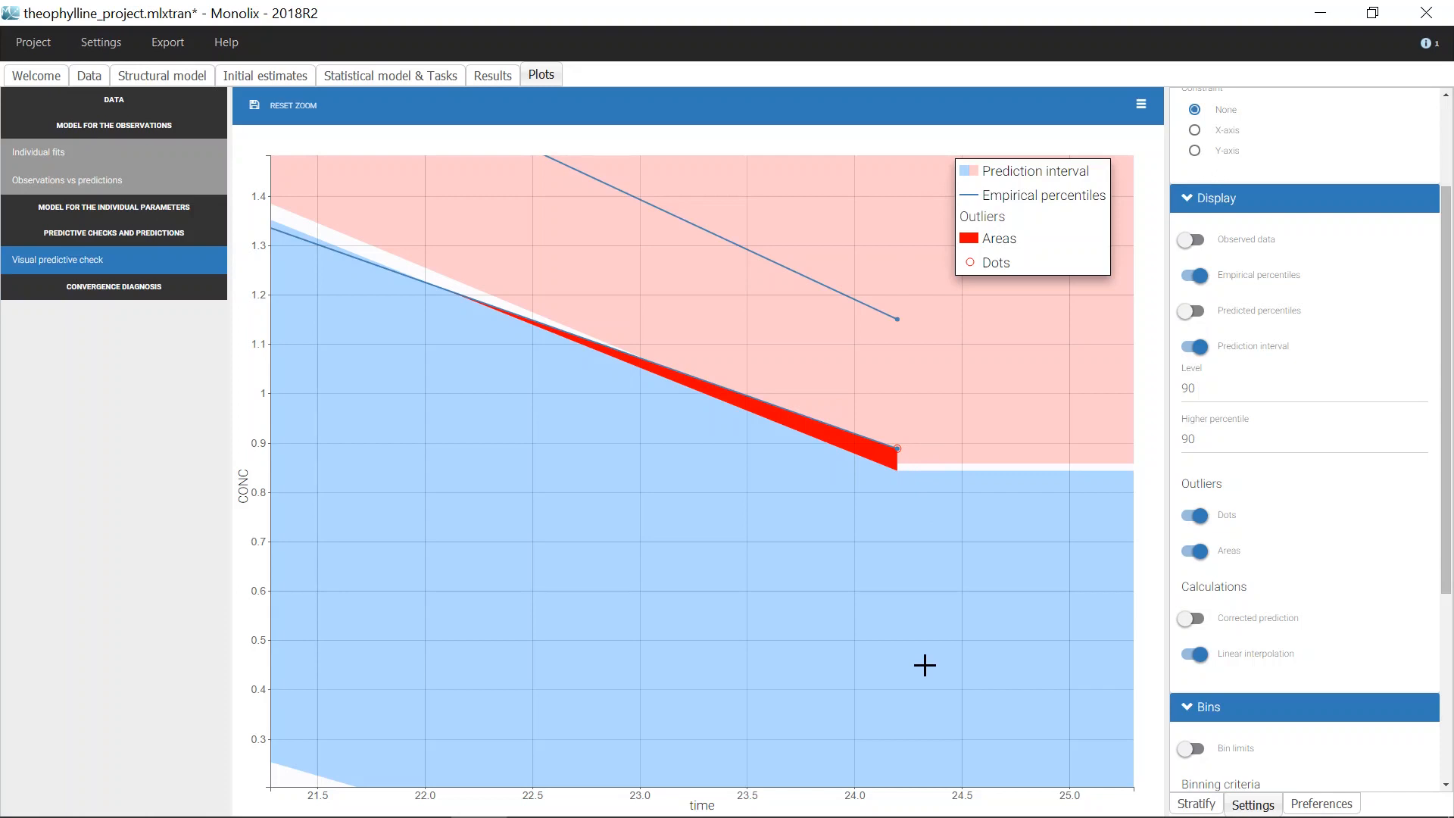
mouse_move(928, 525)
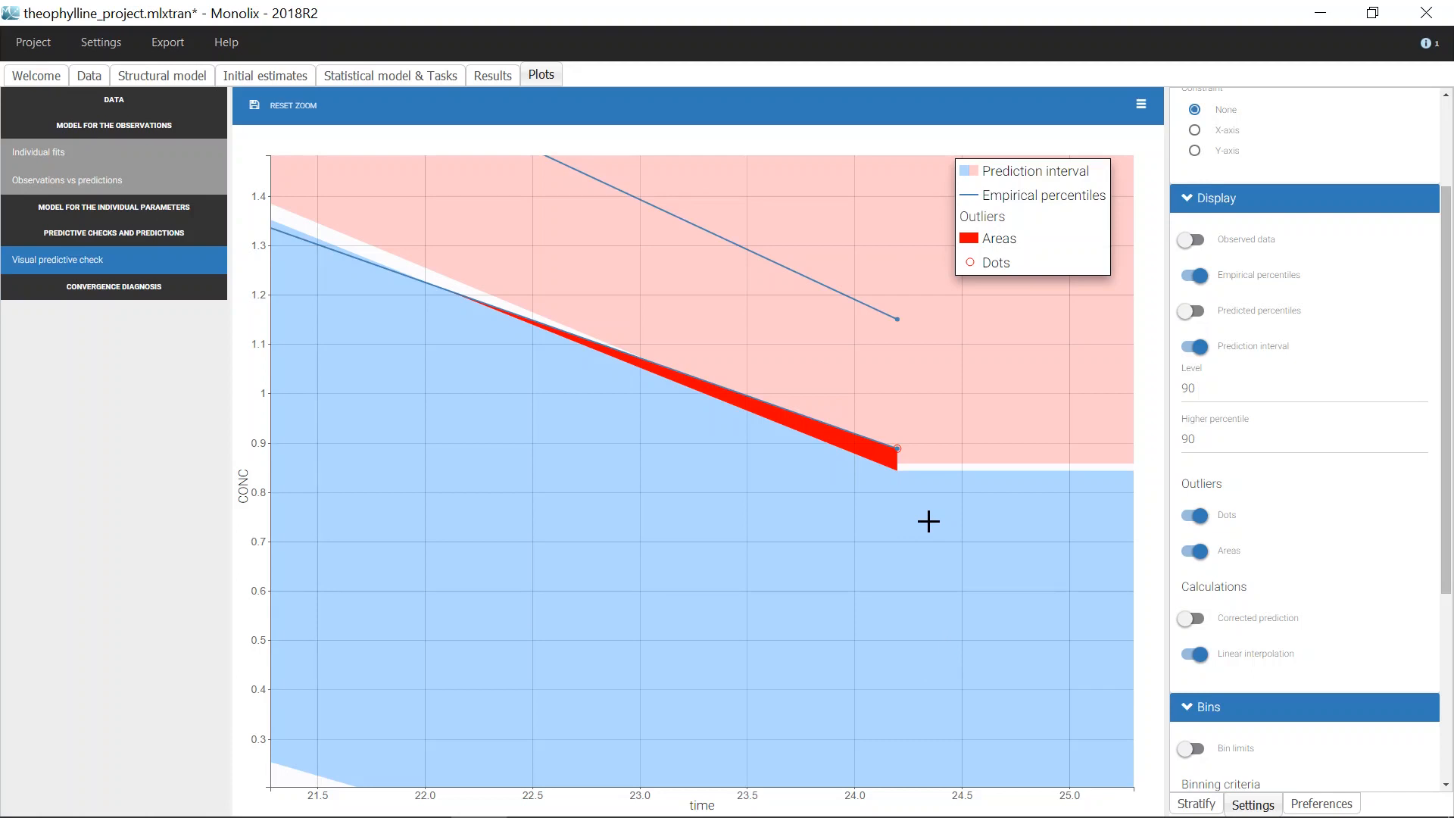
mouse_move(297, 106)
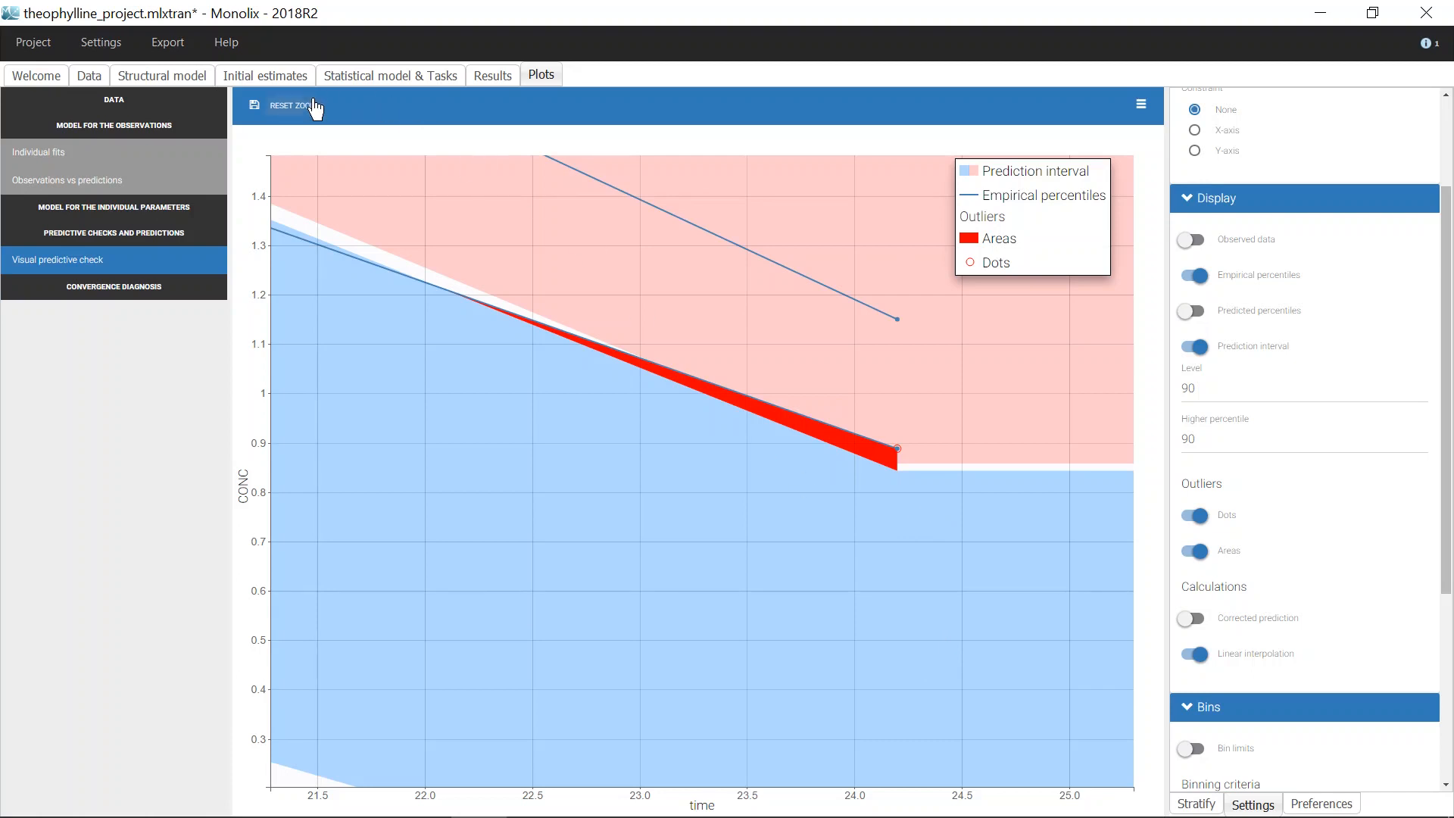
- Reset the zoom to show the full time and concentration range
left_click(290, 105)
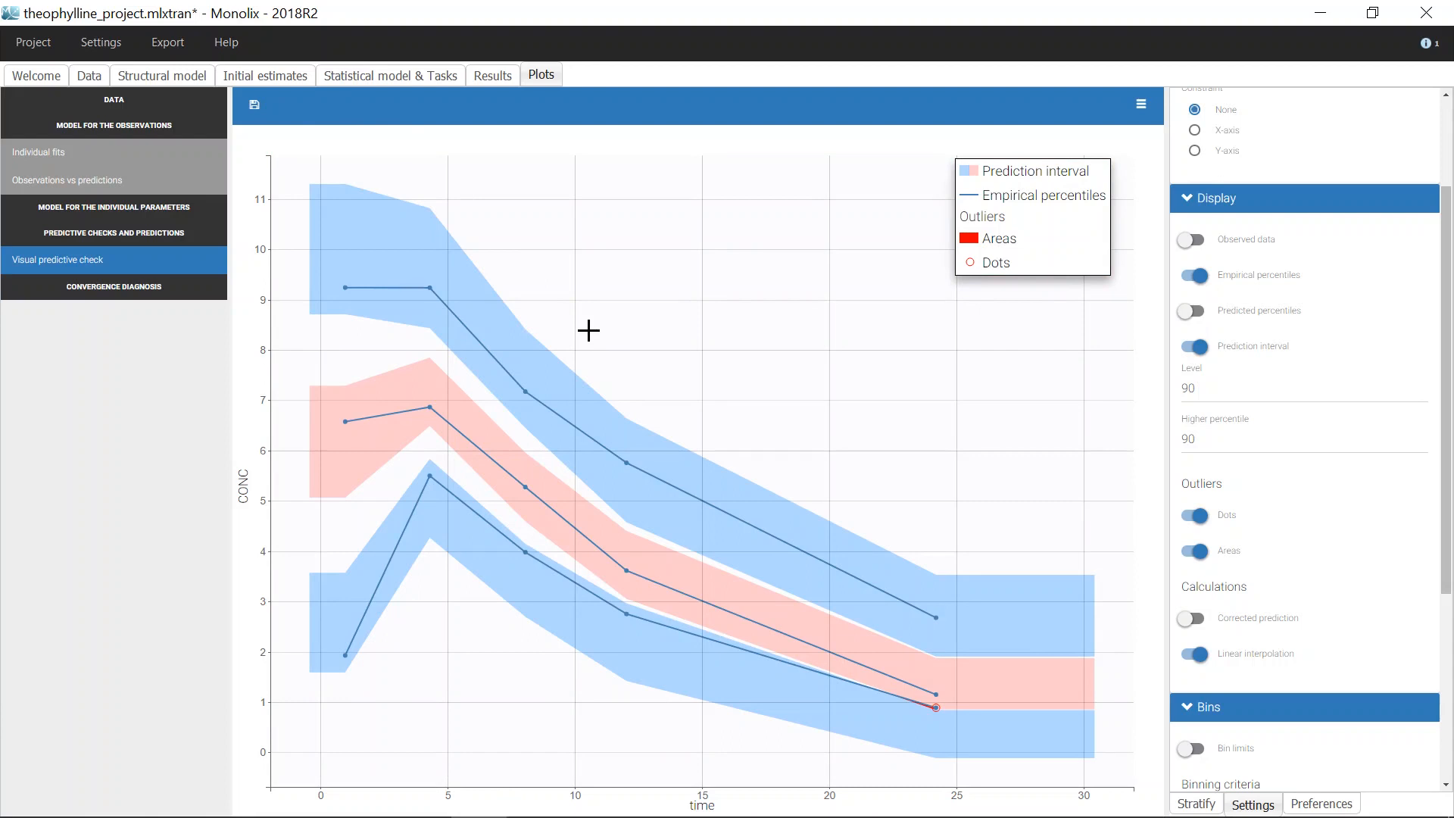
mouse_move(1281, 805)
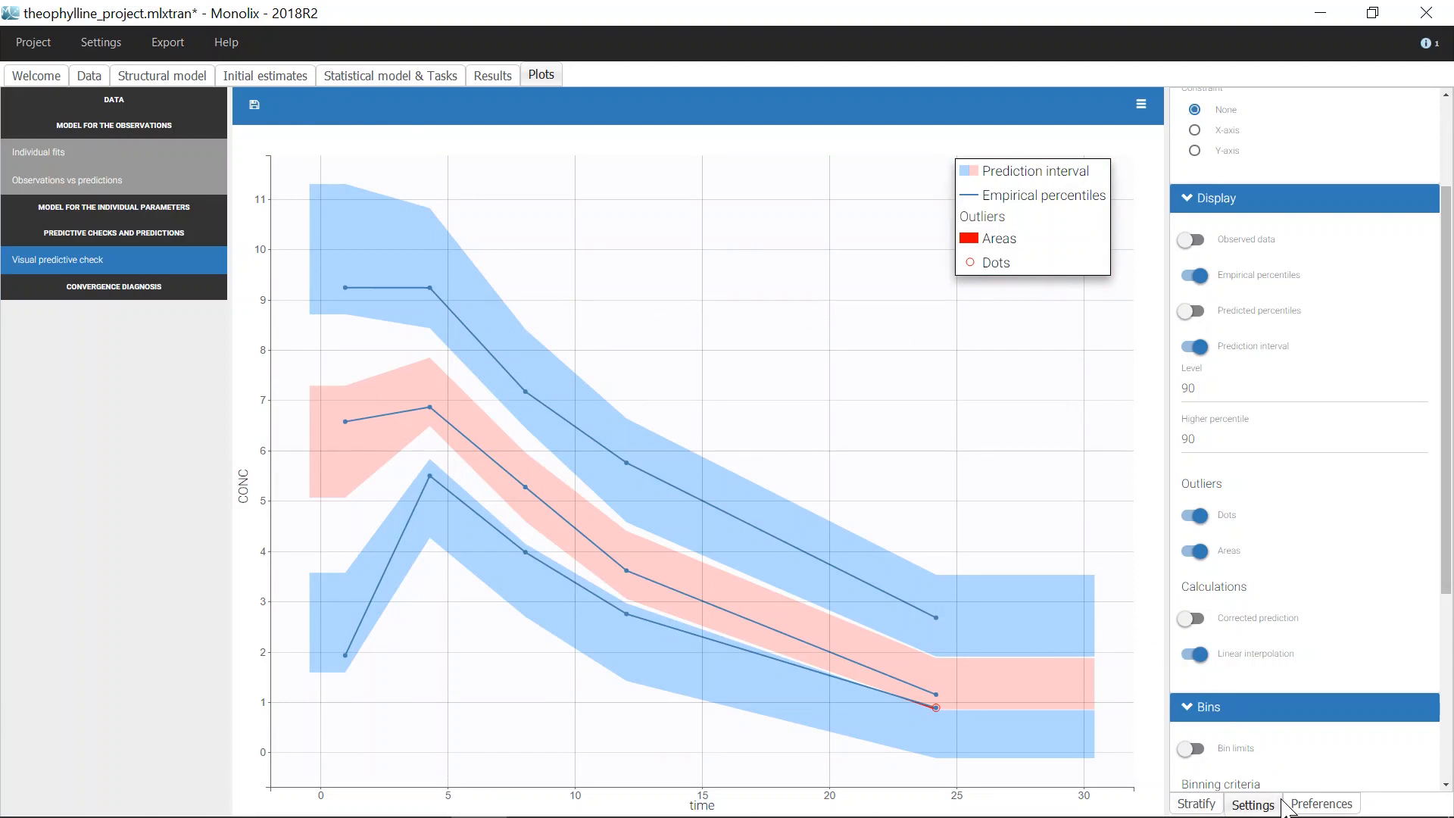
mouse_move(1280, 554)
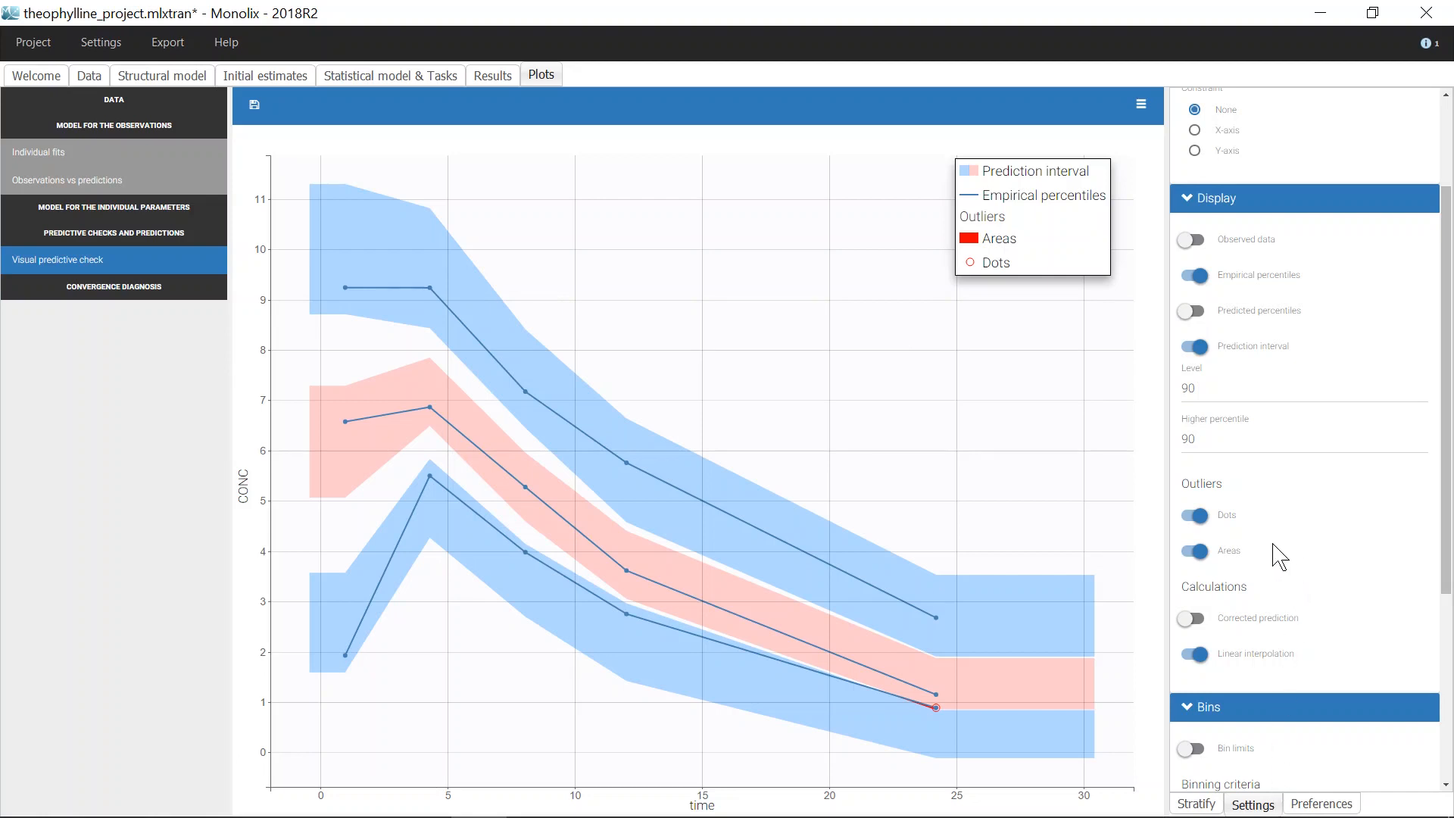
mouse_move(1245, 288)
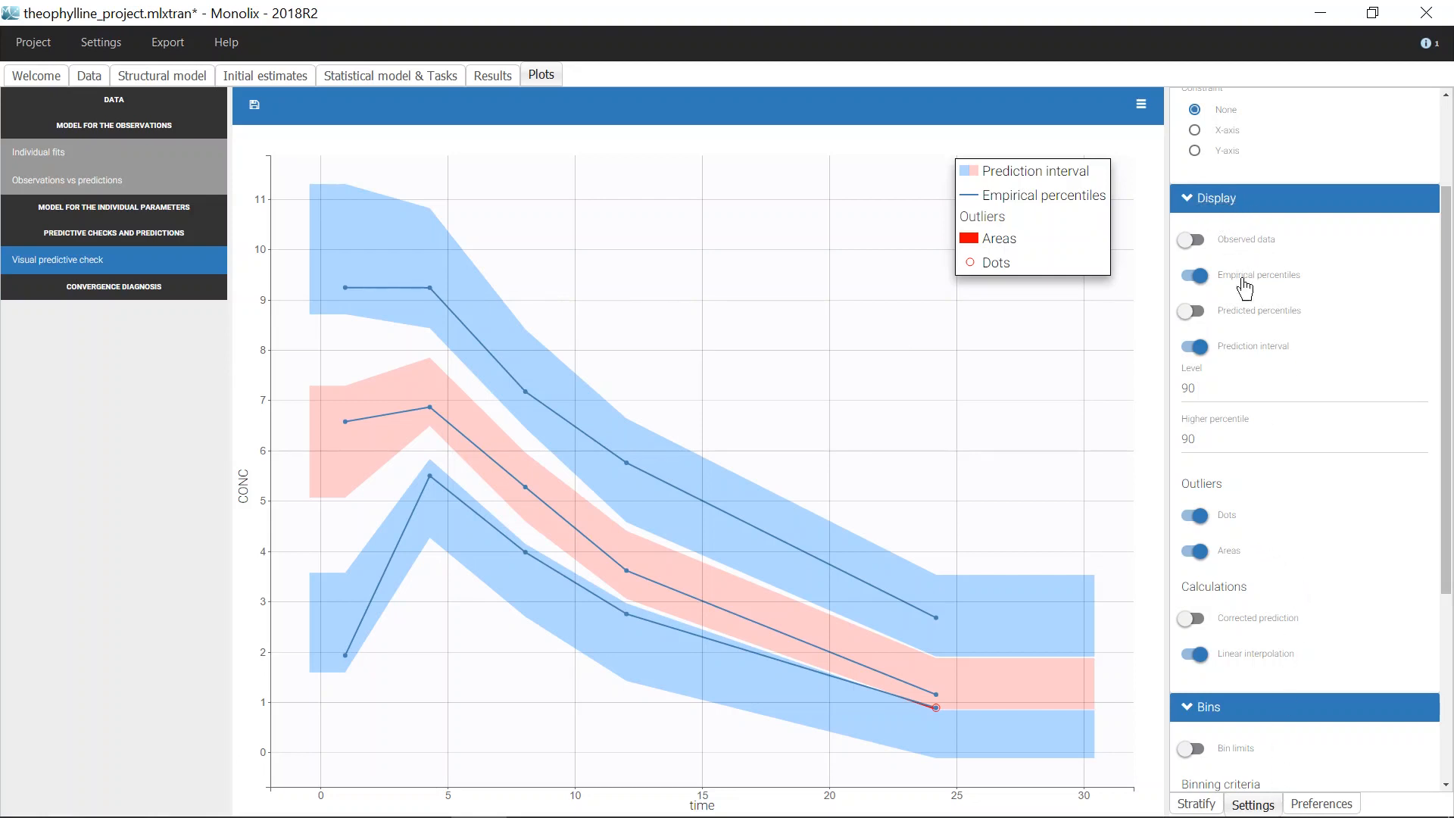
left_click(1299, 388)
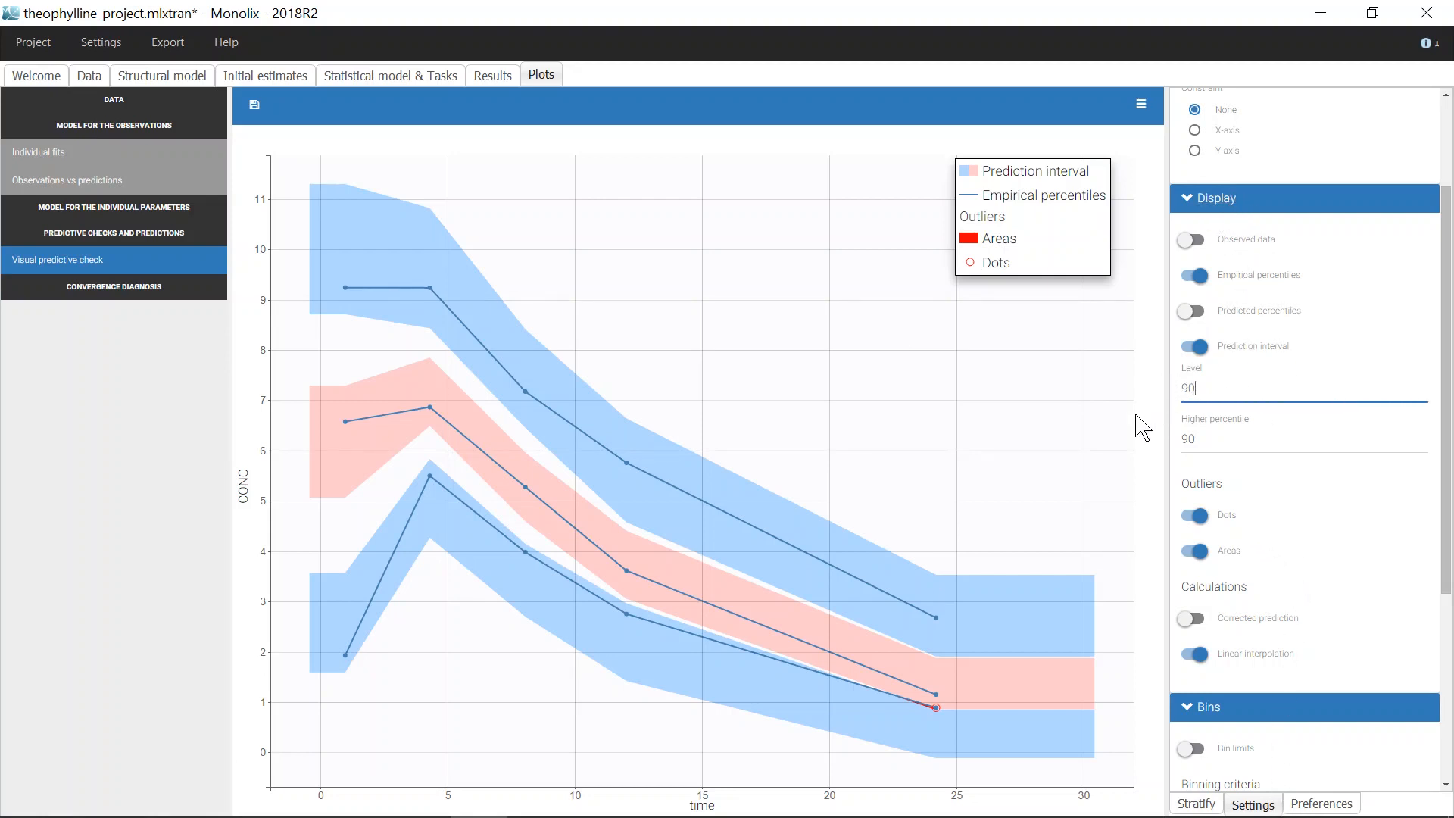
mouse_move(1129, 414)
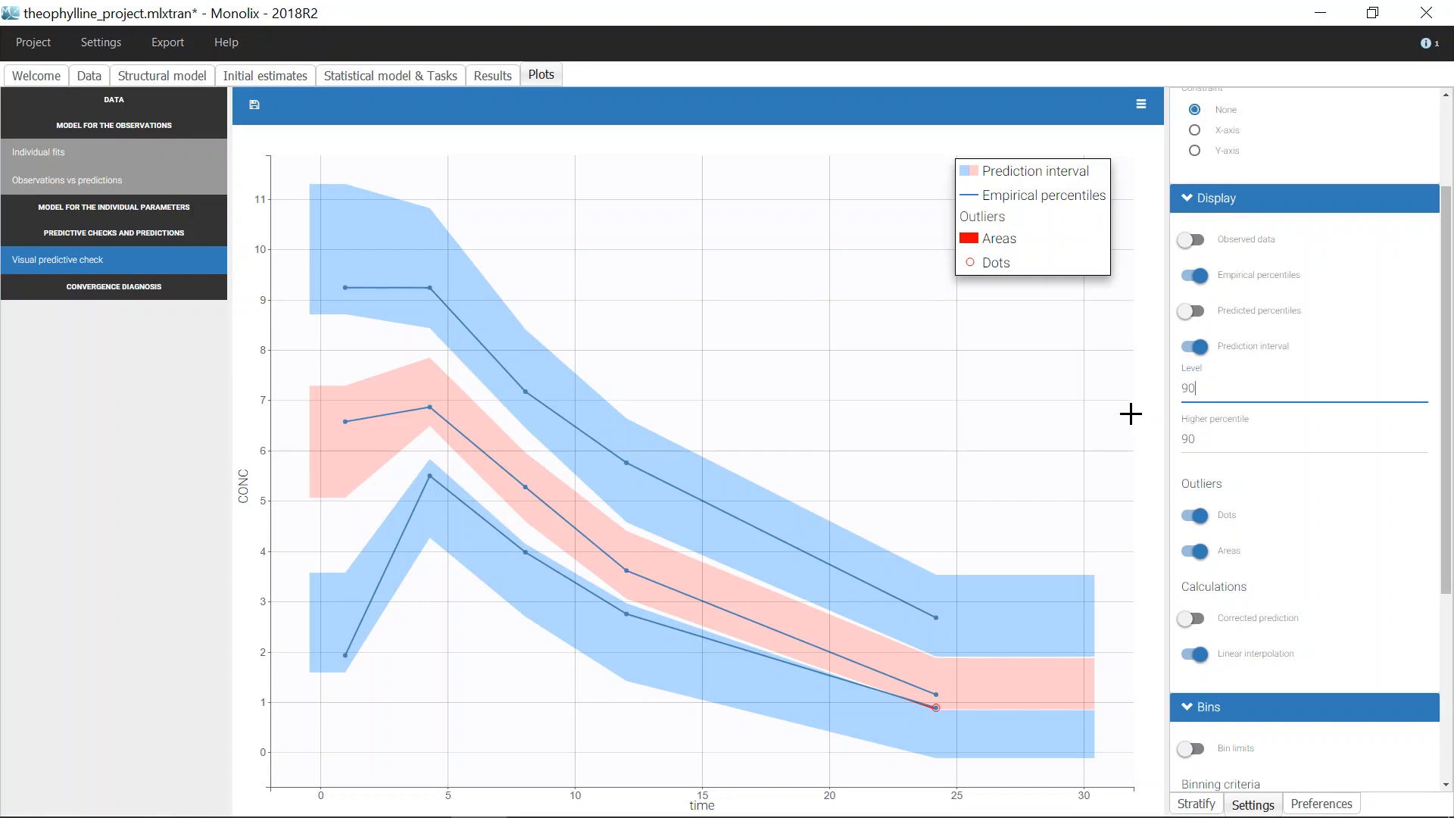
mouse_move(1082, 582)
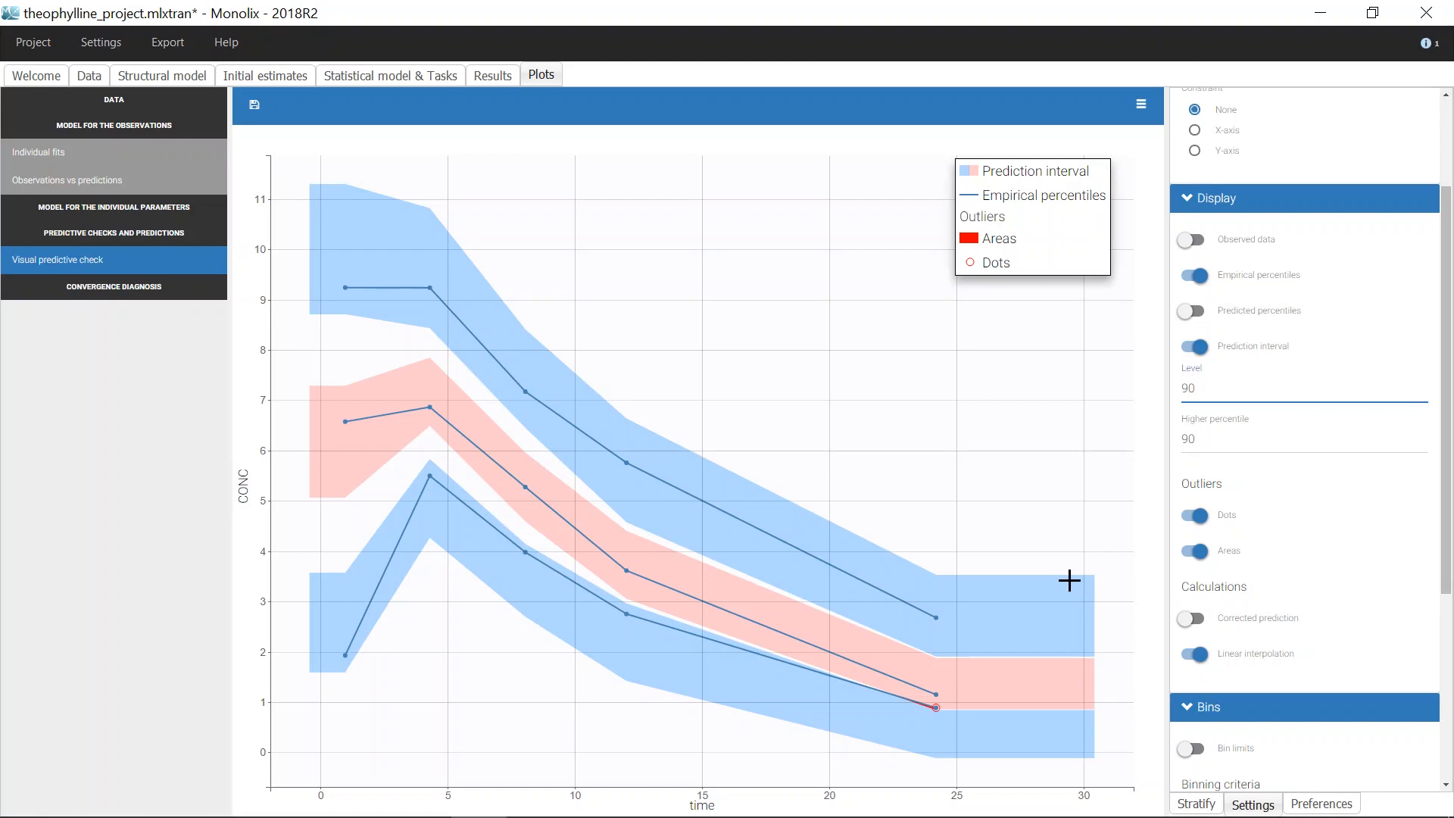
mouse_move(1085, 721)
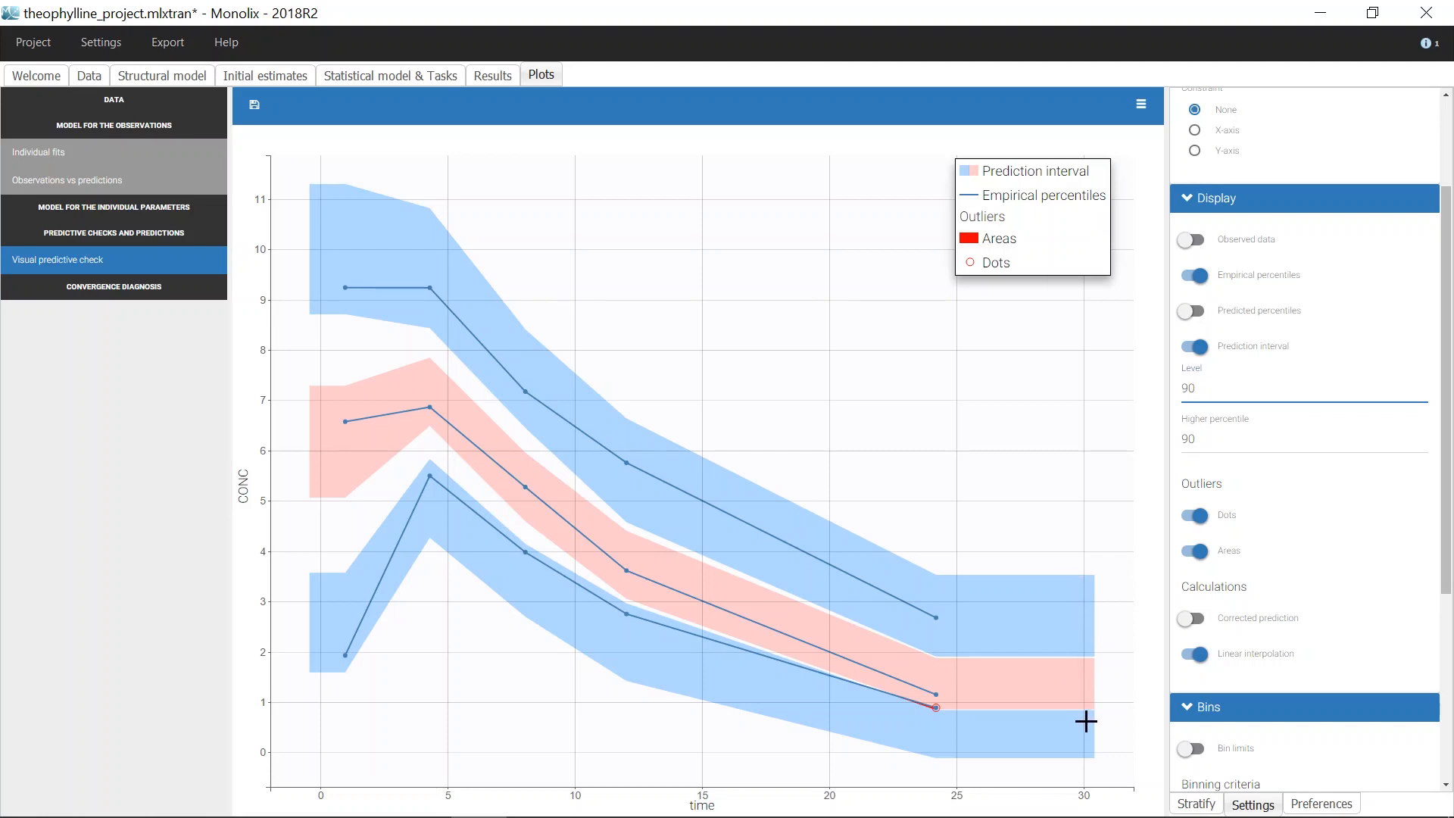
mouse_move(1087, 684)
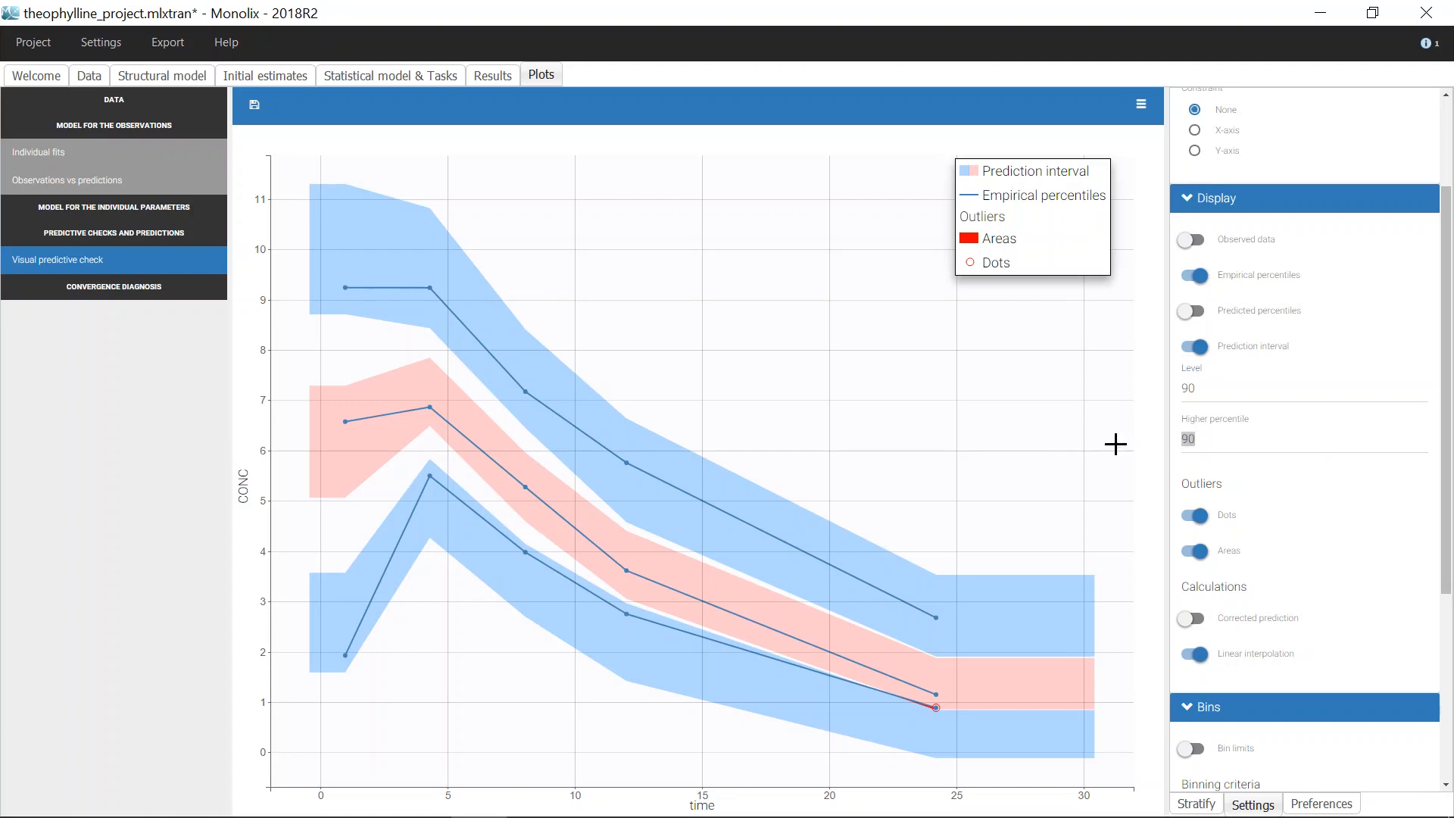
mouse_move(964, 607)
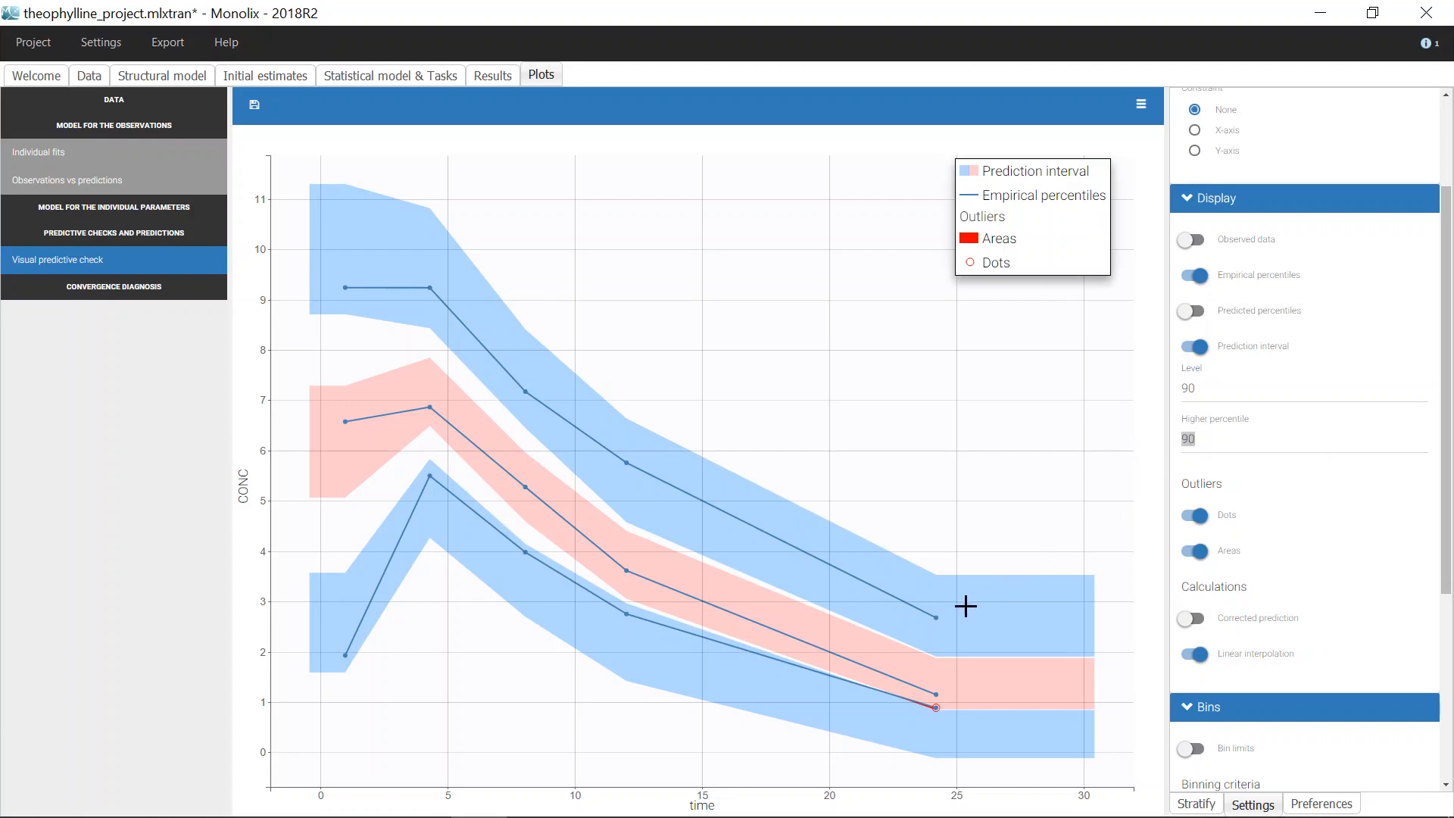
mouse_move(954, 712)
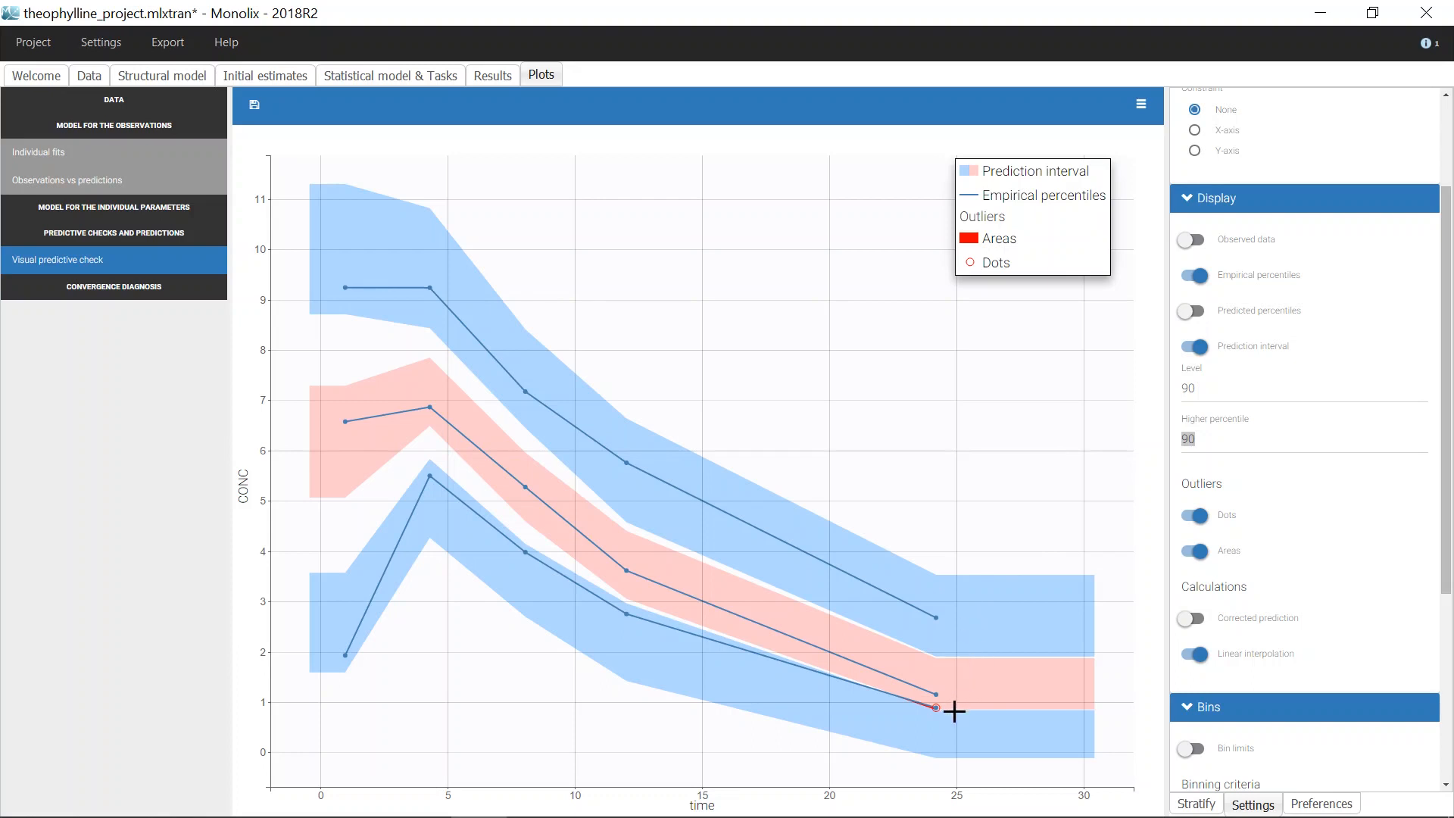
mouse_move(1024, 628)
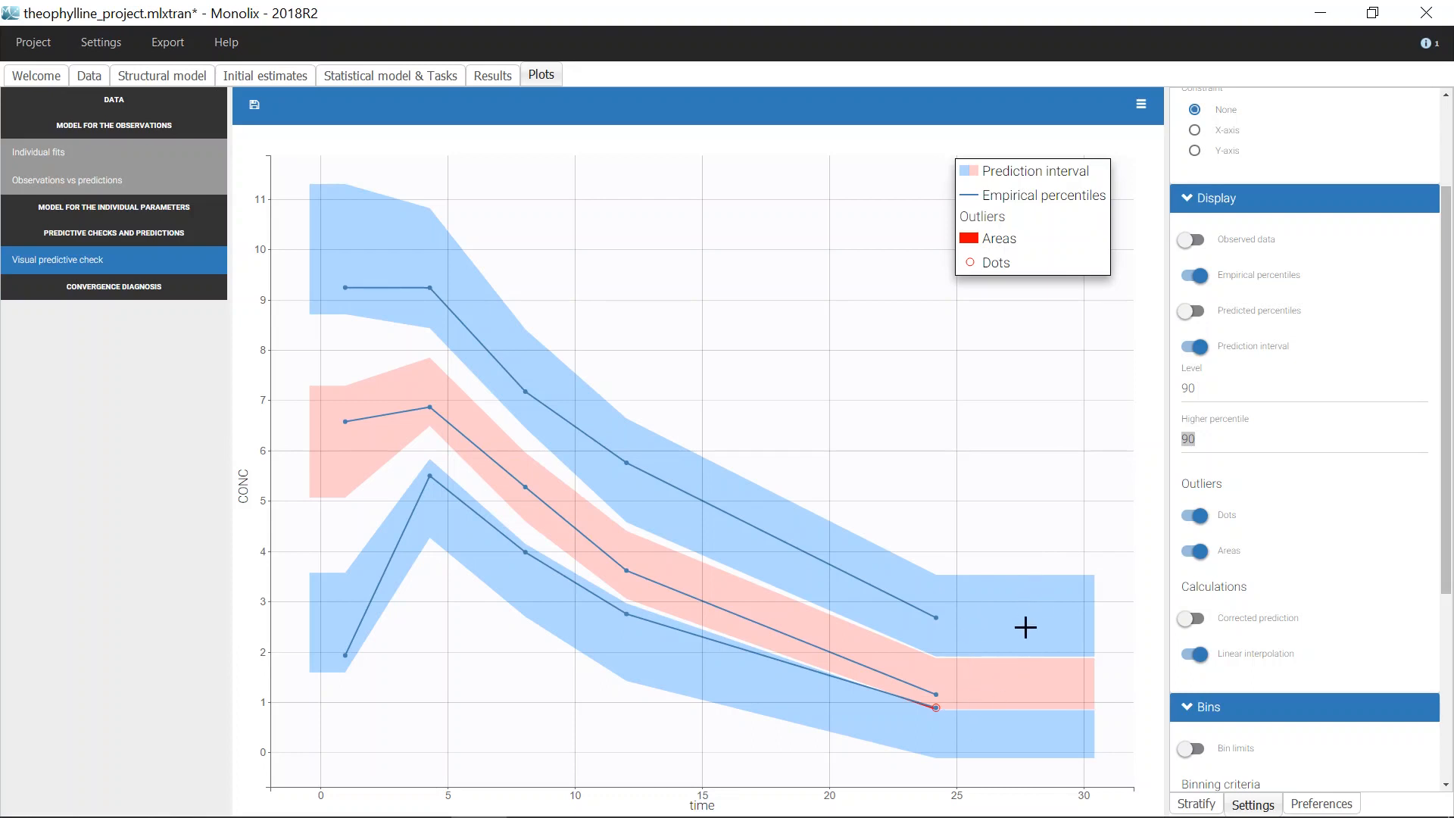
mouse_move(1011, 647)
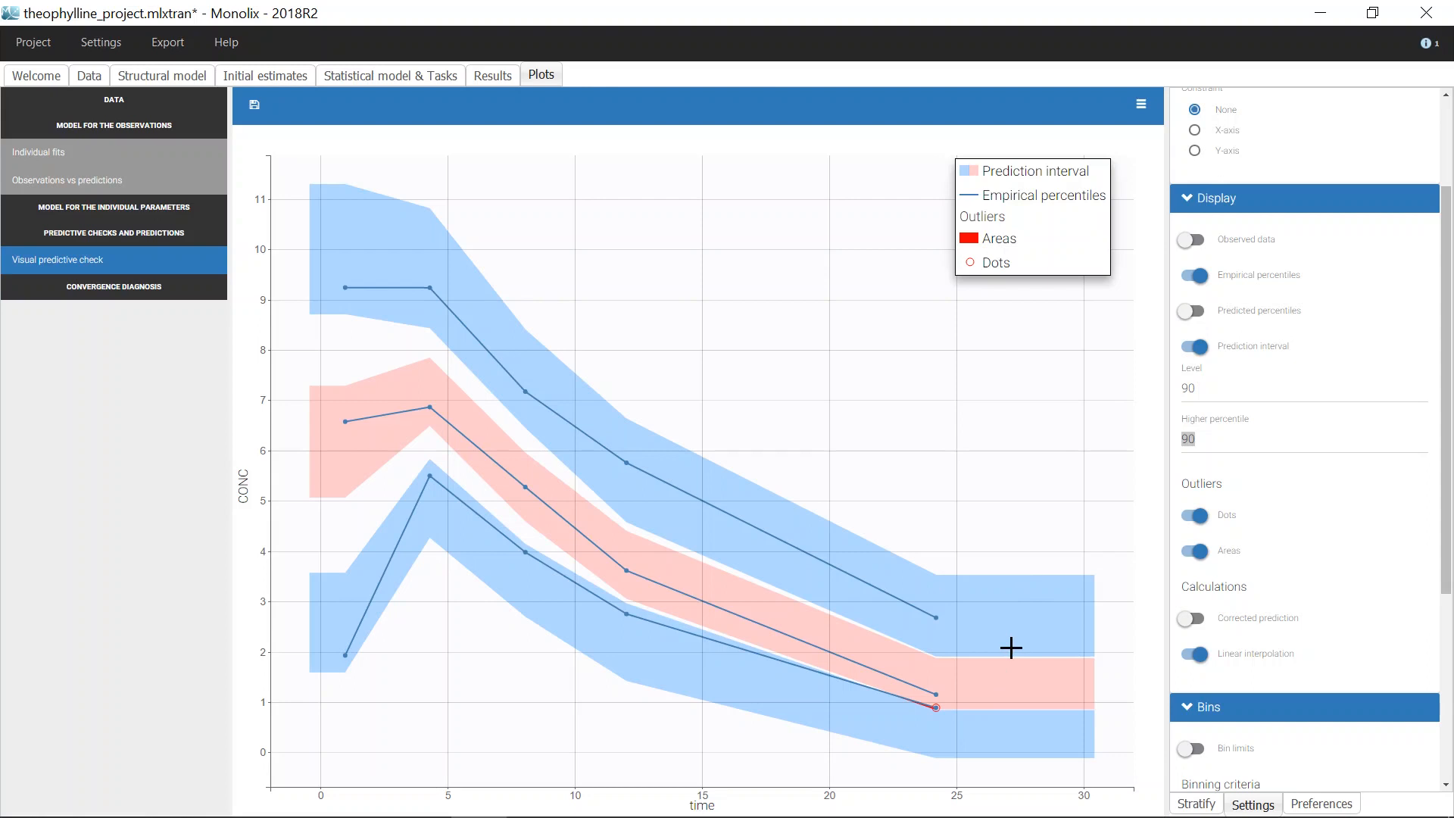
mouse_move(1087, 595)
type("95")
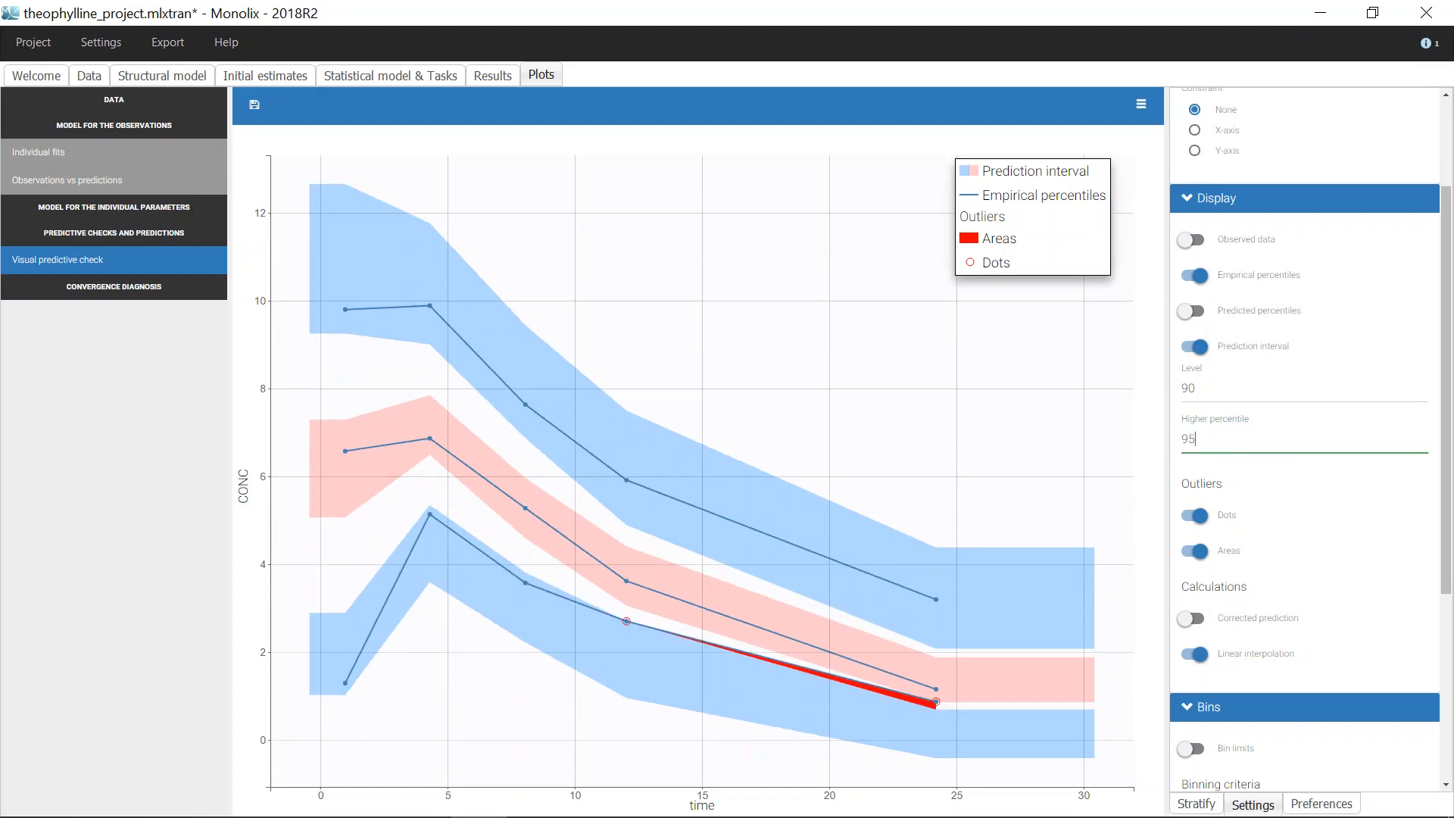
mouse_move(1055, 483)
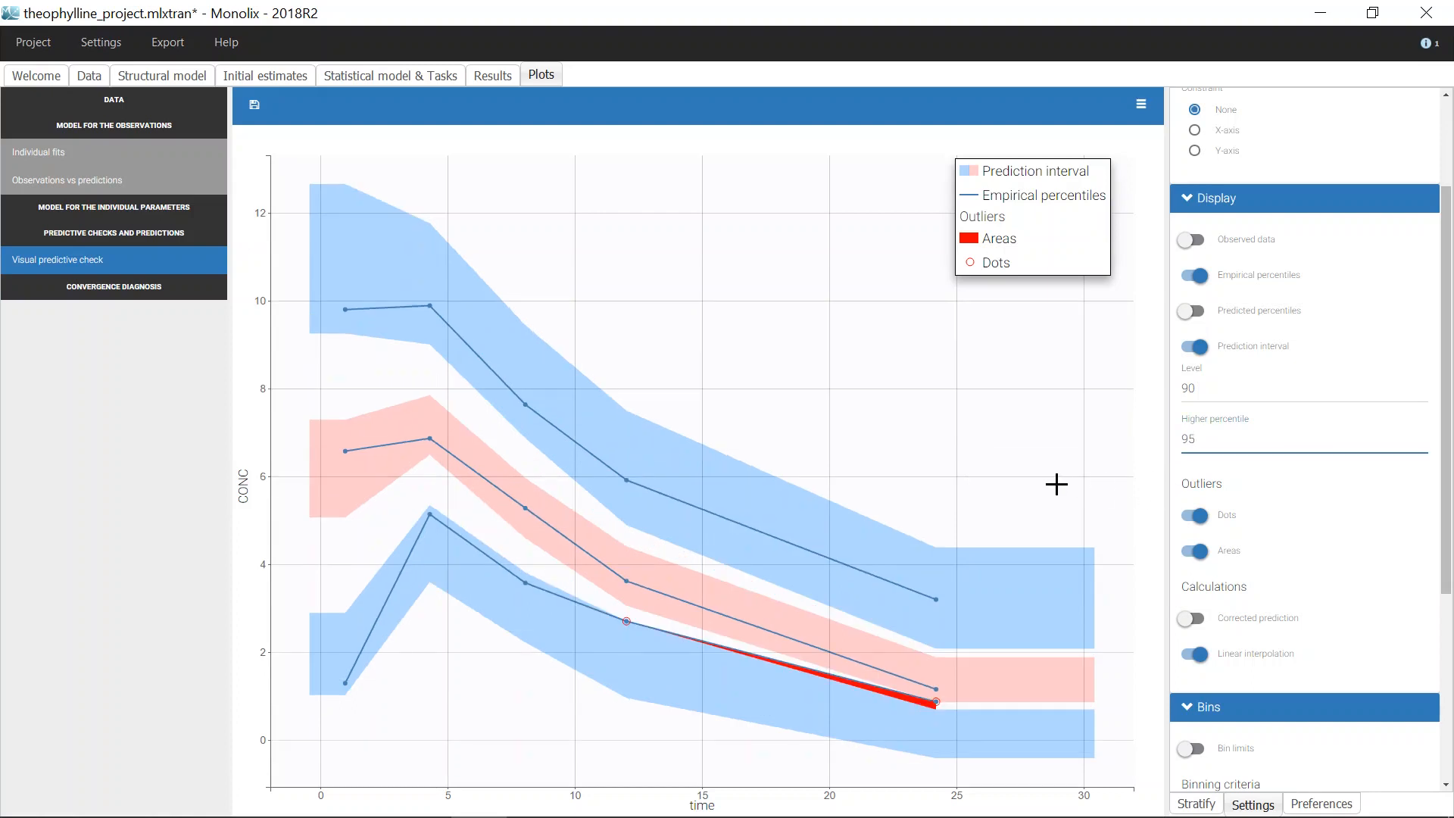
mouse_move(1050, 483)
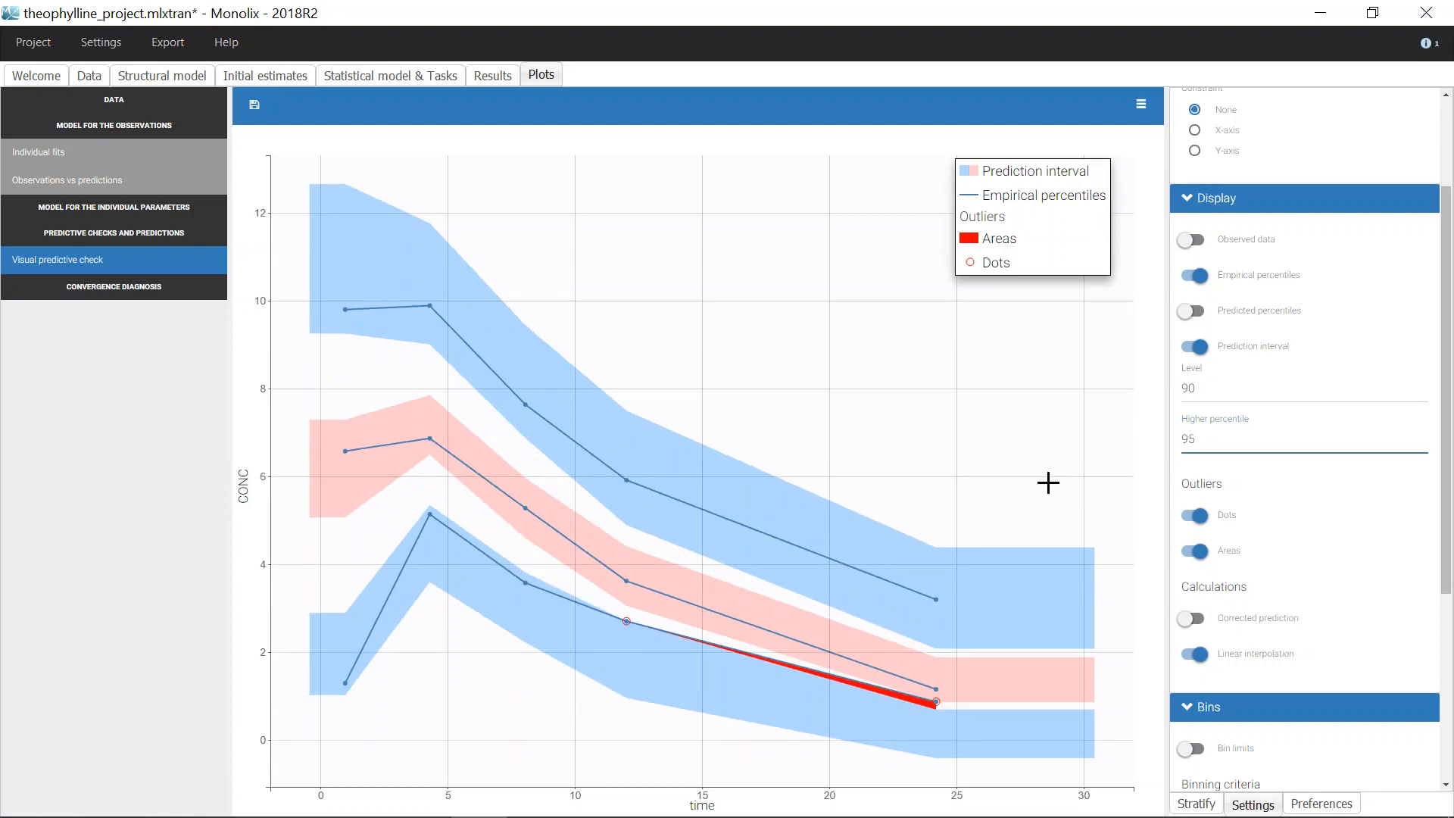
- Turn on Bin limits in the Bins settings
scroll("down", 3)
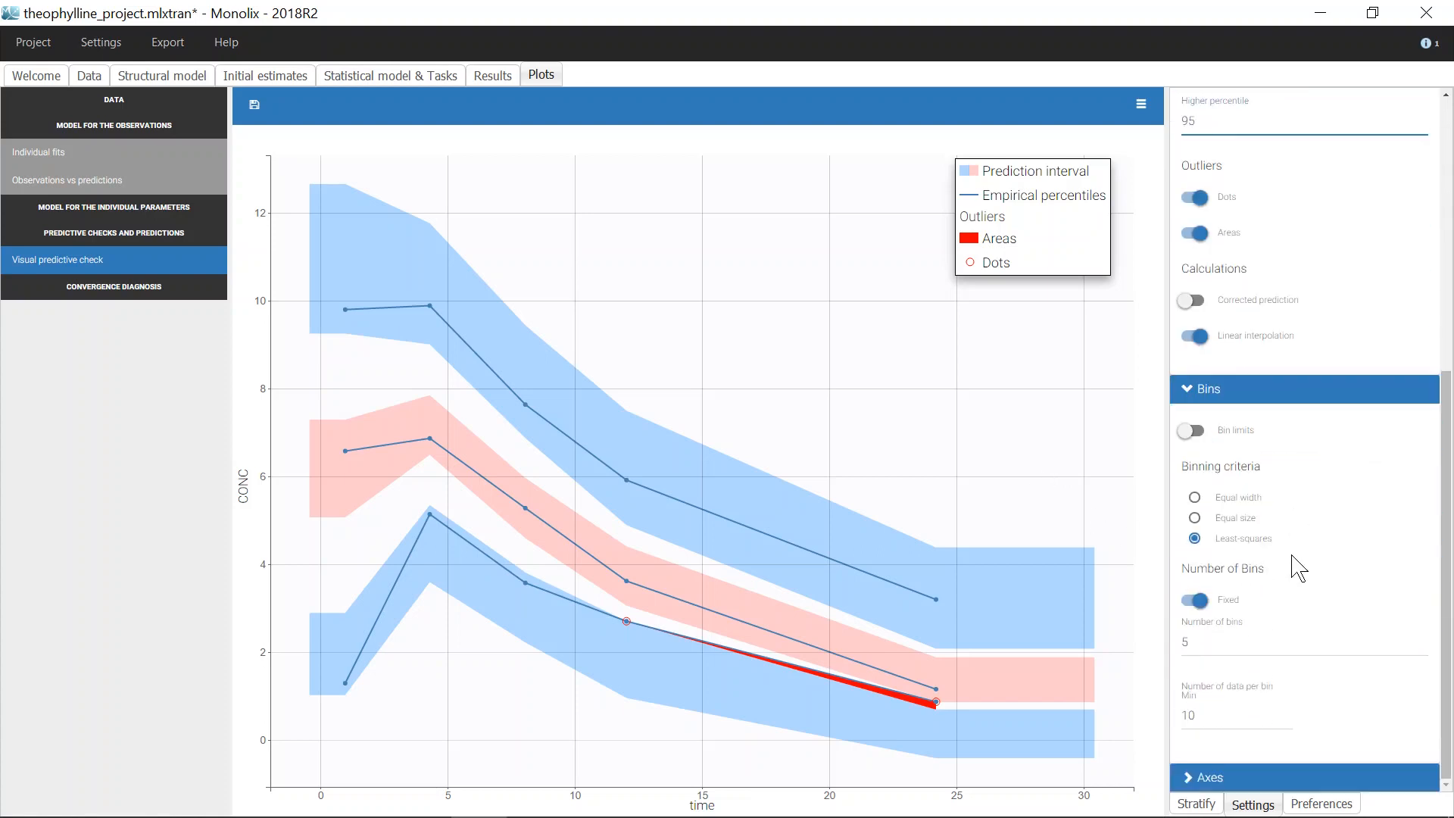
left_click(1299, 121)
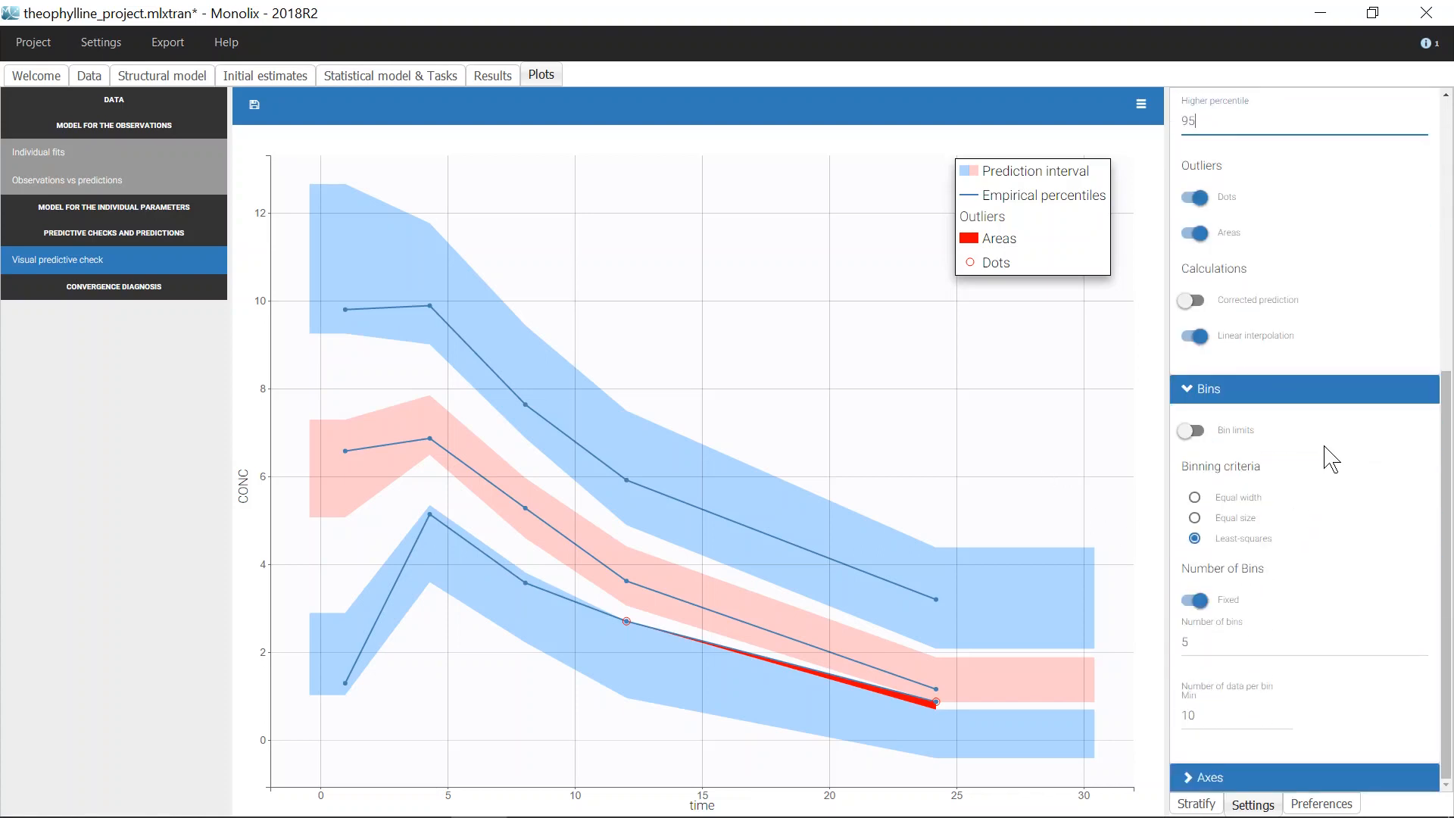
mouse_move(1311, 456)
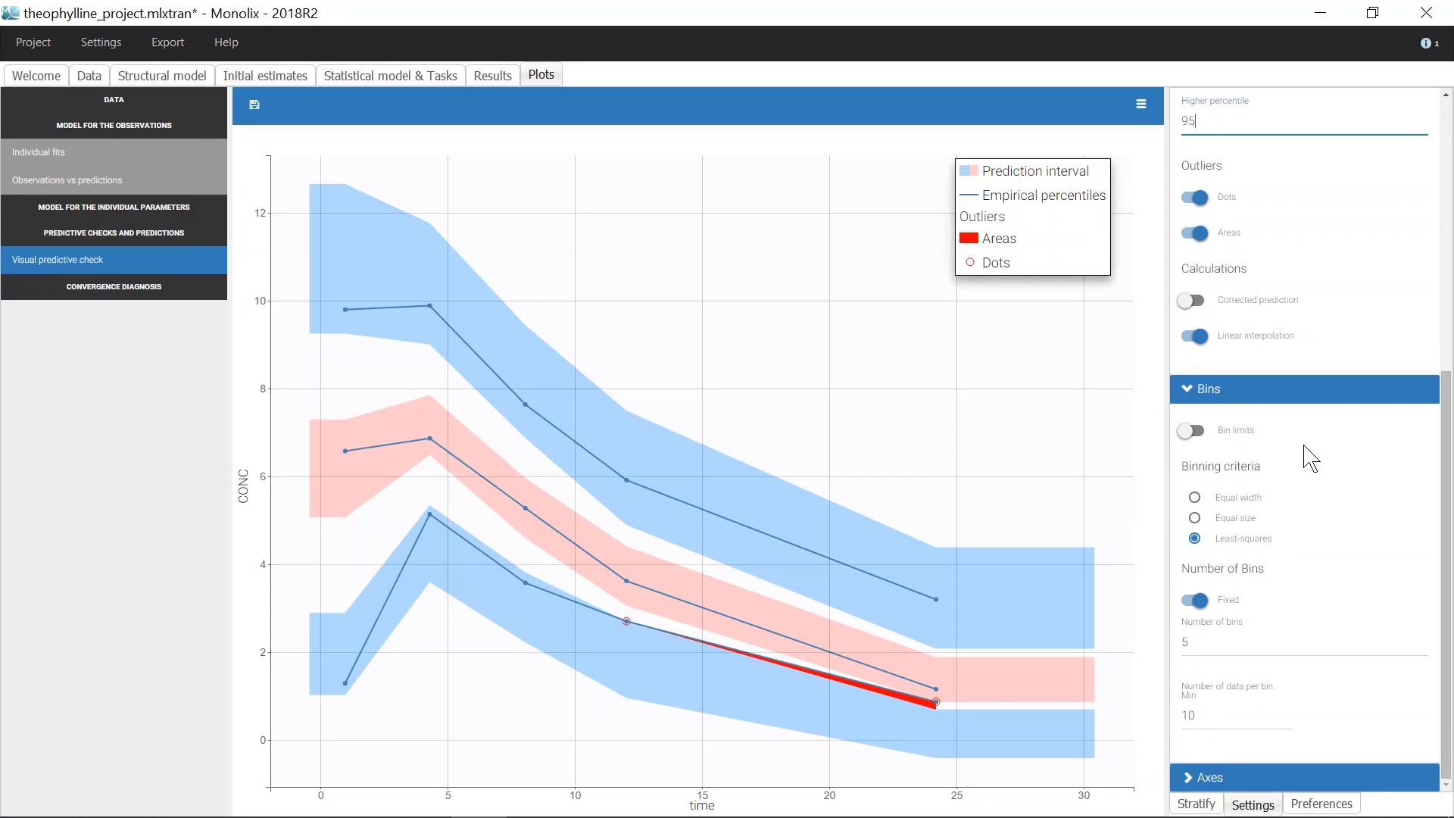
left_click(1193, 431)
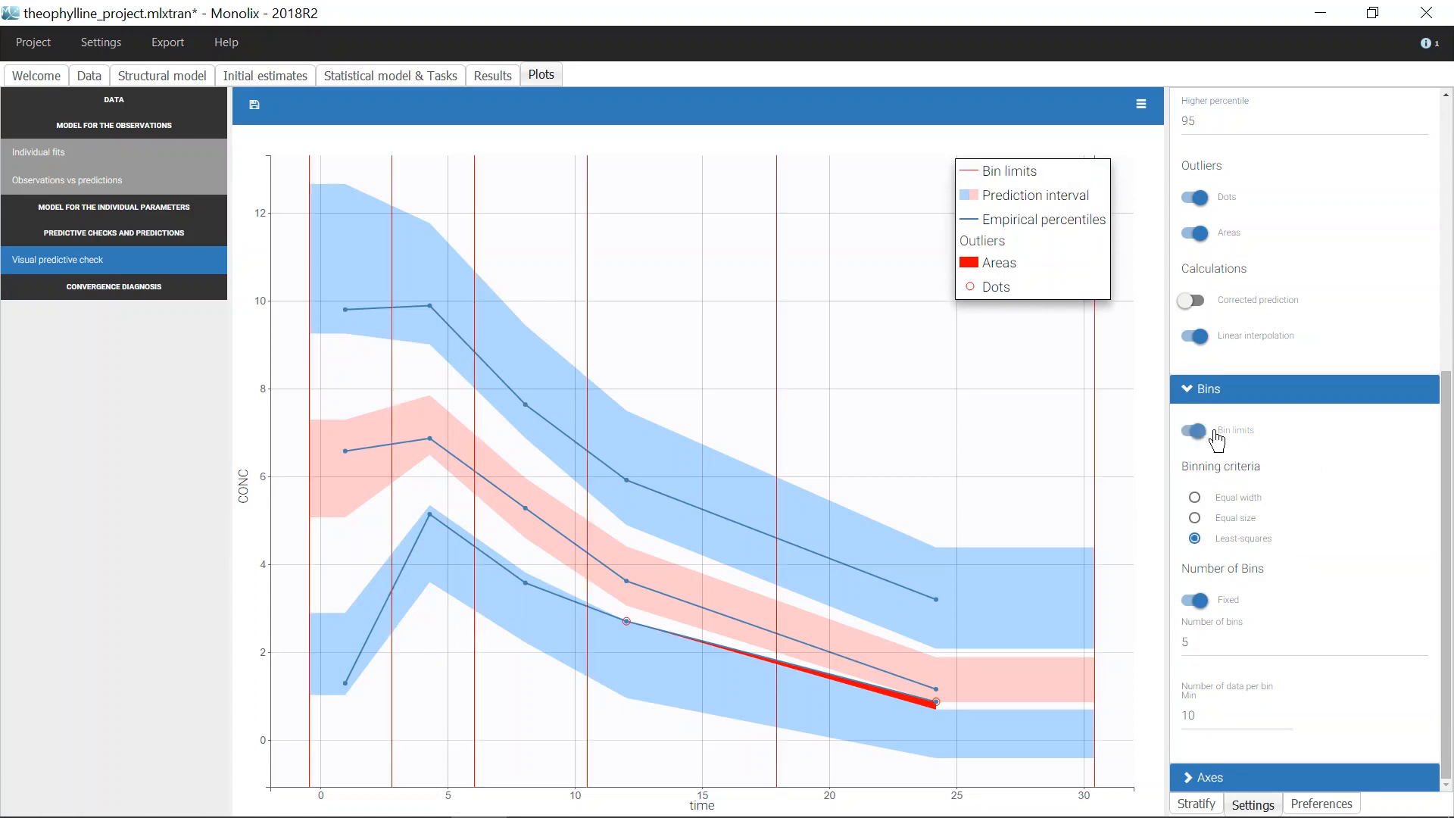
- Turn on Observed data in the Display settings
scroll("up", 3)
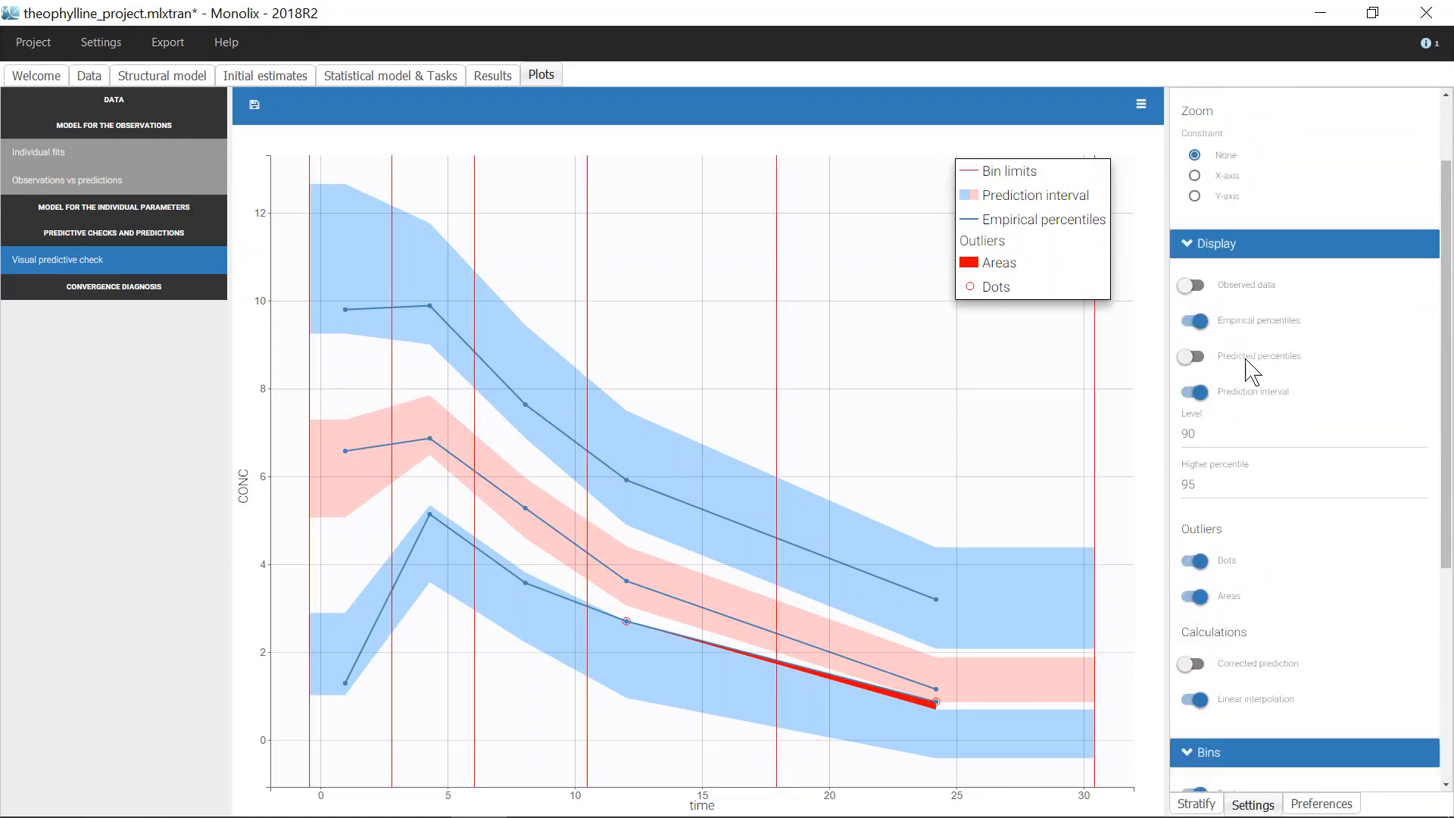
left_click(1192, 285)
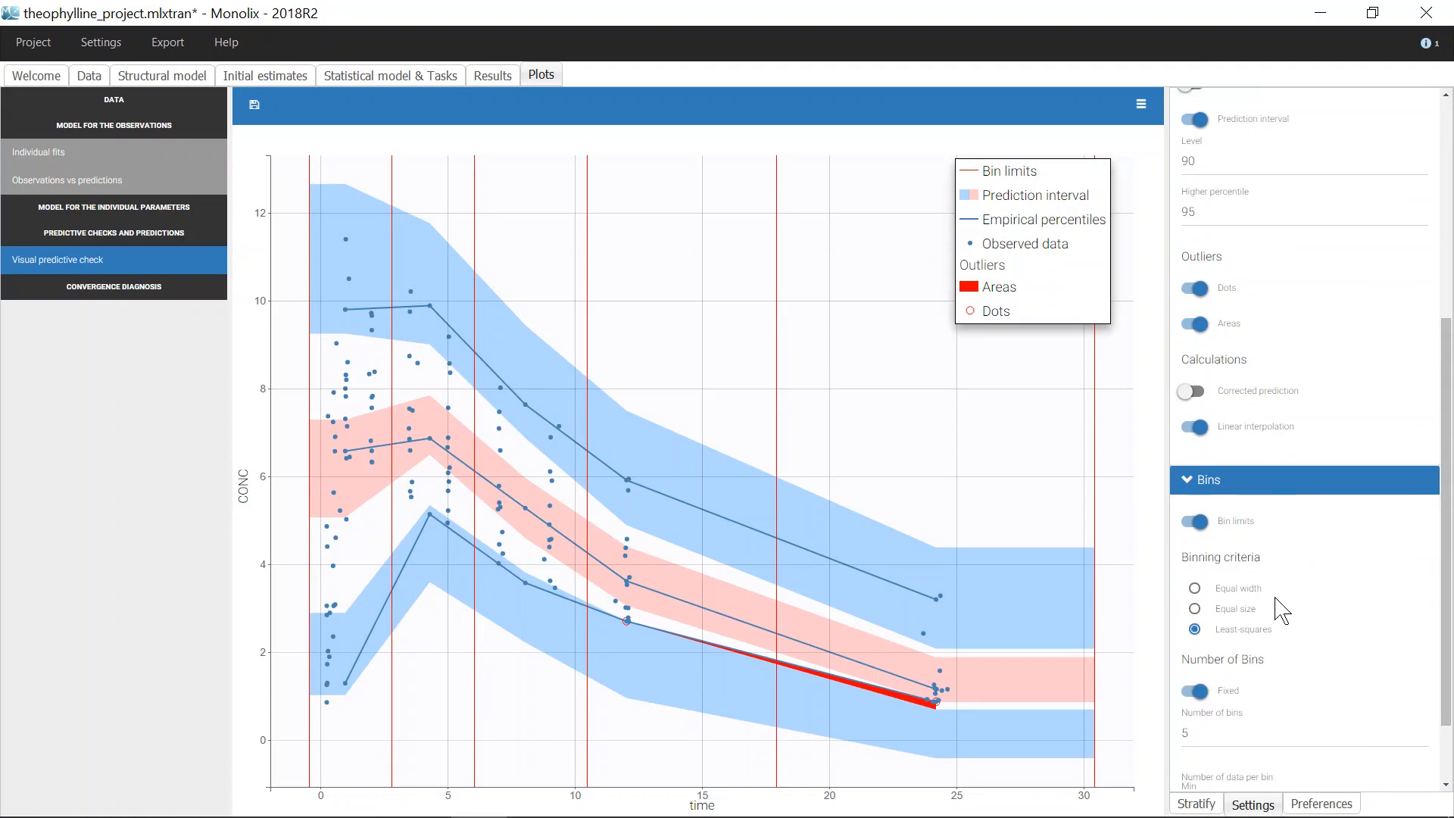
scroll("down", 3)
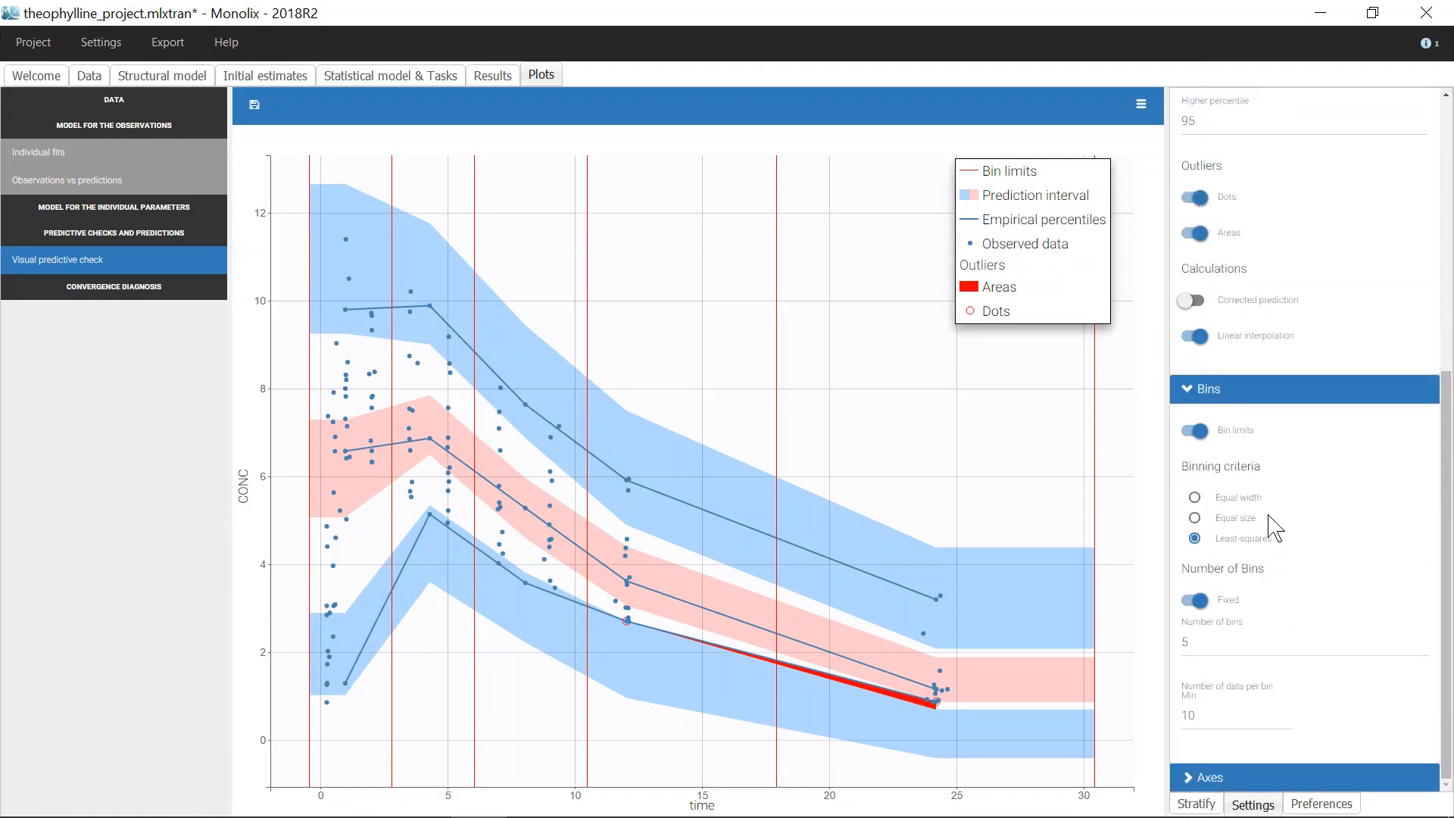
left_click(1195, 497)
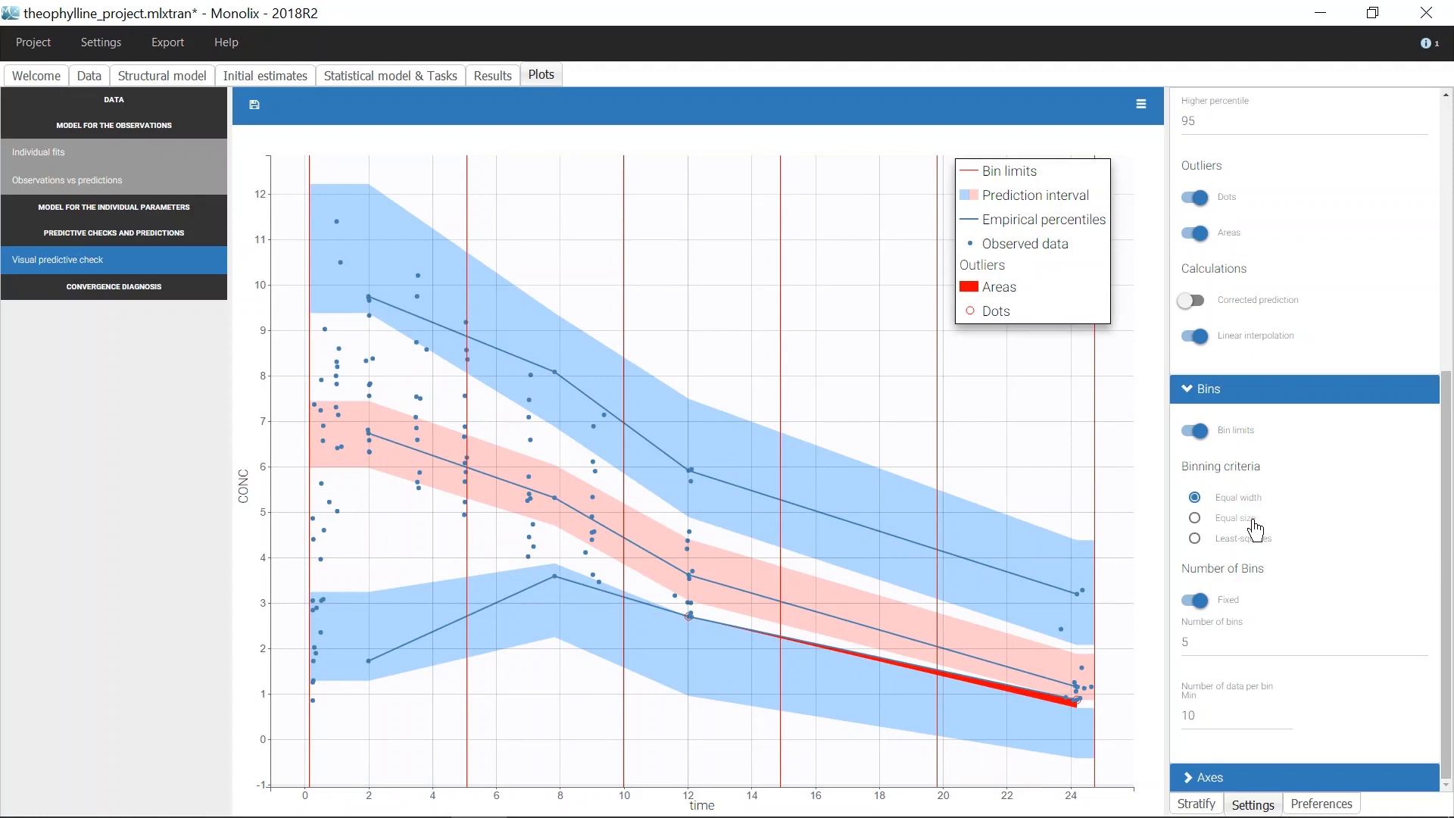
left_click(1196, 517)
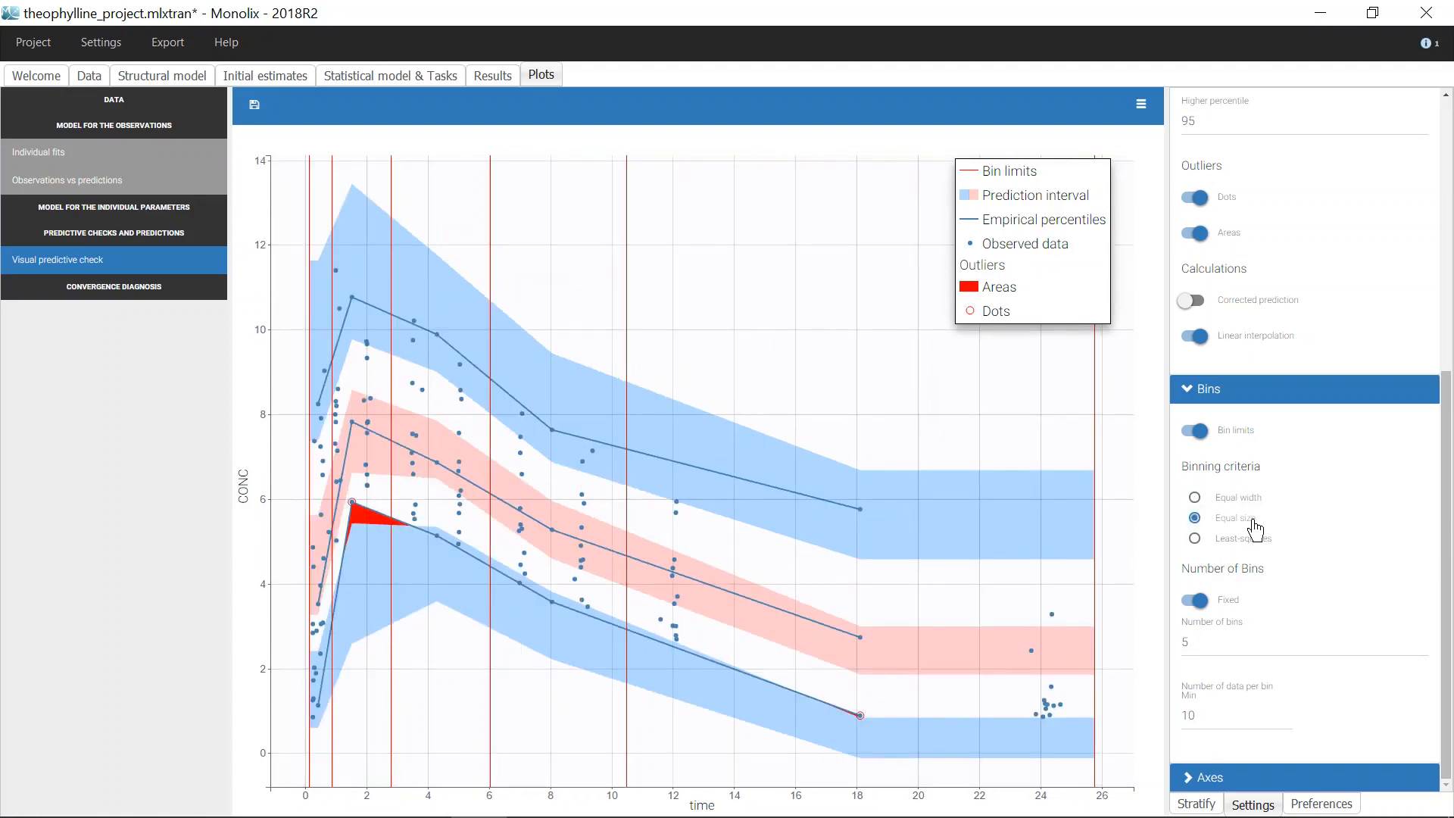
mouse_move(1284, 547)
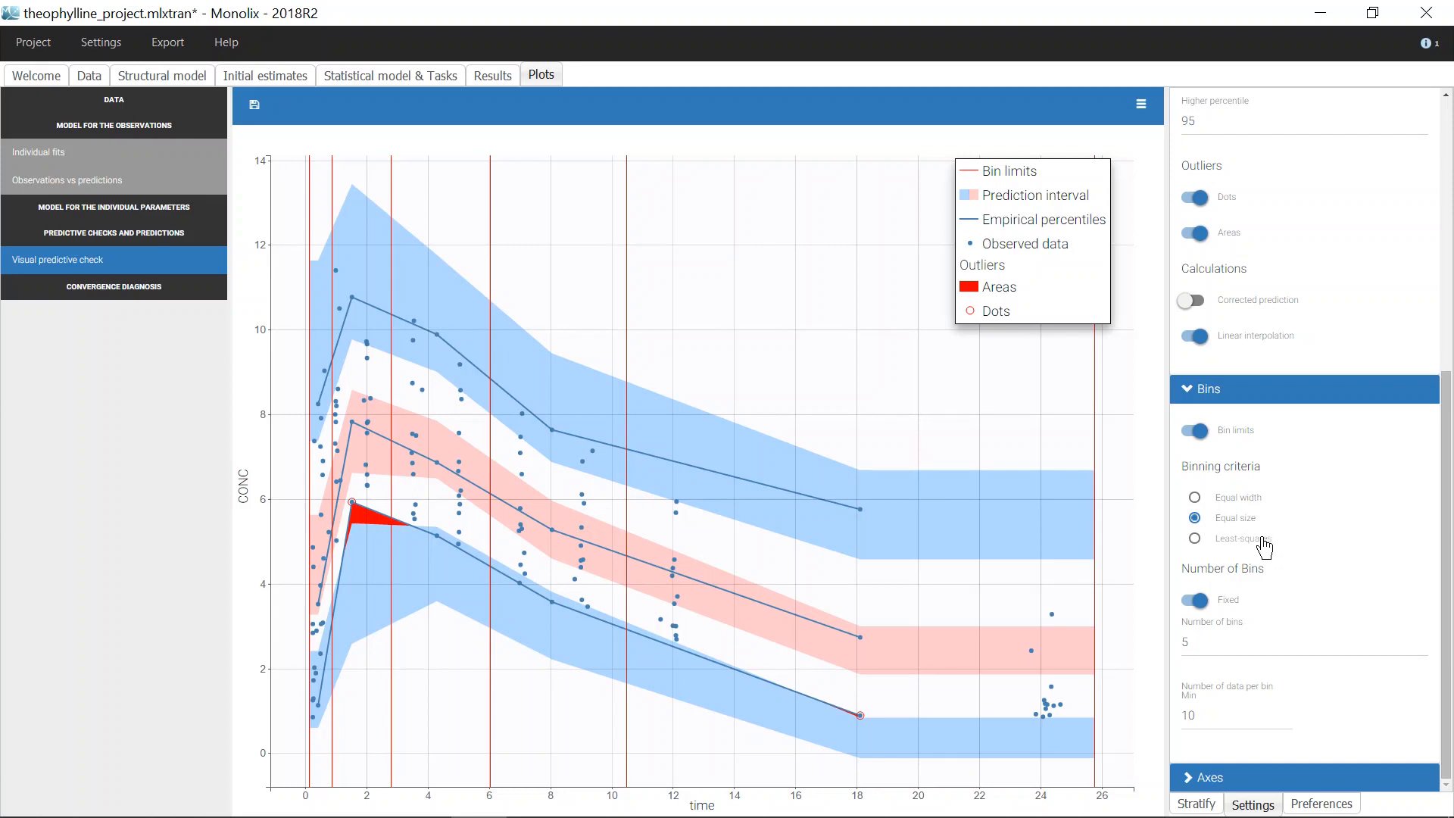
left_click(1194, 538)
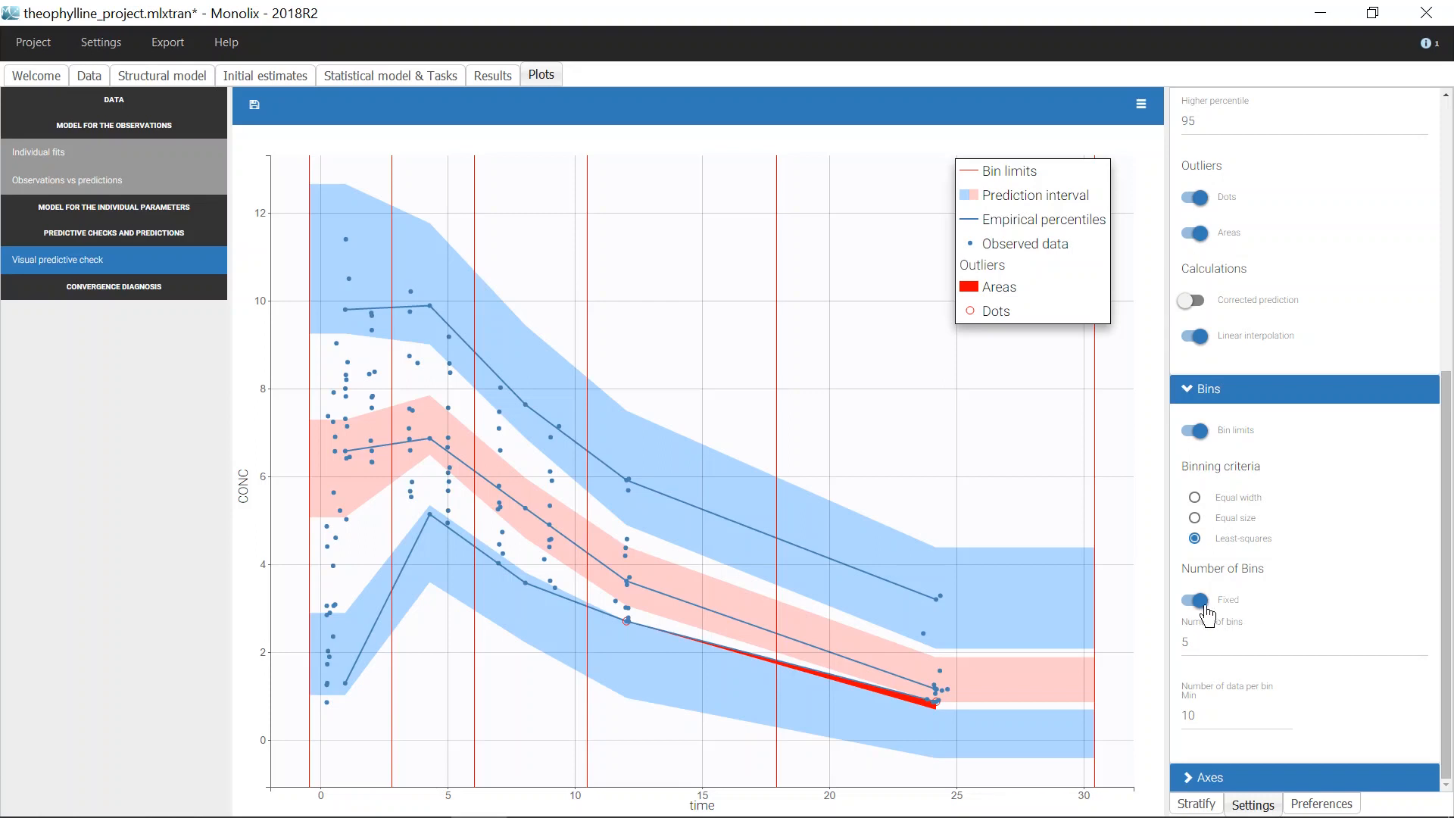
left_click(1194, 600)
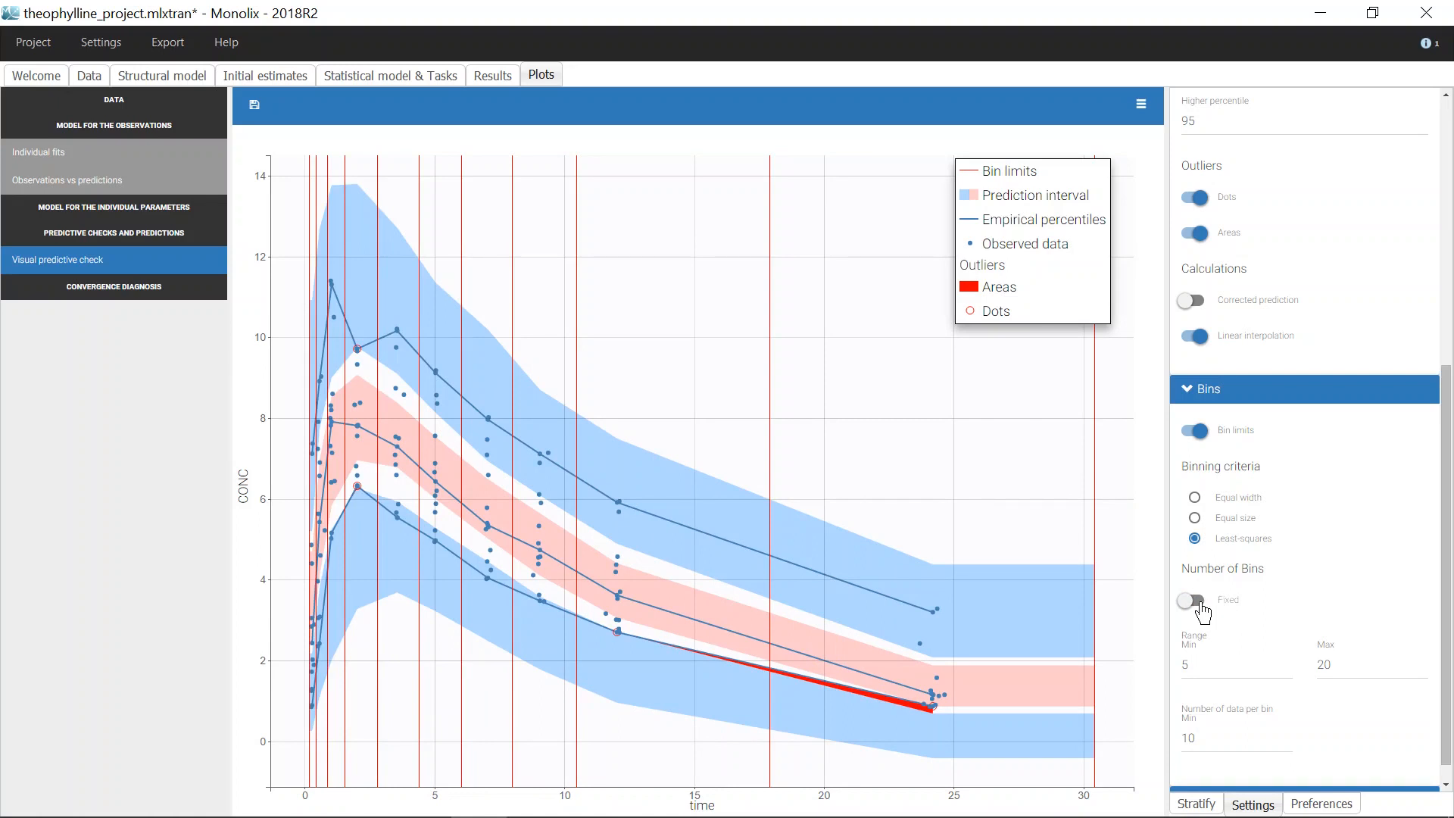
left_click(1193, 600)
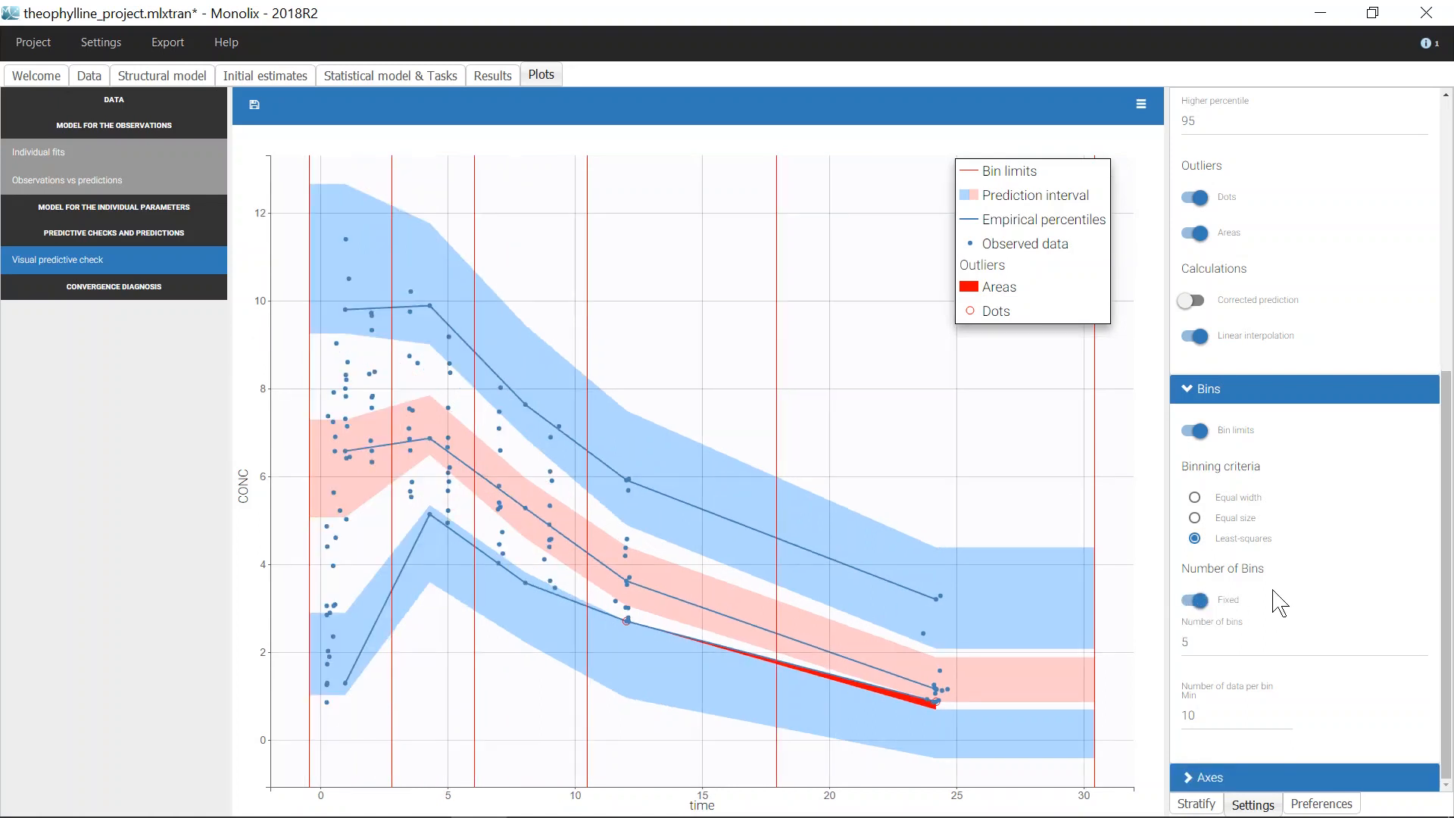
mouse_move(1131, 689)
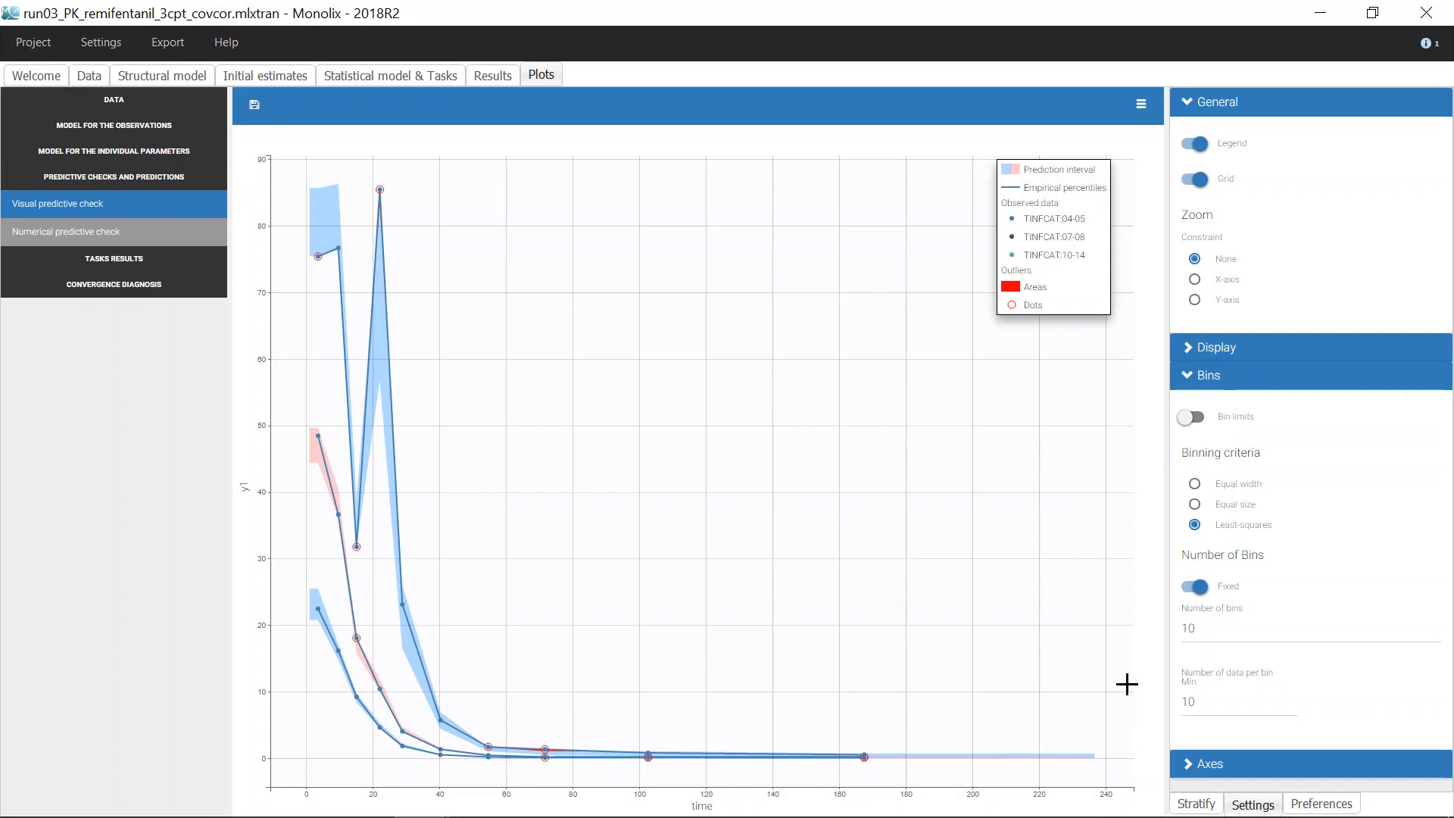
mouse_move(1256, 695)
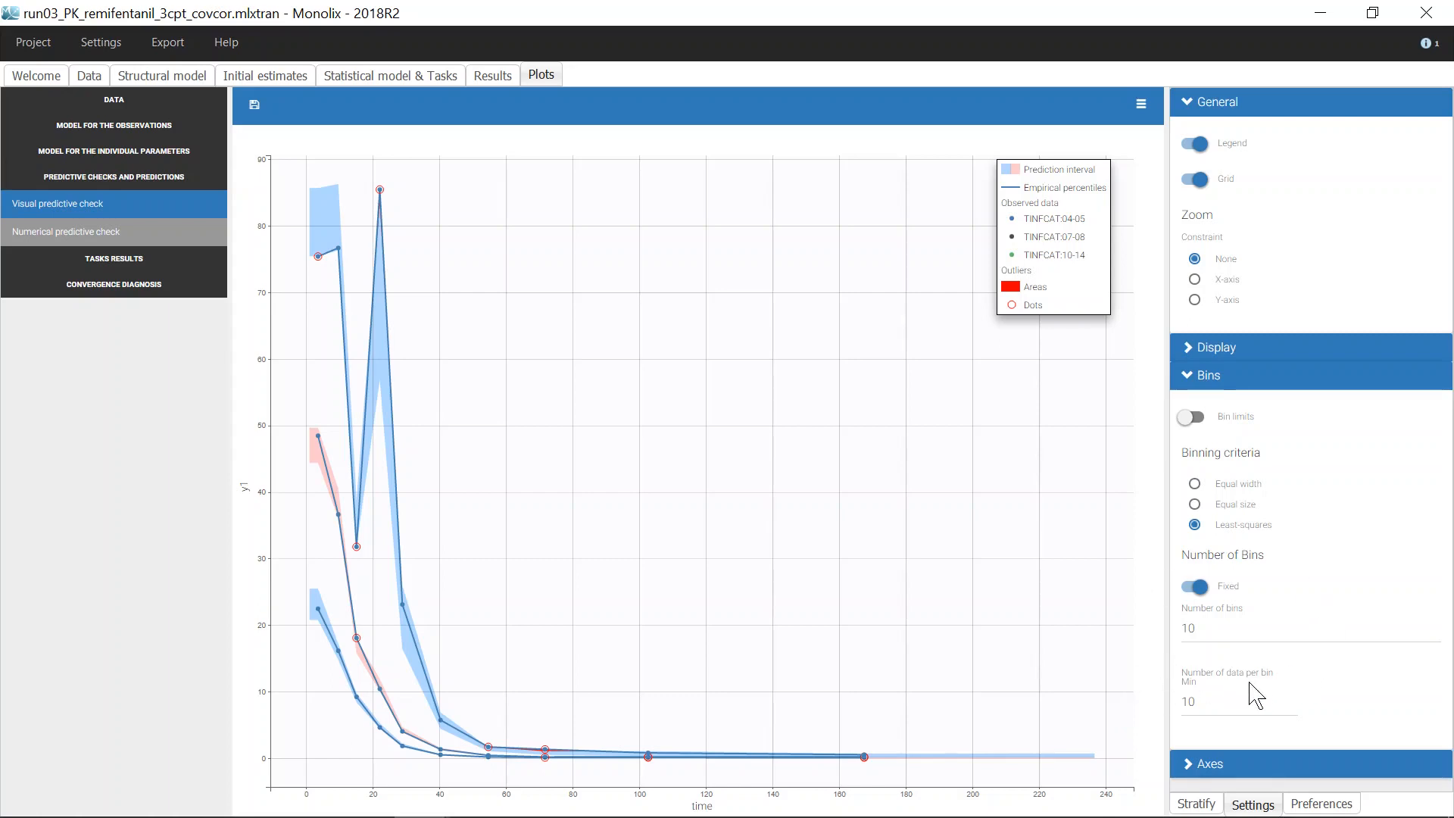
mouse_move(1376, 586)
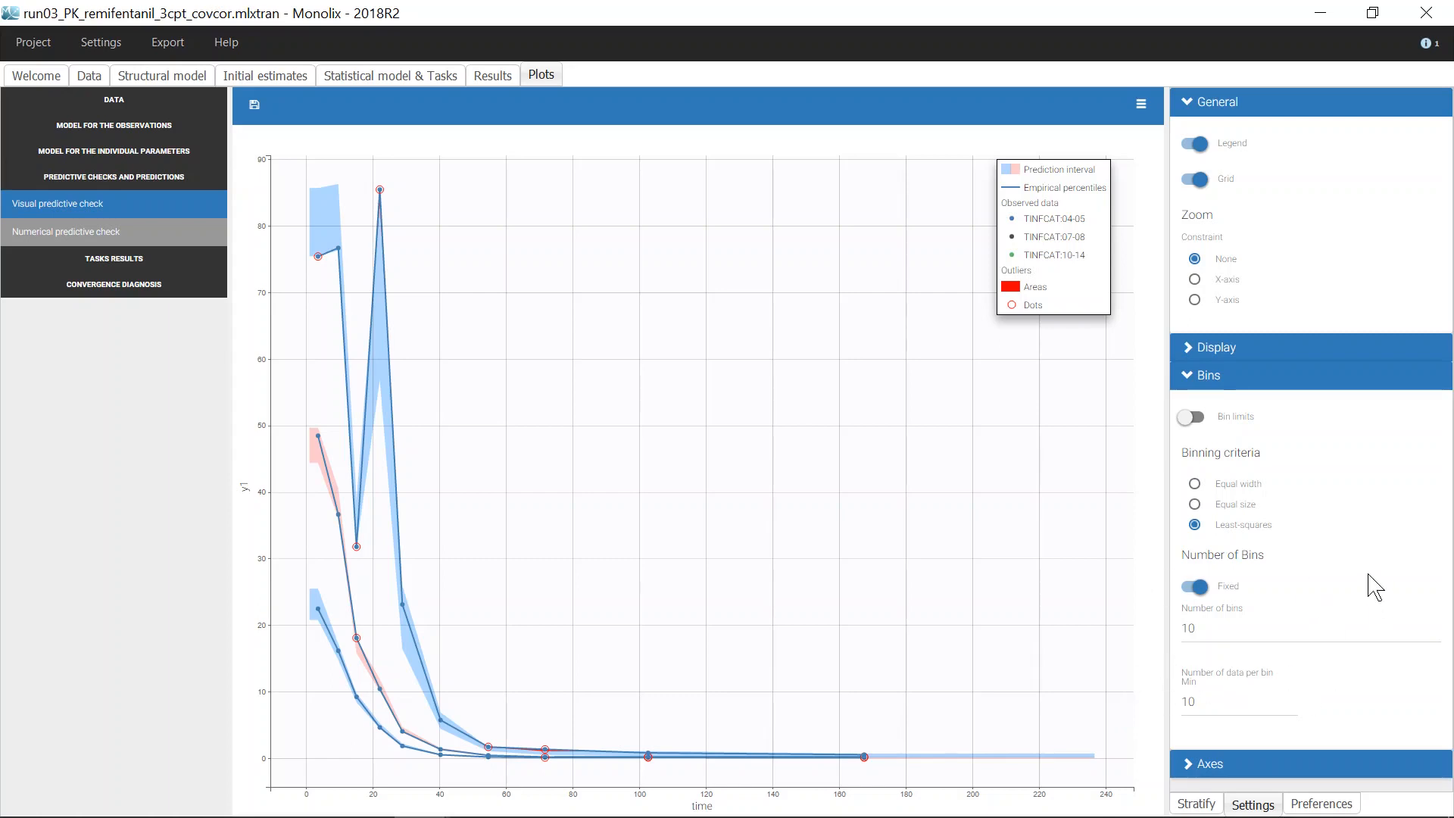
mouse_move(411, 540)
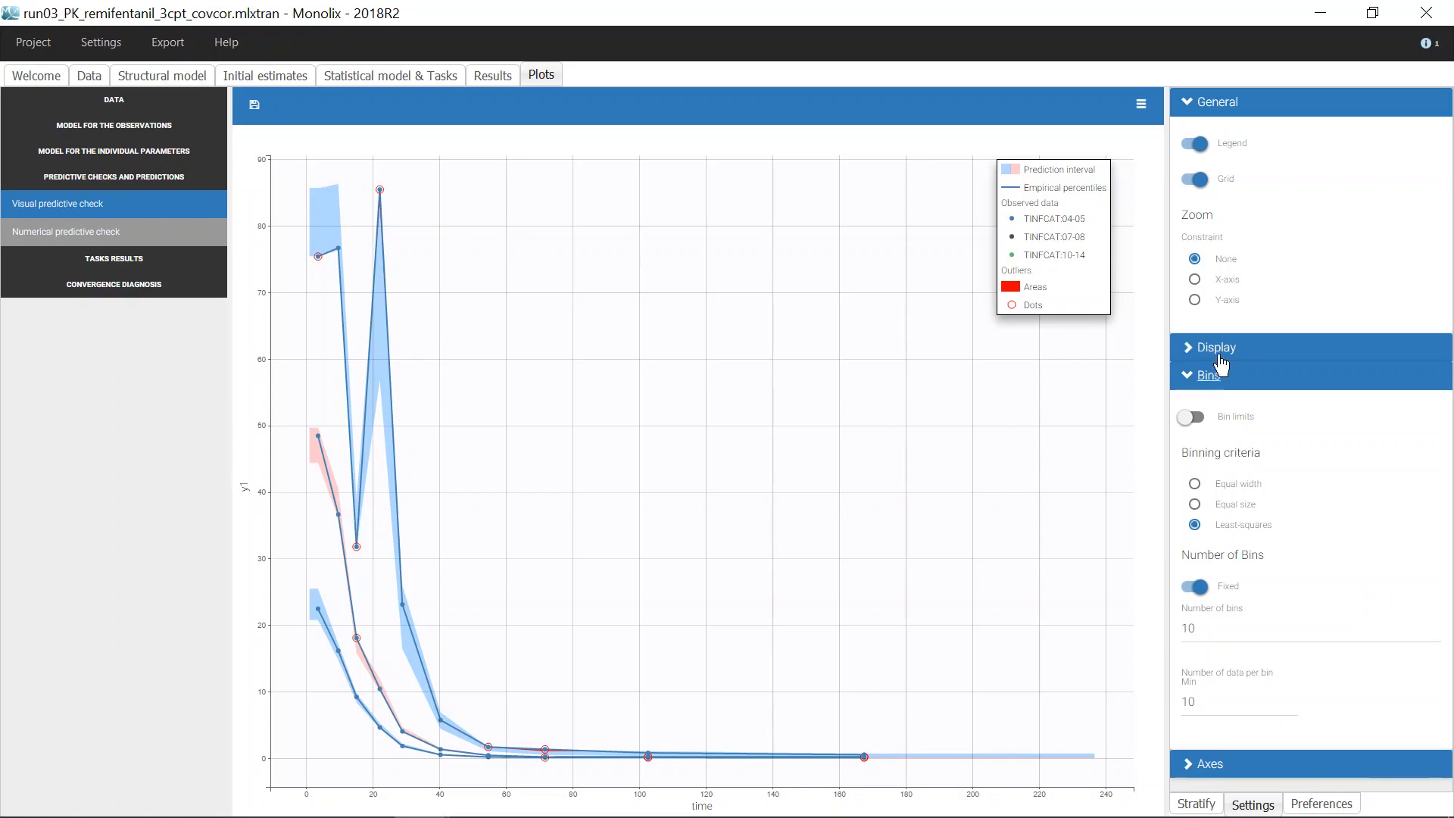
- Enable Corrected prediction for the remifentanil VPC and leave Observed data hidden
left_click(1215, 347)
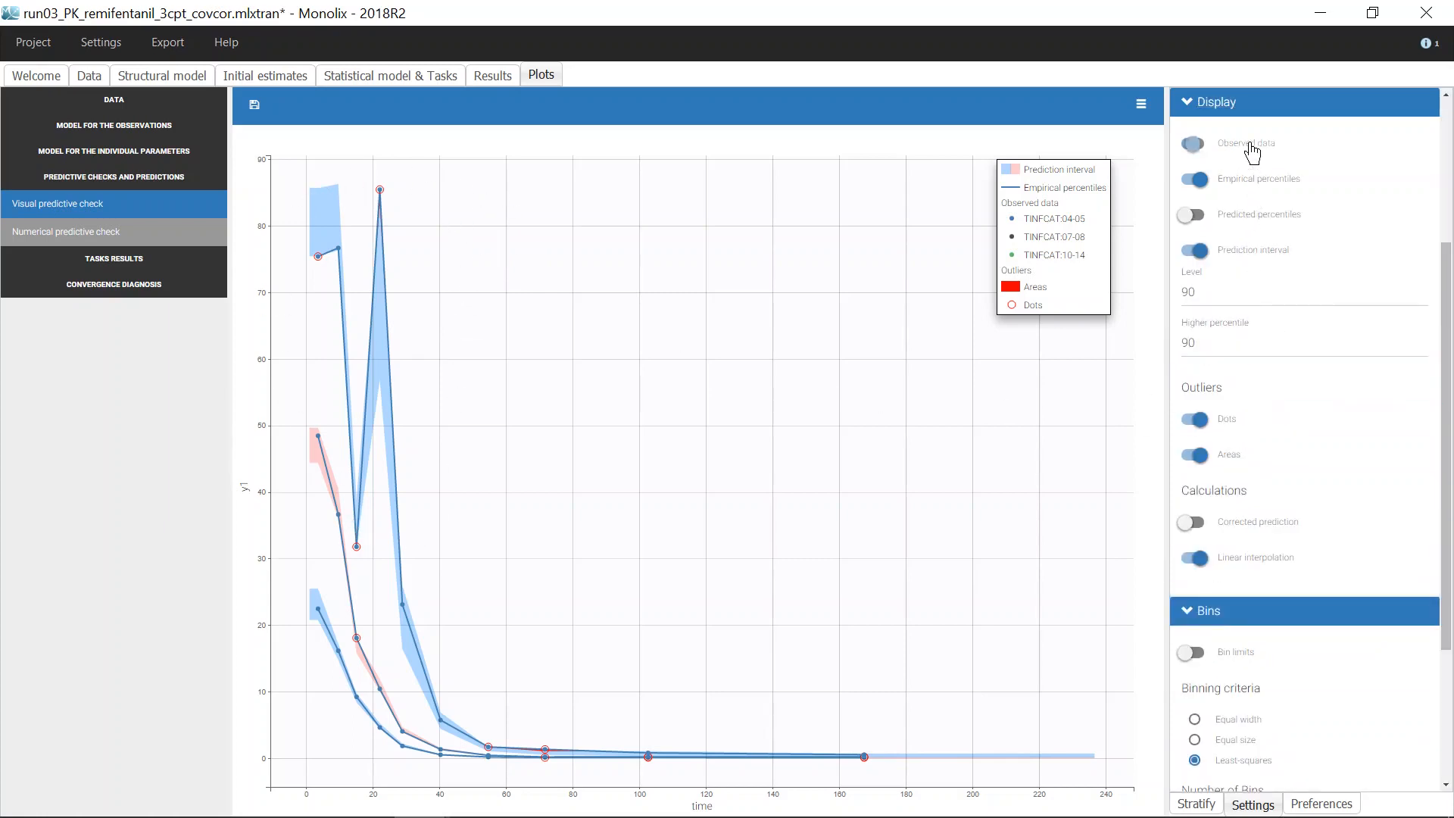
left_click(1193, 143)
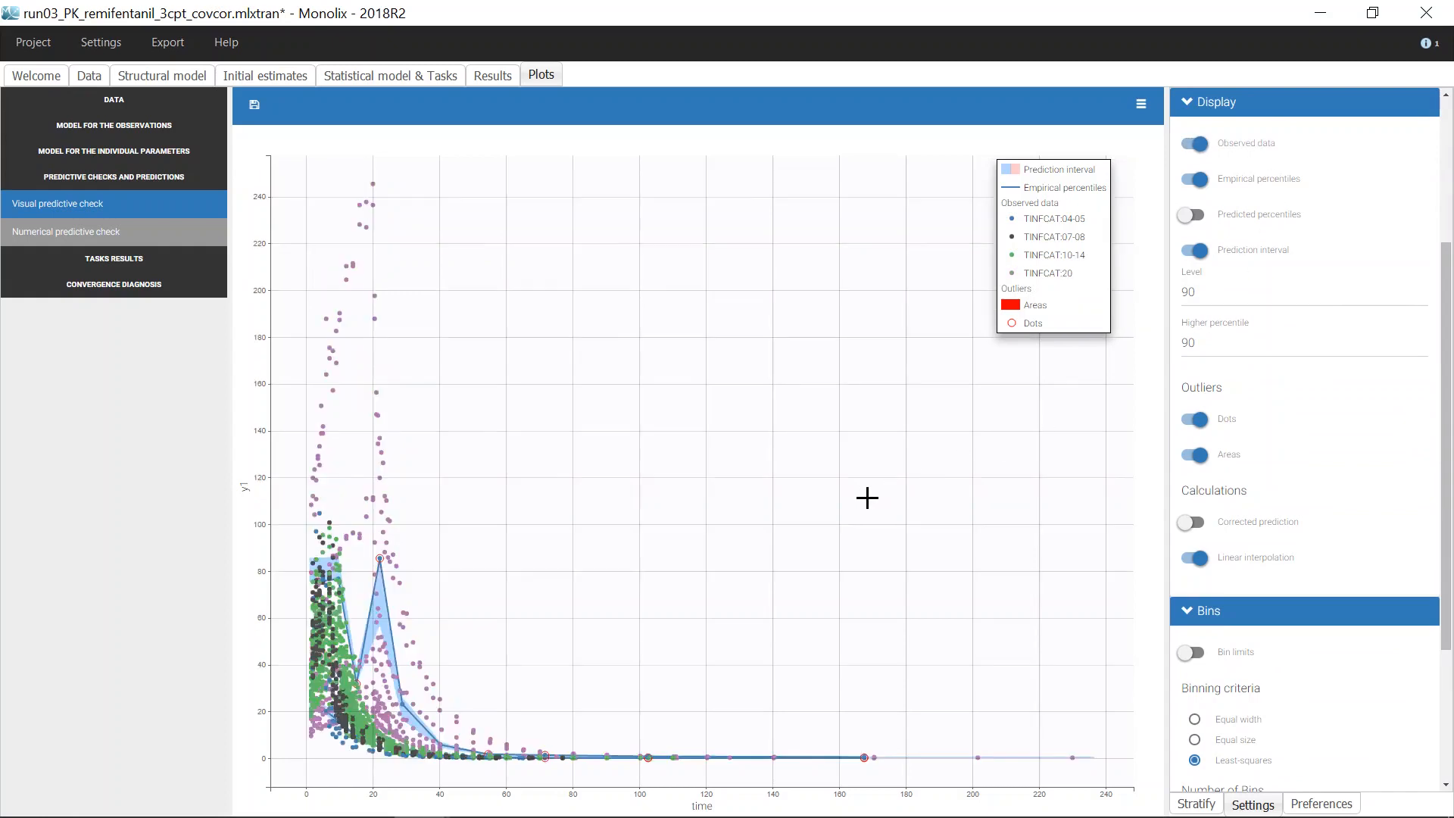
mouse_move(320, 295)
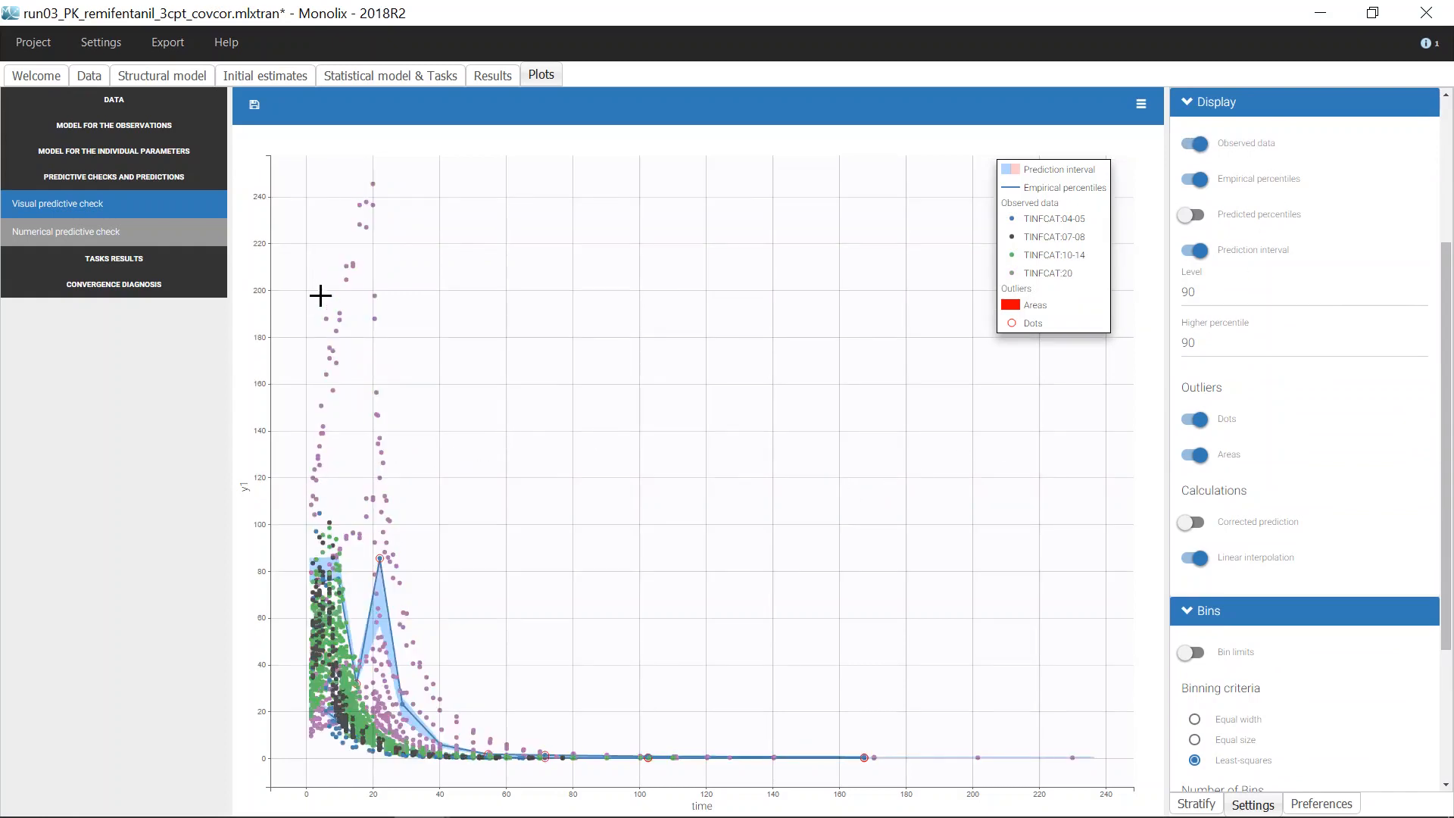
mouse_move(1084, 277)
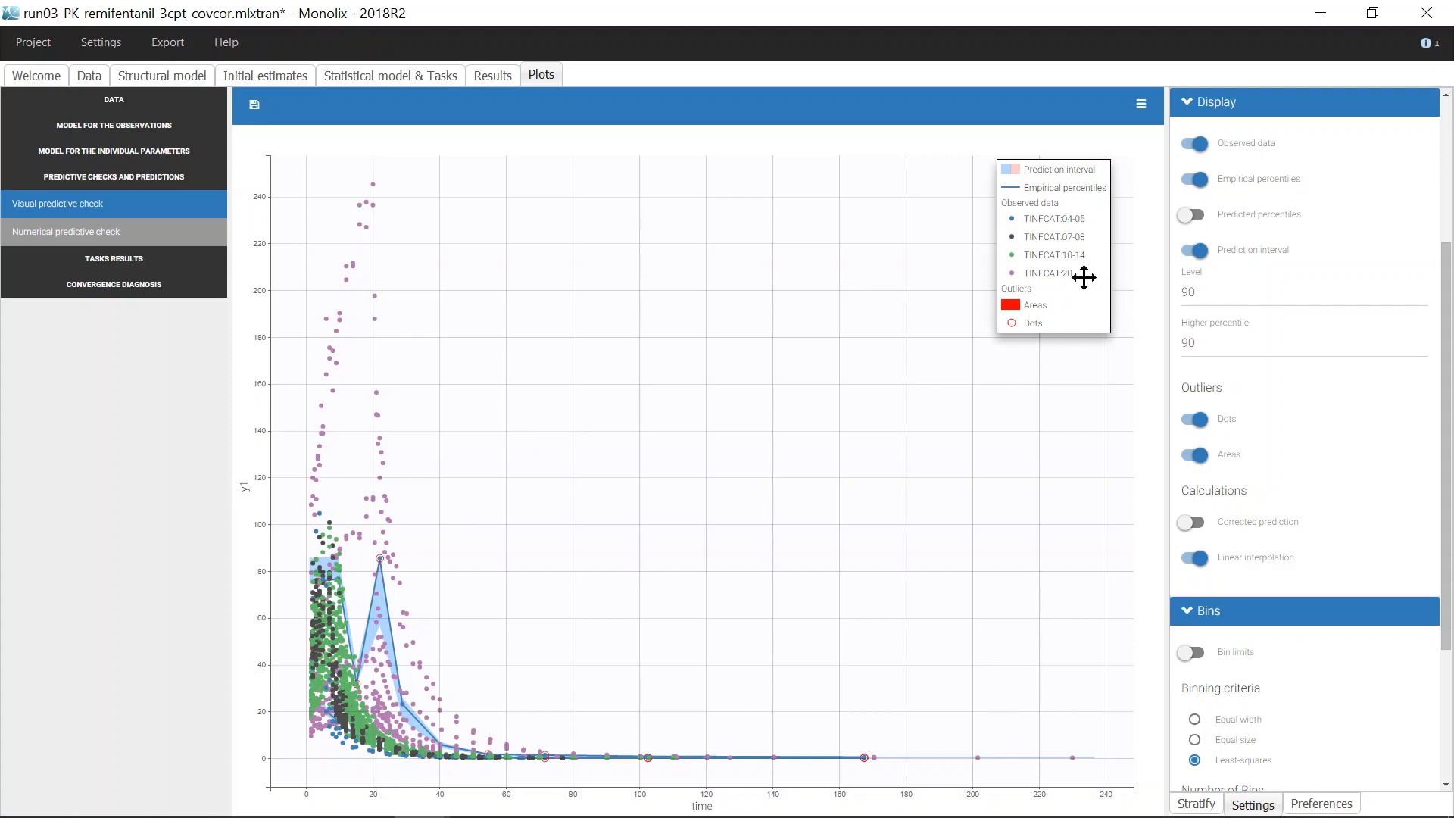
mouse_move(1069, 443)
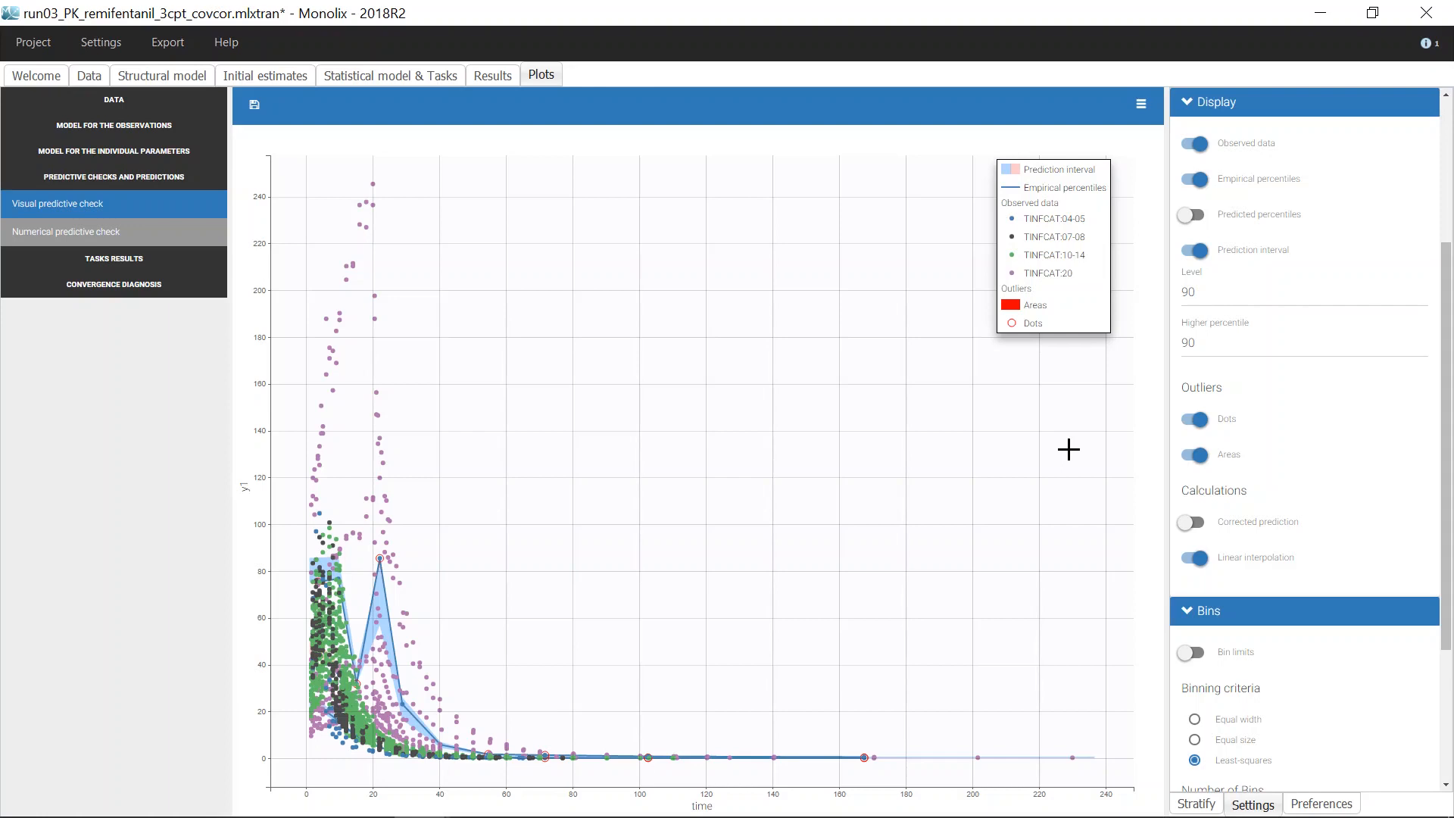
mouse_move(1060, 464)
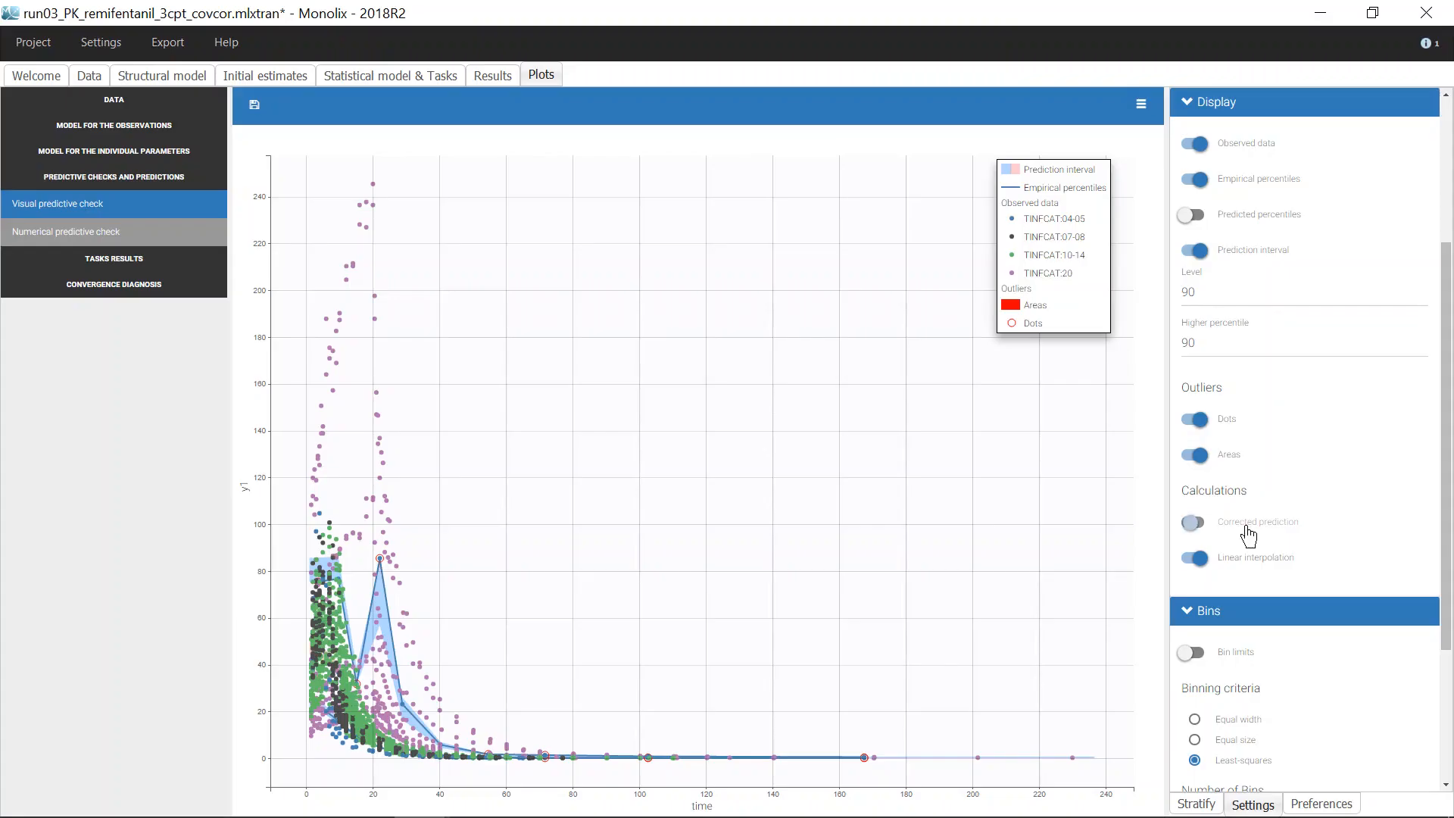
left_click(1193, 522)
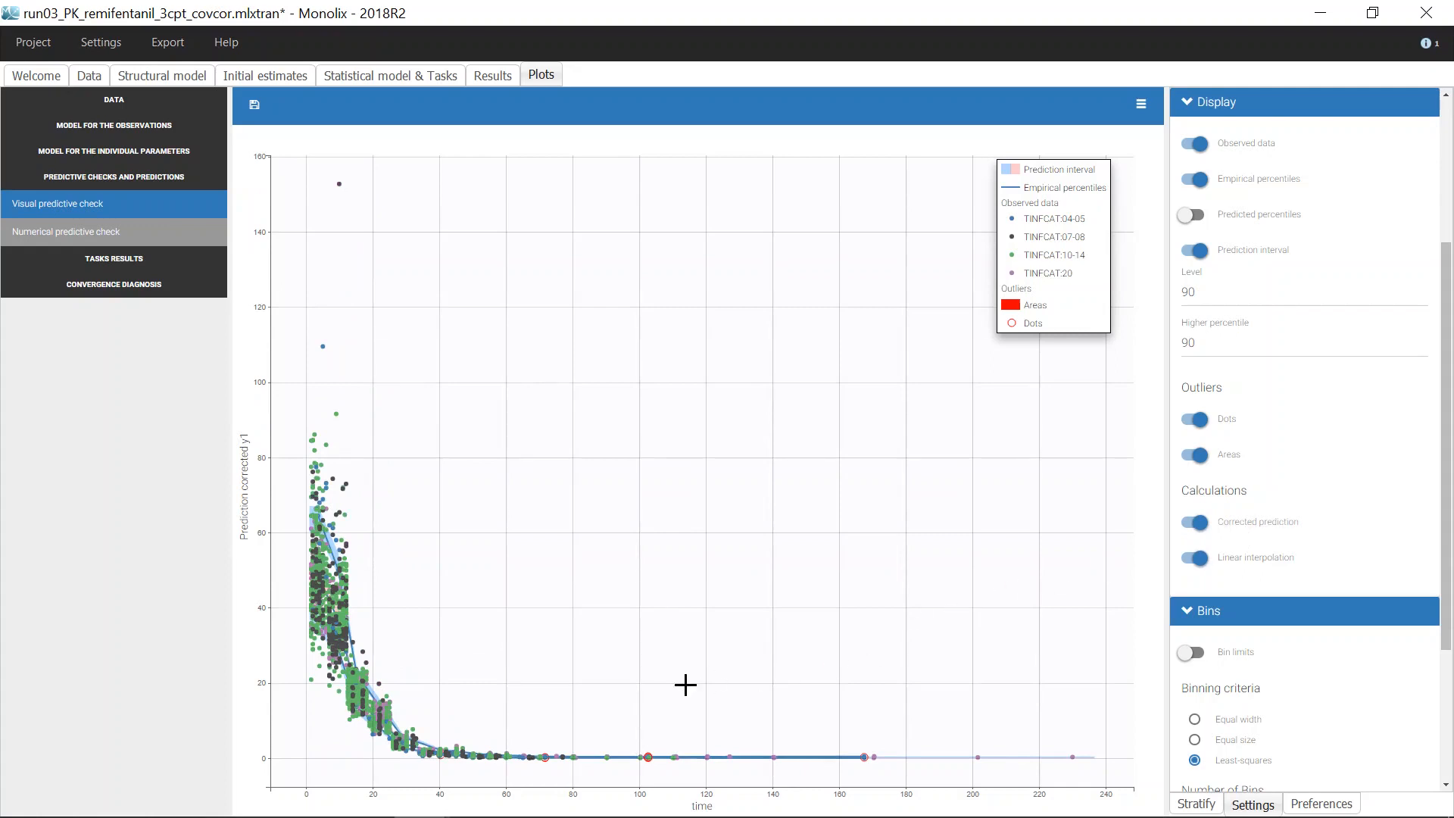
mouse_move(544, 695)
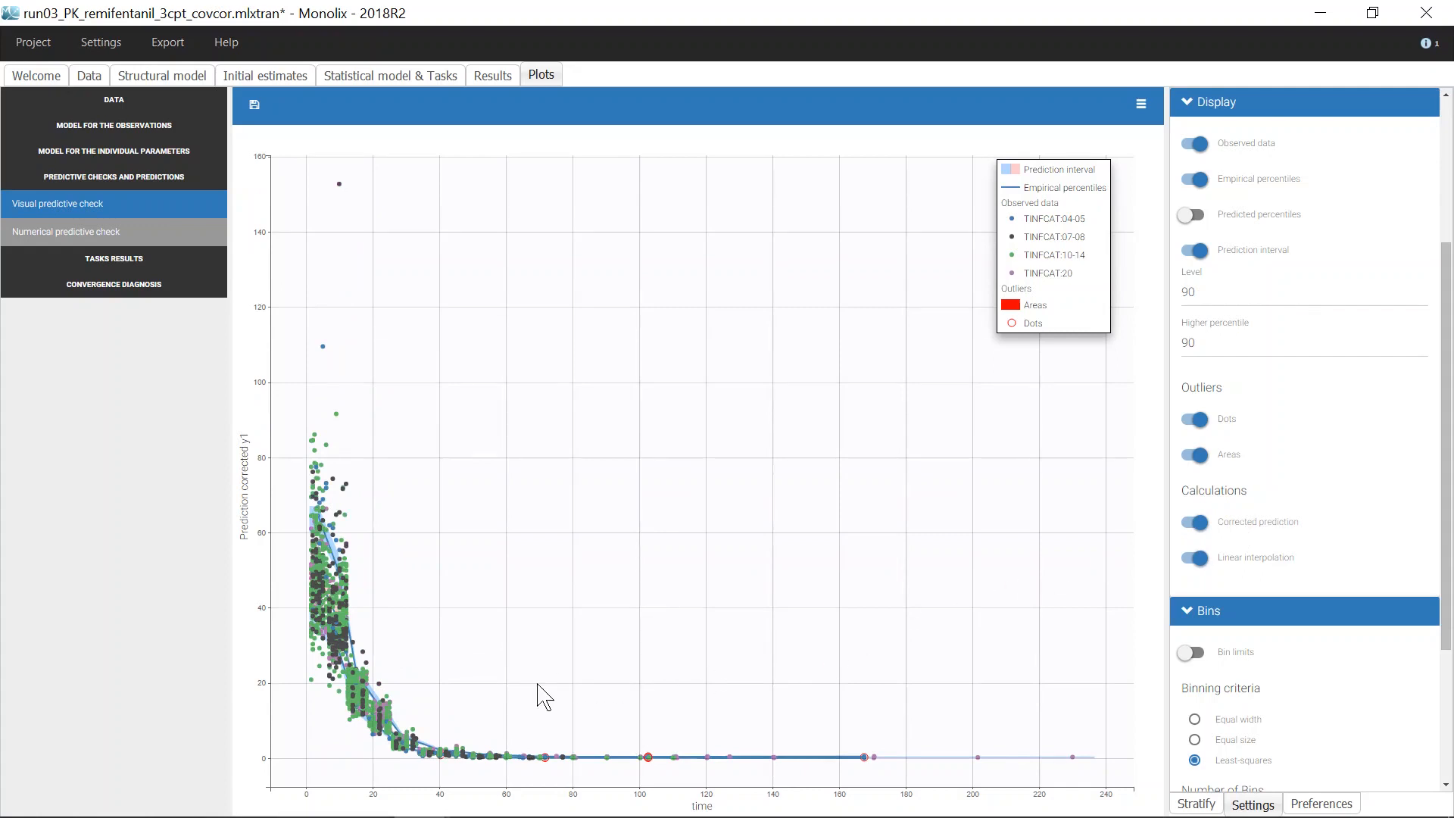
left_click(1193, 143)
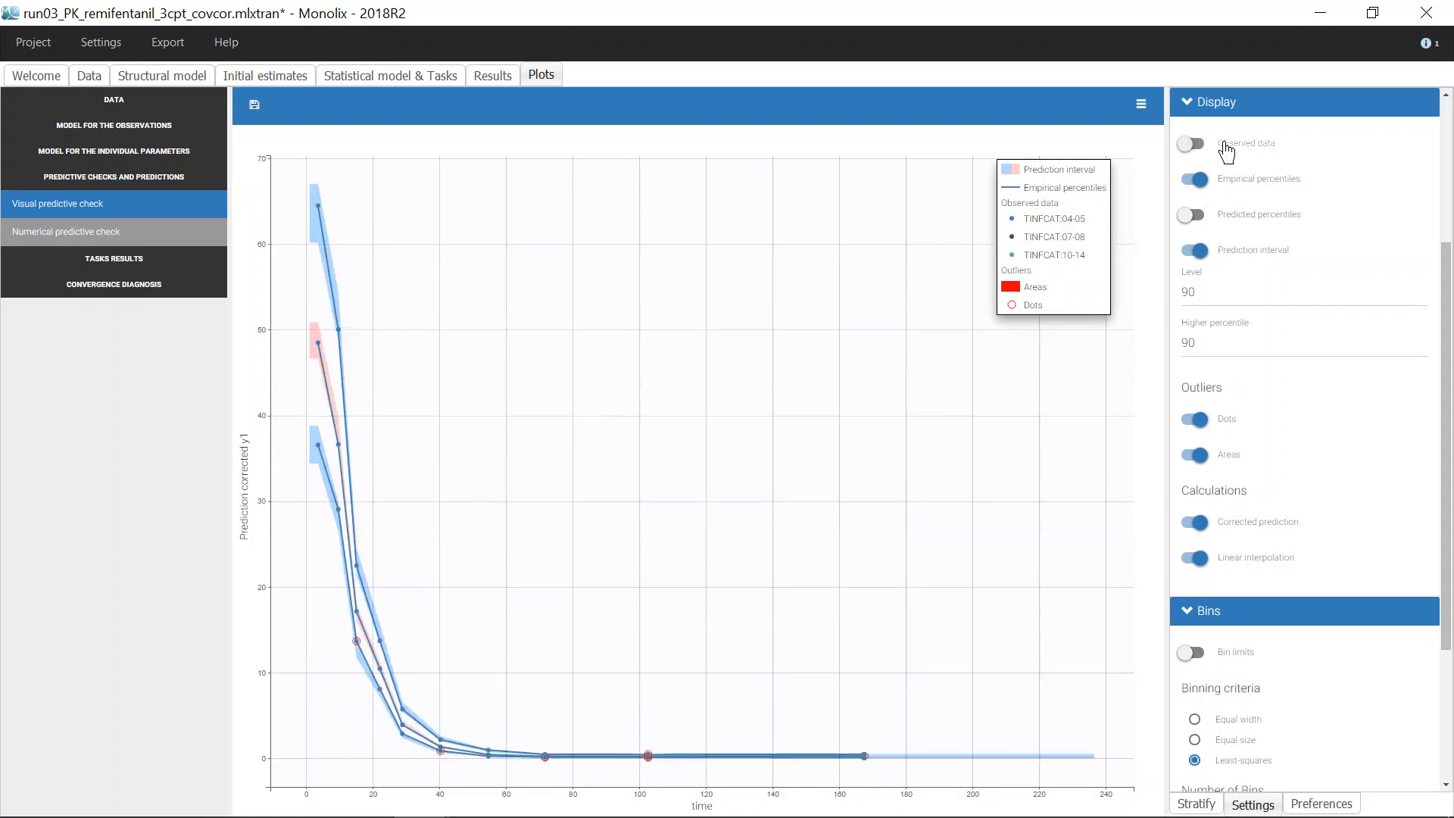
mouse_move(657, 605)
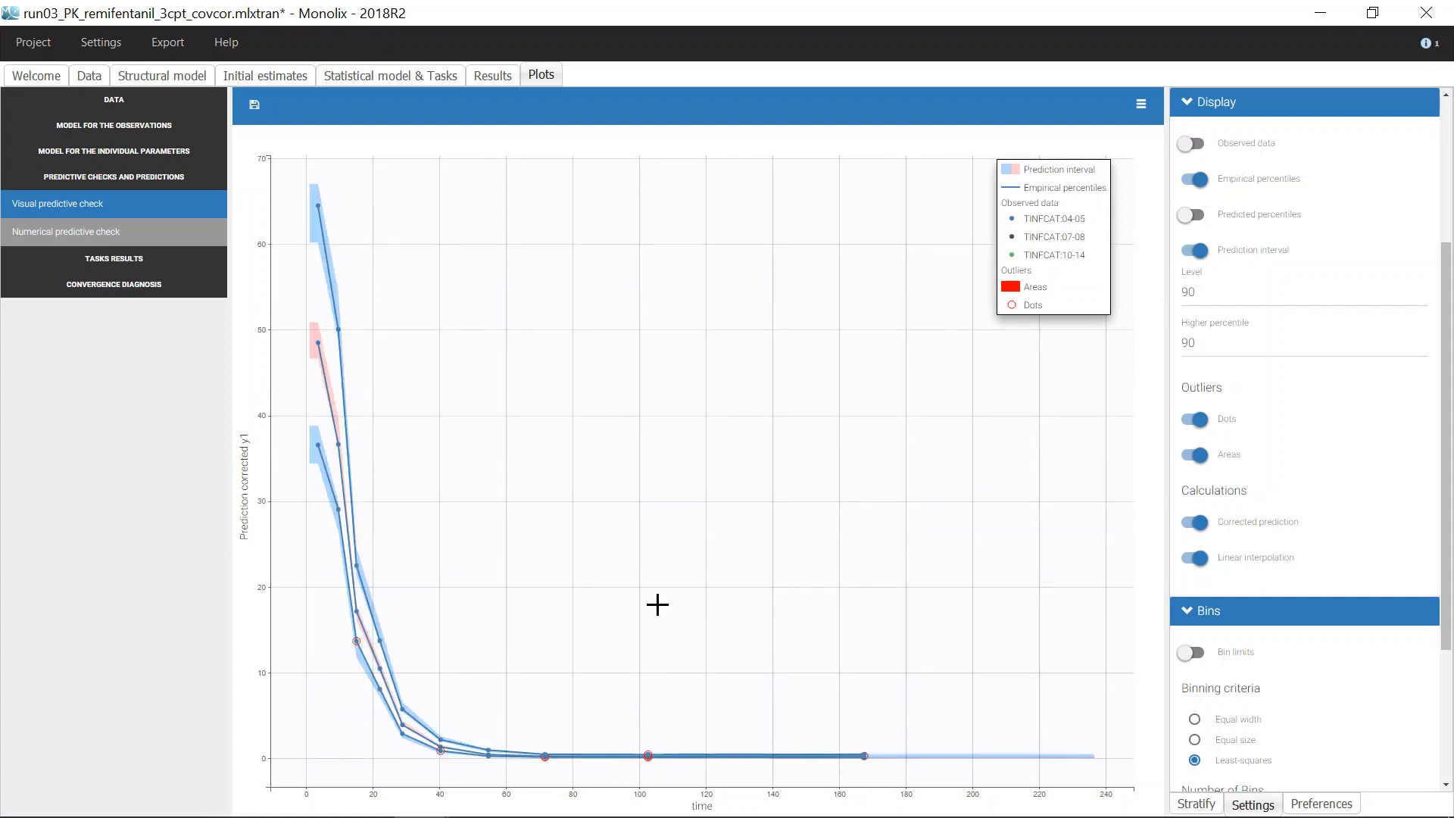